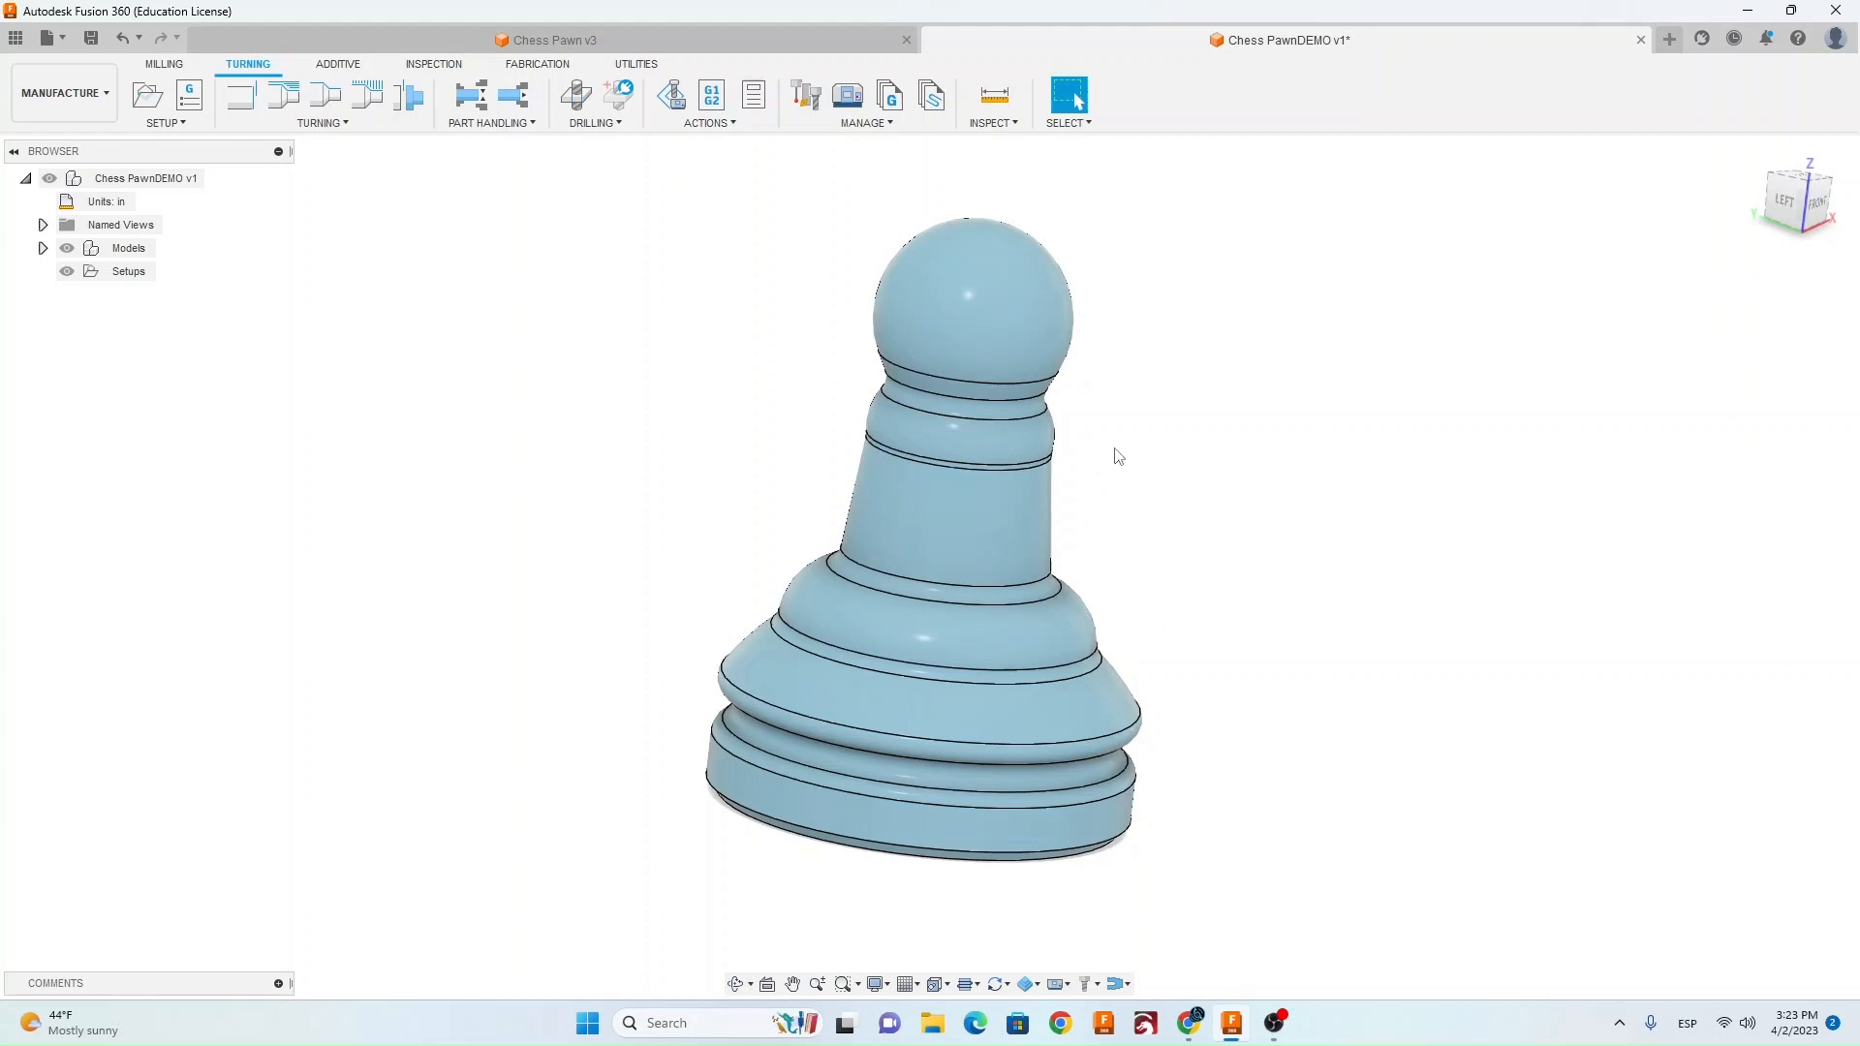
mouse_move(62, 93)
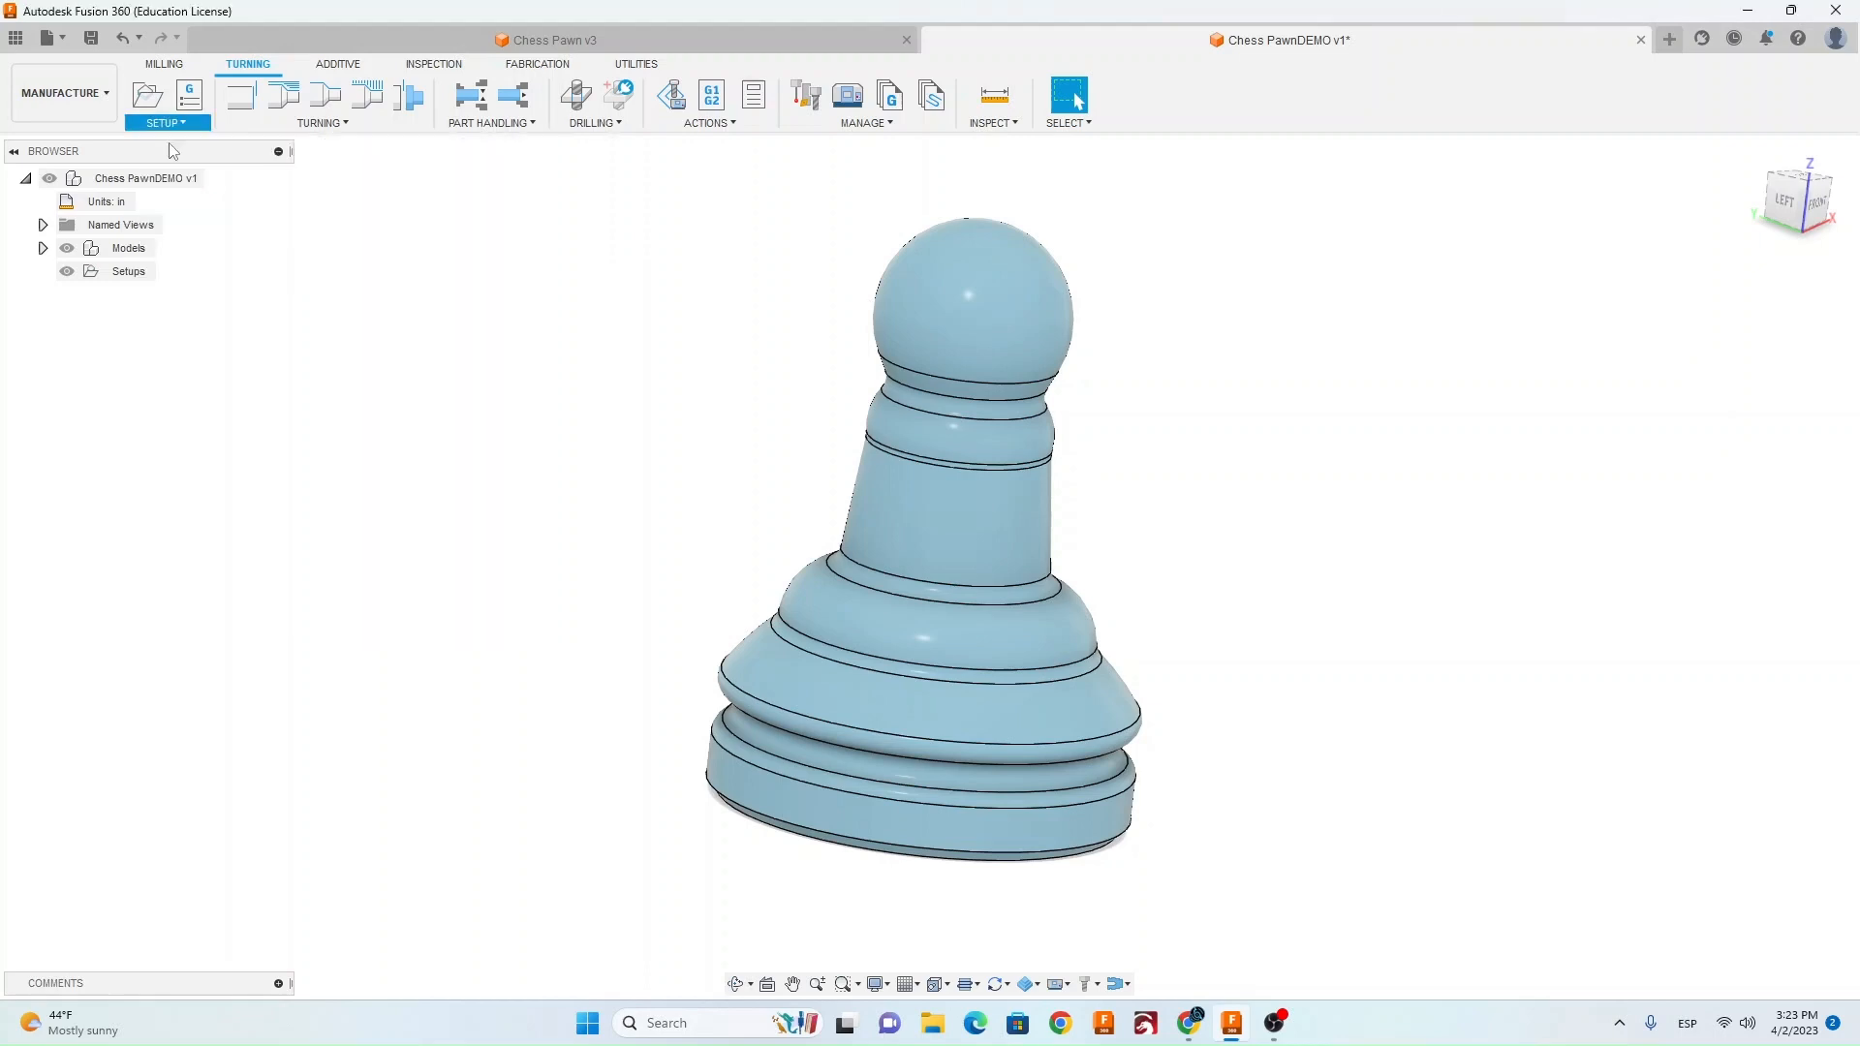
Start a new turning setup on the pawn's base face with the Z axis flipped toward the head.
left_click(163, 100)
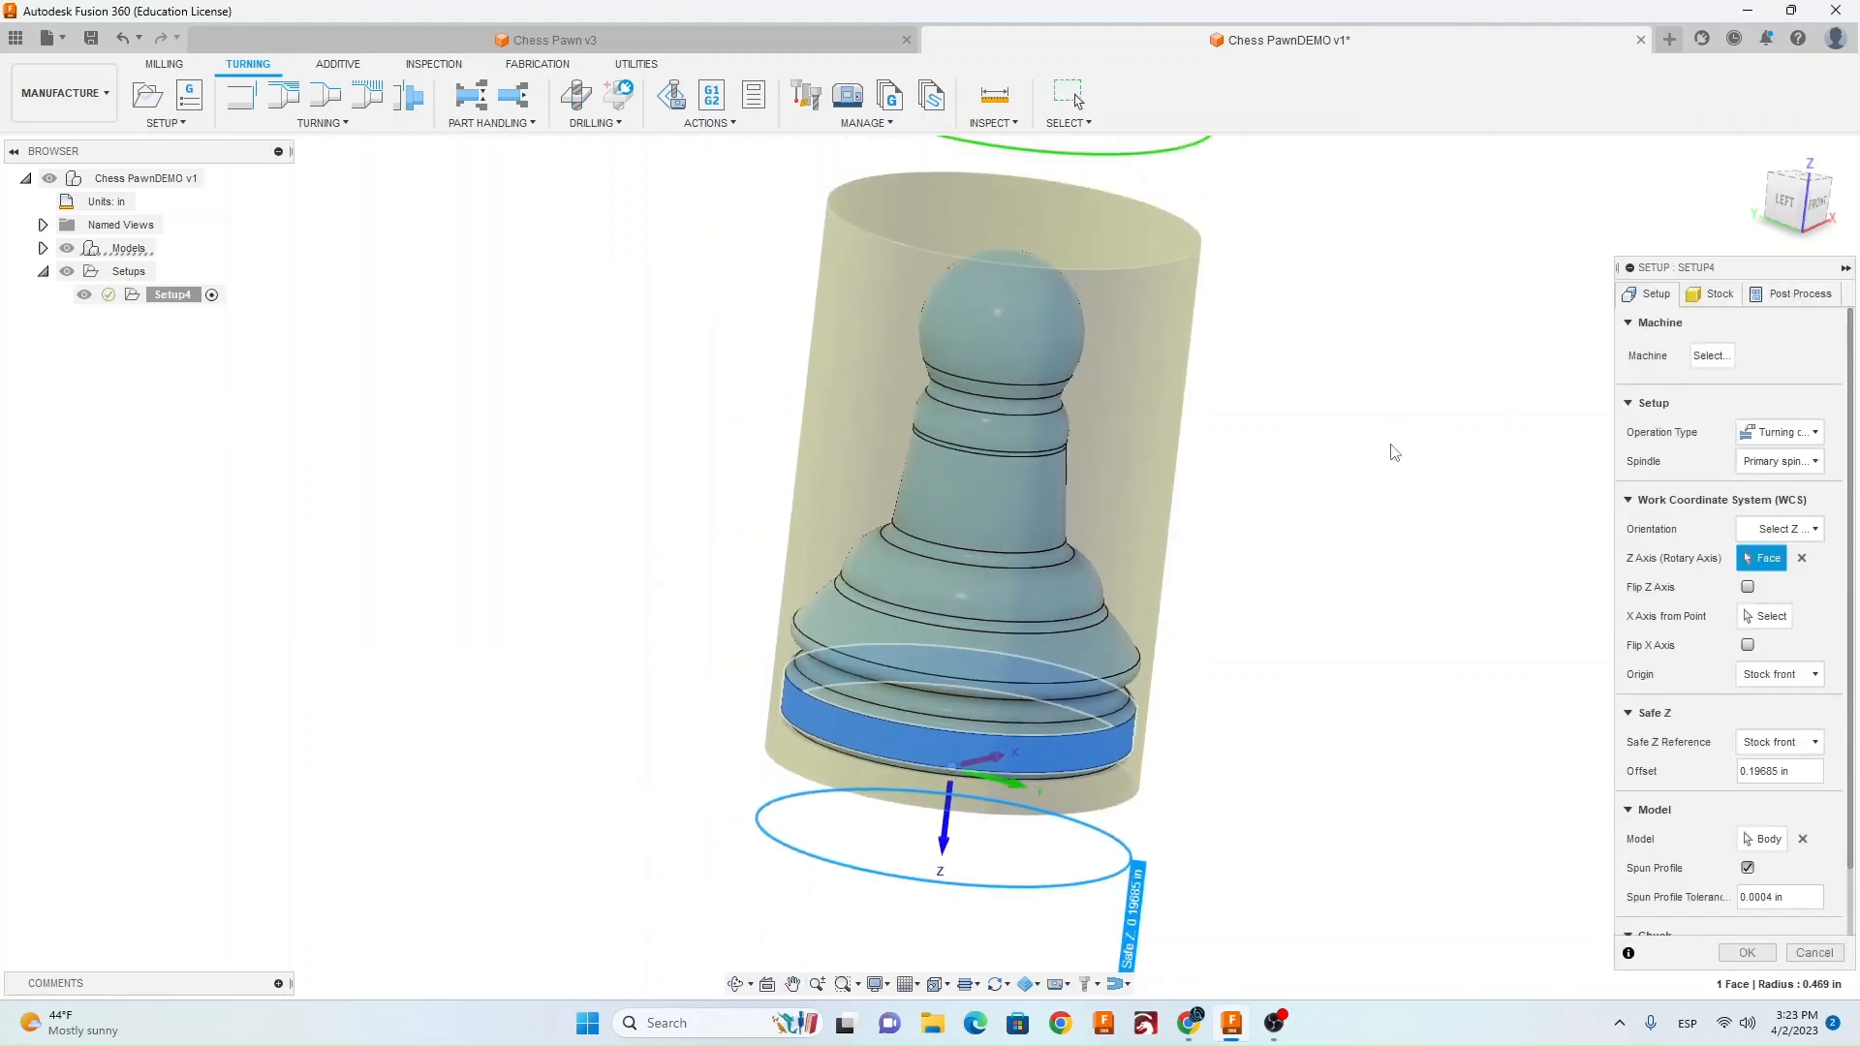
left_click(1778, 432)
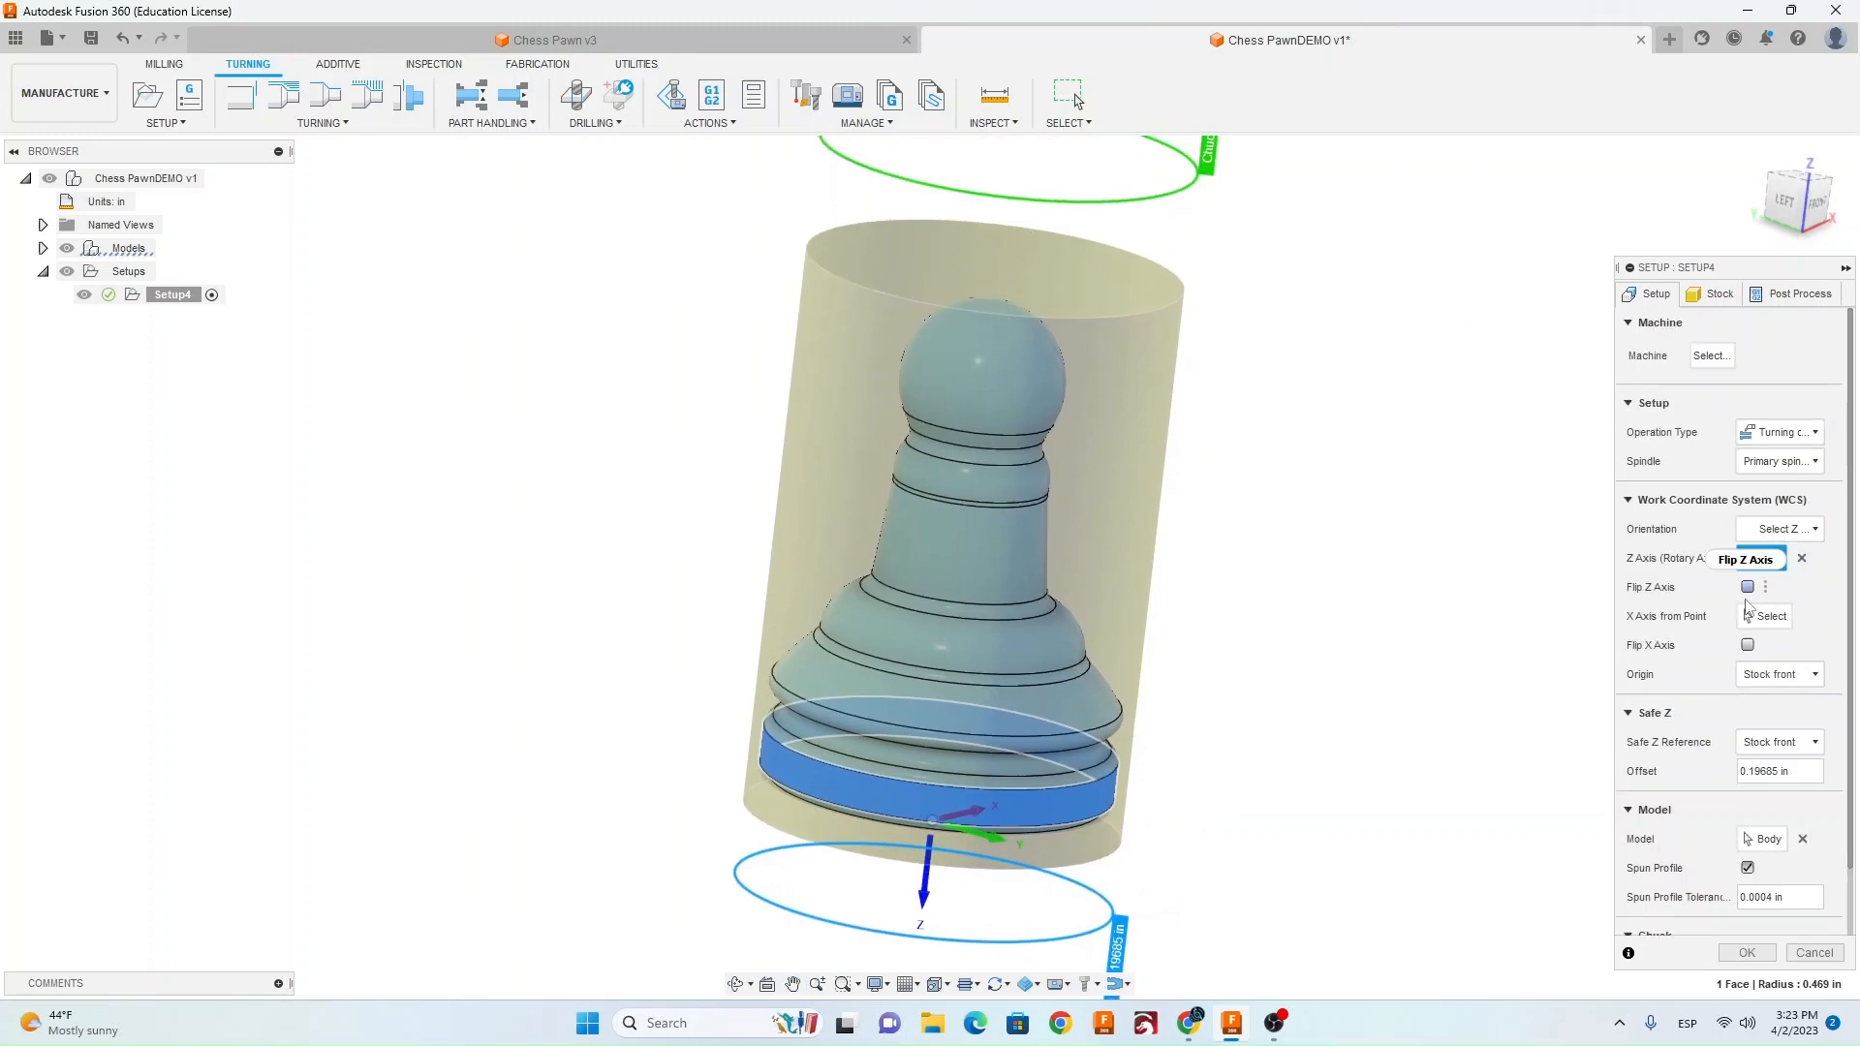
left_click(1746, 585)
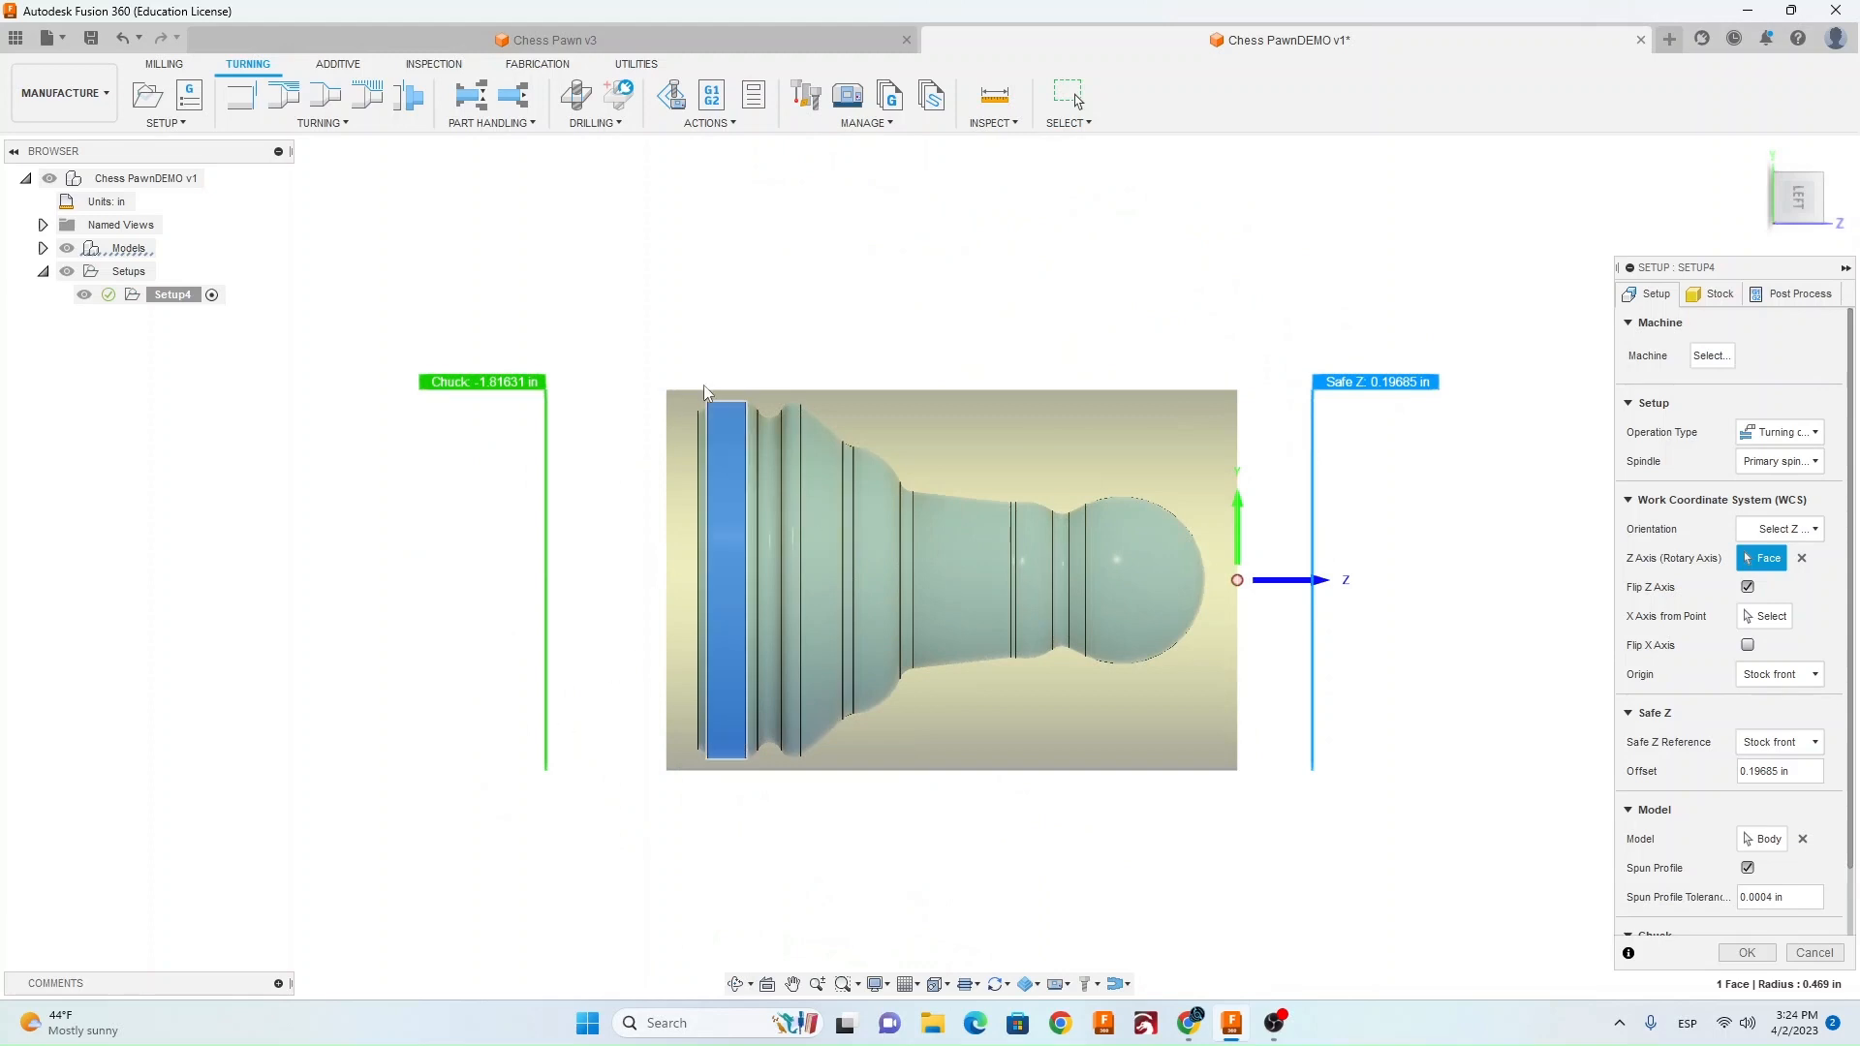
mouse_move(673, 347)
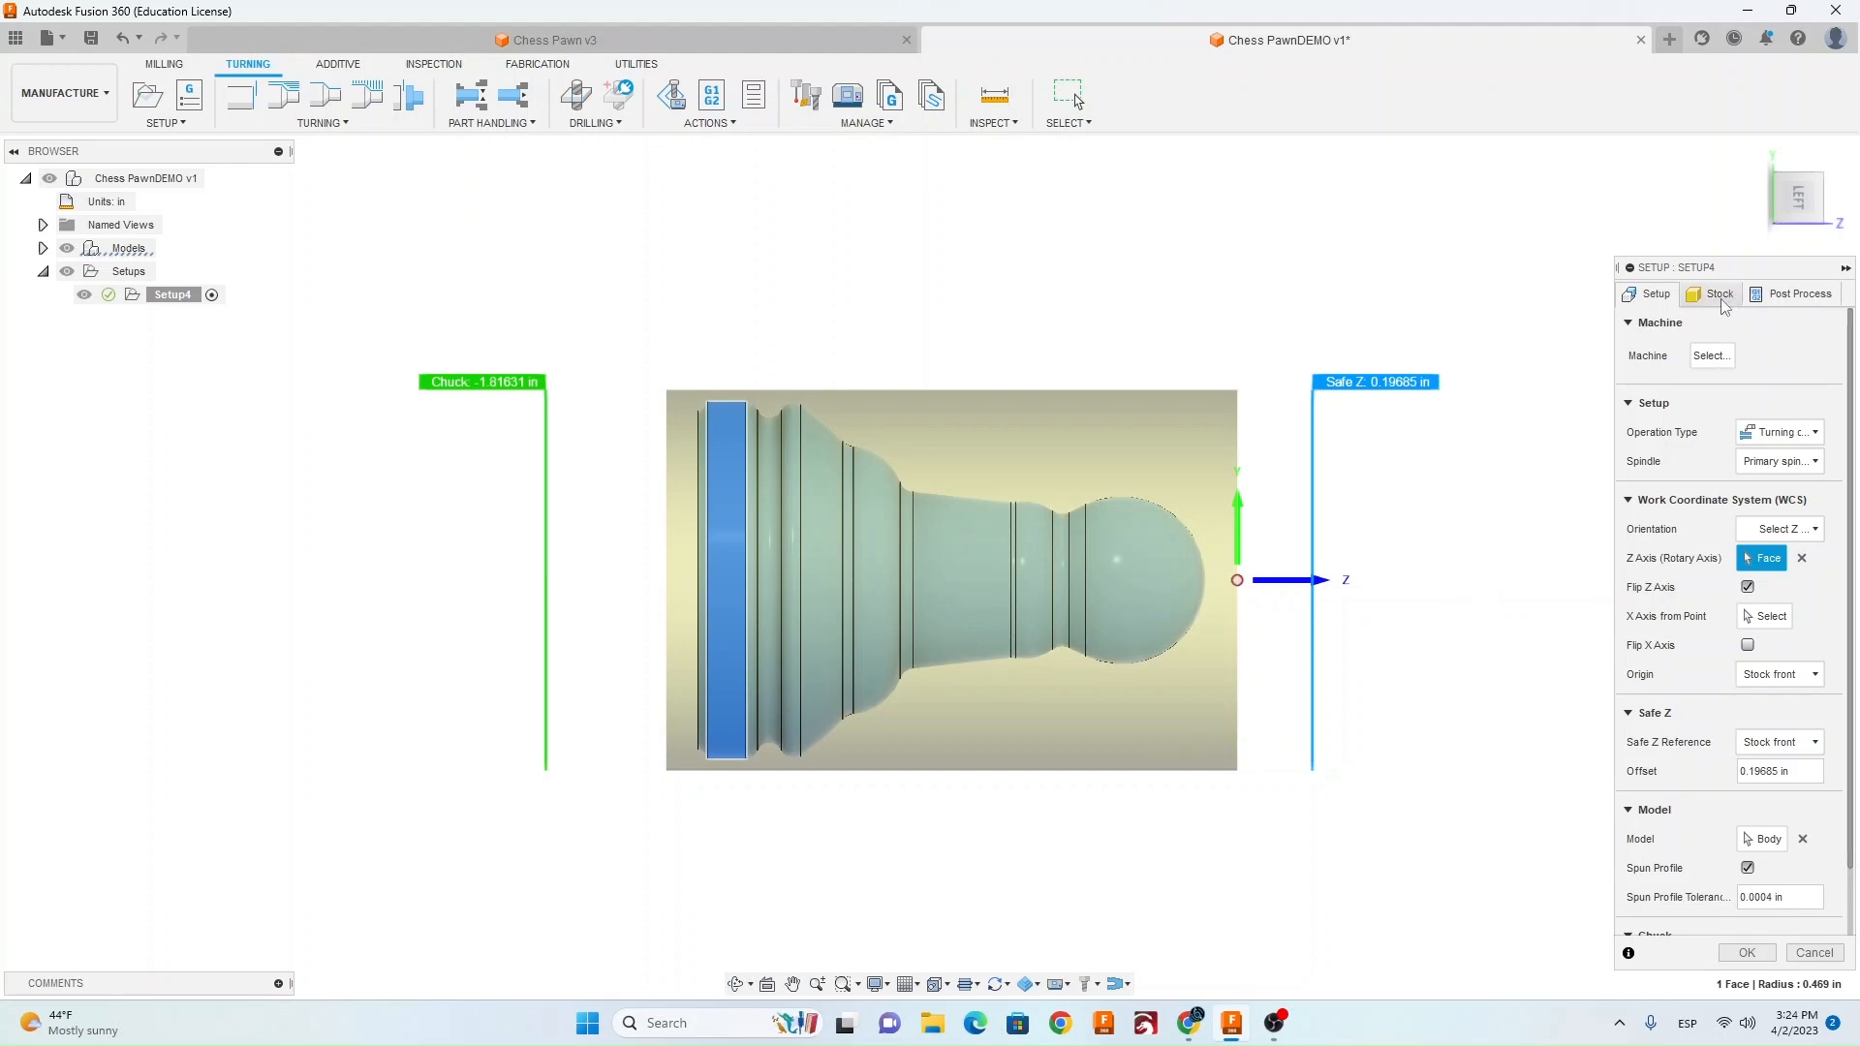
Define a fixed-size 1 in × 2.5 in cylinder stock with the pawn offset 0.01 in from the front, and confirm the setup.
left_click(1778, 350)
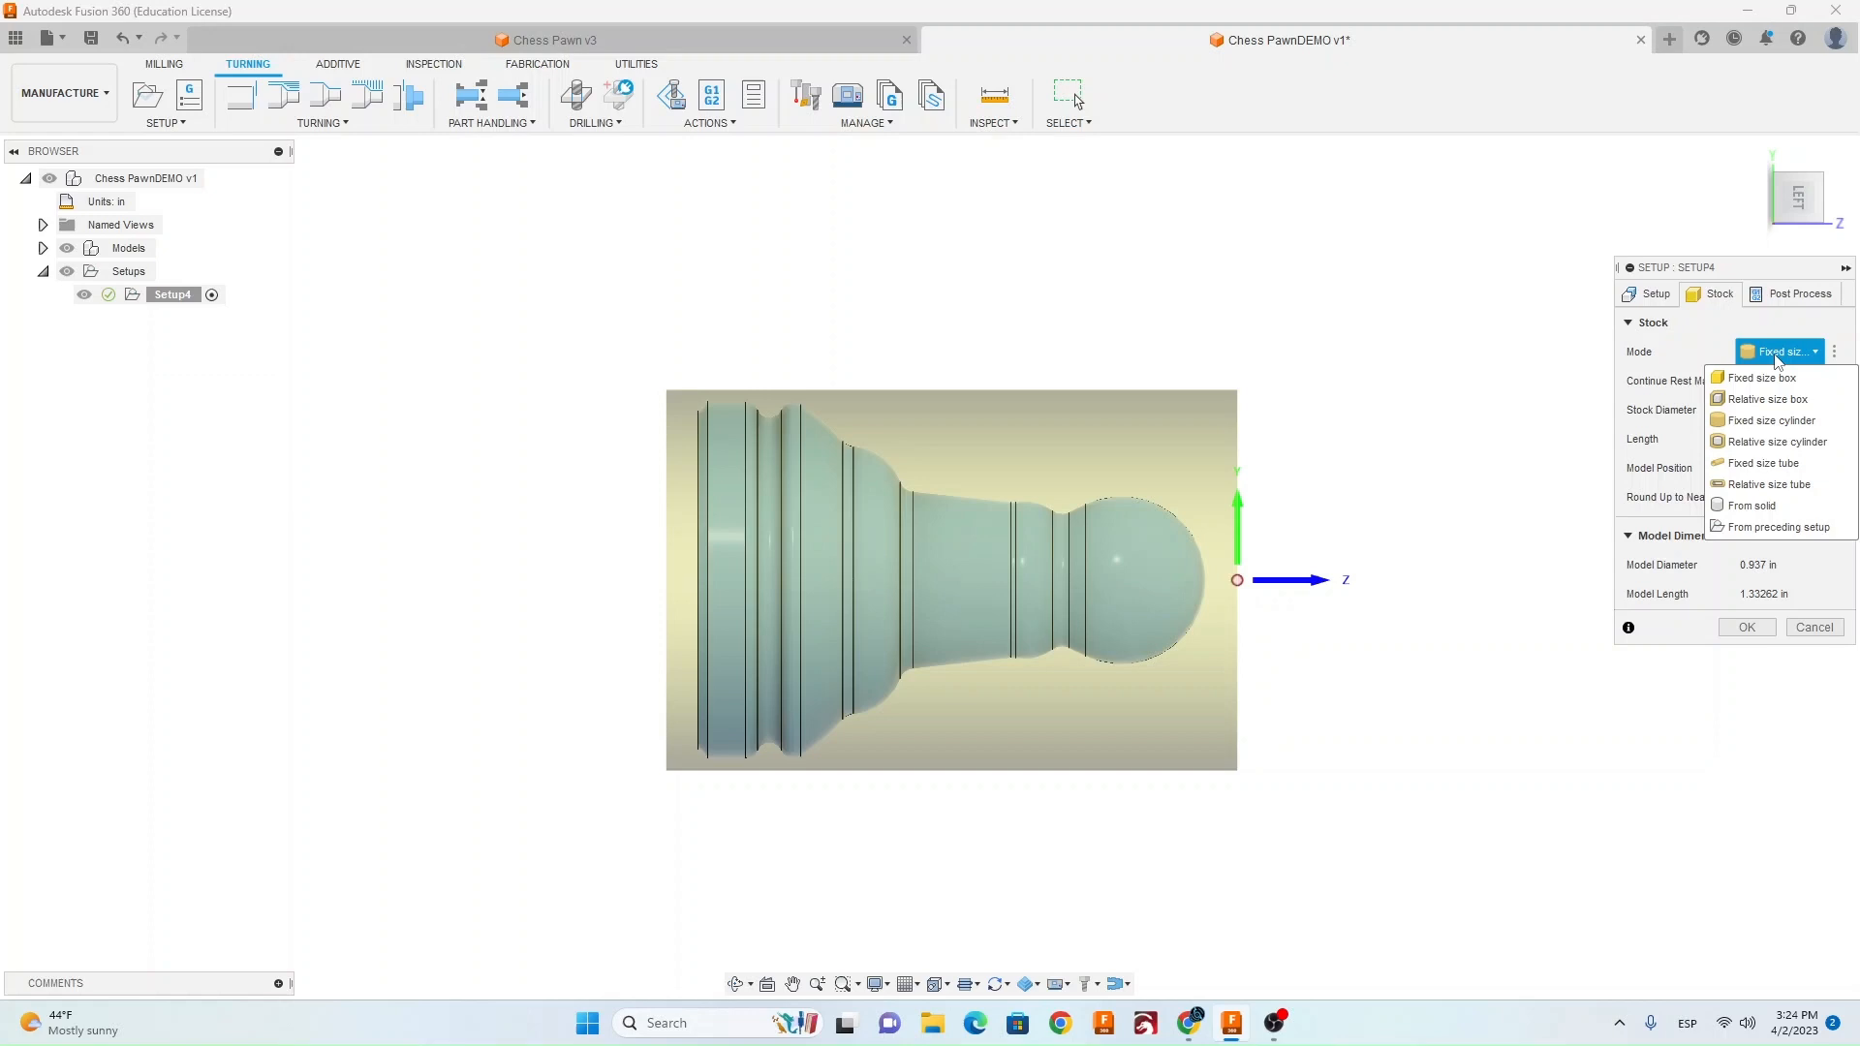
left_click(1759, 378)
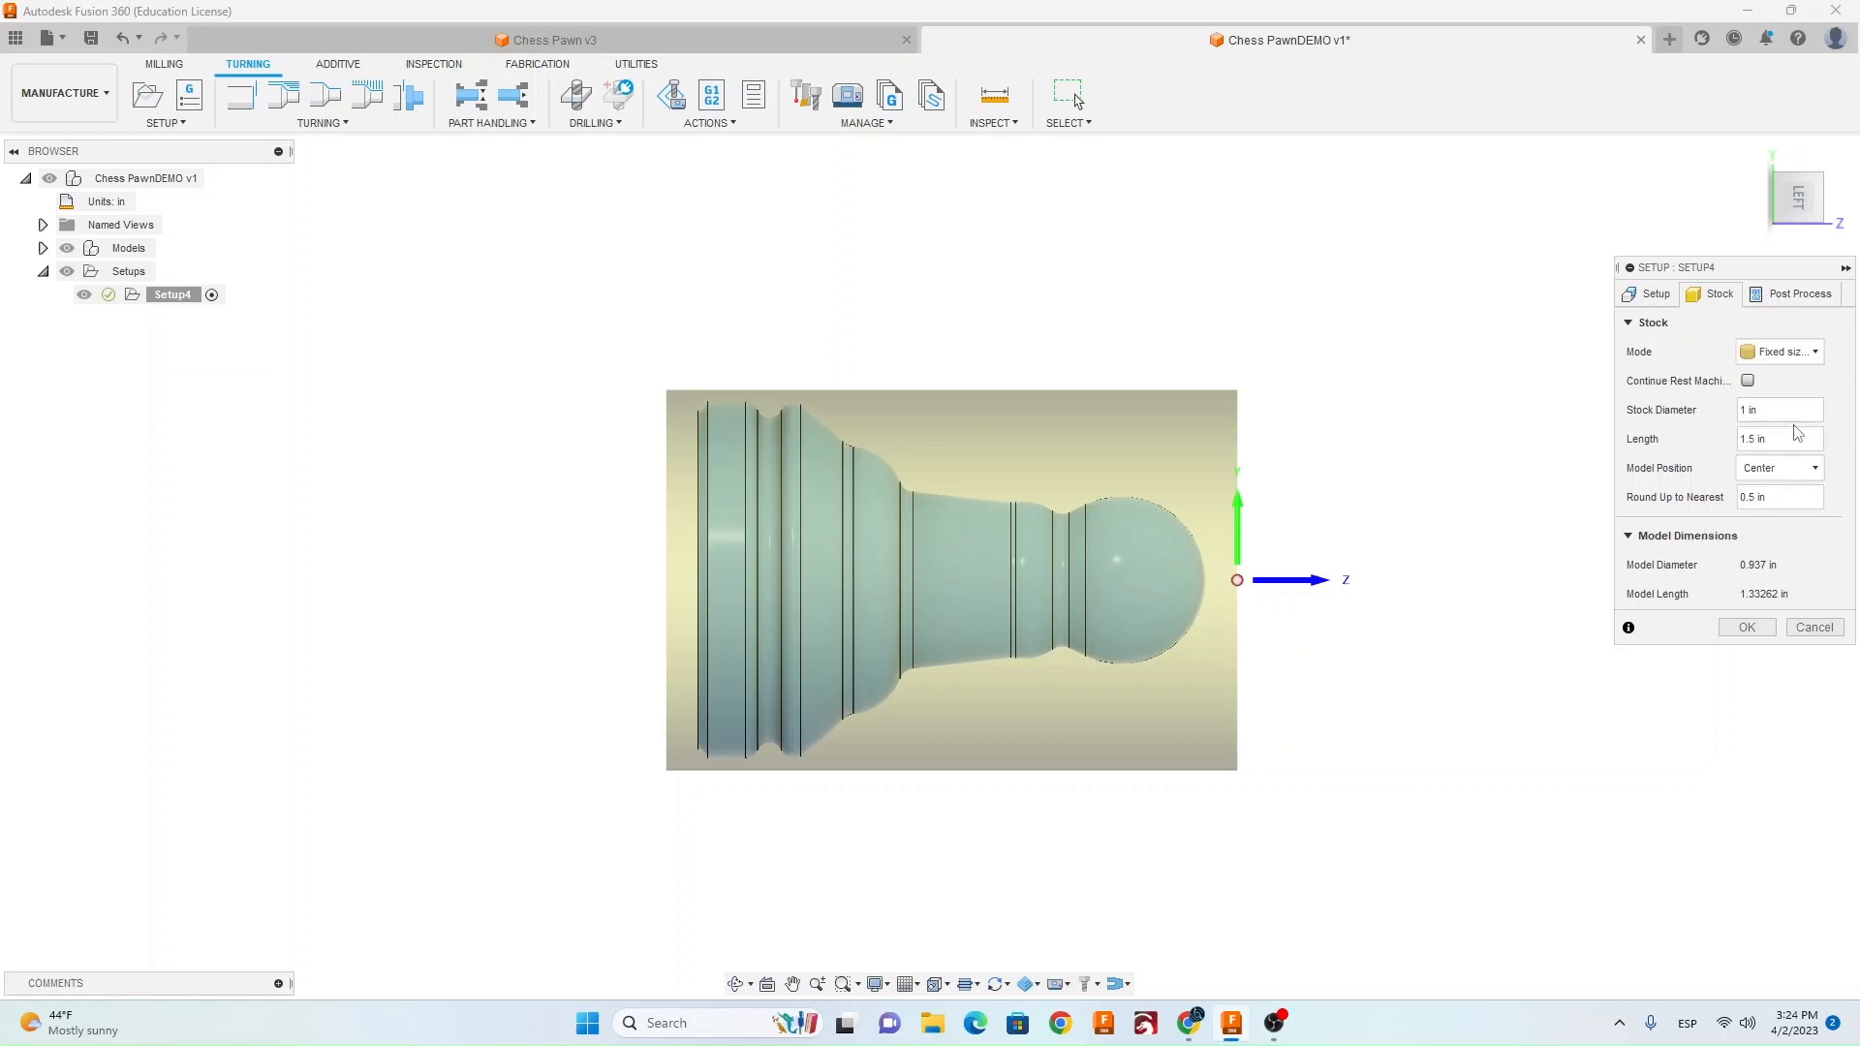
mouse_move(1778, 408)
type("2.5")
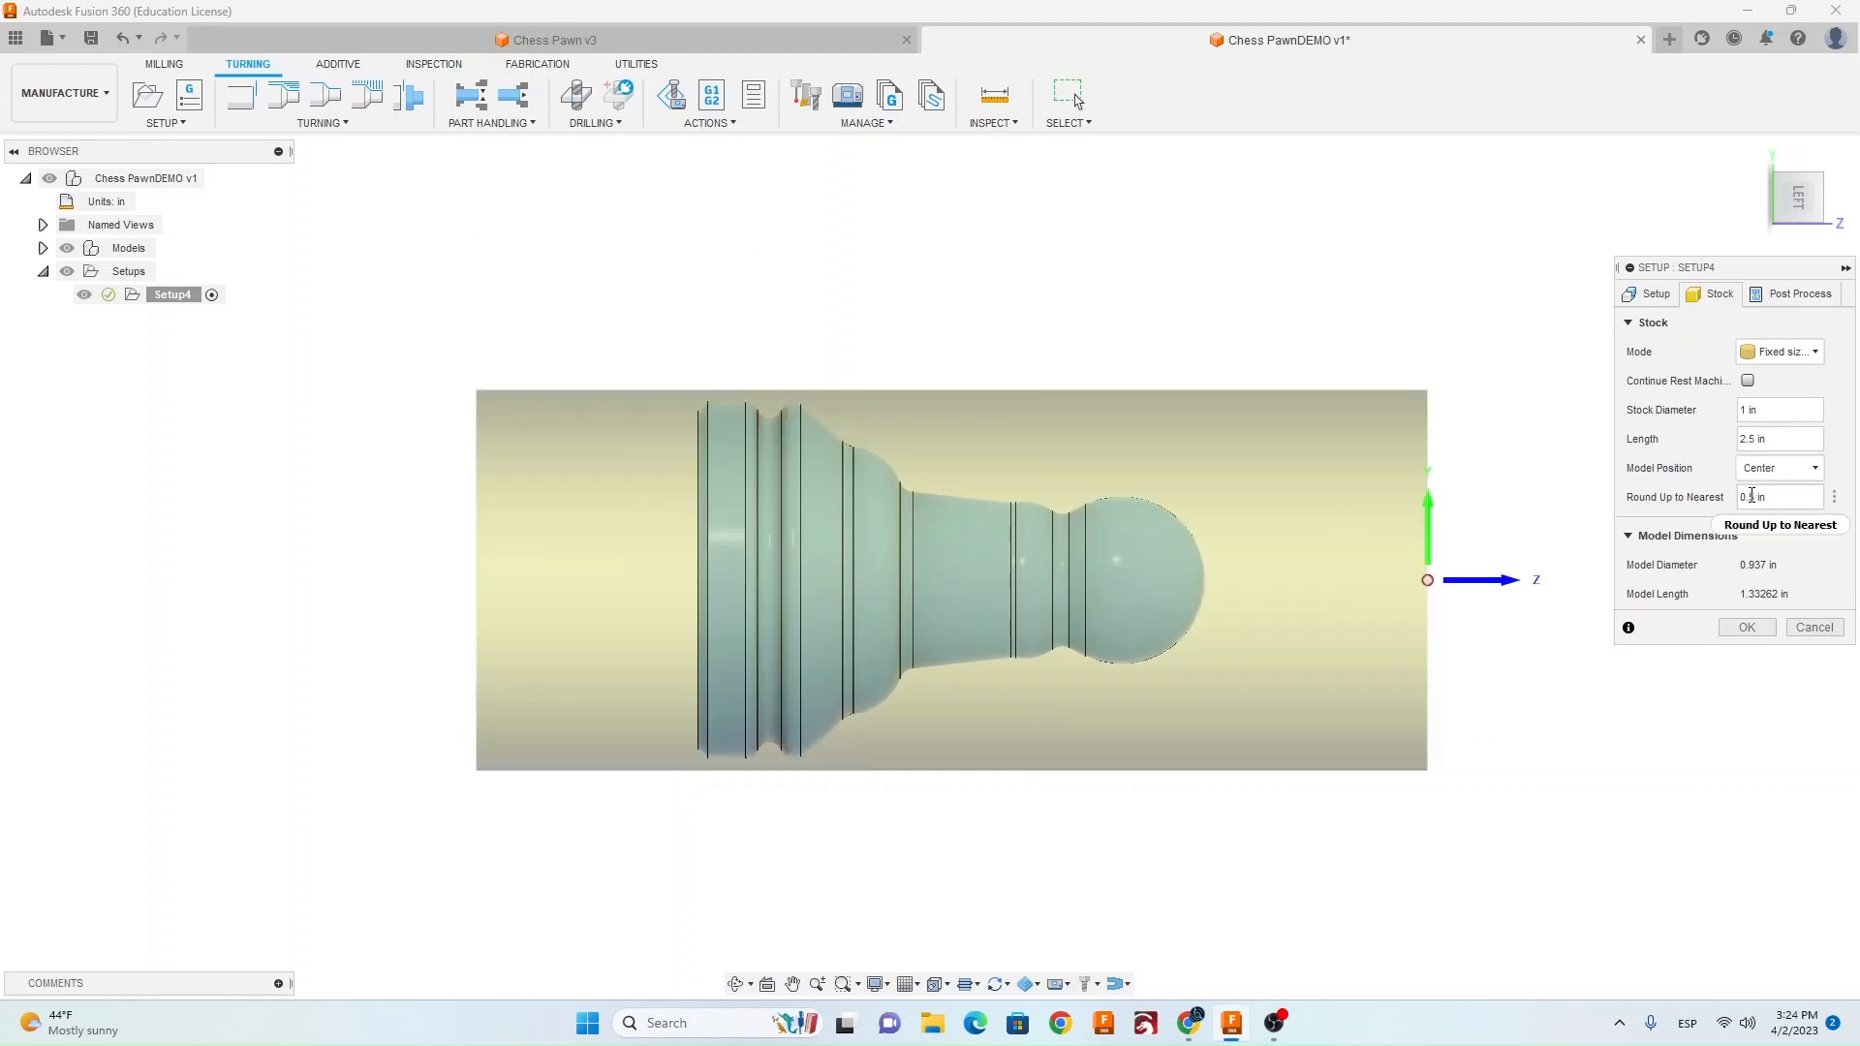
left_click(1778, 467)
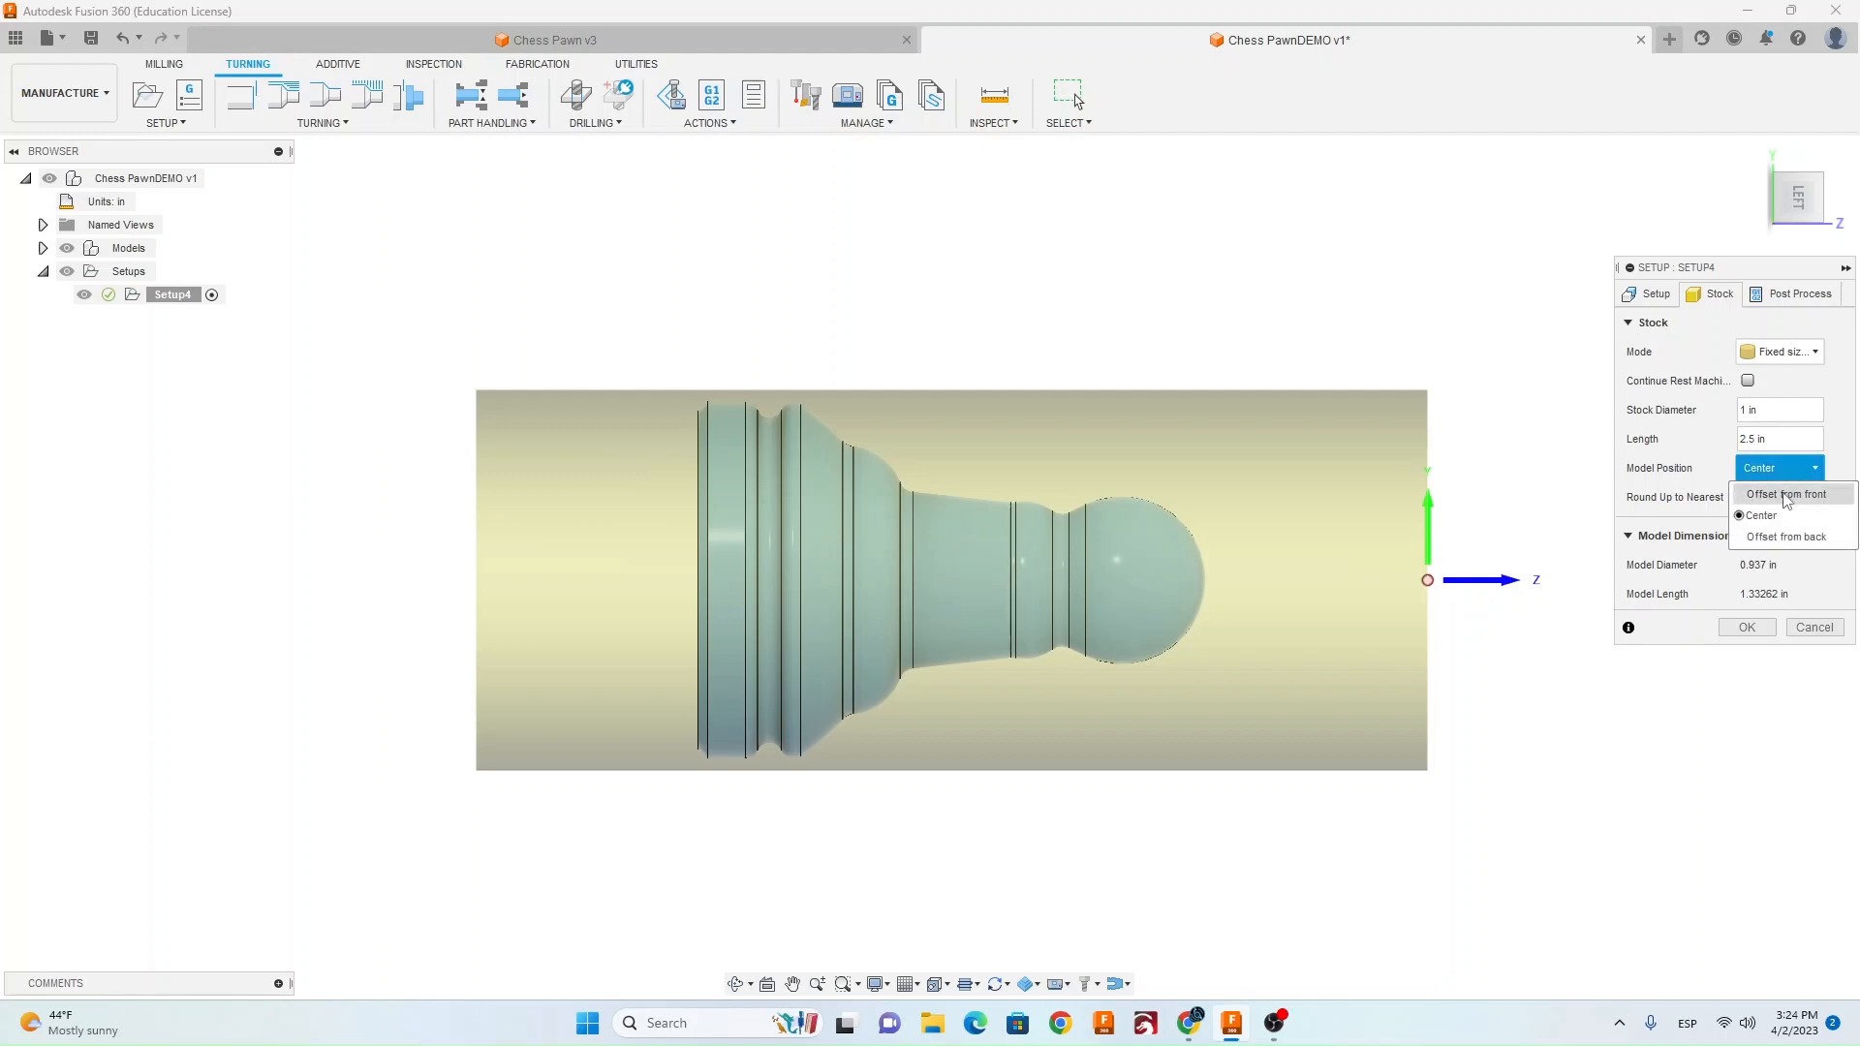
left_click(1788, 494)
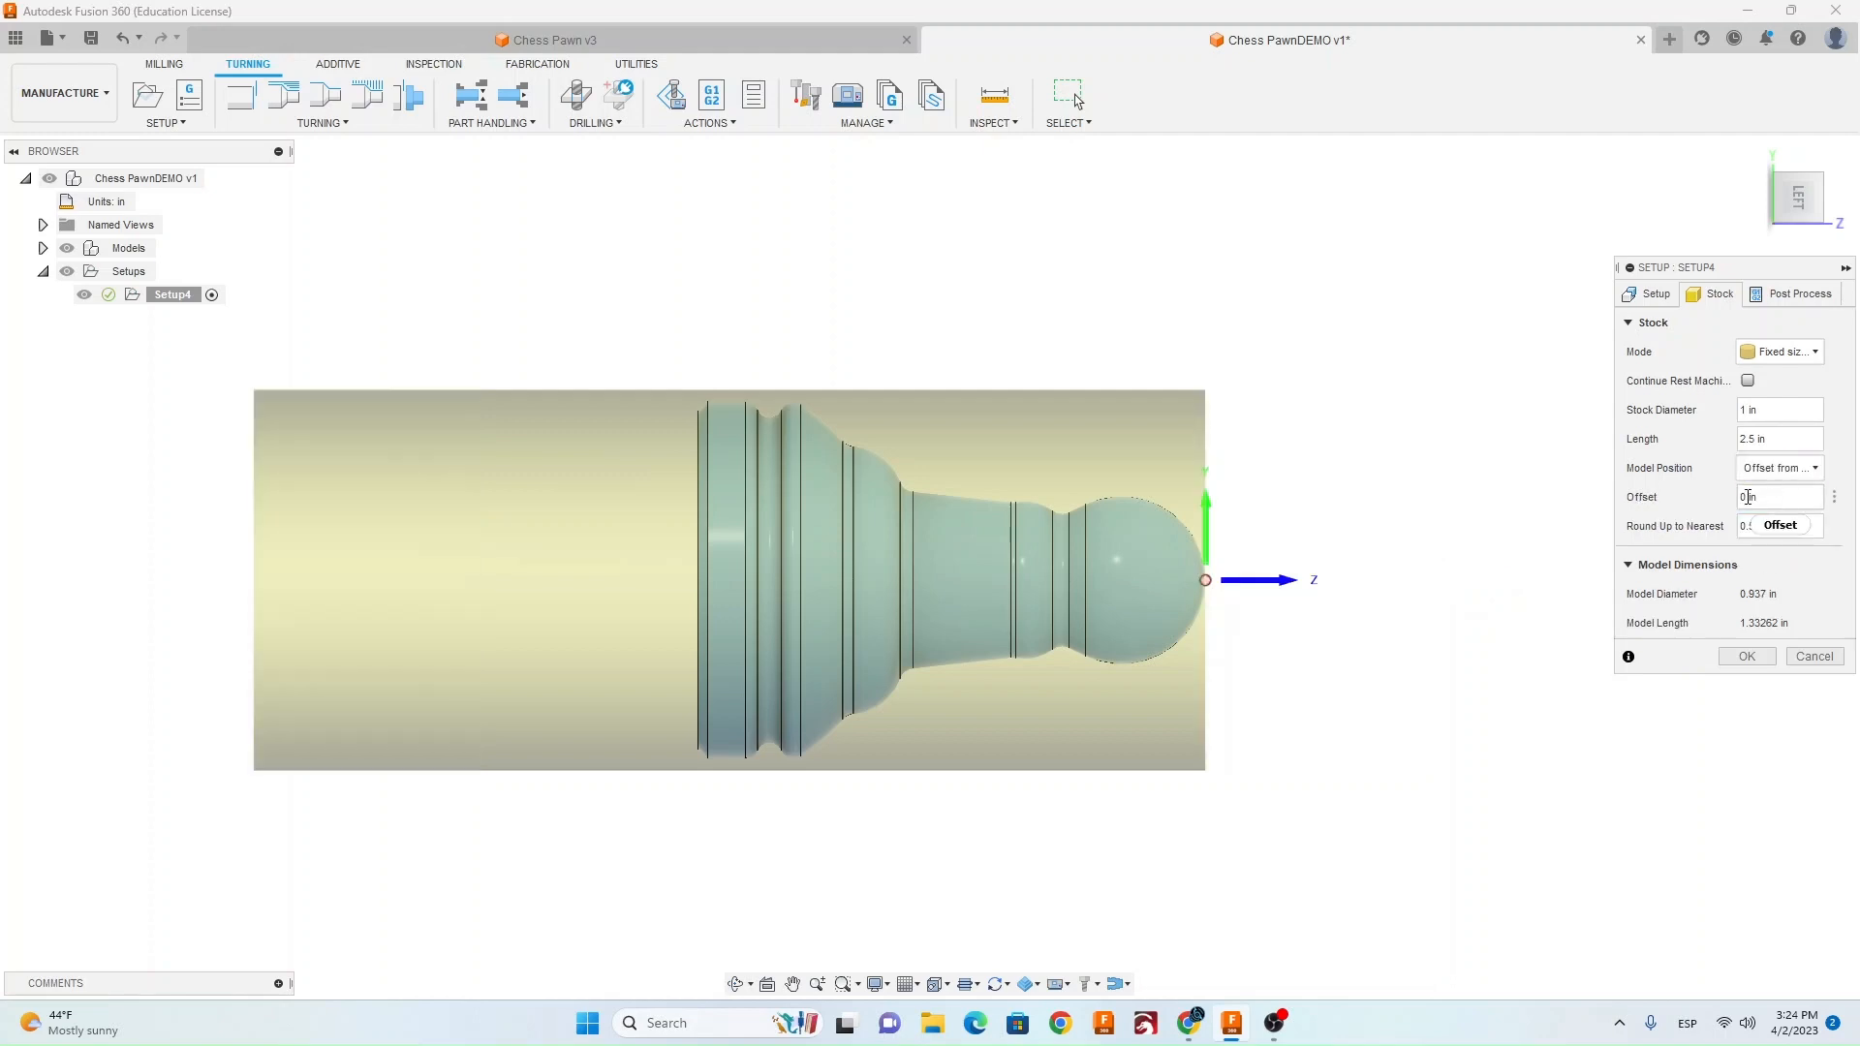
type("0.01")
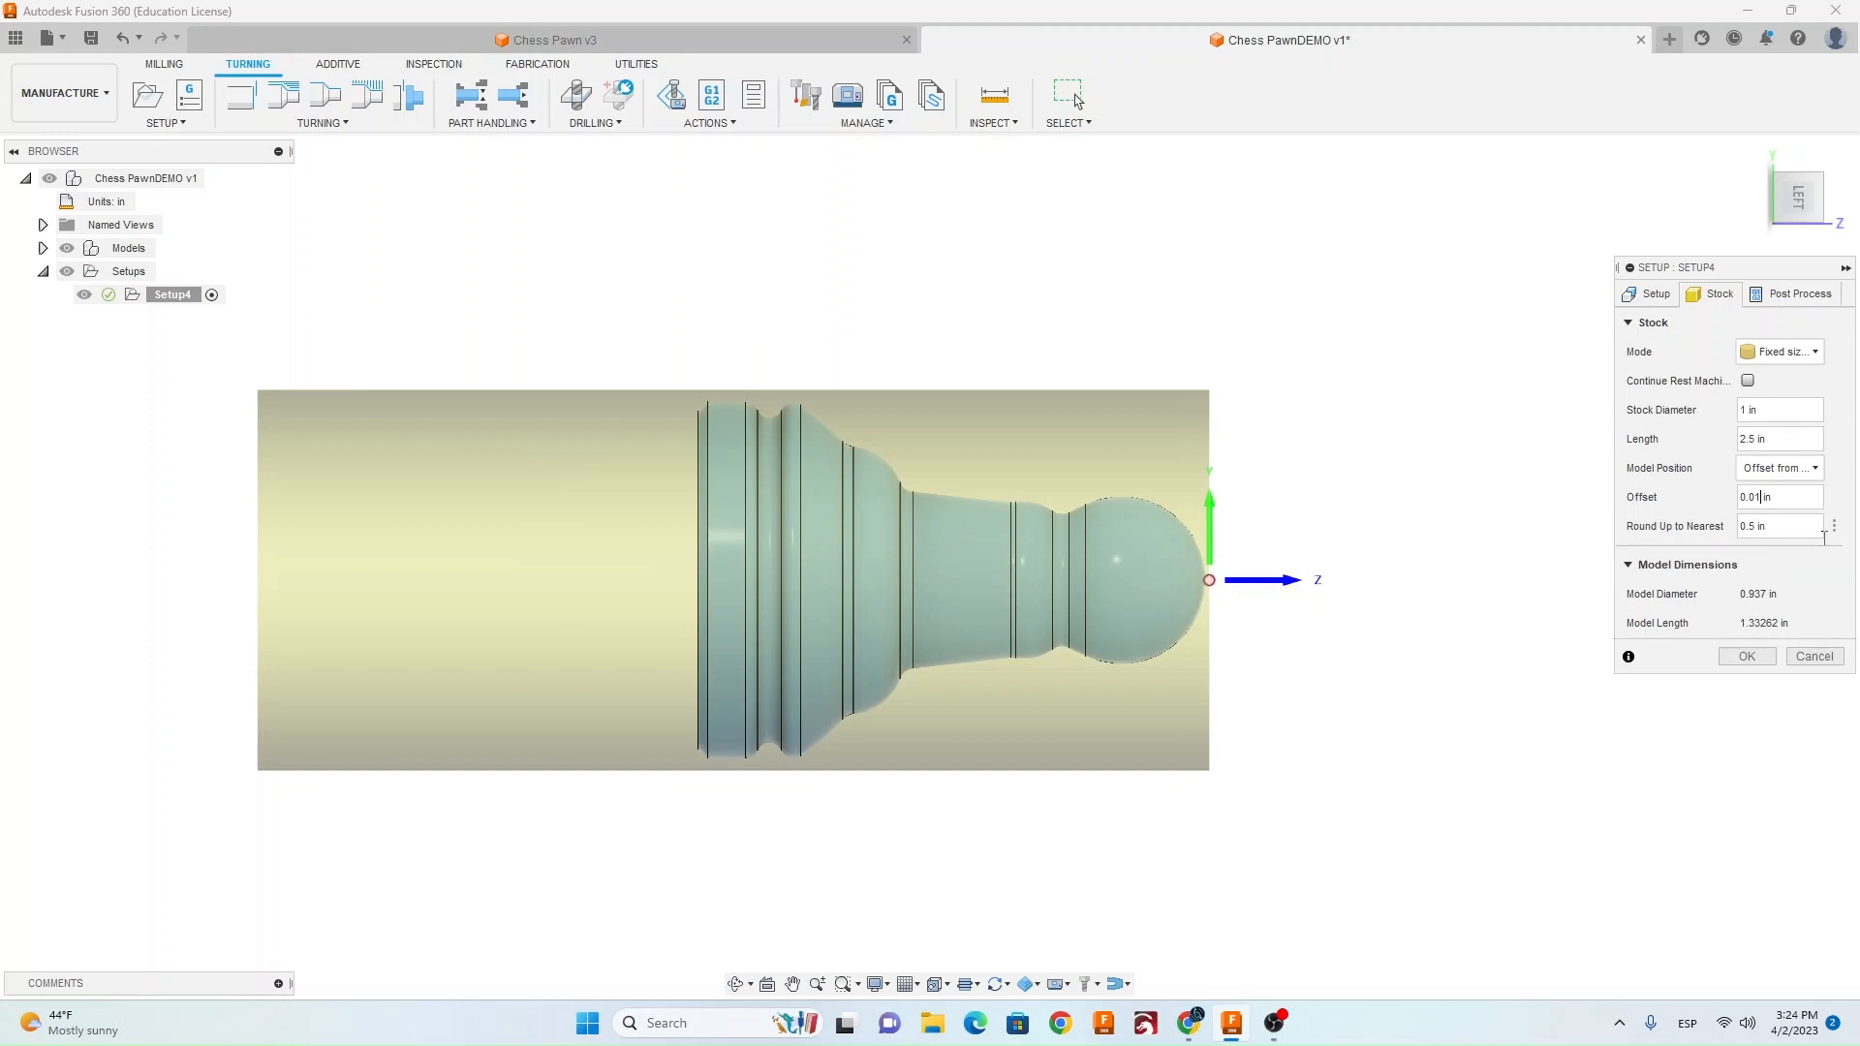
left_click(1746, 656)
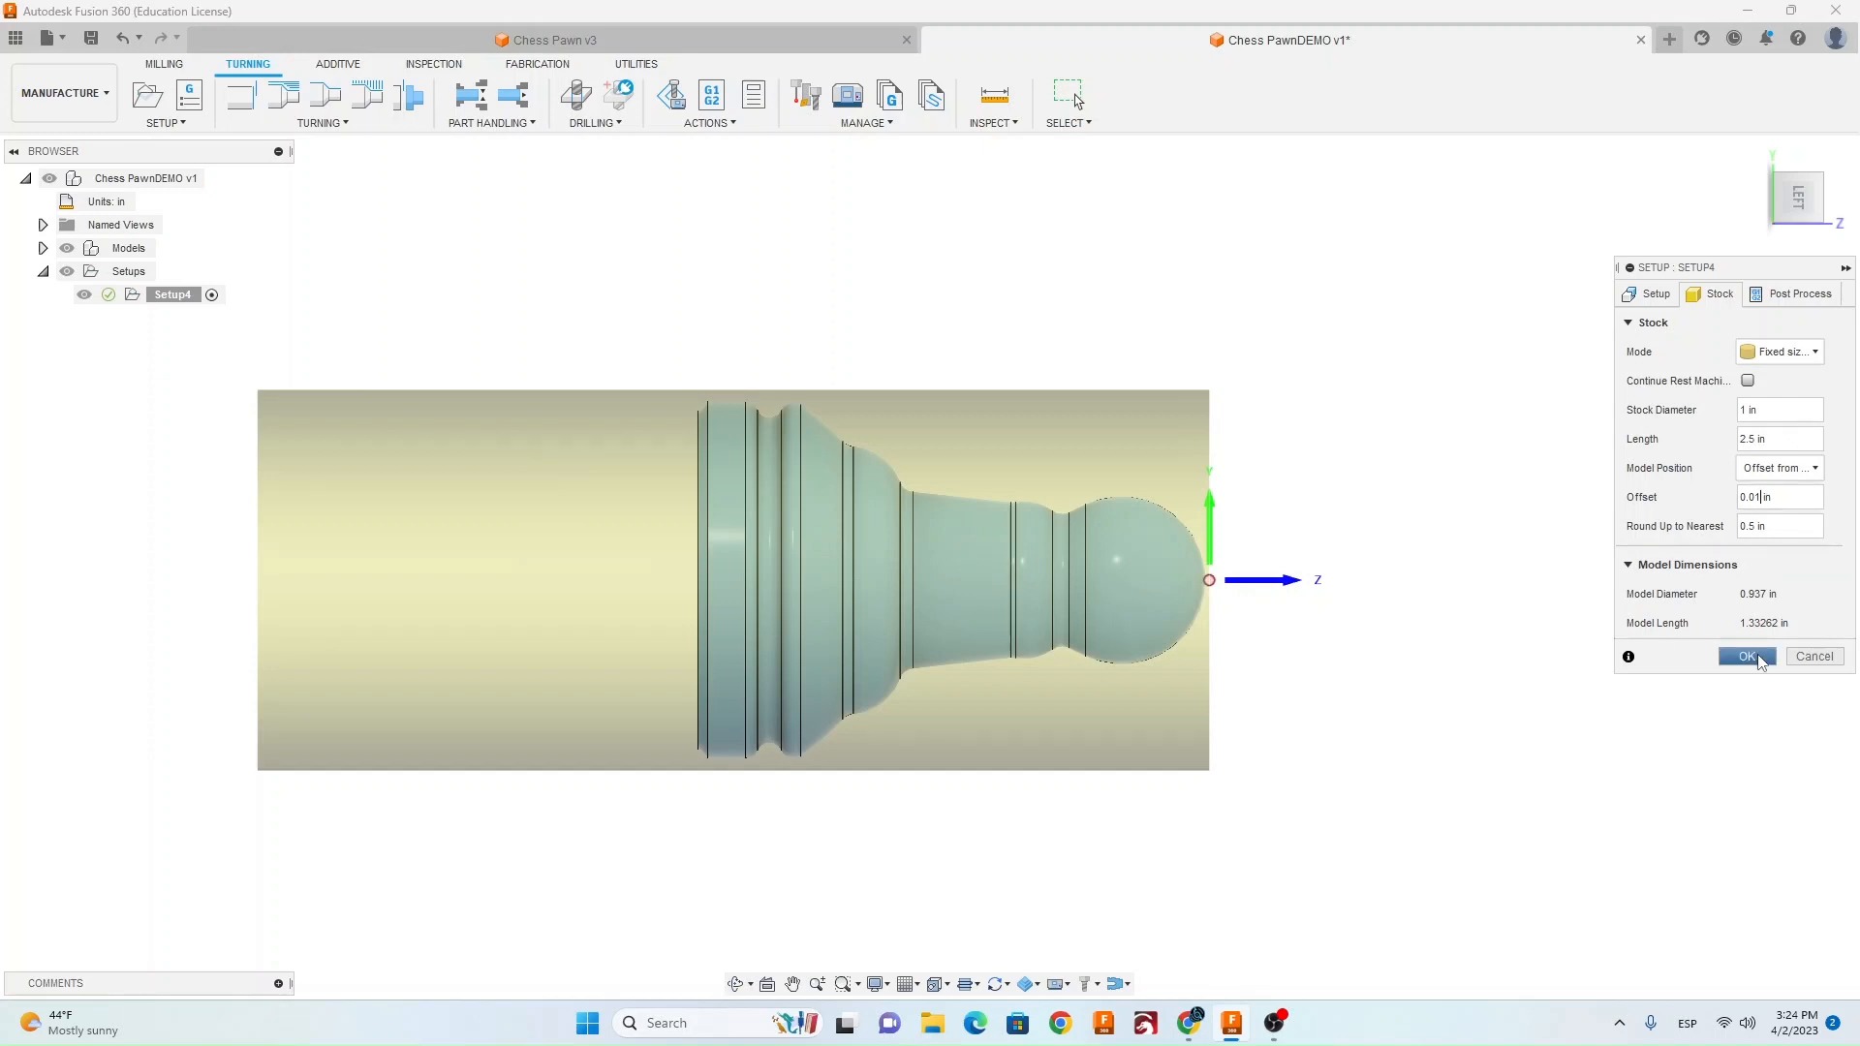
left_click(1745, 657)
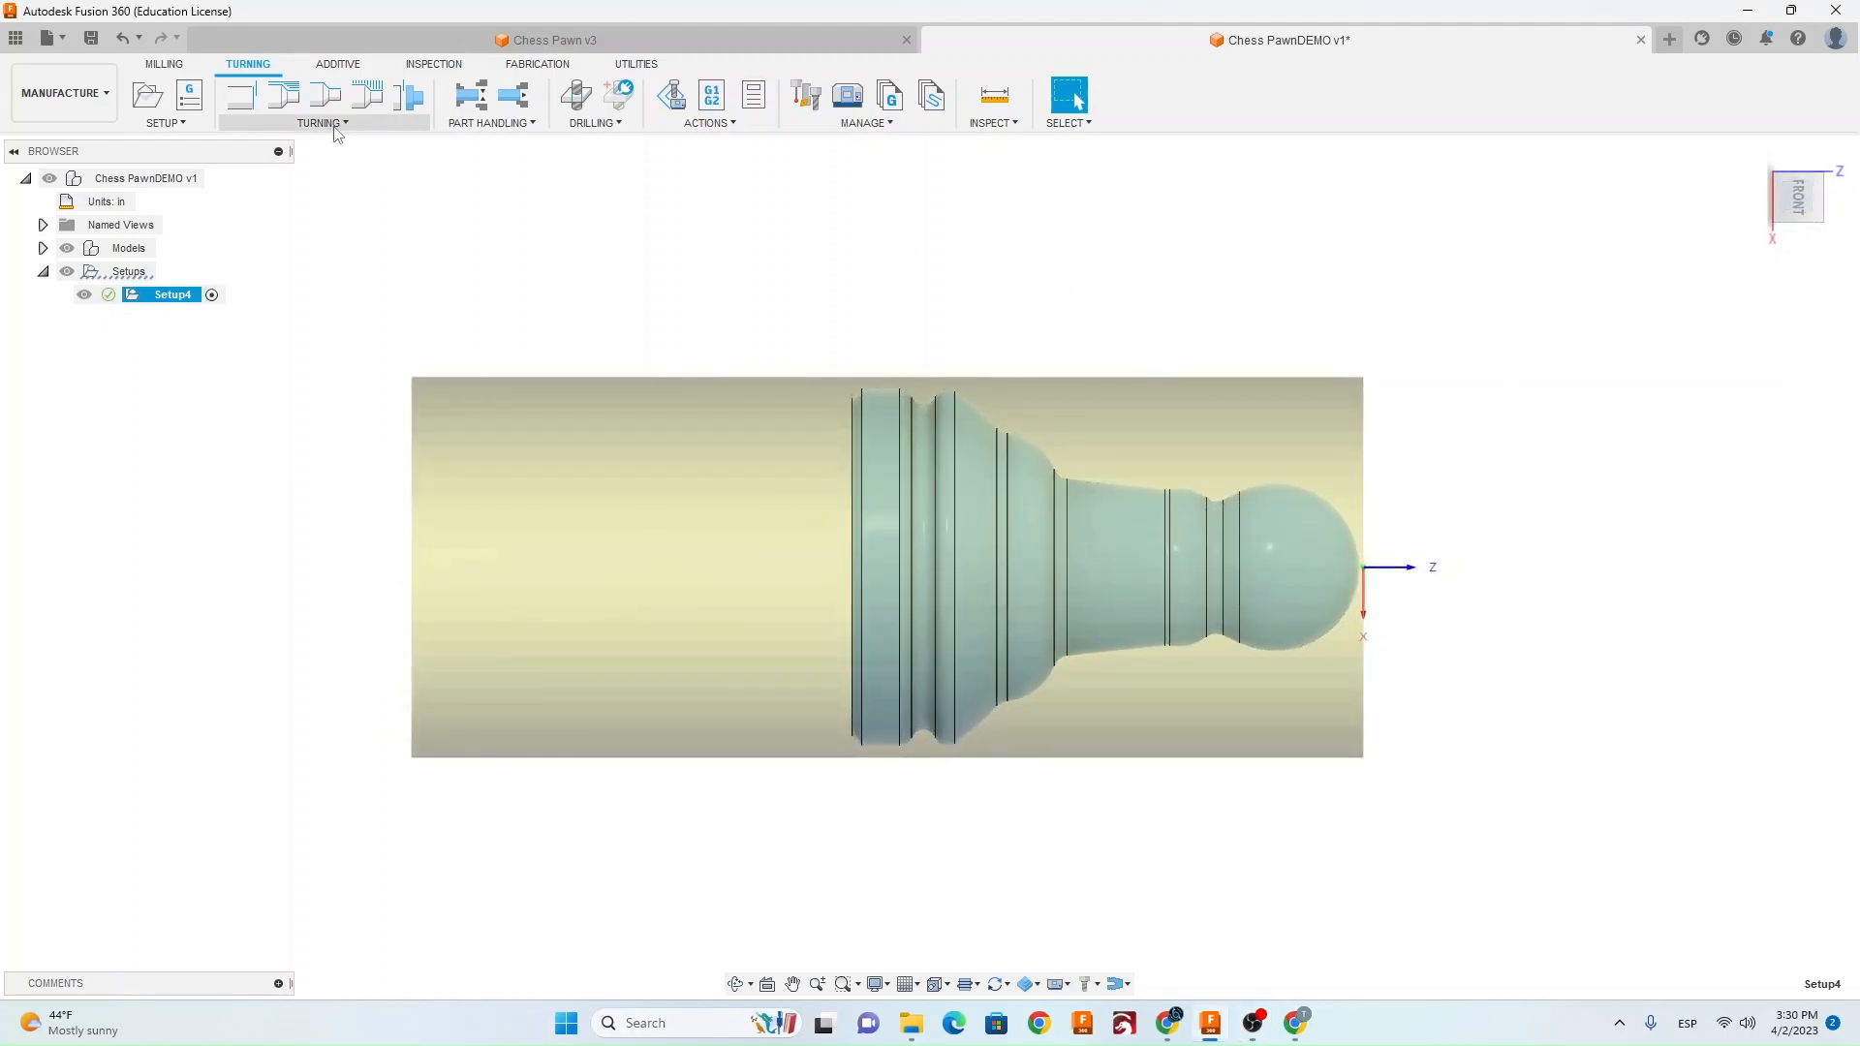
Add a facing operation using tool #3 VNMG33 DVLN-R from the CIMTools library.
left_click(238, 95)
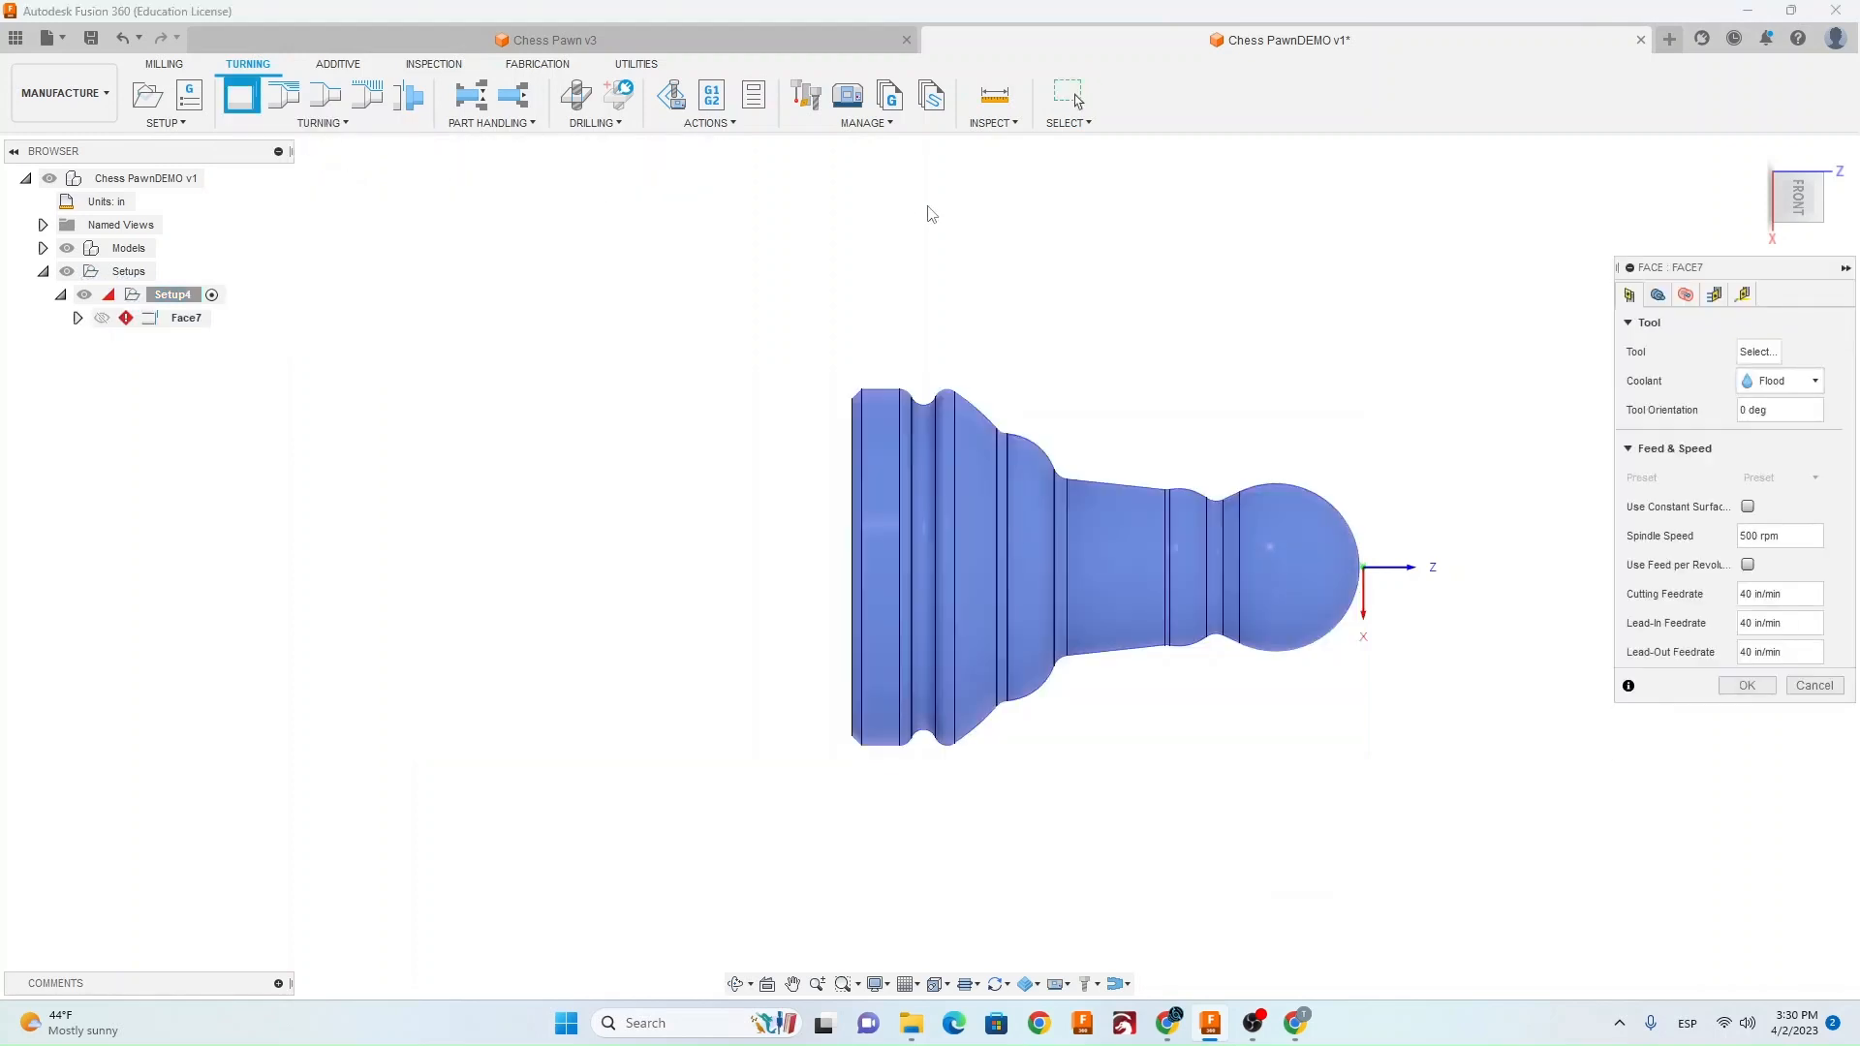
left_click(1757, 351)
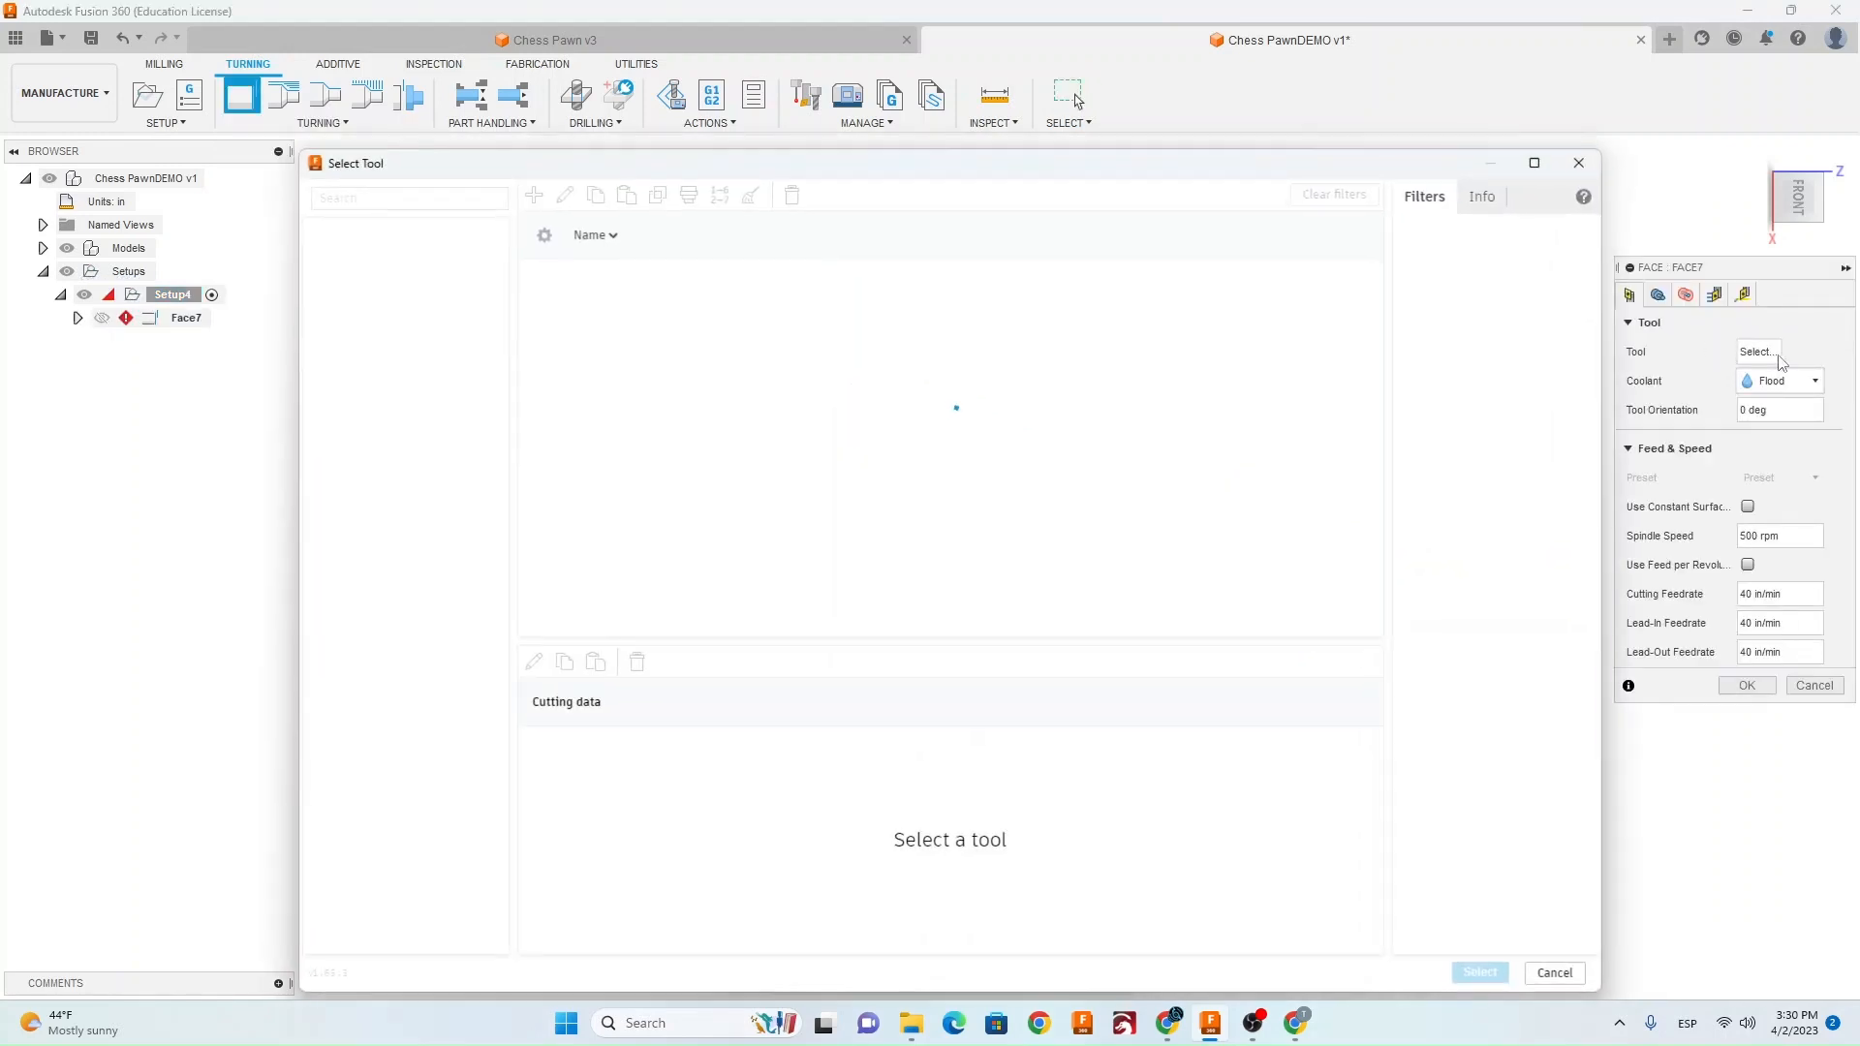
left_click(397, 422)
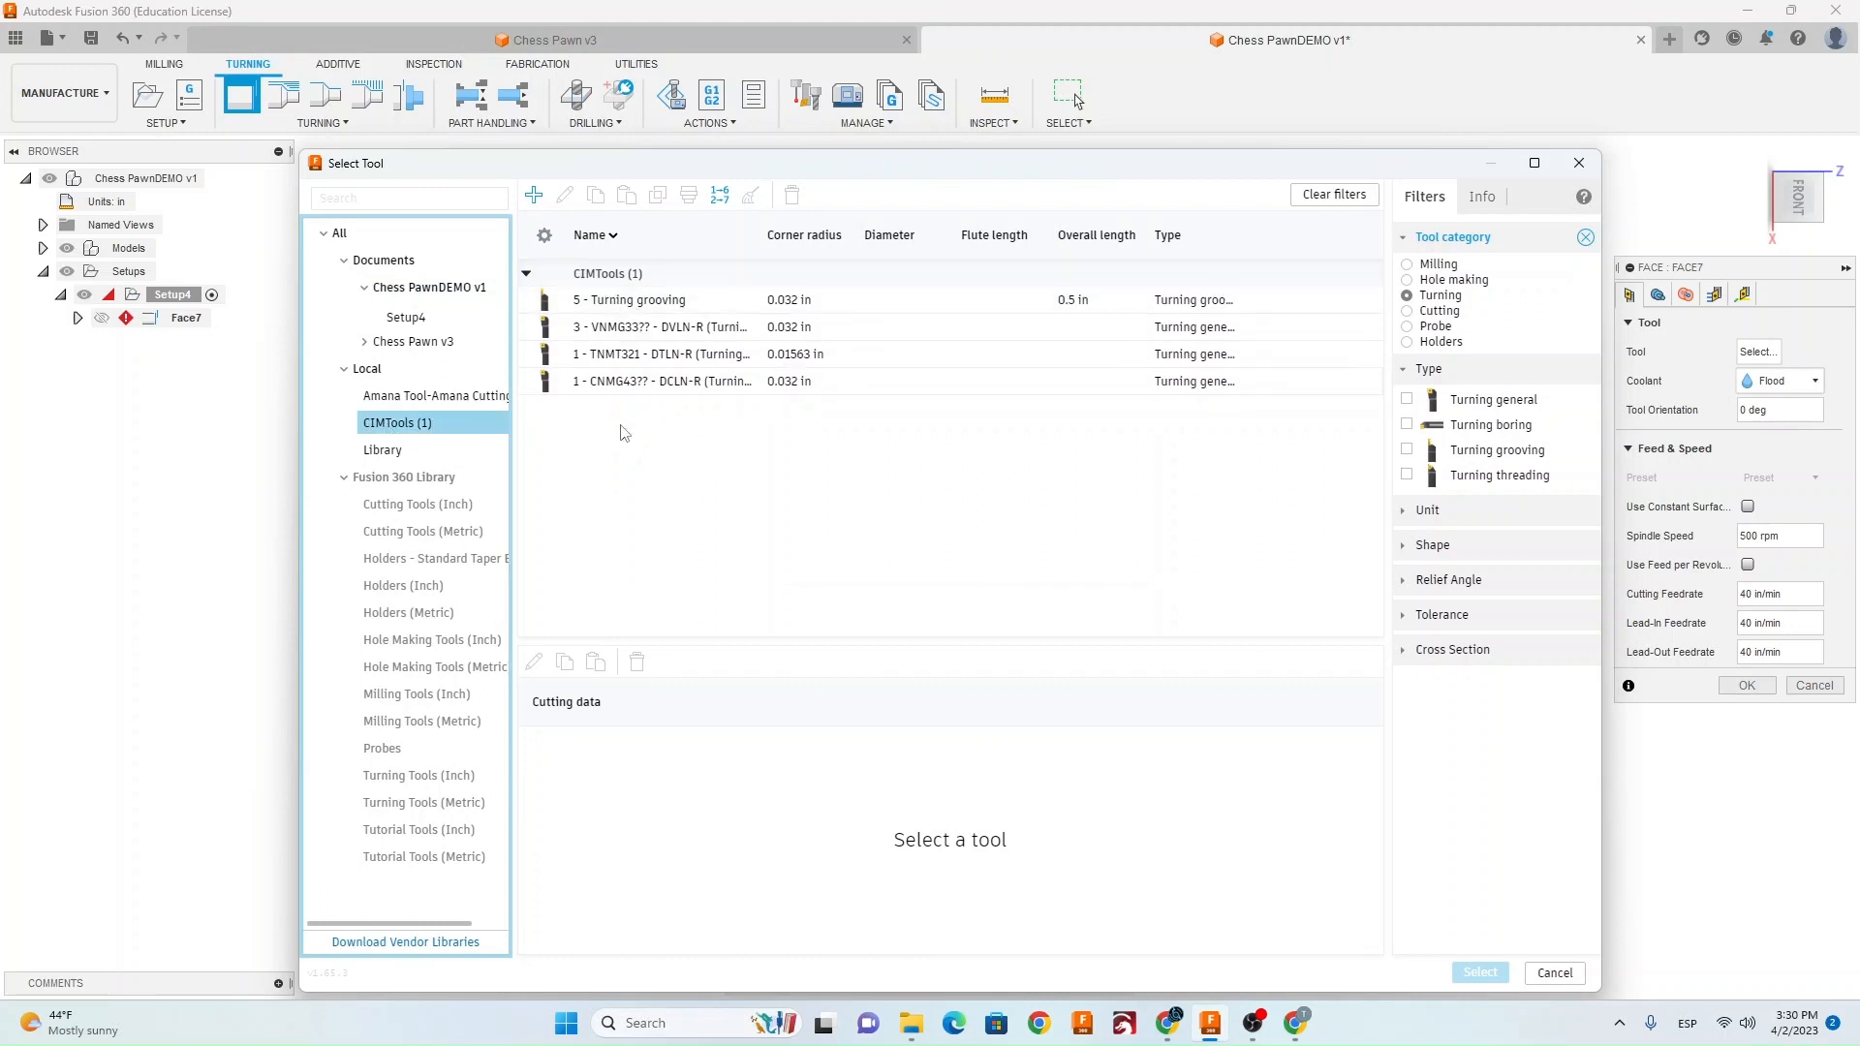
left_click(660, 325)
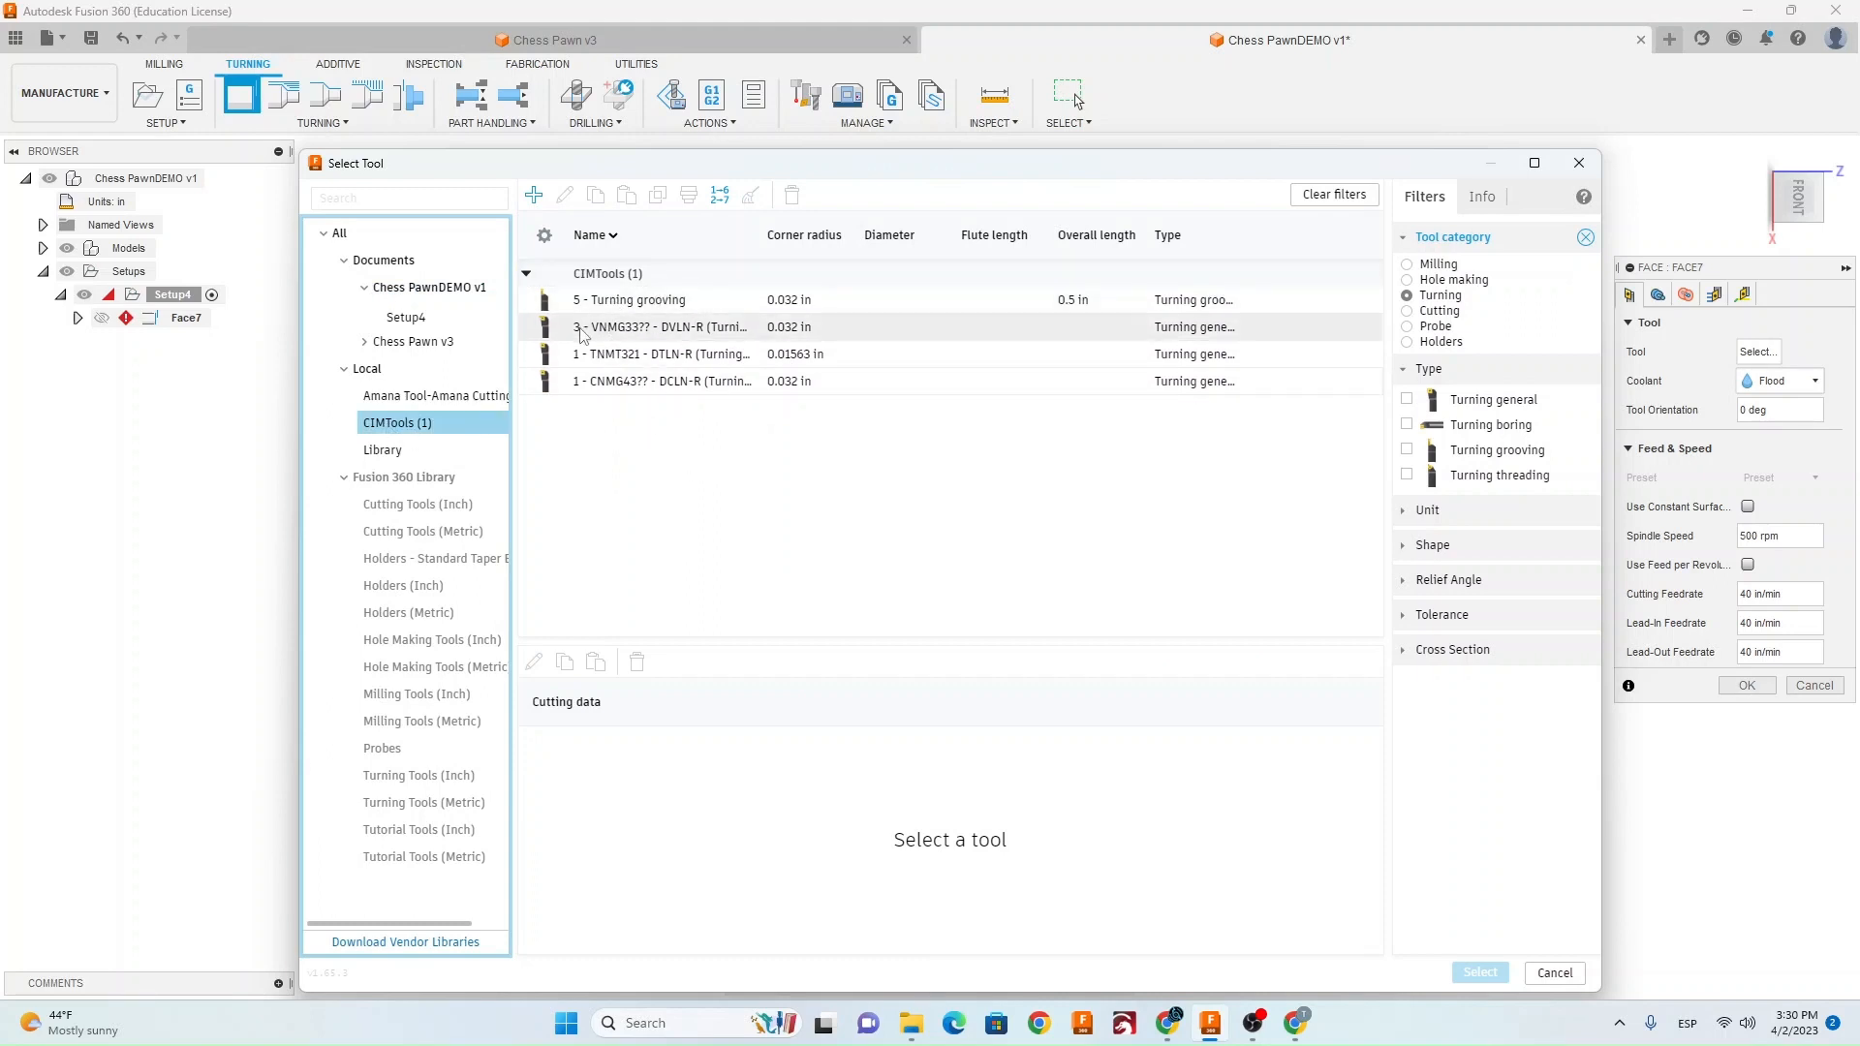
left_click(660, 326)
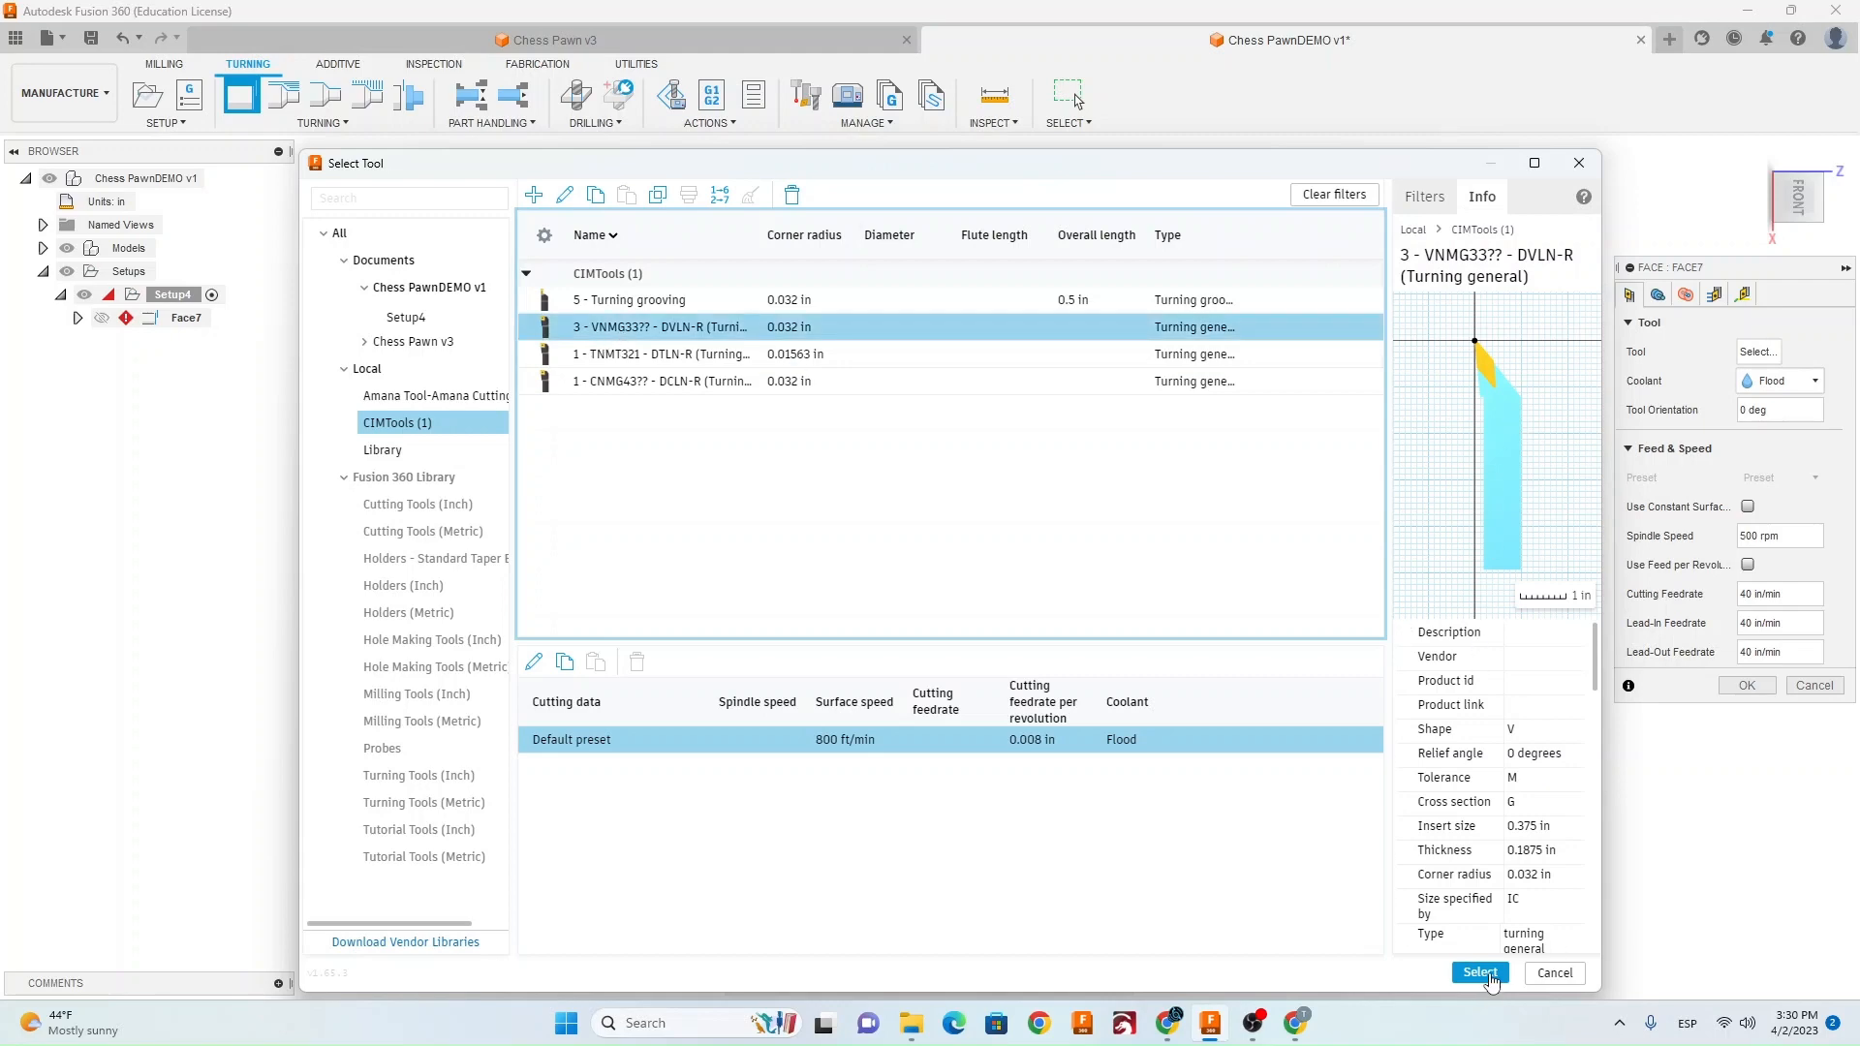
left_click(1478, 973)
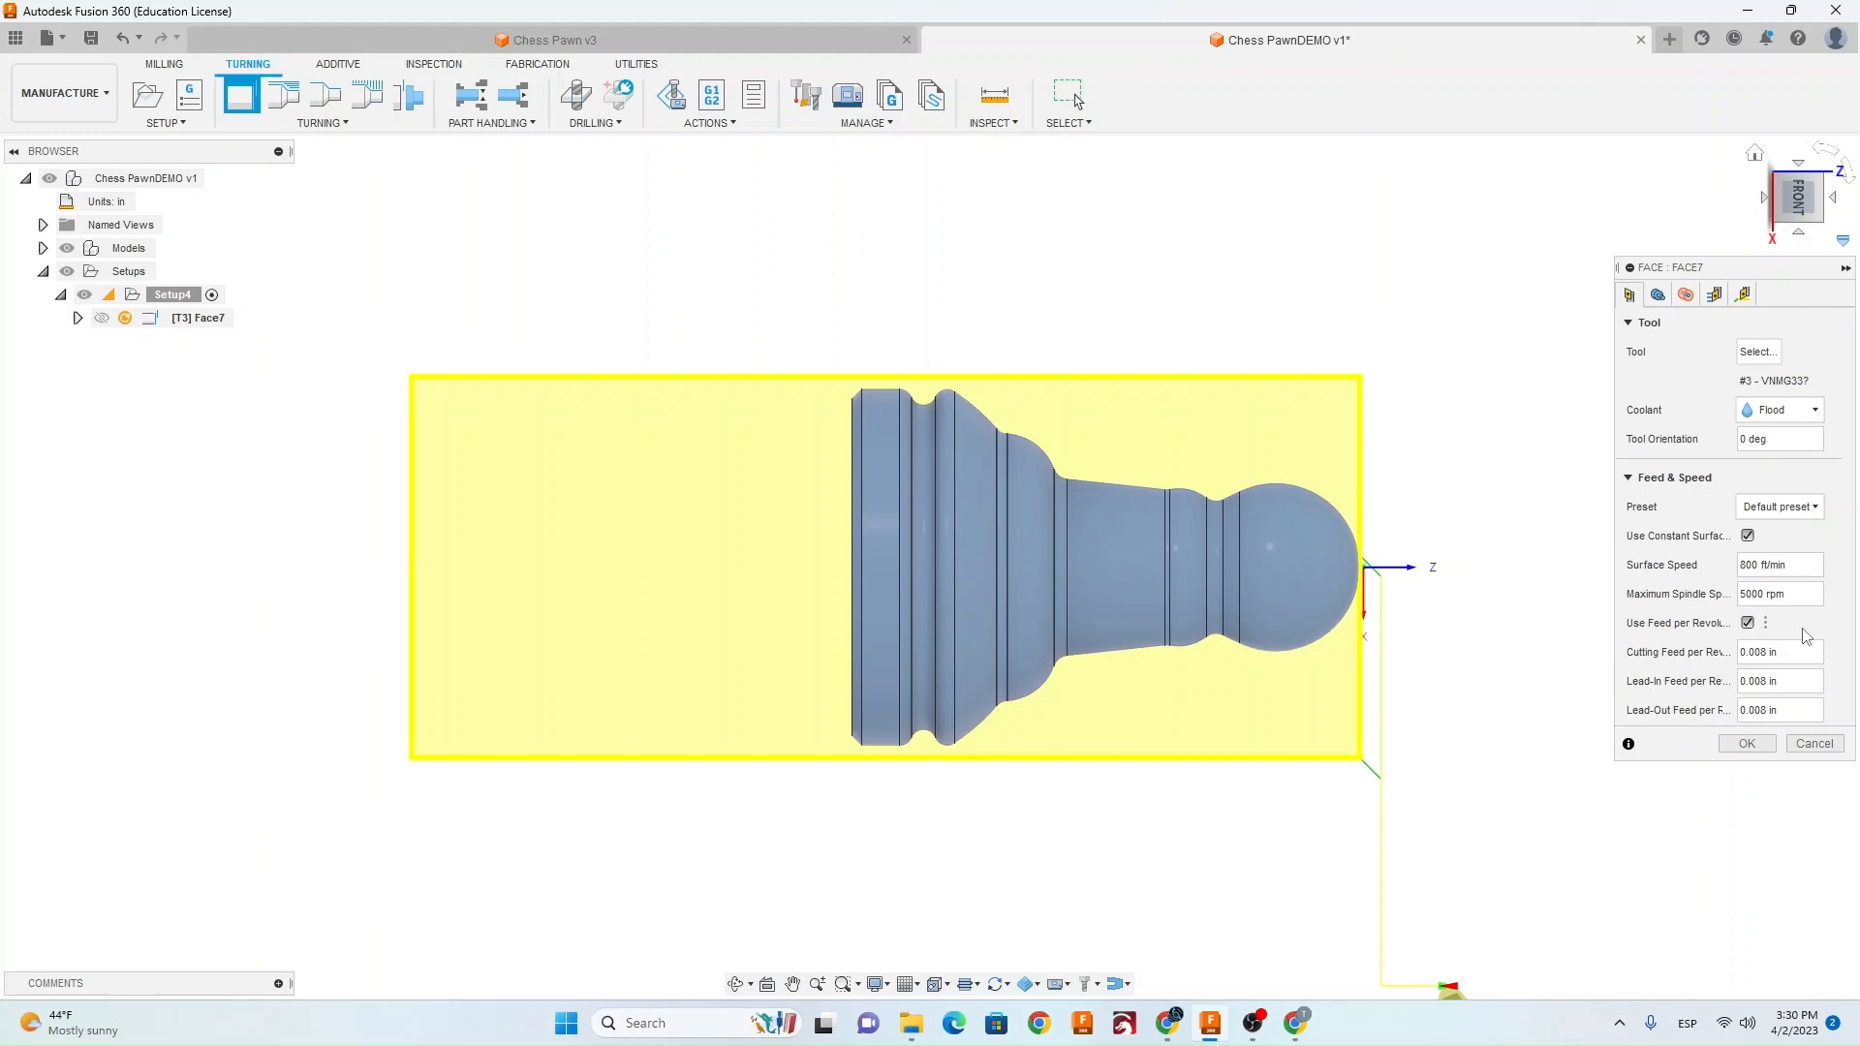
Limit facing spindle to 3000 rpm, leave 0.004 in stock, disable lead-in, and generate the toolpath.
left_click(1778, 592)
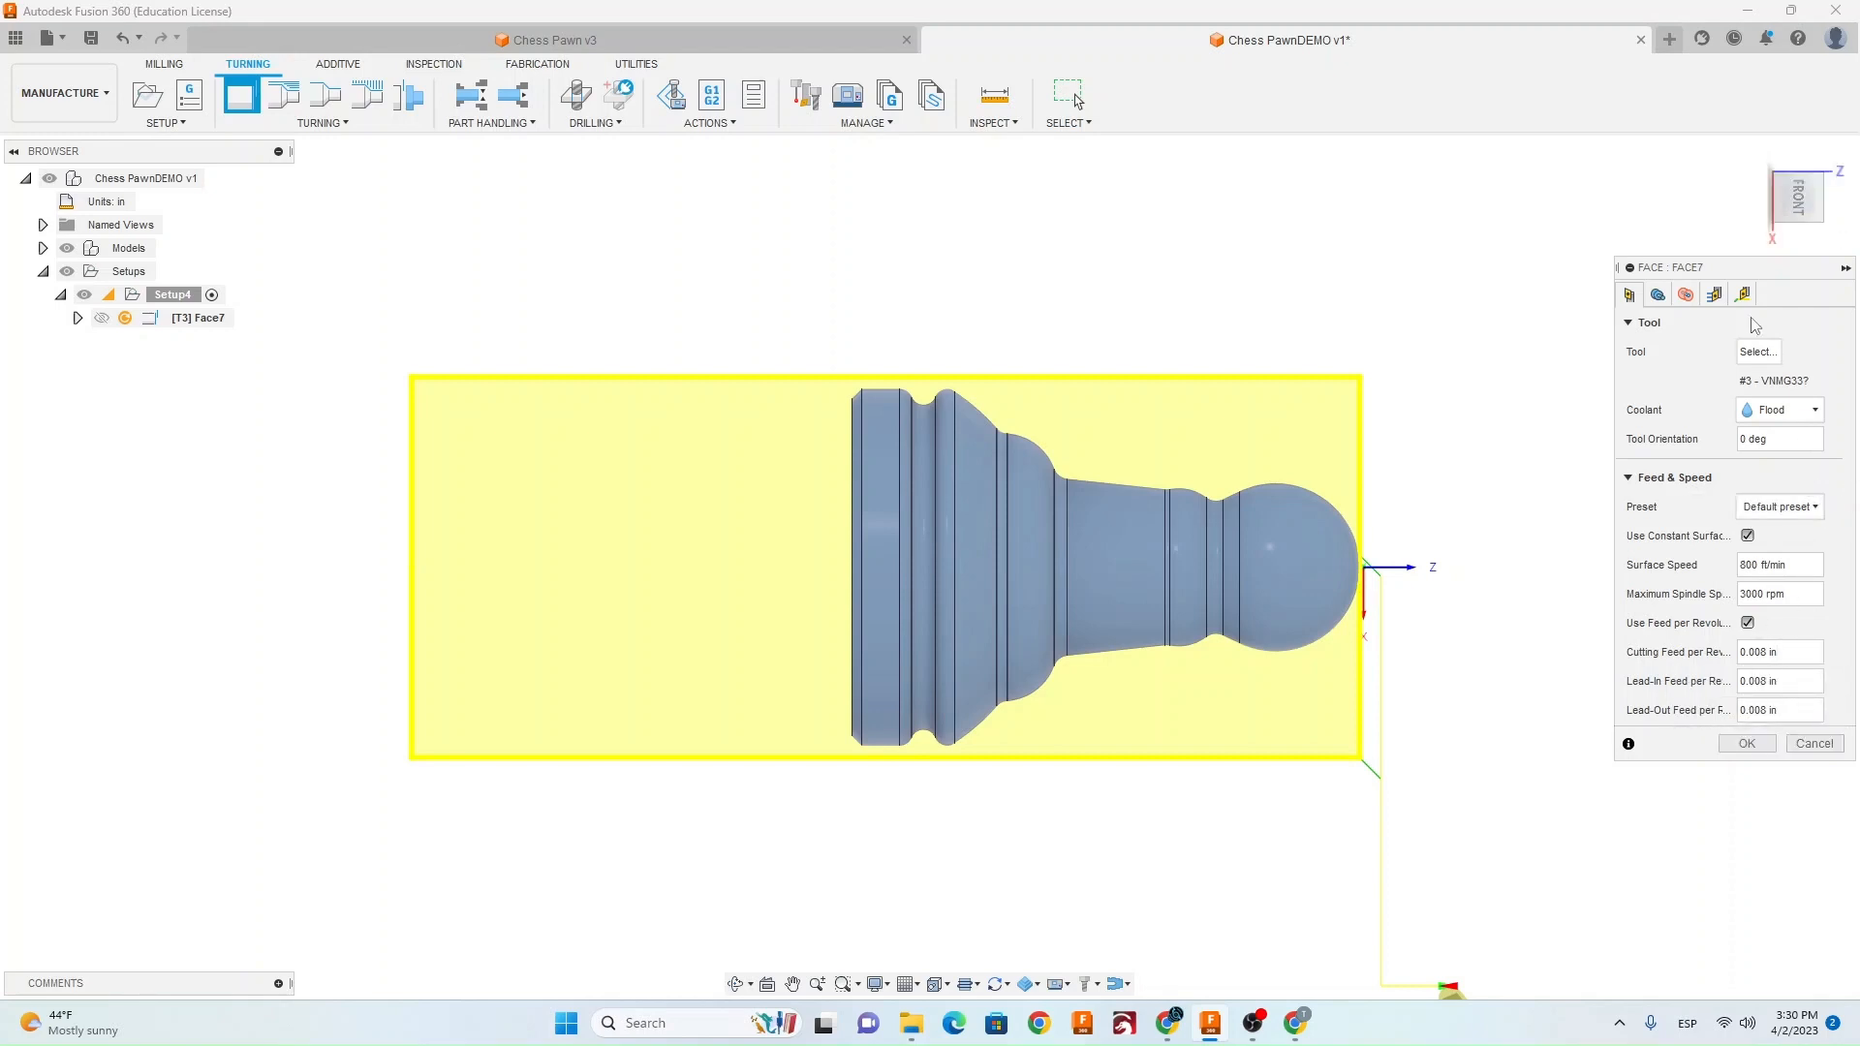
left_click(1714, 294)
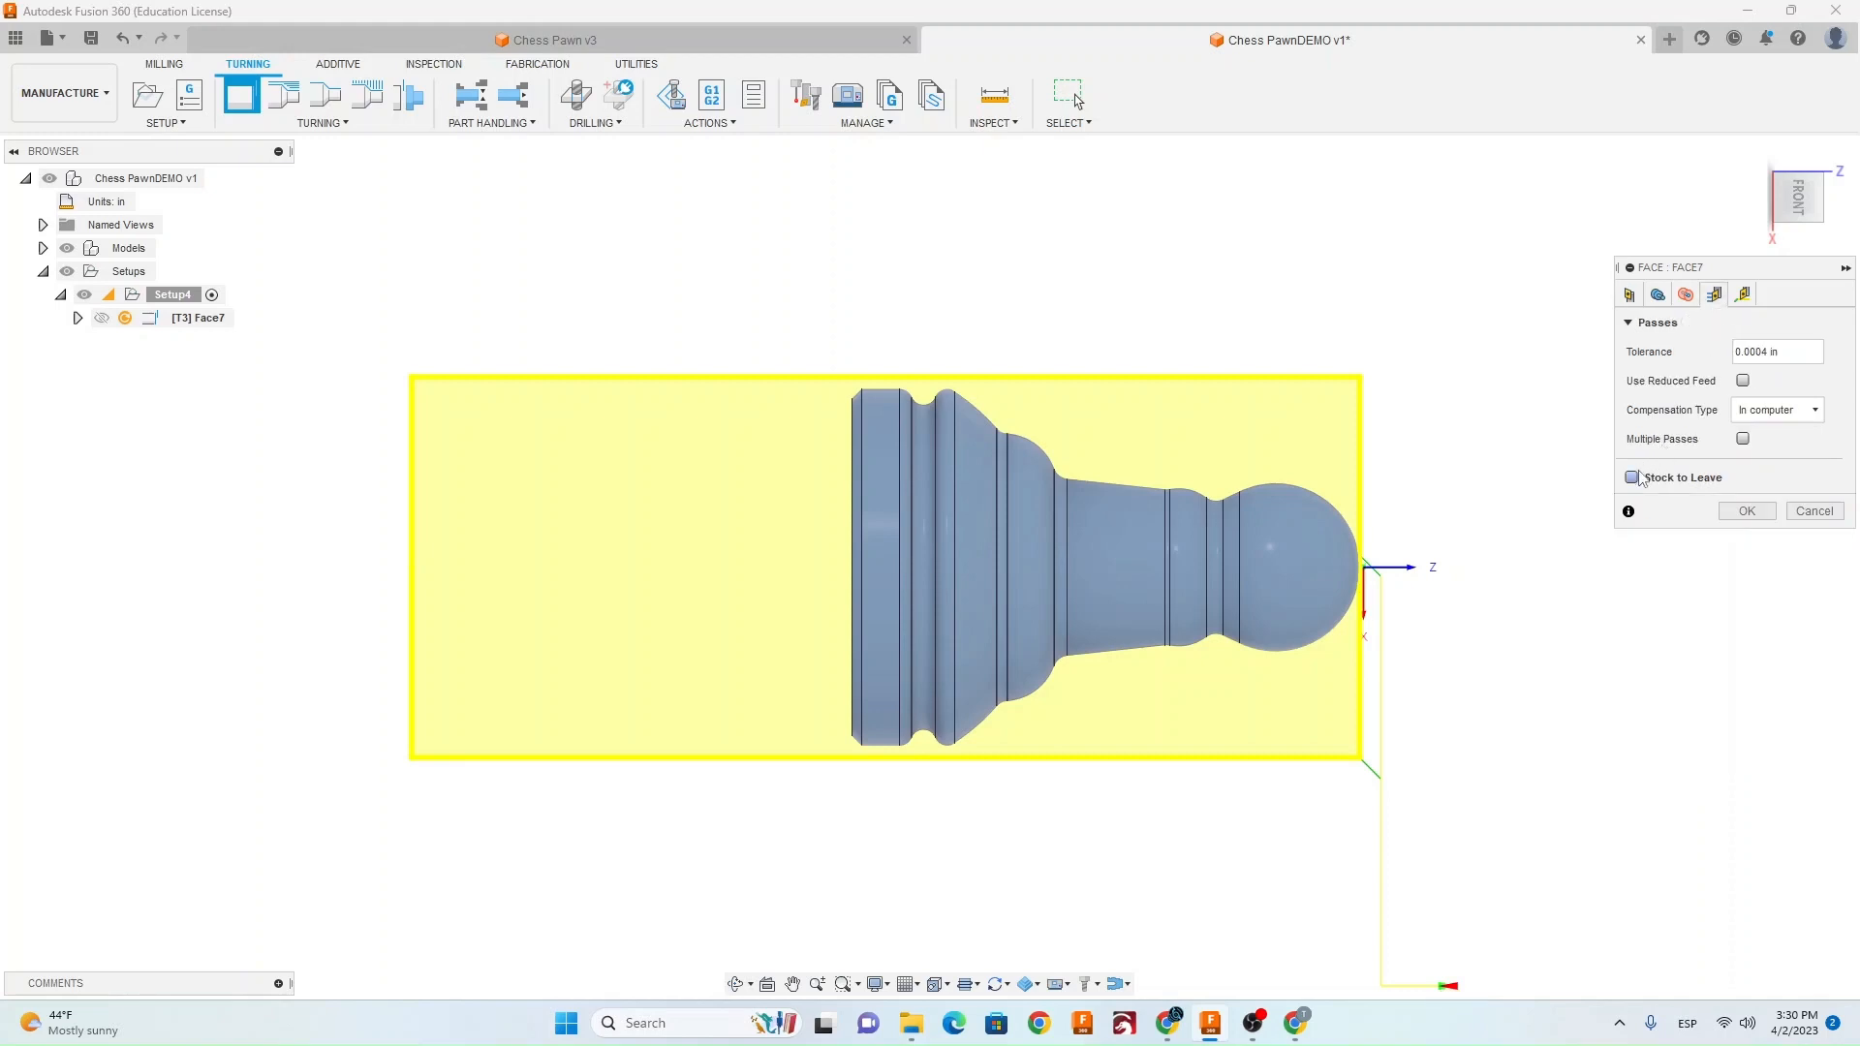
left_click(1633, 477)
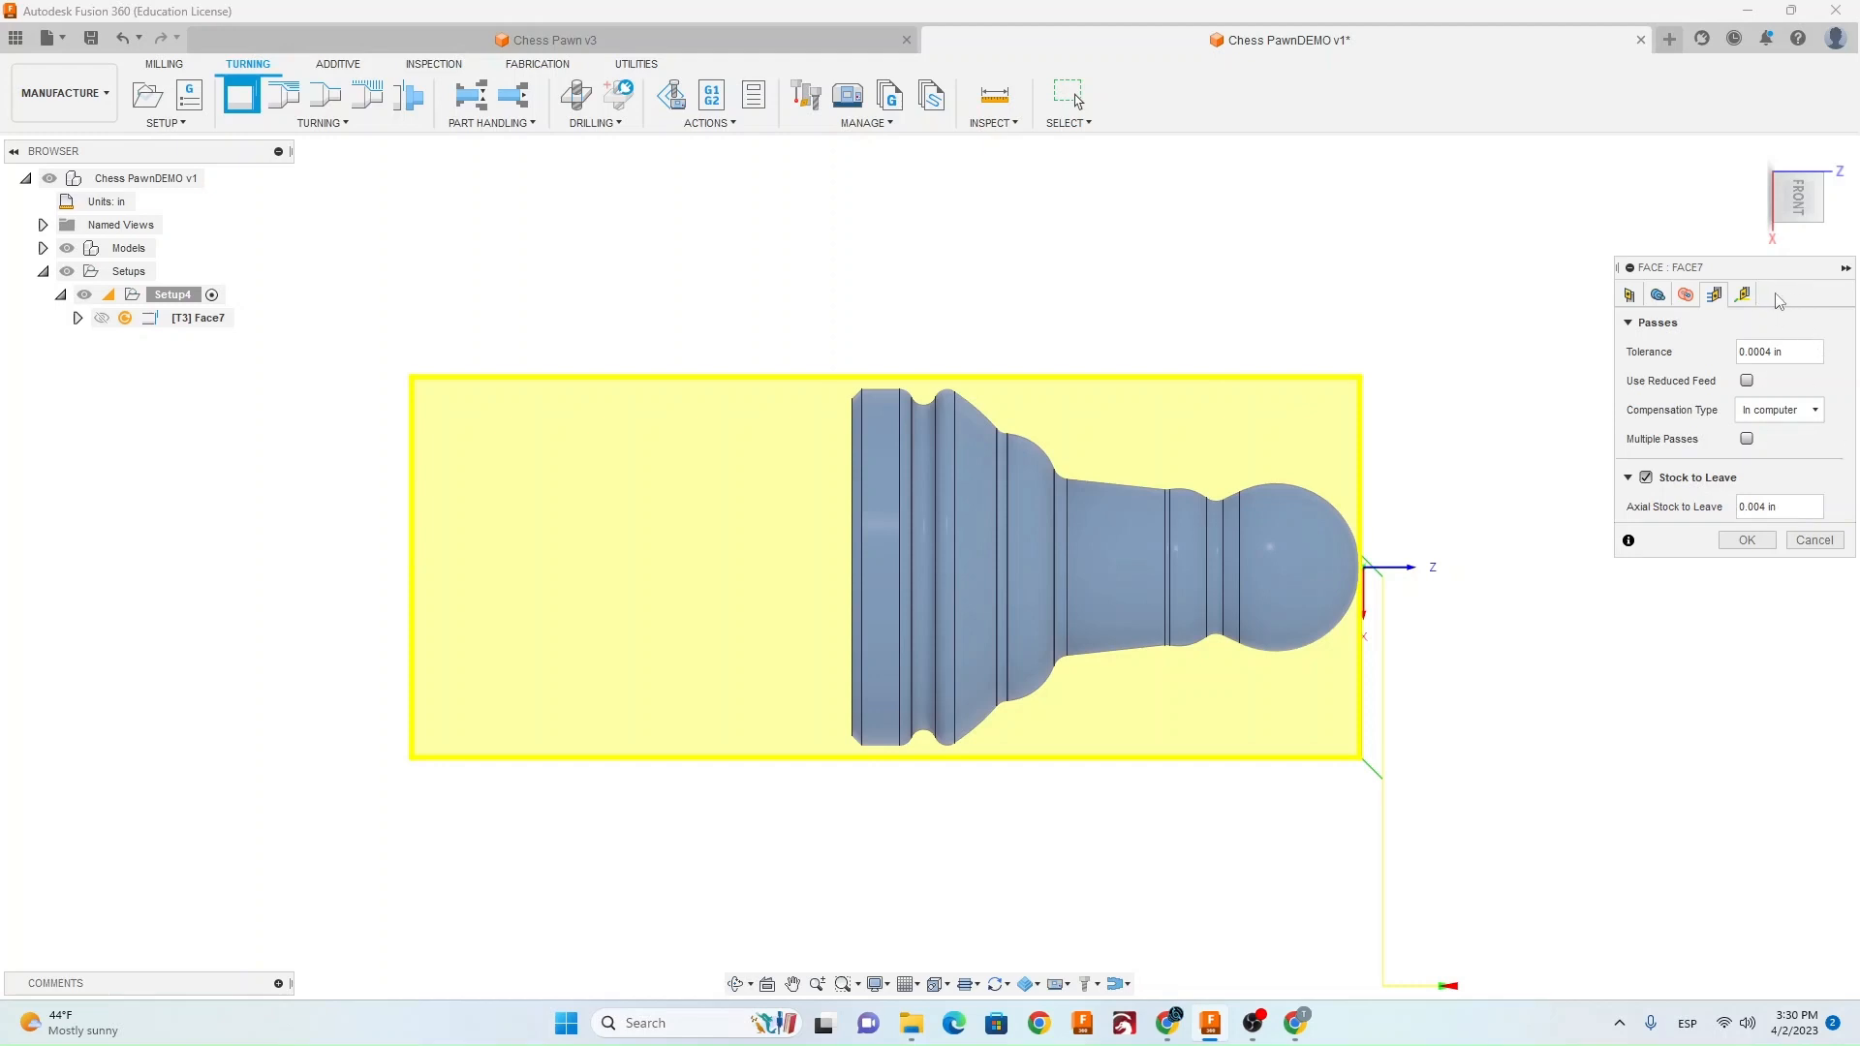
left_click(1743, 294)
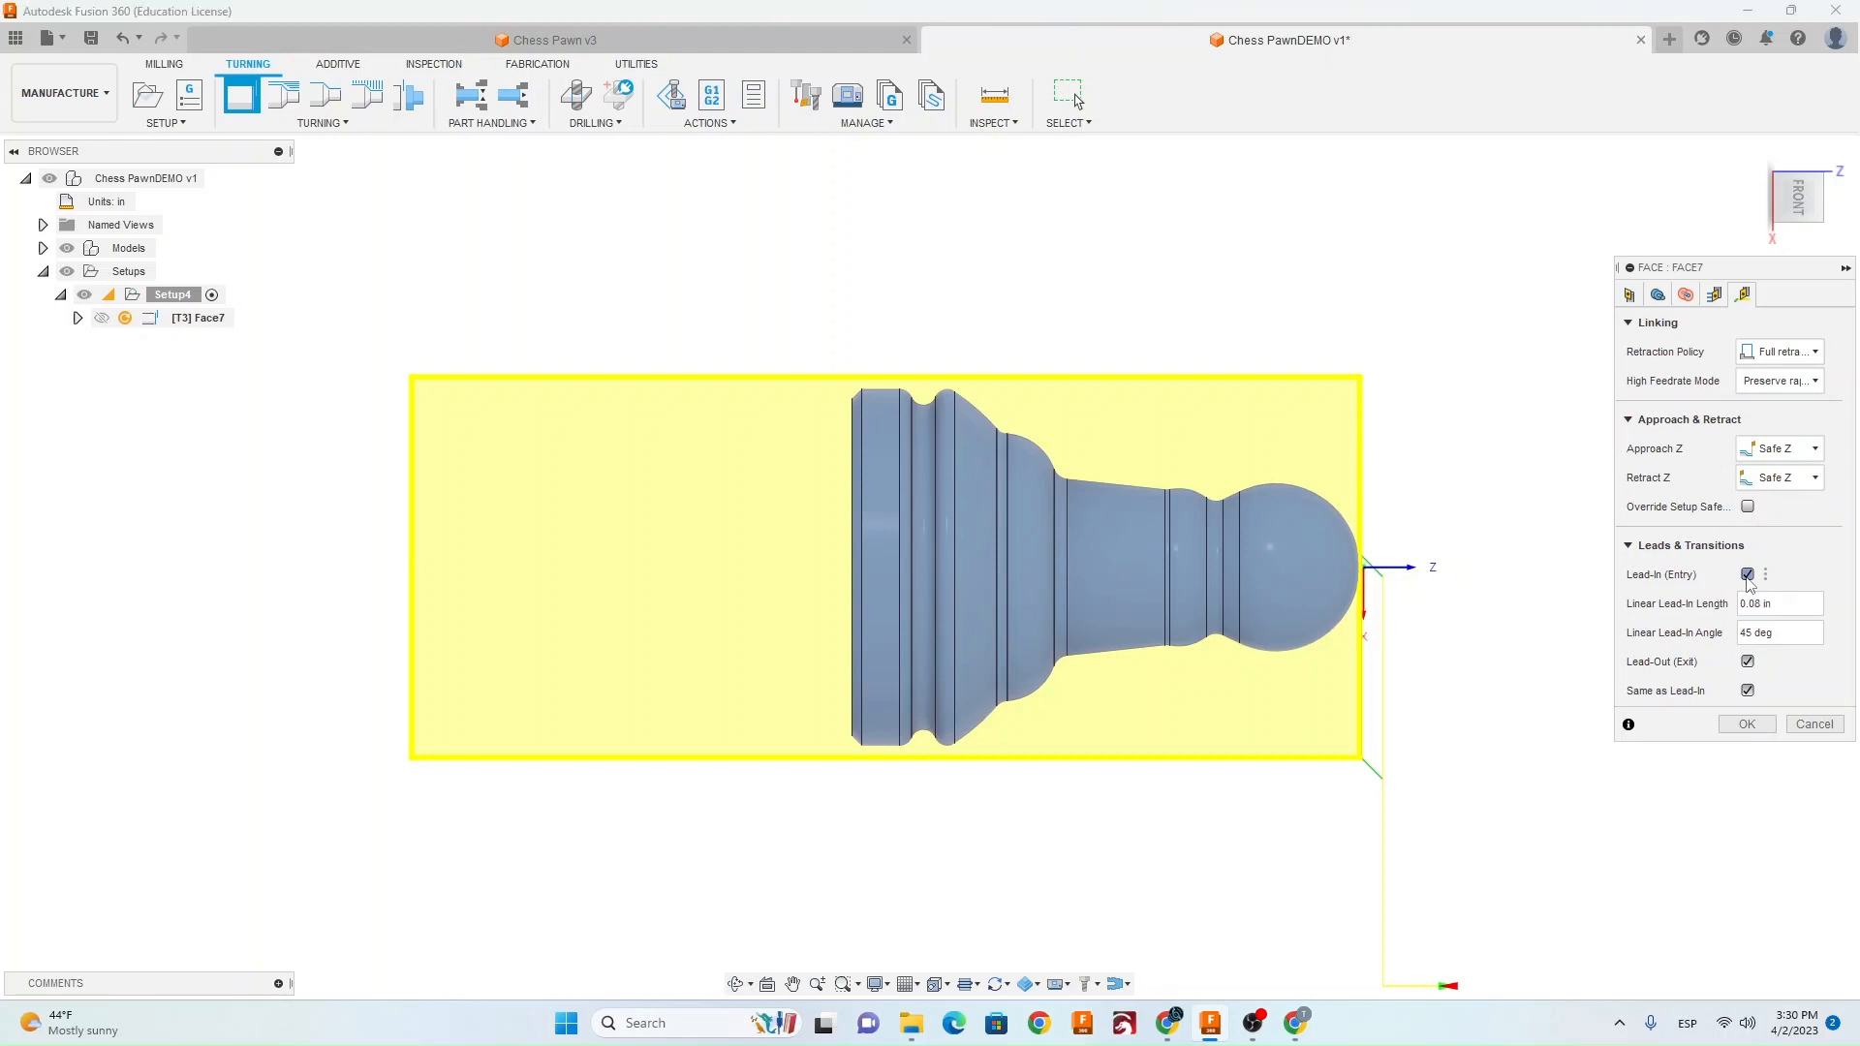
left_click(1745, 575)
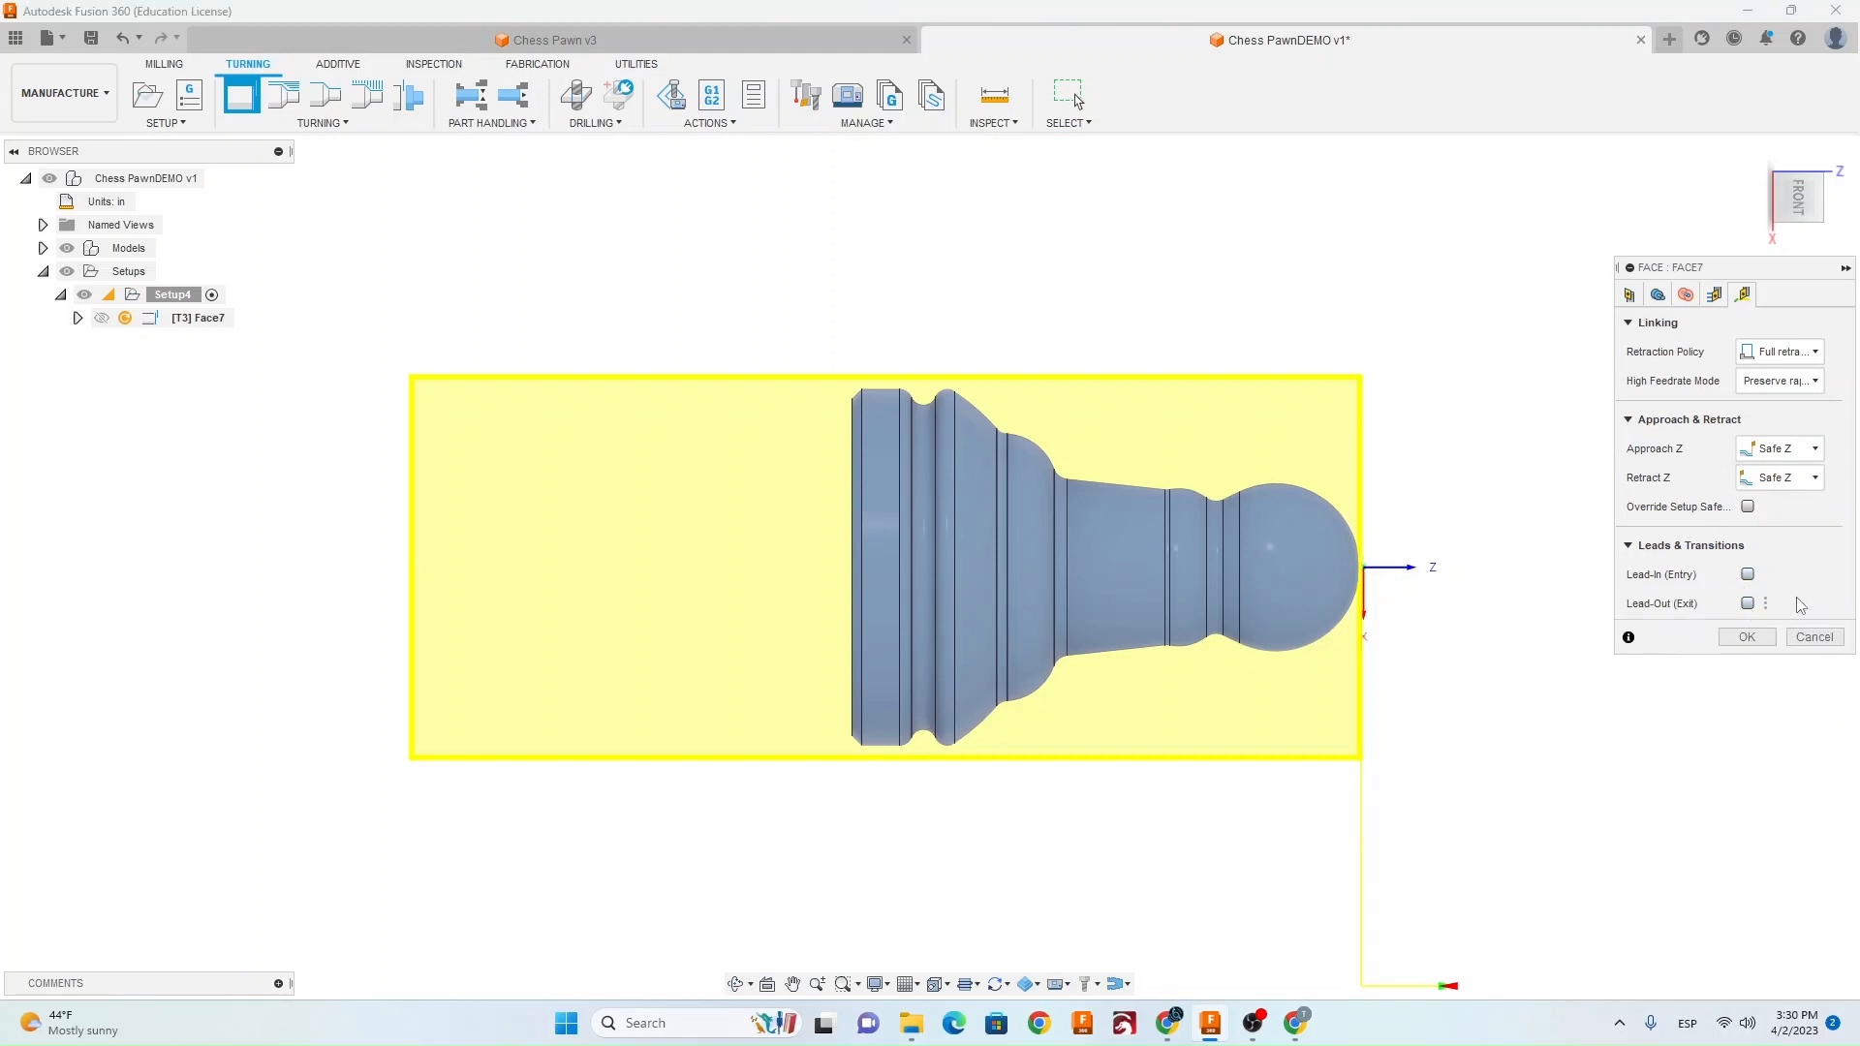
left_click(1745, 637)
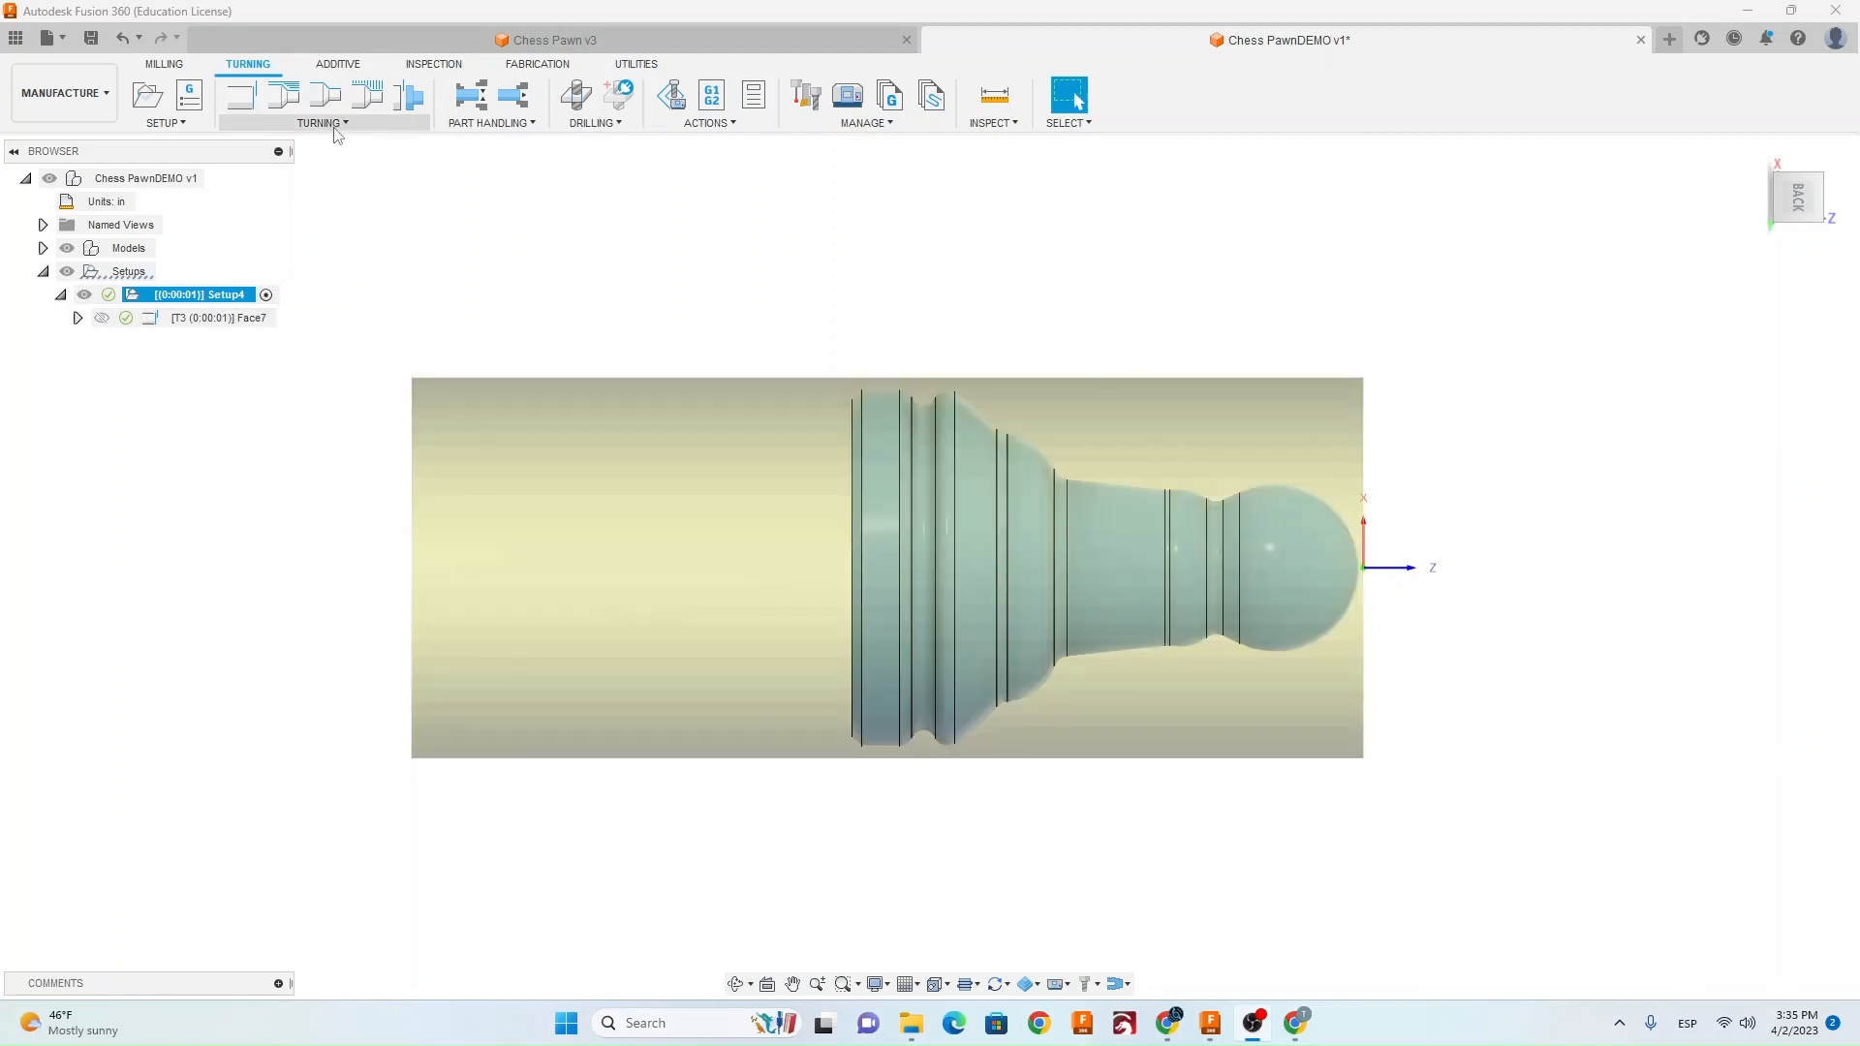
Add a profile roughing operation and assign tool #3 VNMG33 DVLN-R after checking its insert info.
left_click(321, 122)
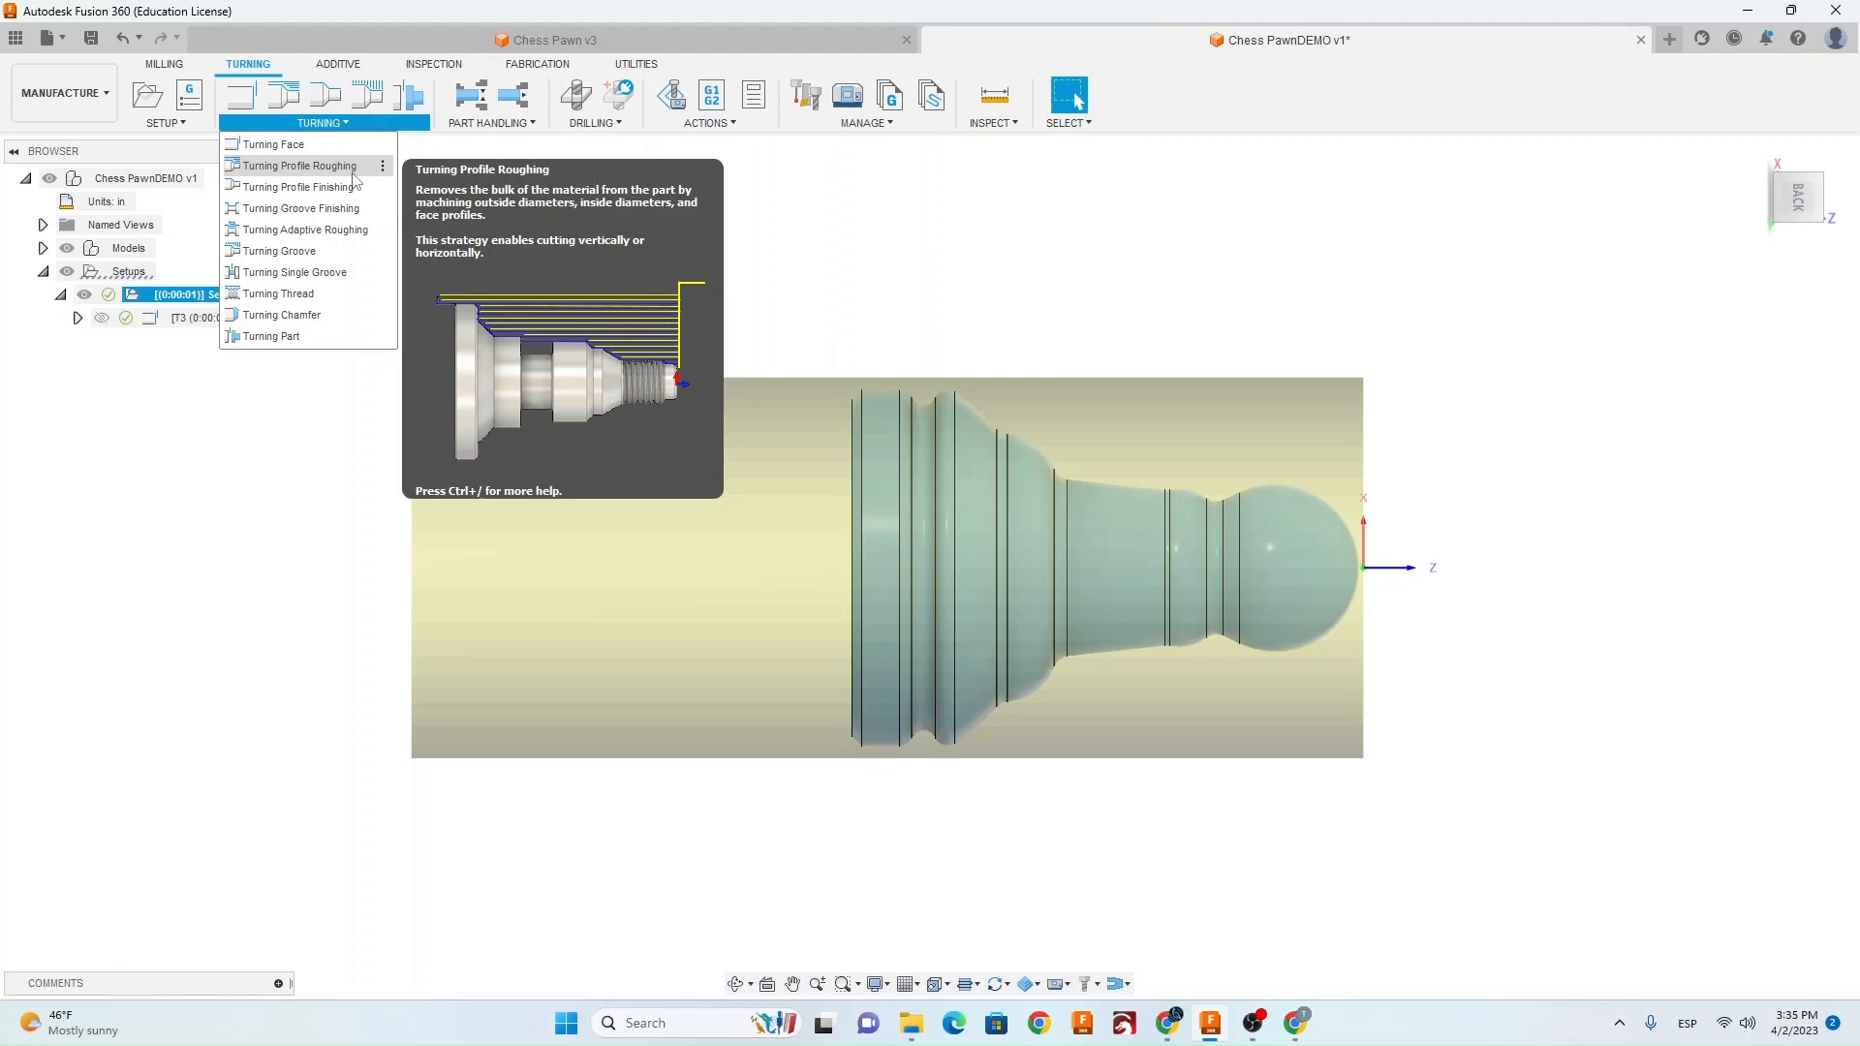
left_click(294, 164)
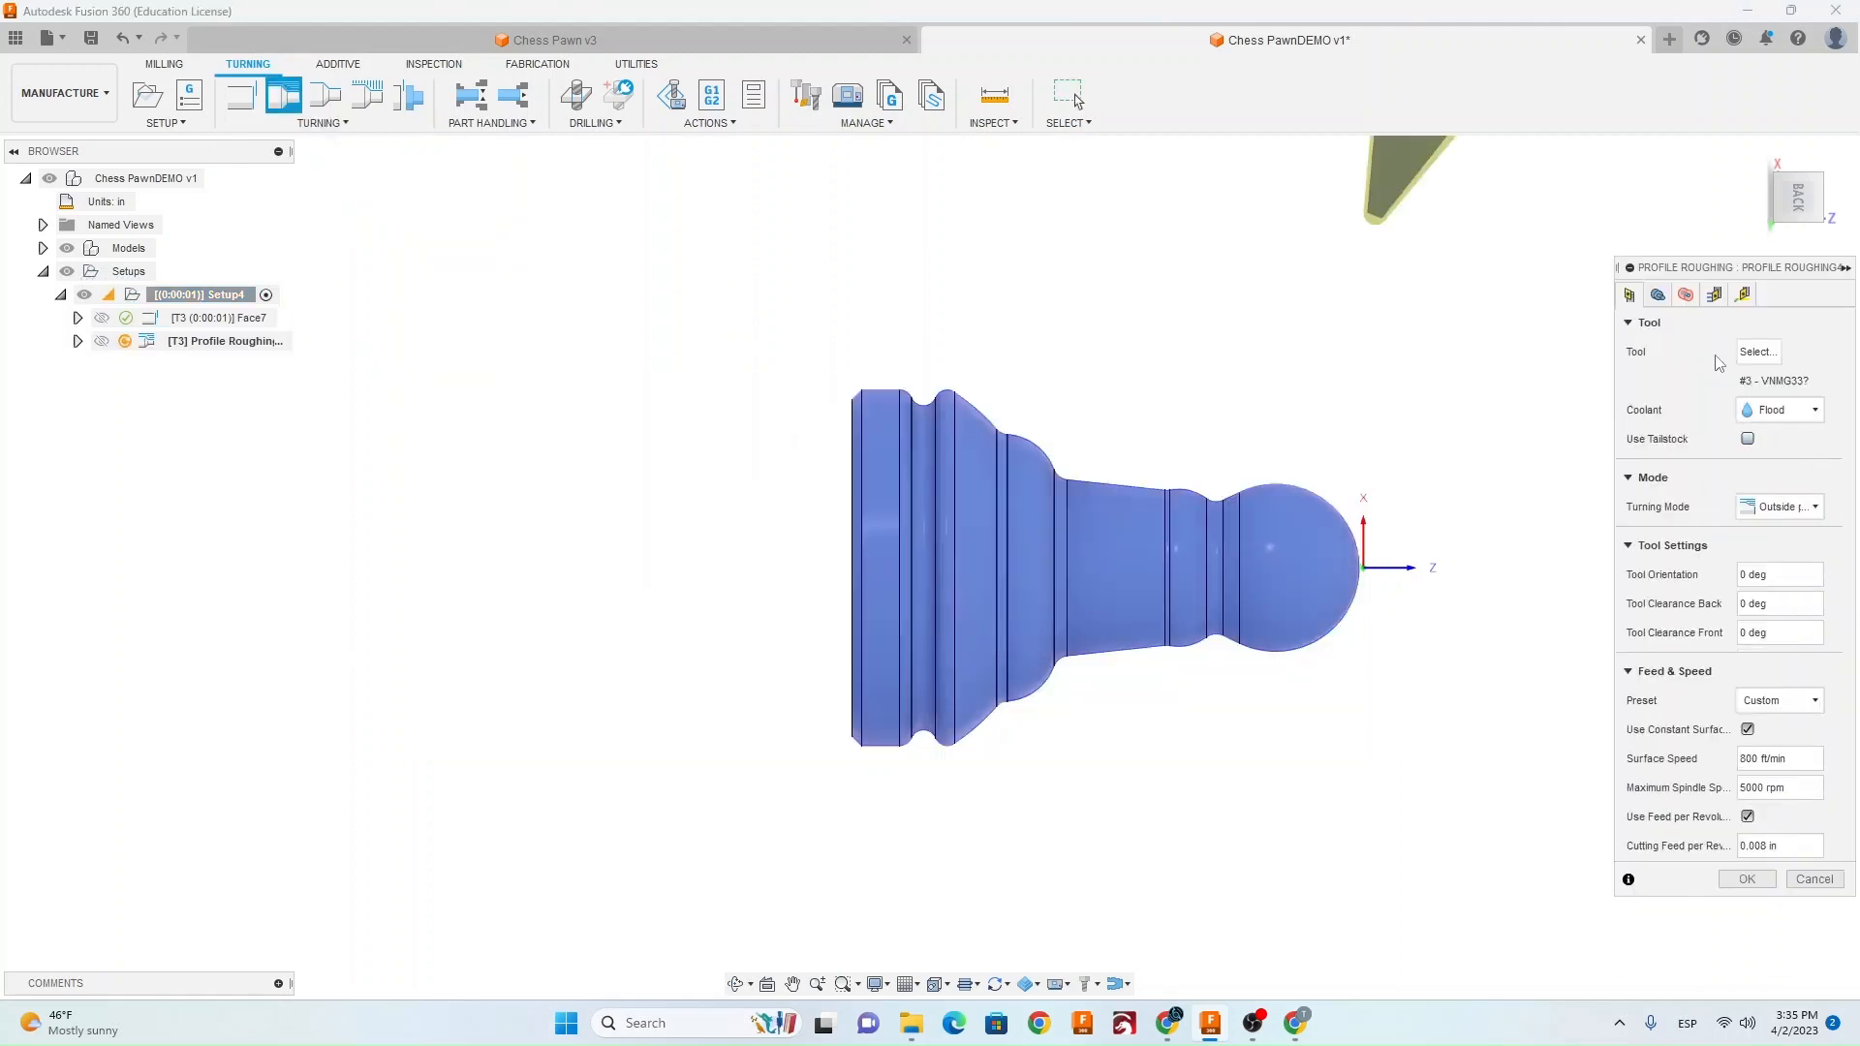
left_click(1756, 351)
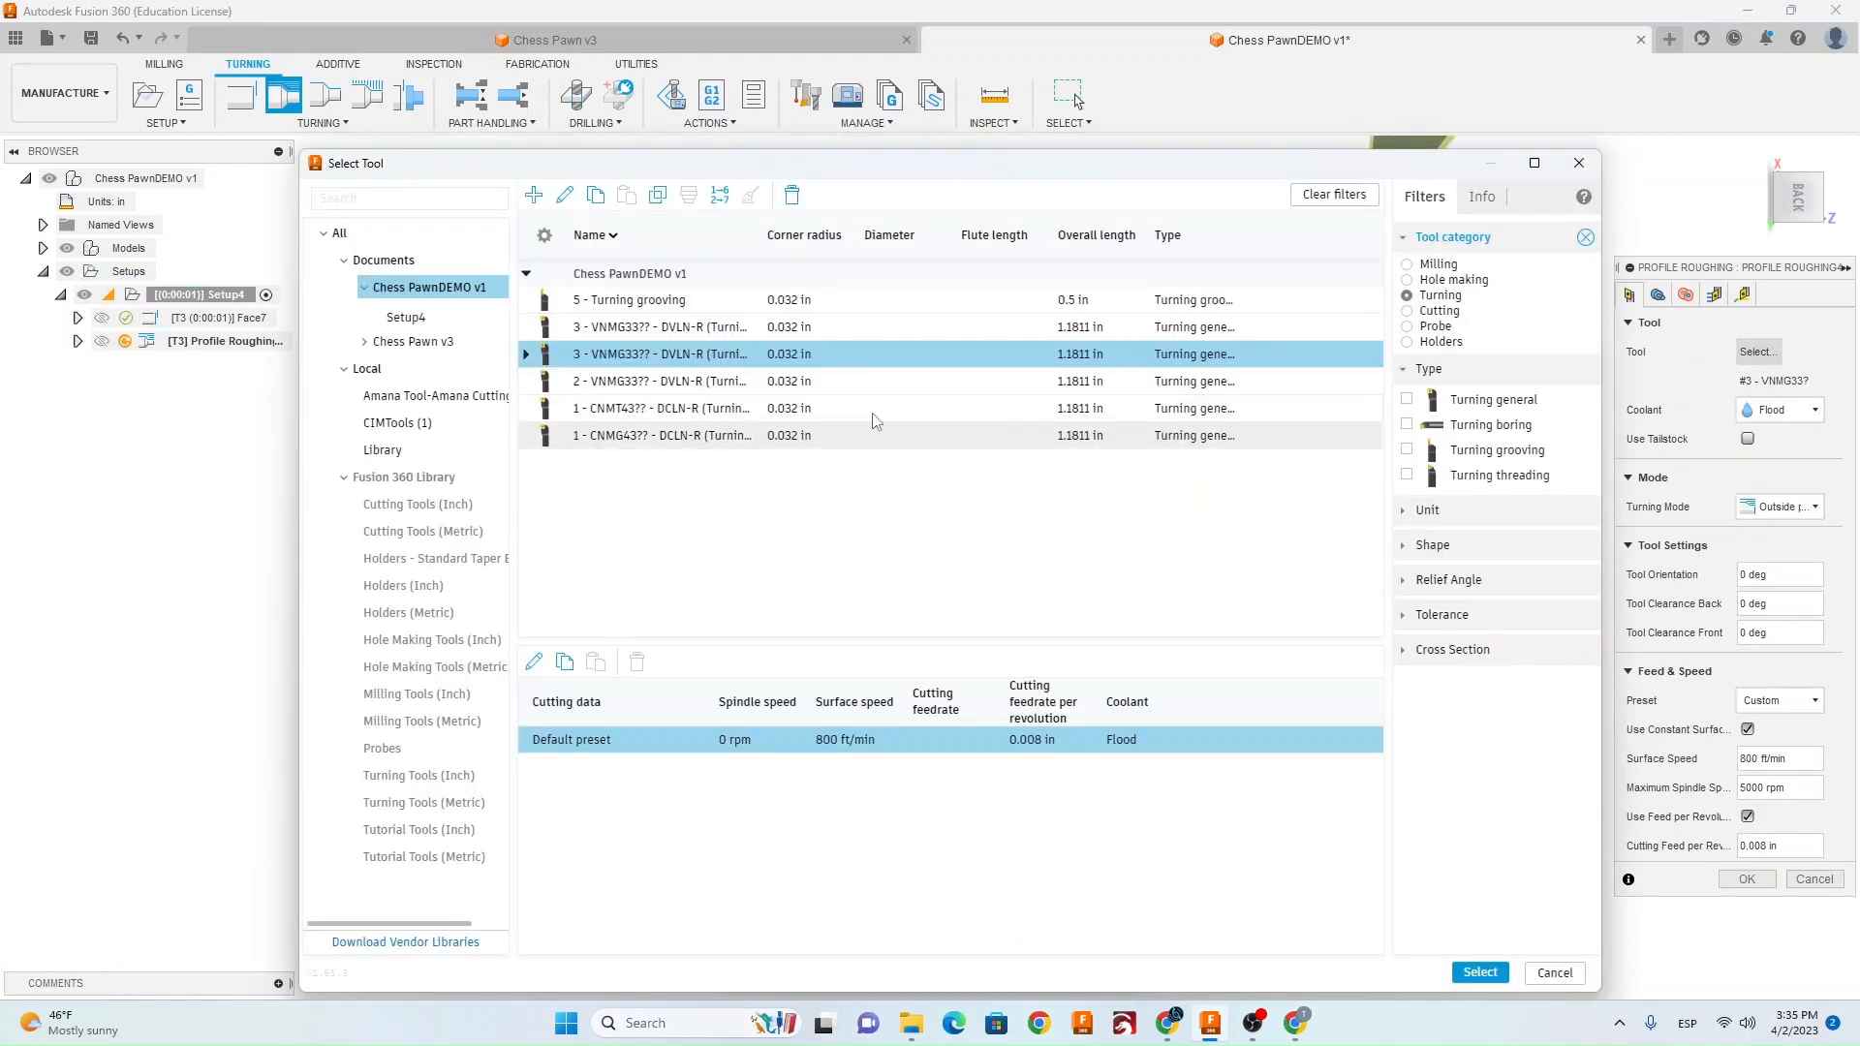
left_click(1482, 195)
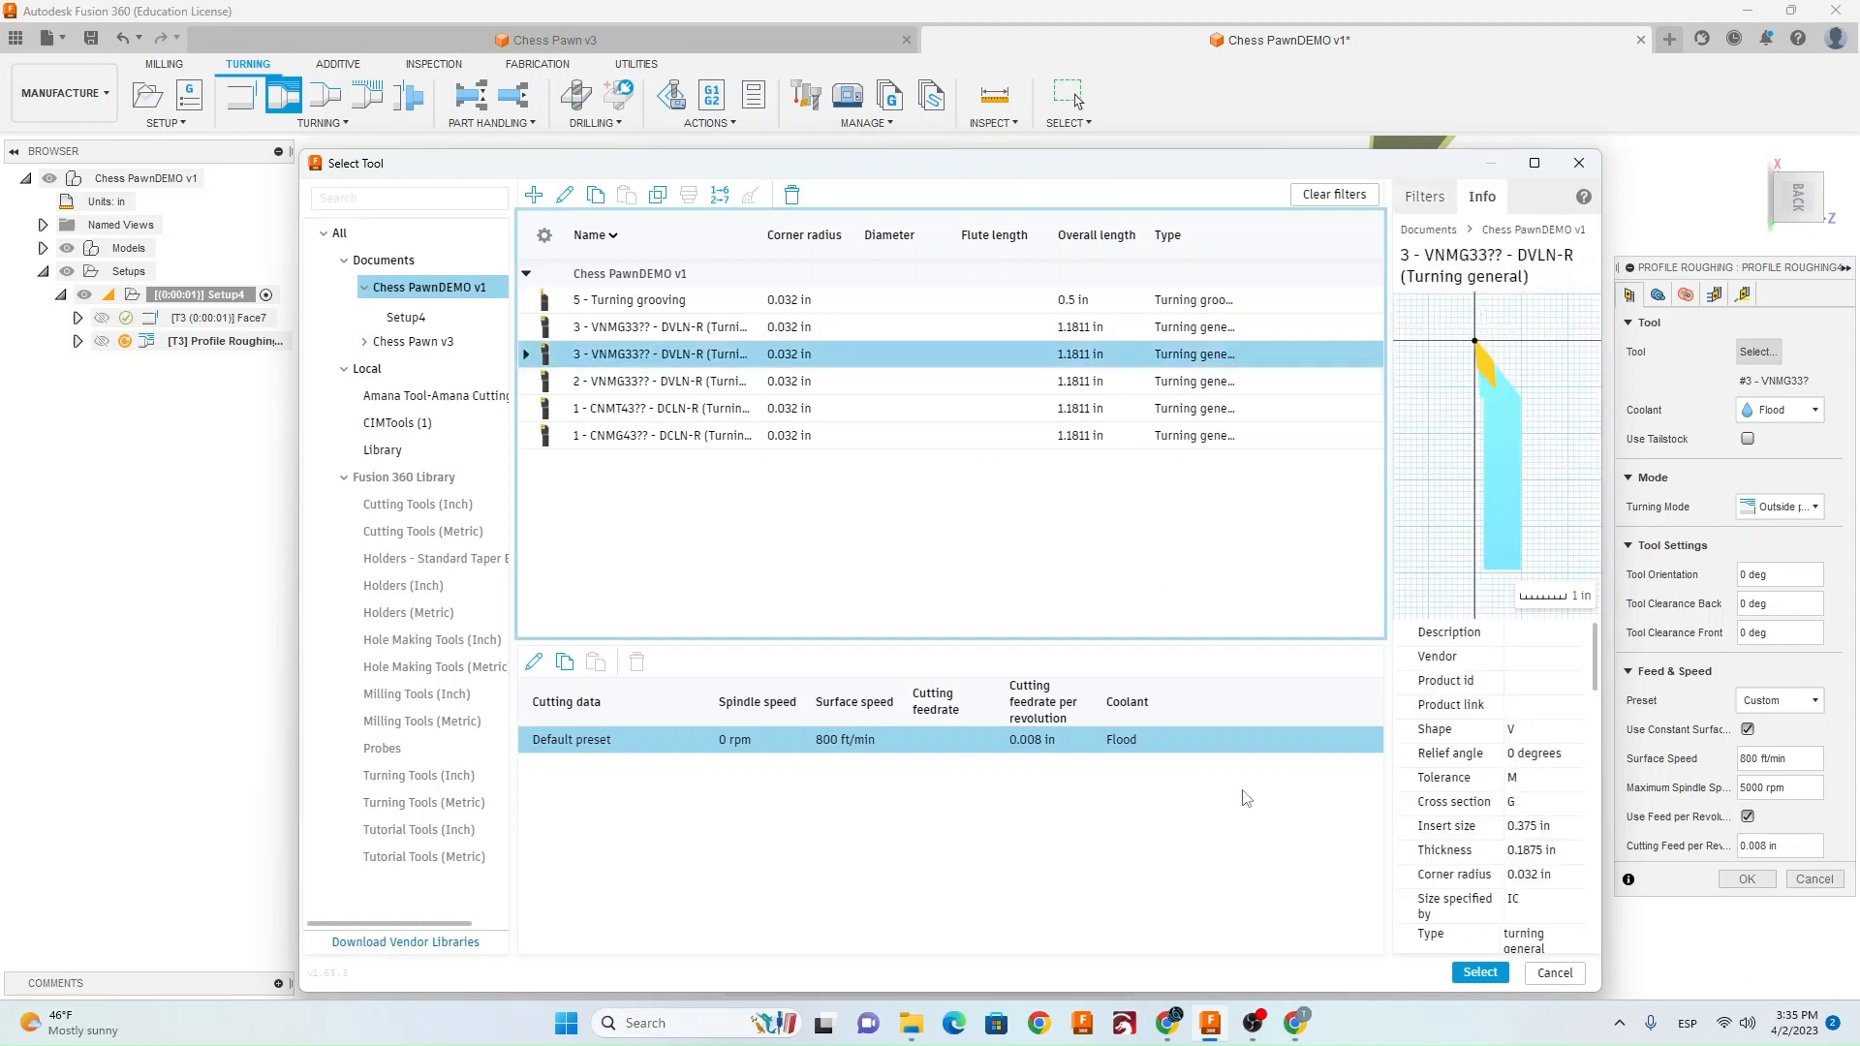
left_click(1478, 970)
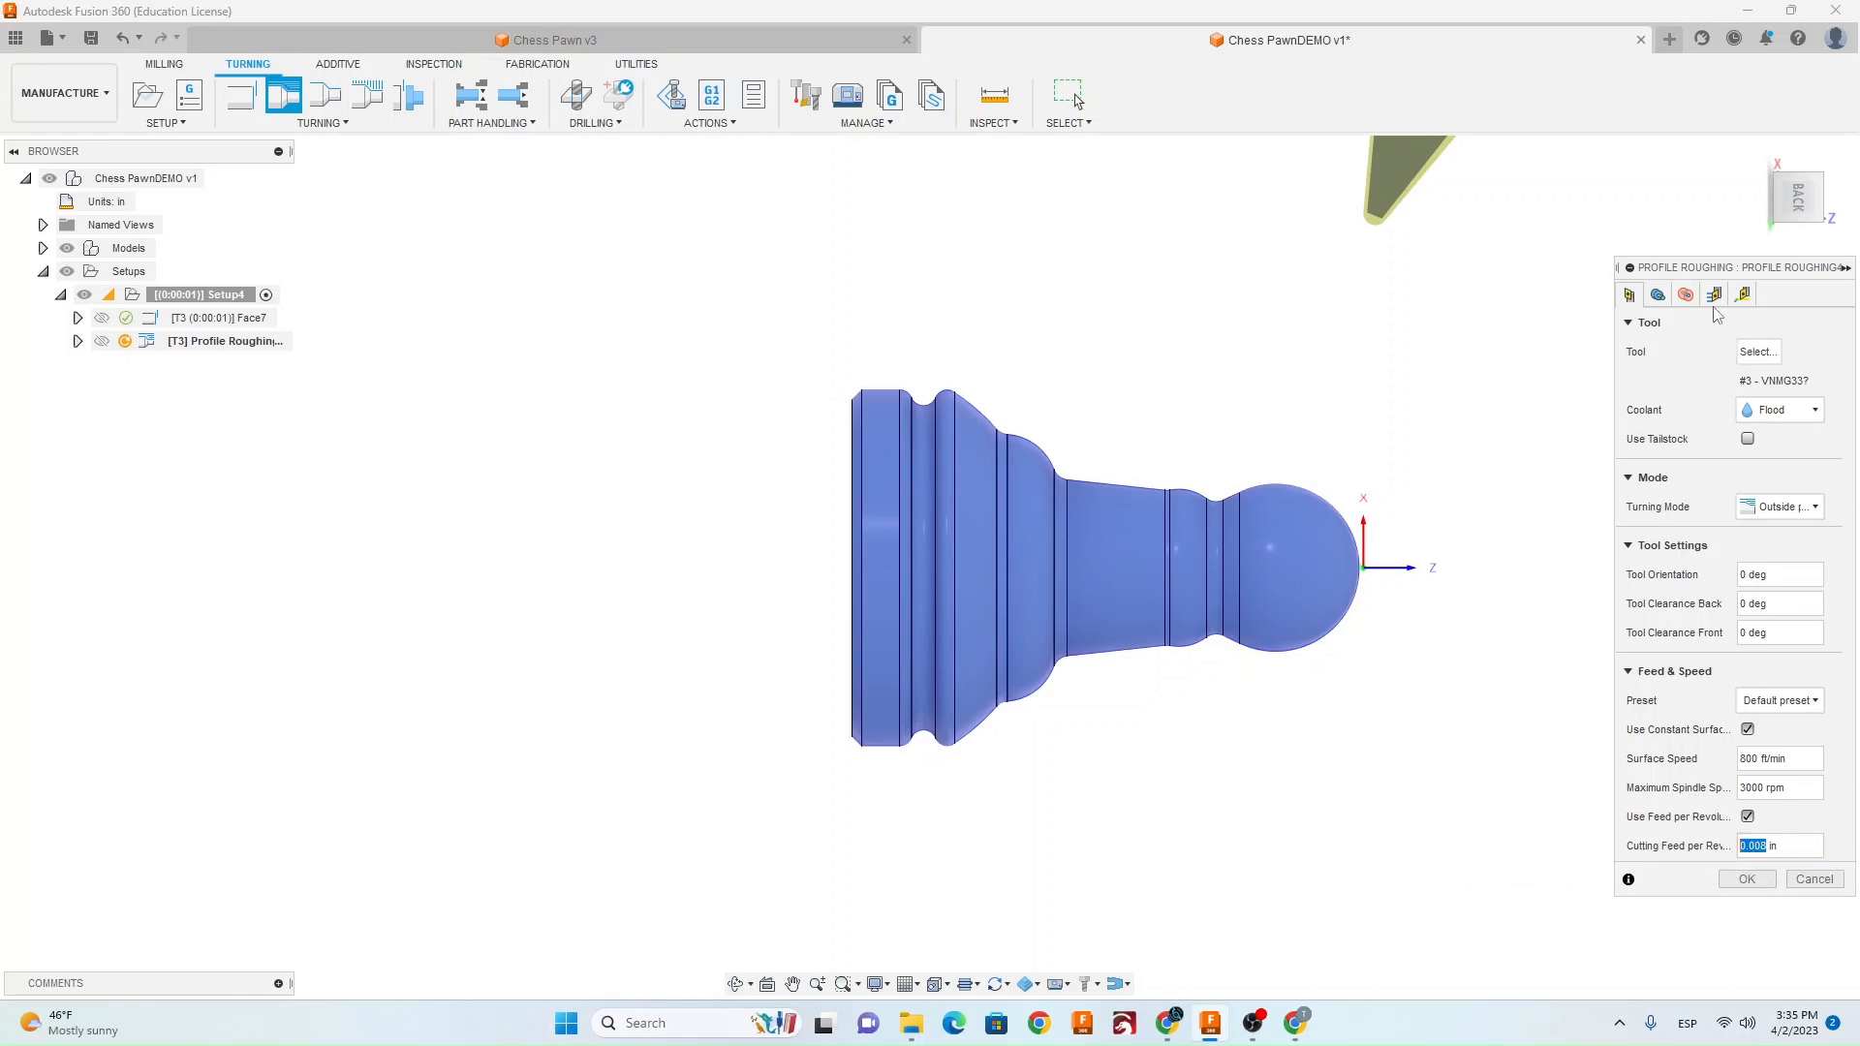
Set roughing depth of cut 0.005 in and 0.004 in stock to leave, then generate the toolpath.
left_click(1715, 295)
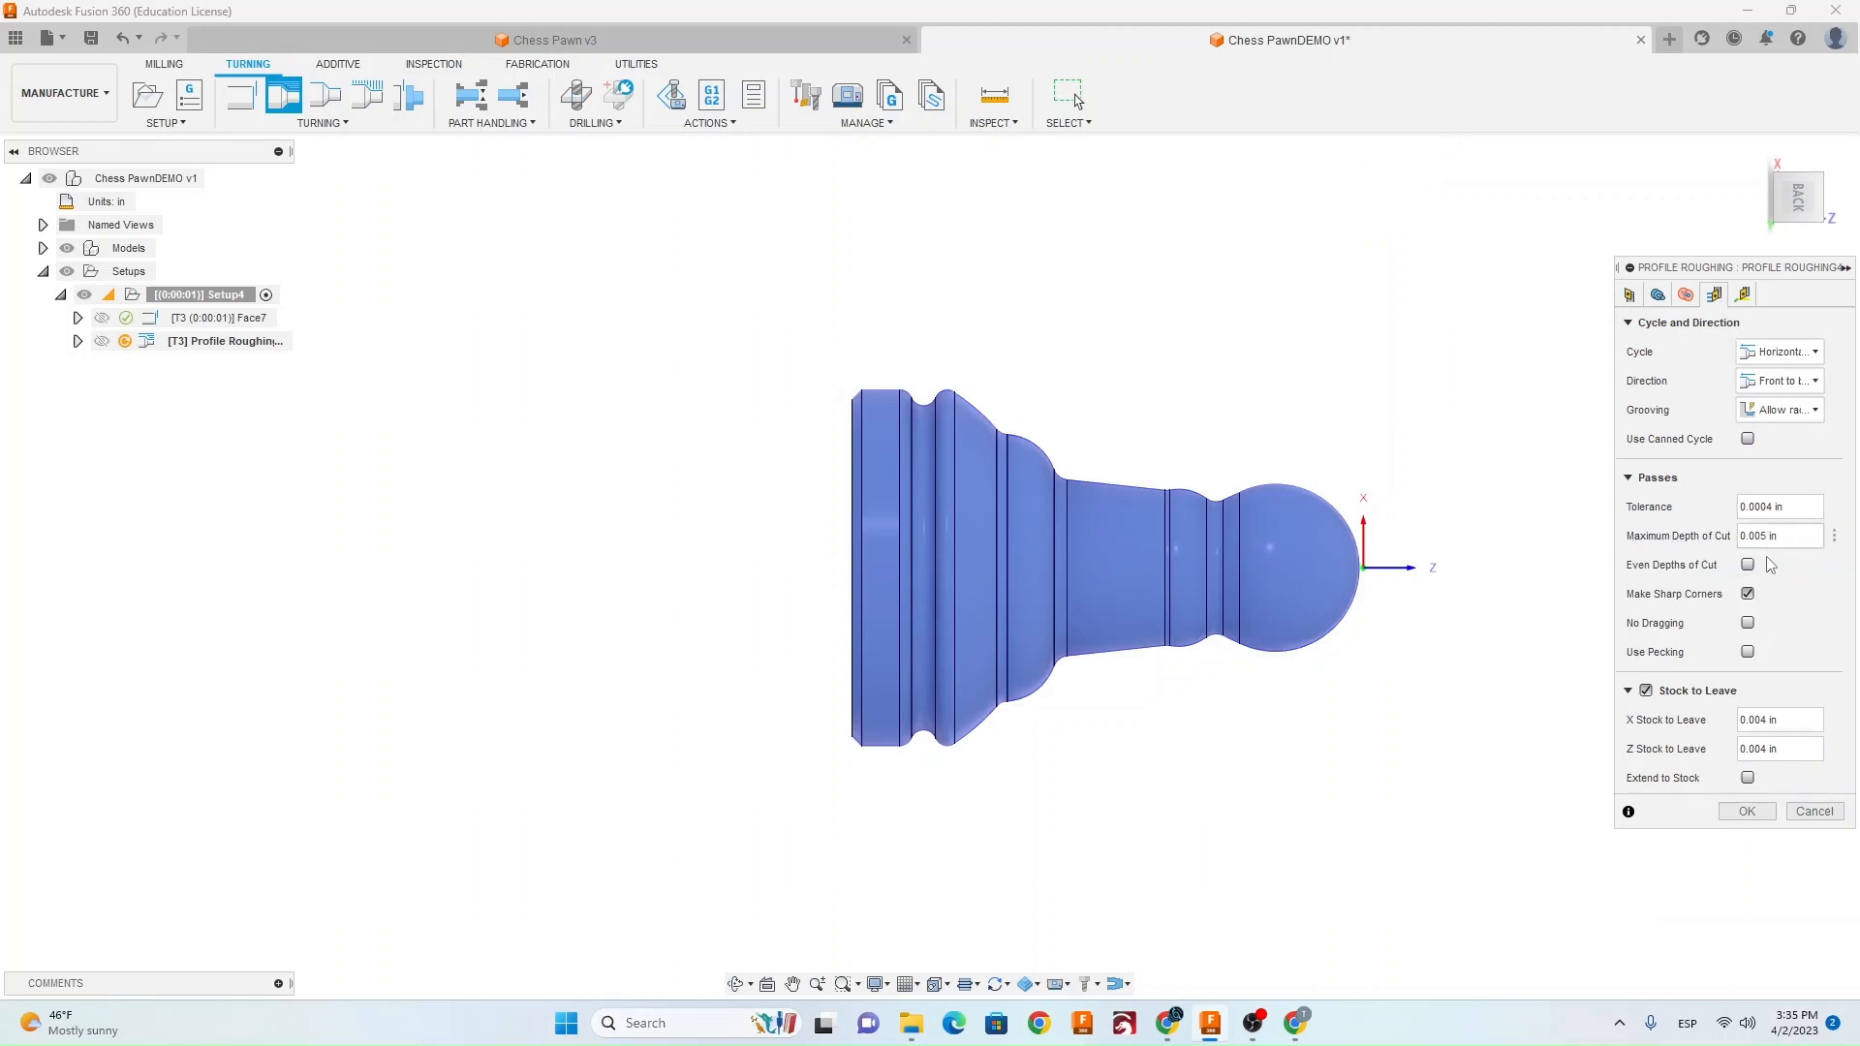
mouse_move(1809, 579)
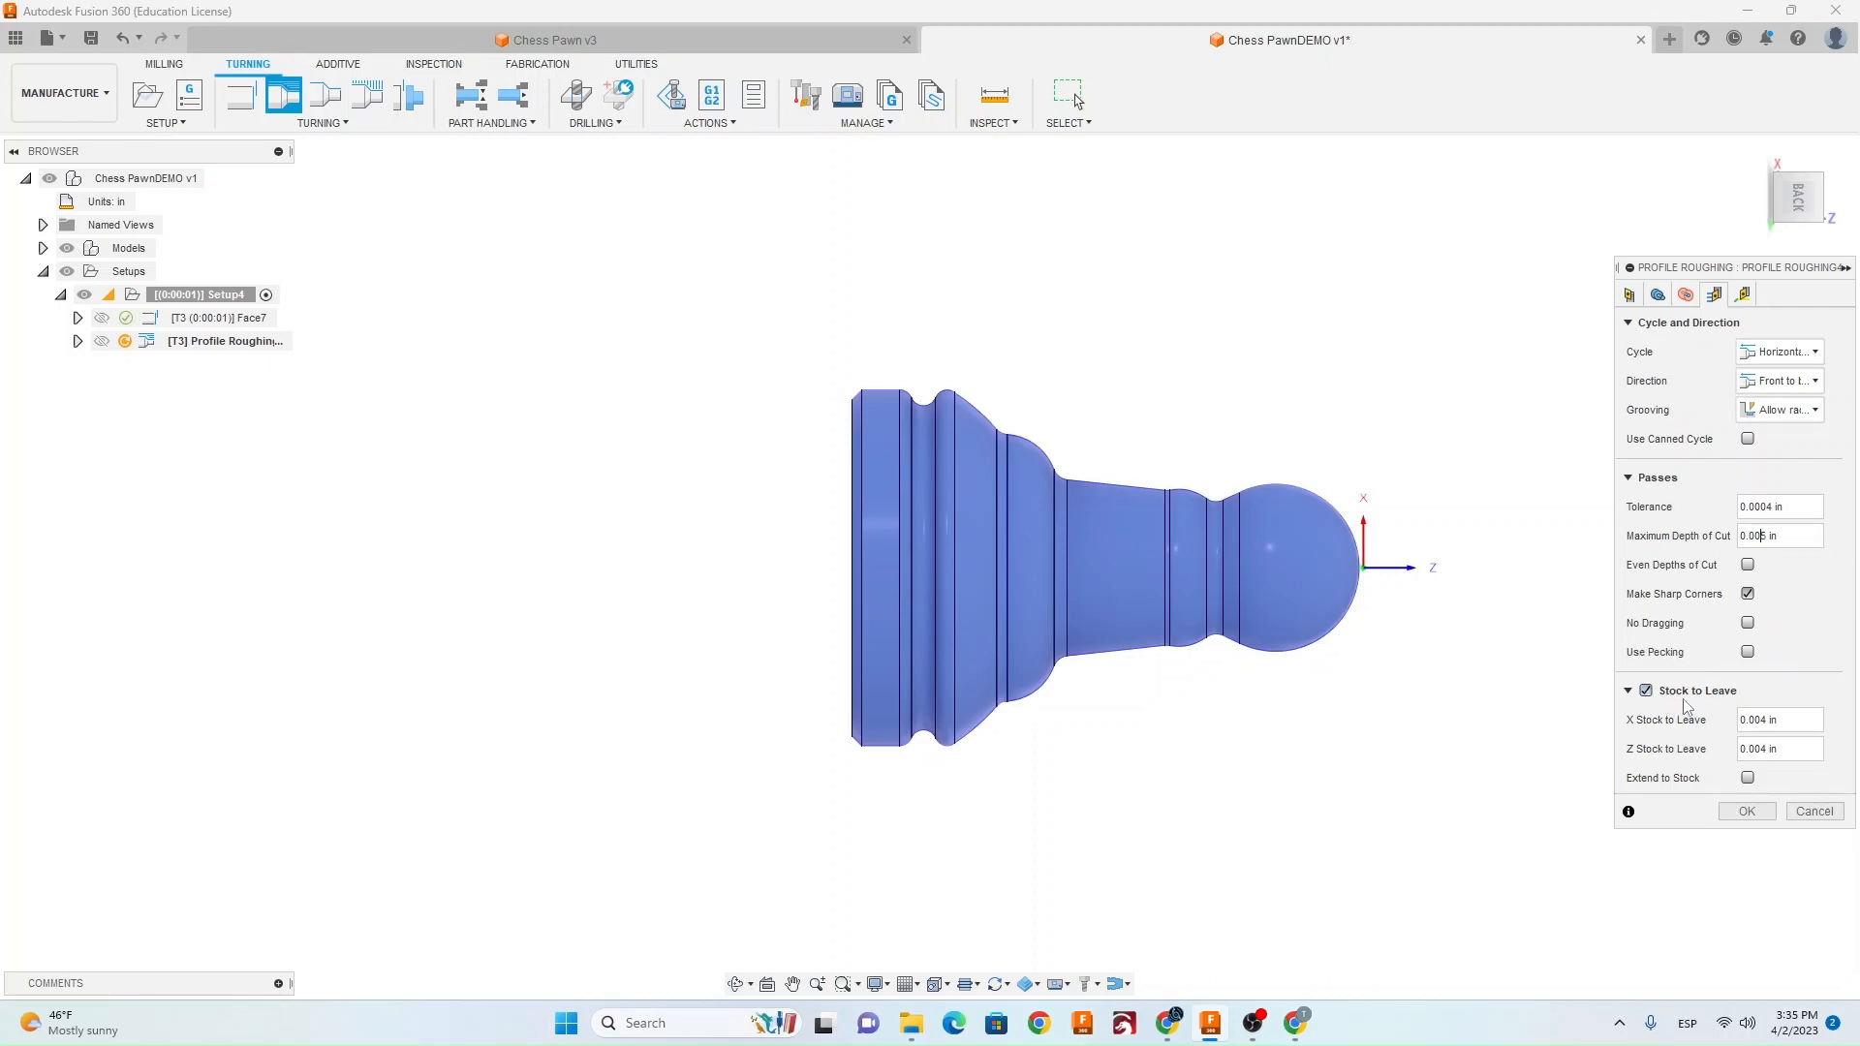
left_click(1778, 748)
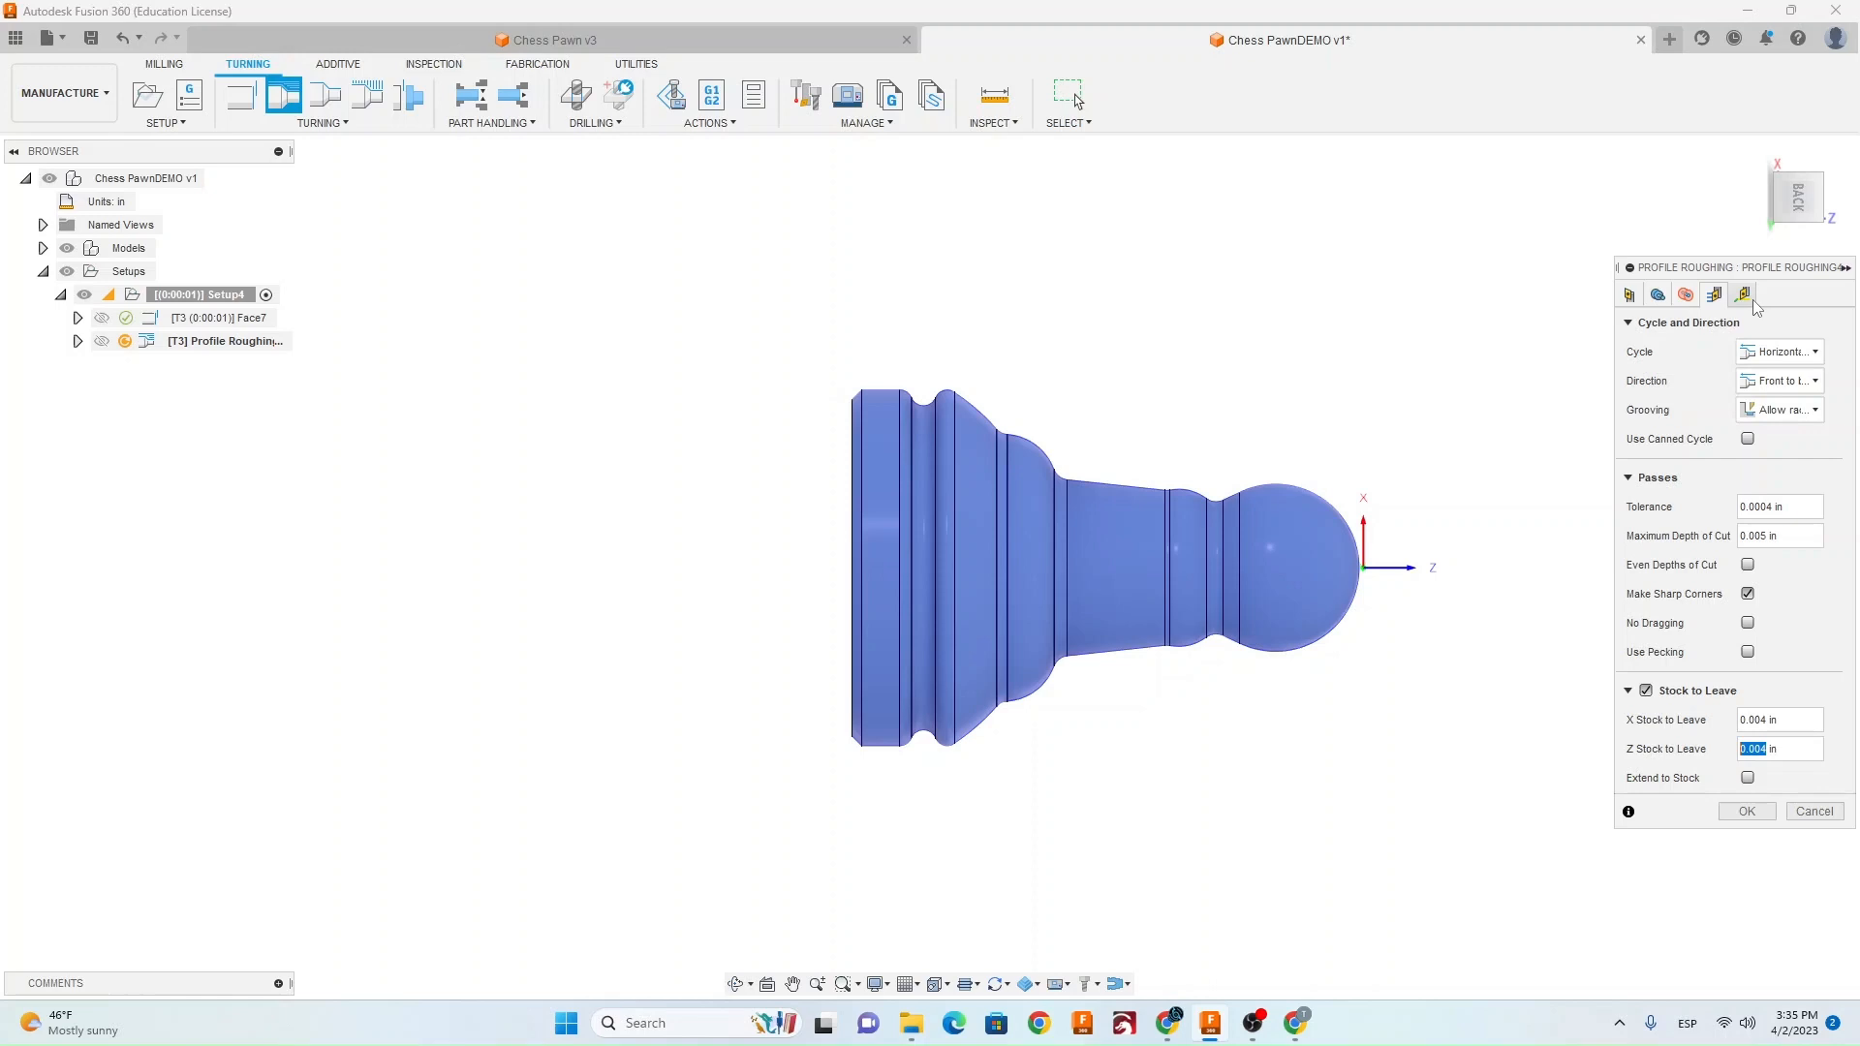
left_click(1741, 294)
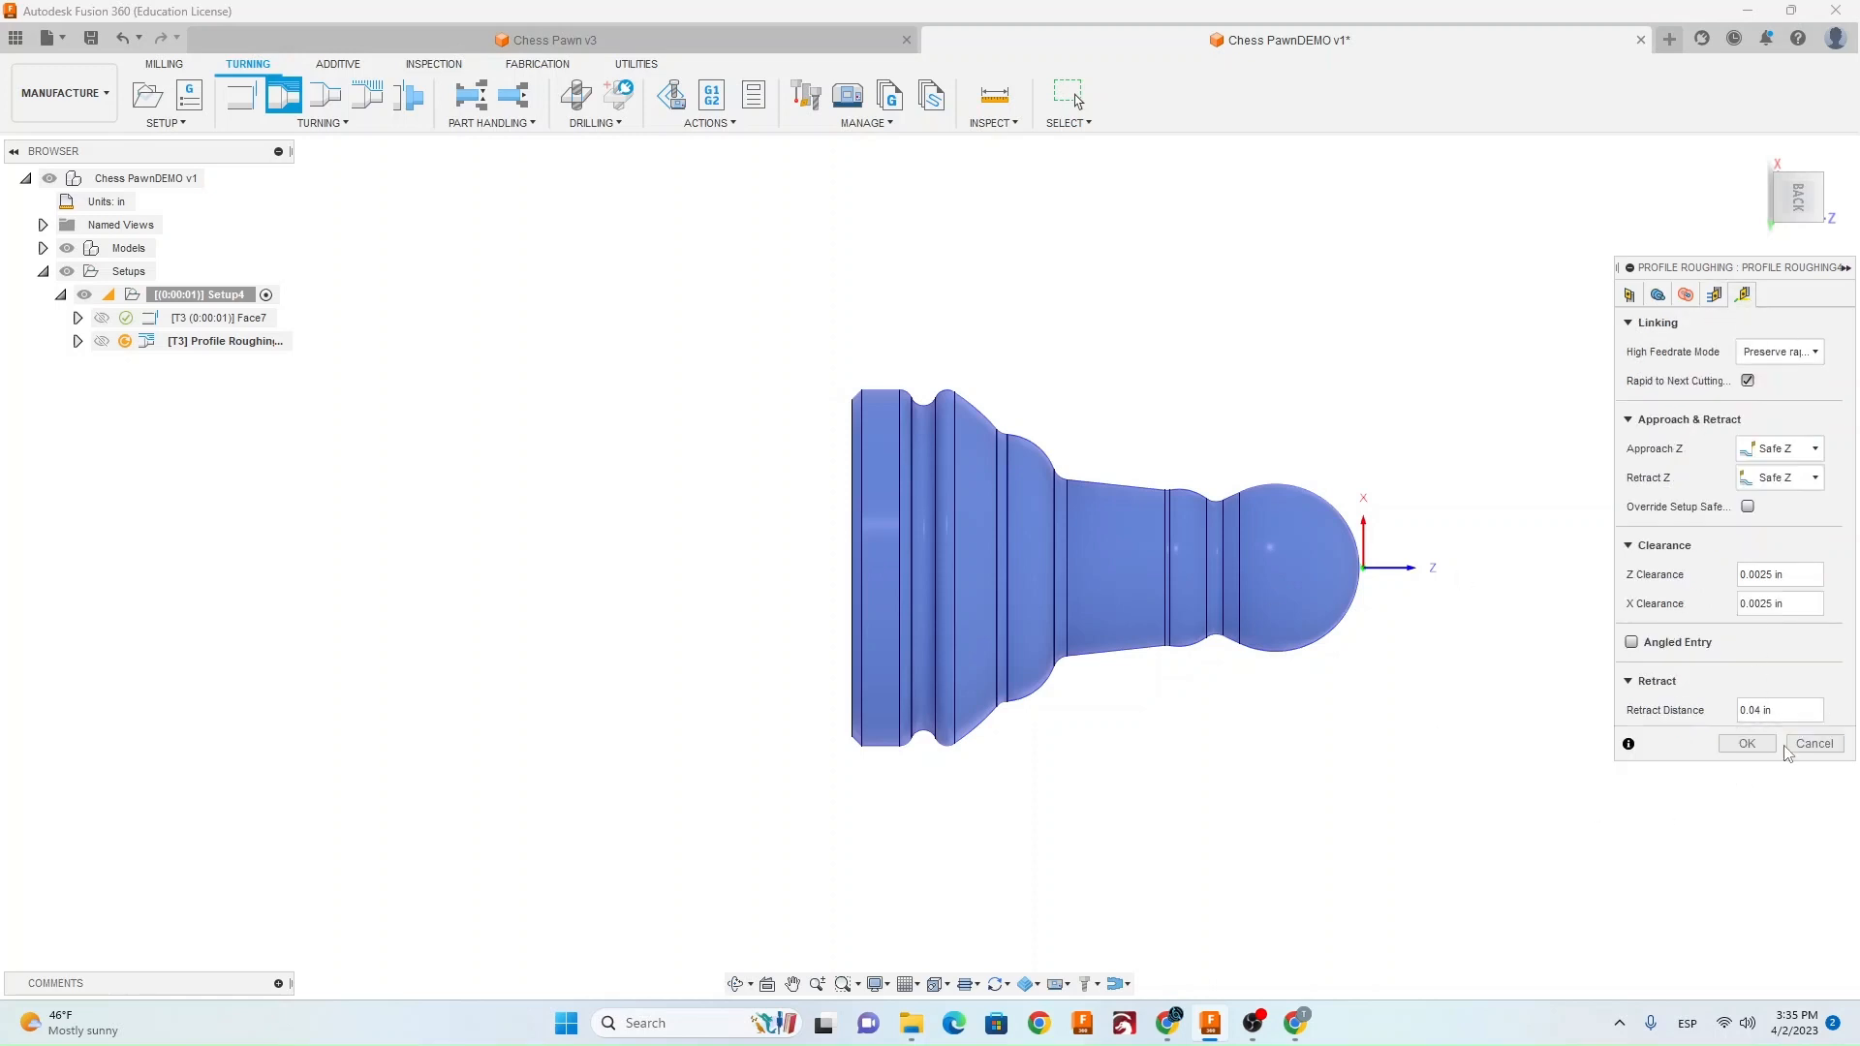
left_click(1745, 744)
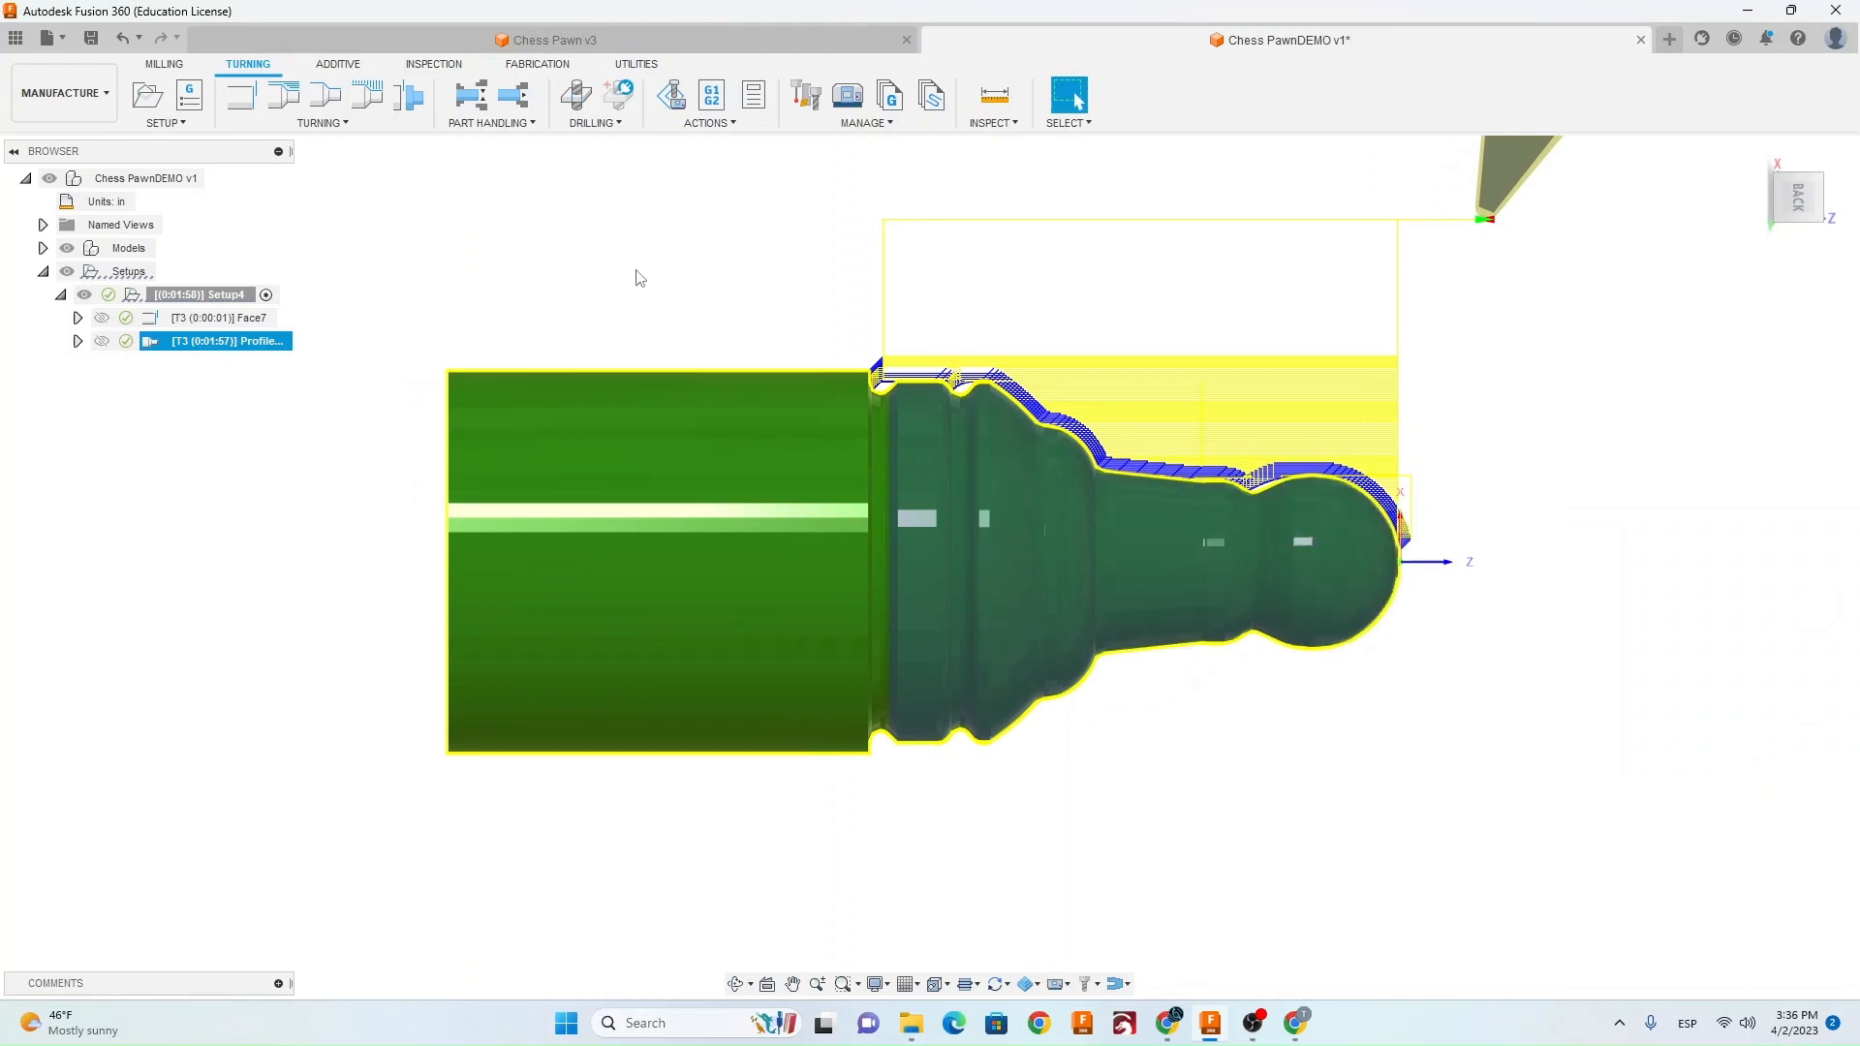
Add a profile finishing operation with tool #3 and a 3000 rpm maximum spindle speed.
left_click(322, 93)
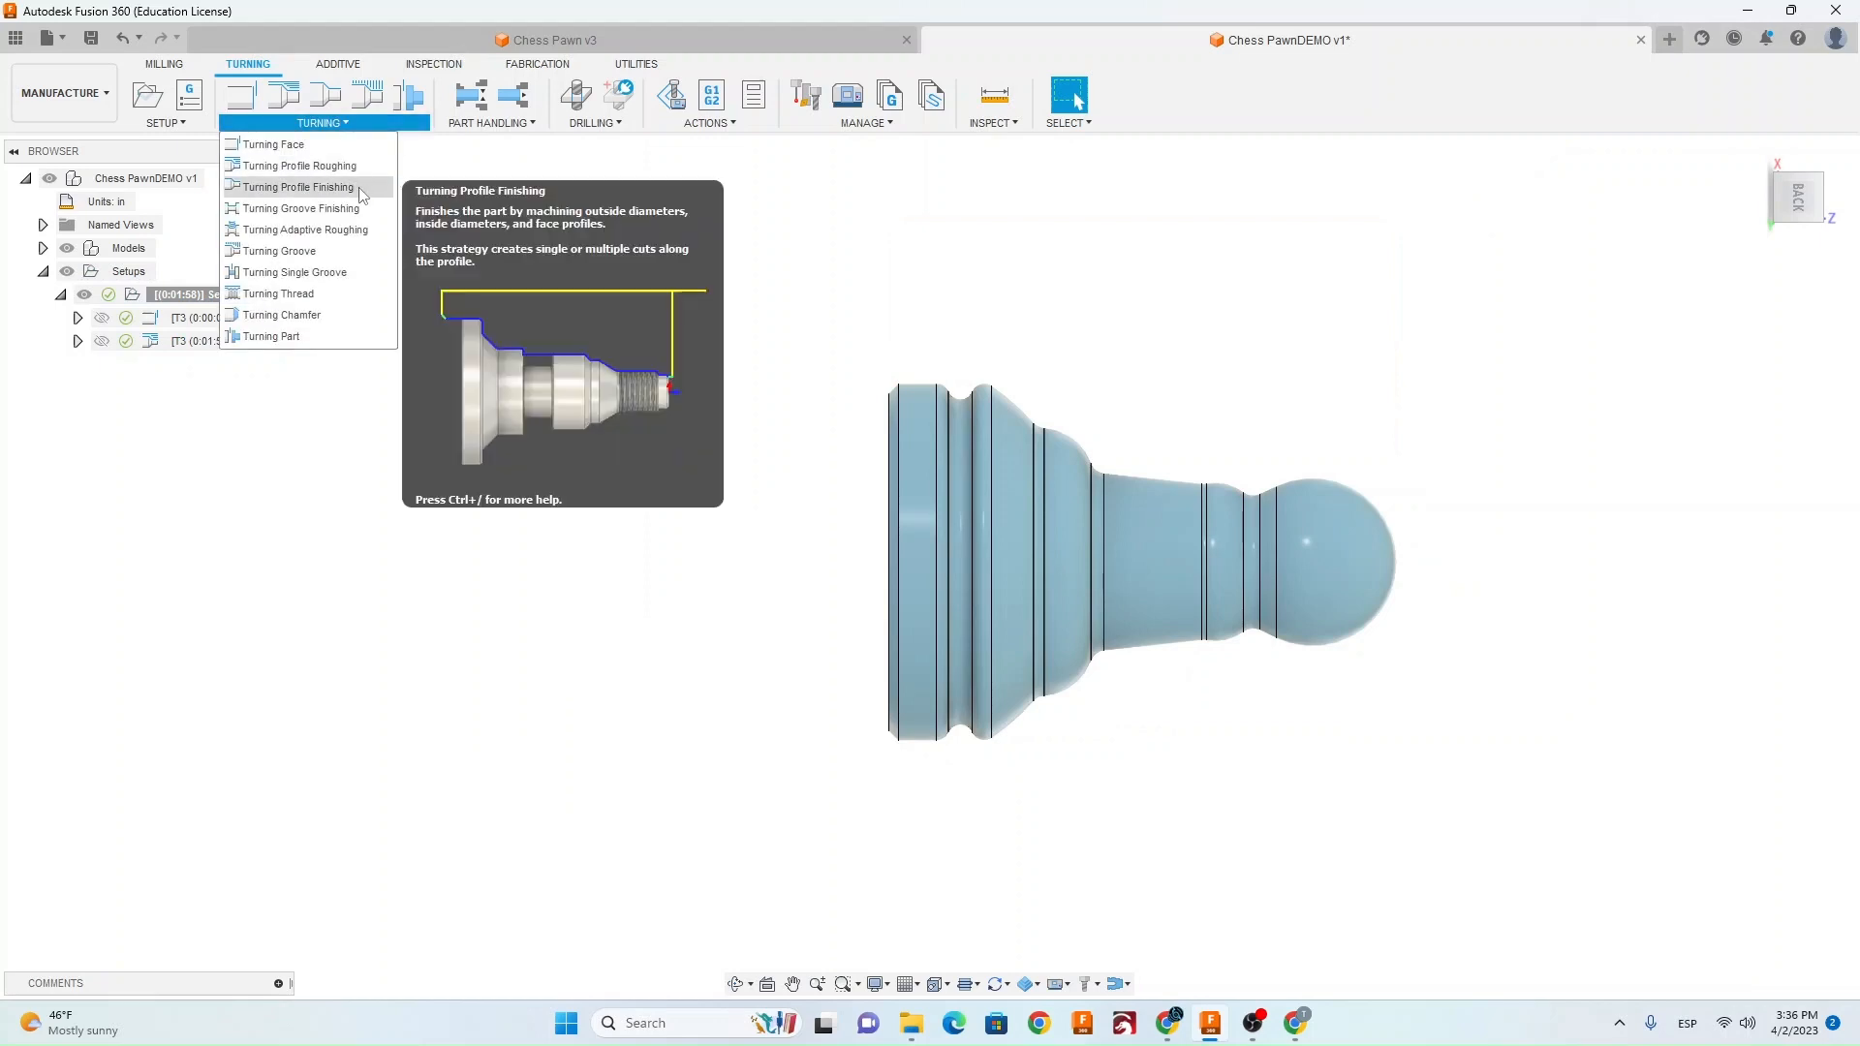
left_click(296, 188)
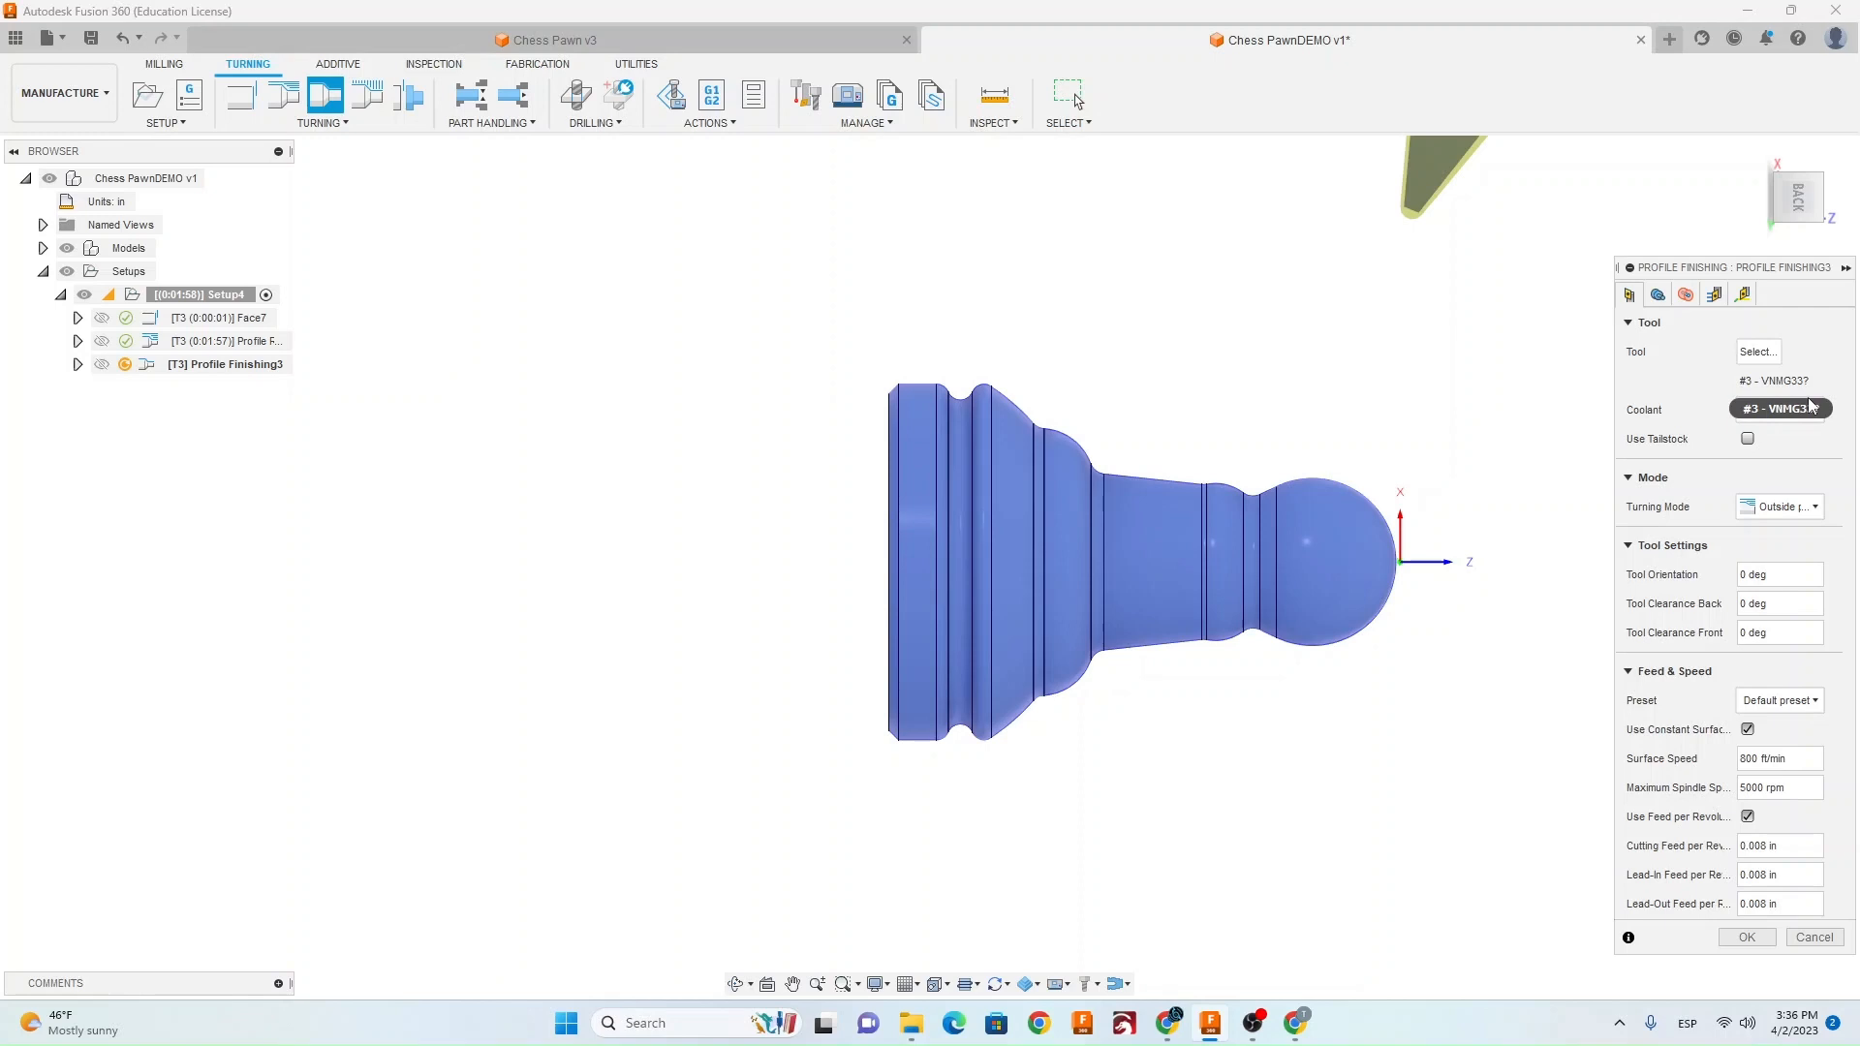
left_click(1778, 409)
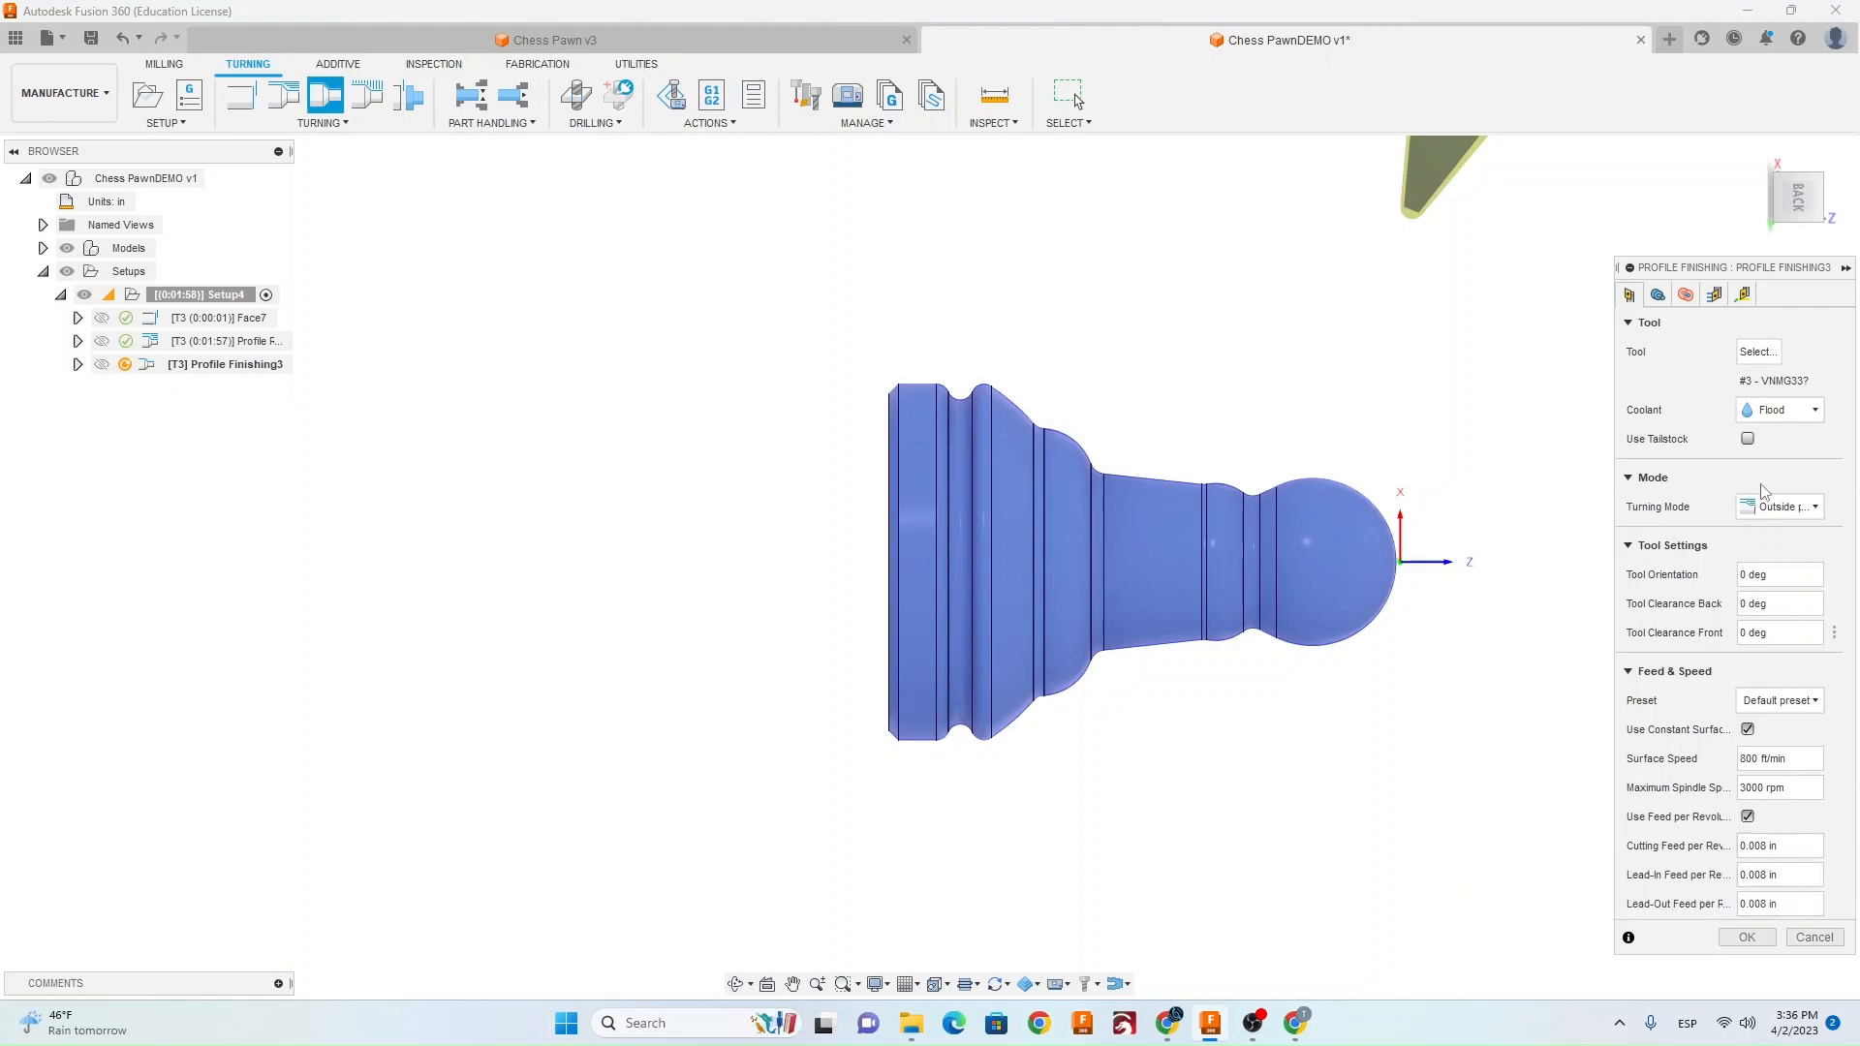
left_click(1715, 294)
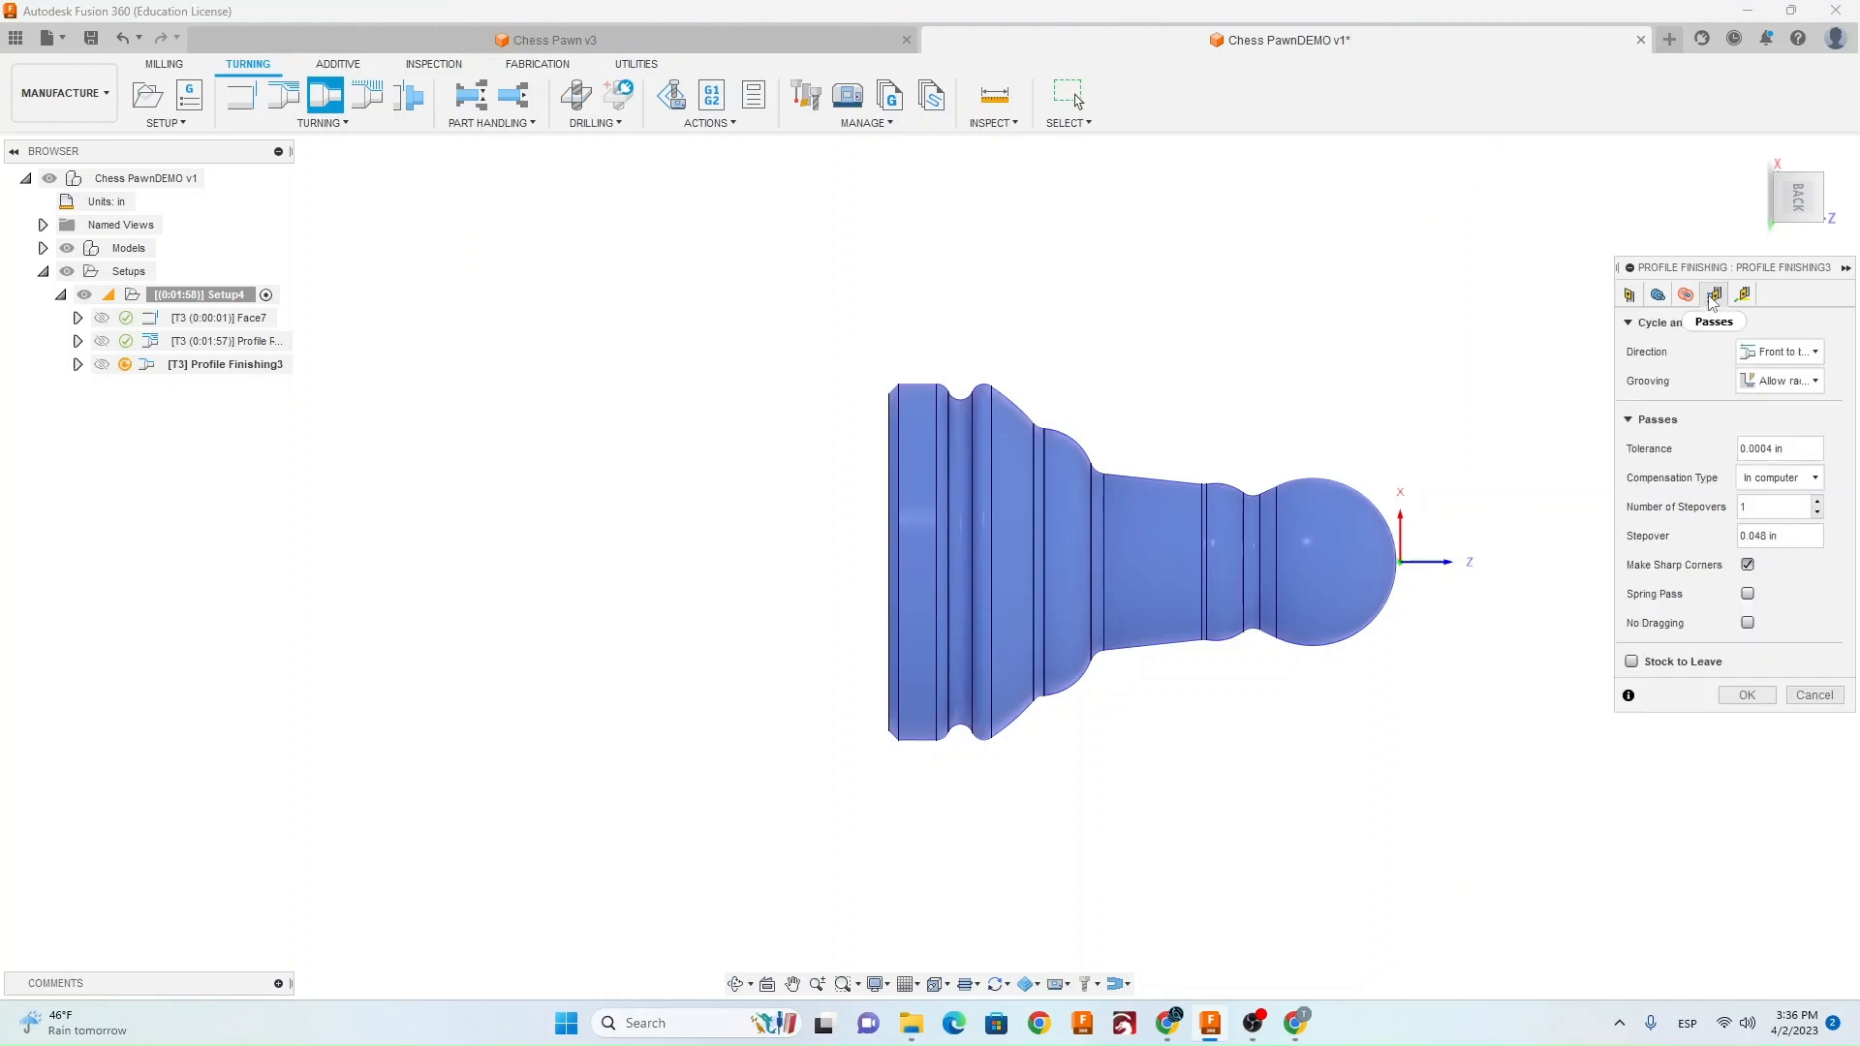
left_click(1714, 294)
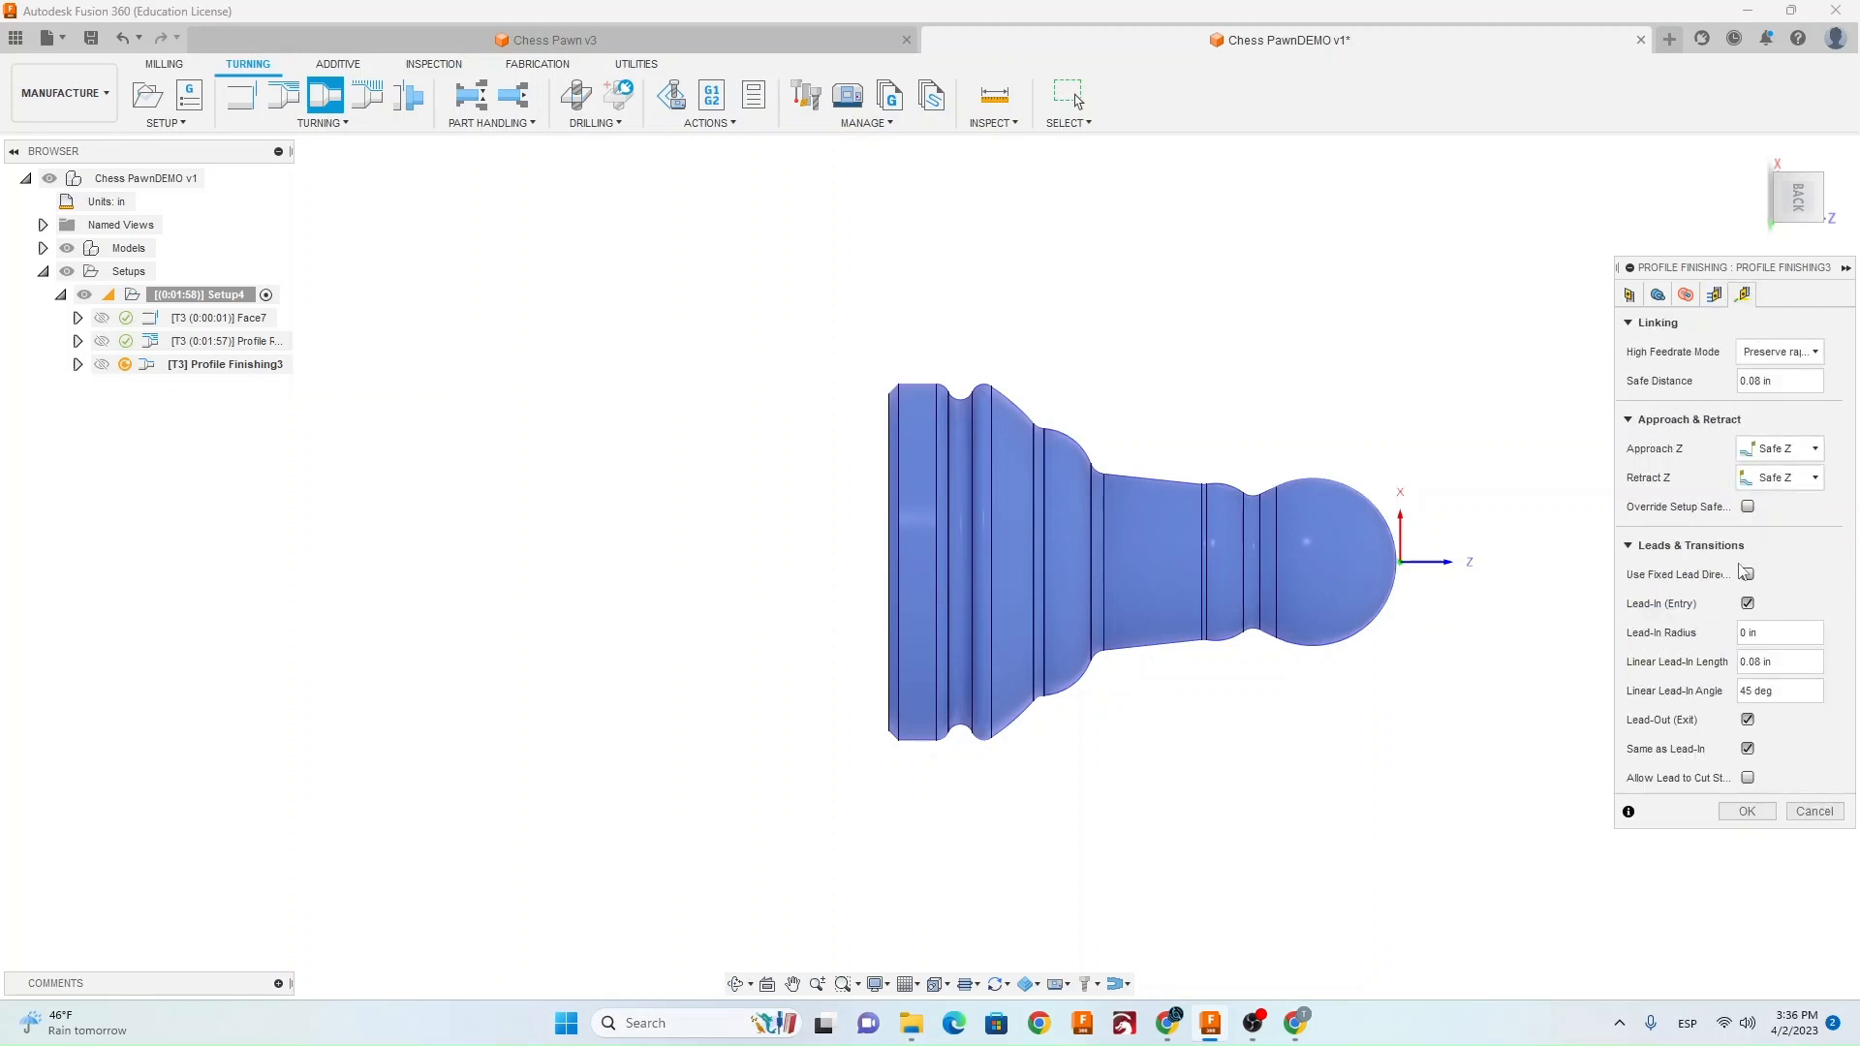
Disable lead-in and lead-out on the finishing pass and generate its toolpath.
left_click(1745, 602)
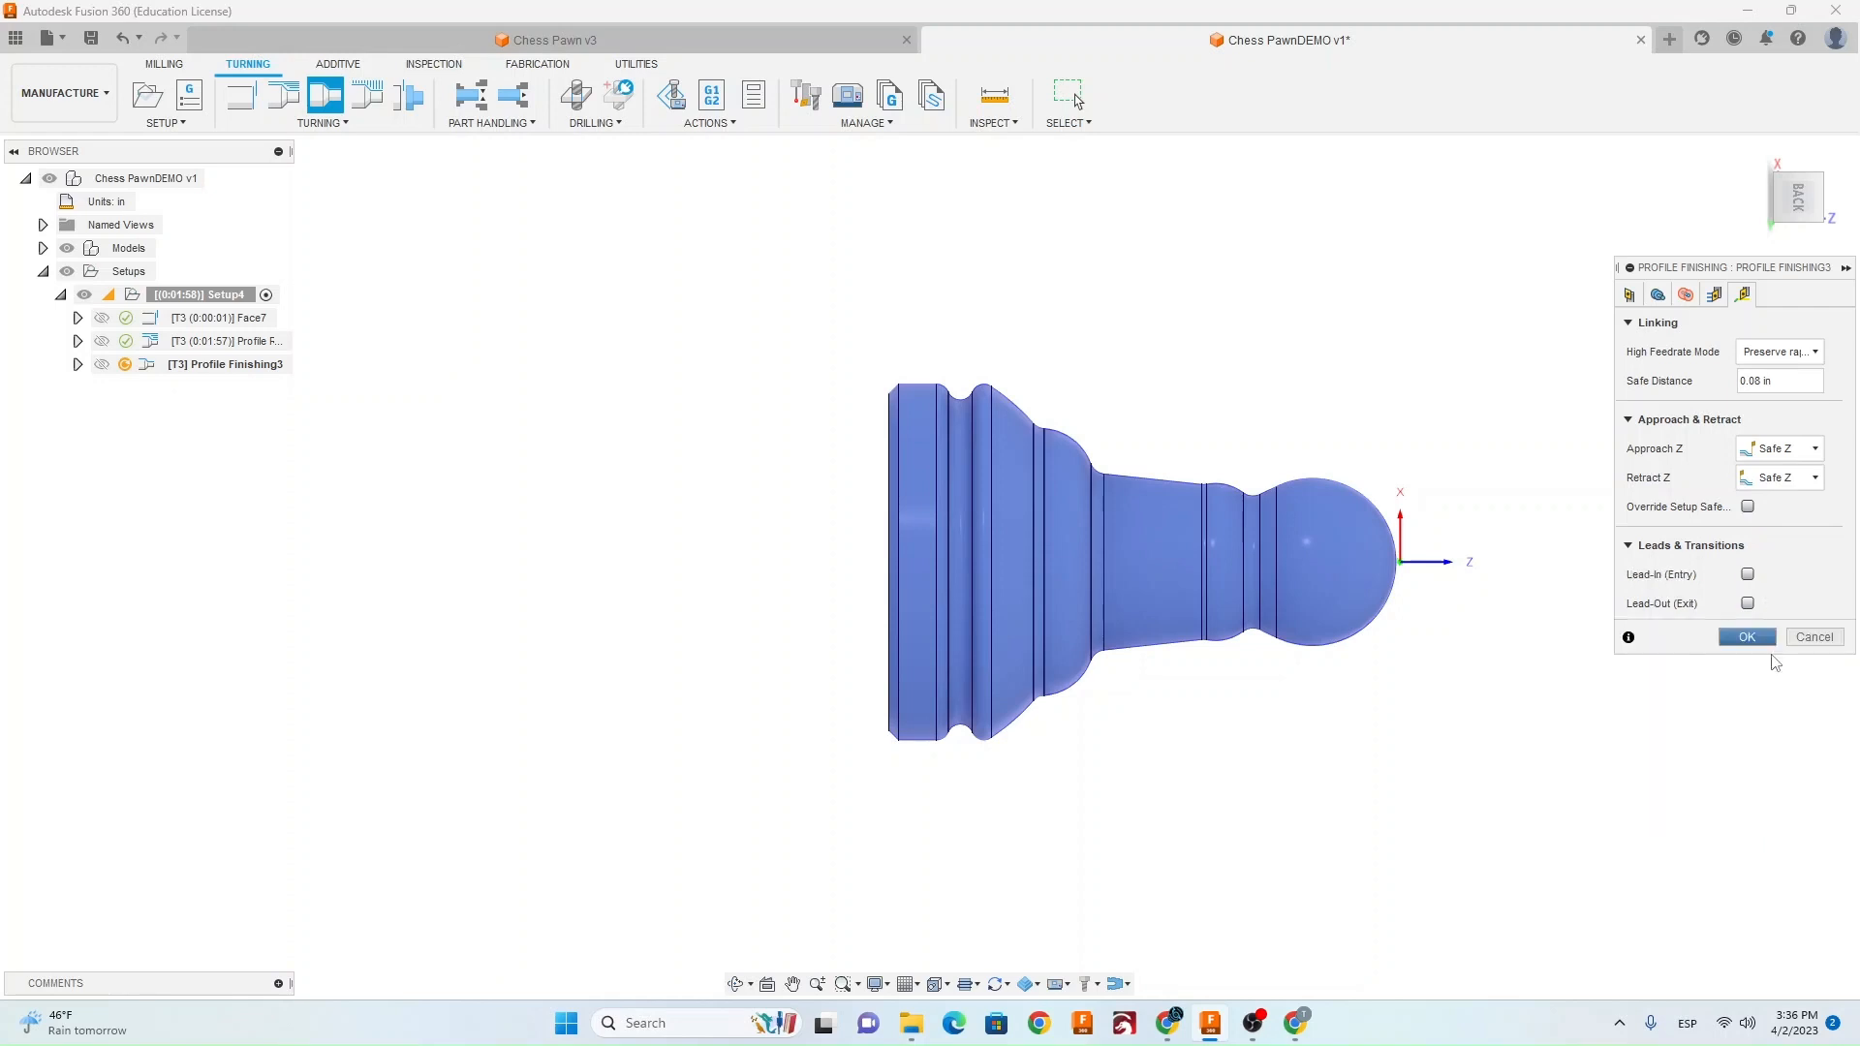
left_click(1745, 637)
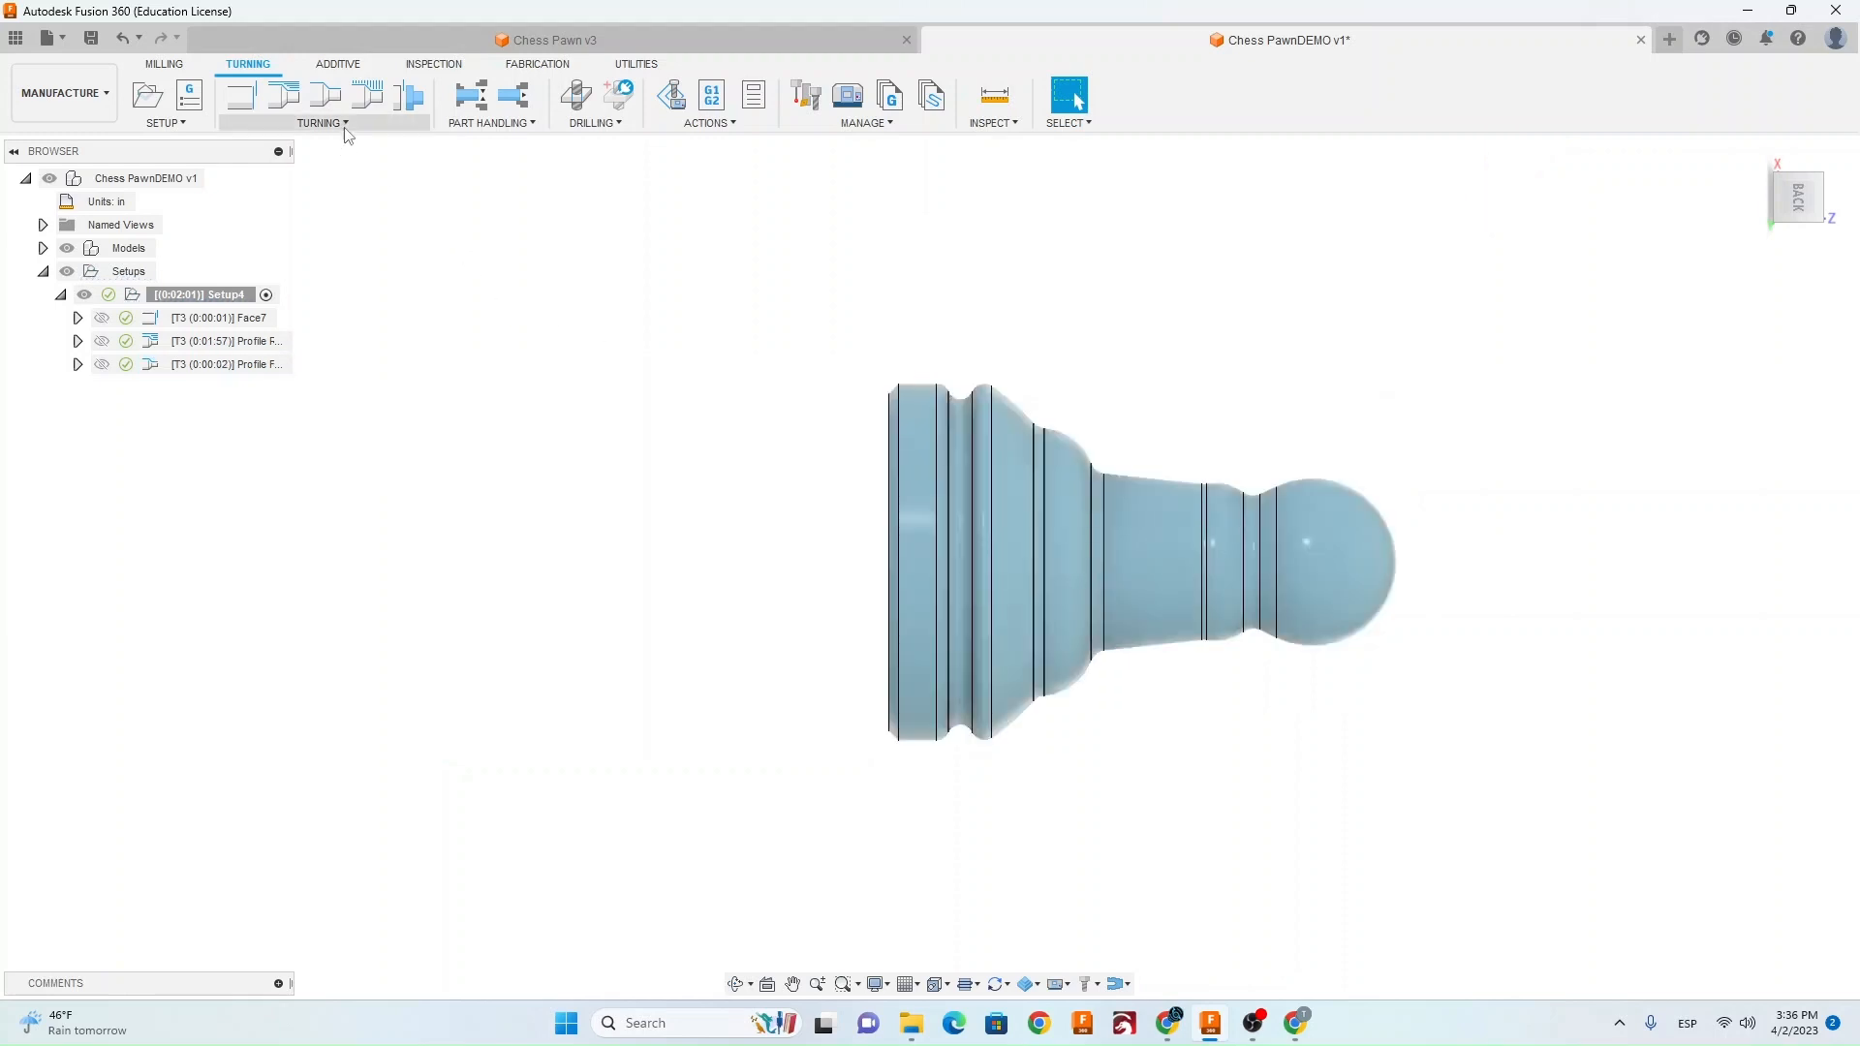
left_click(320, 122)
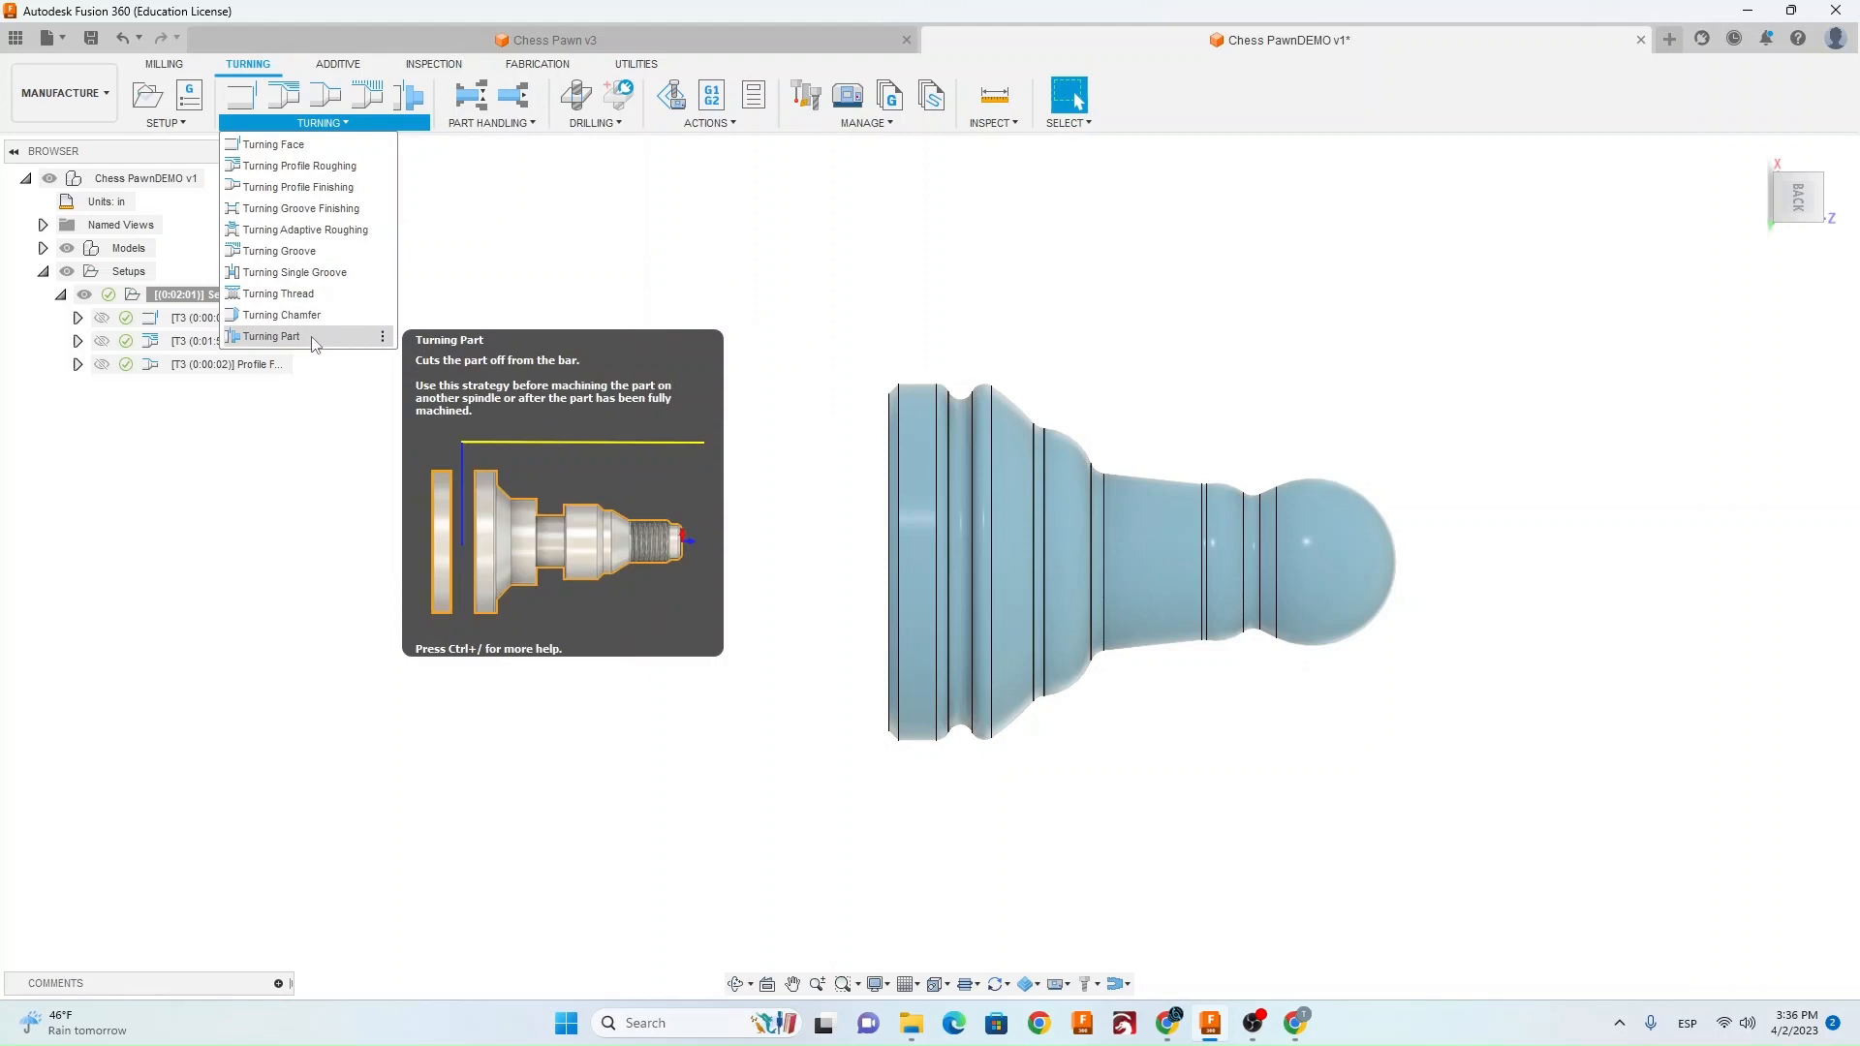
Add a part-off operation using the #5 Turning grooving tool from the CIMTools library.
left_click(273, 336)
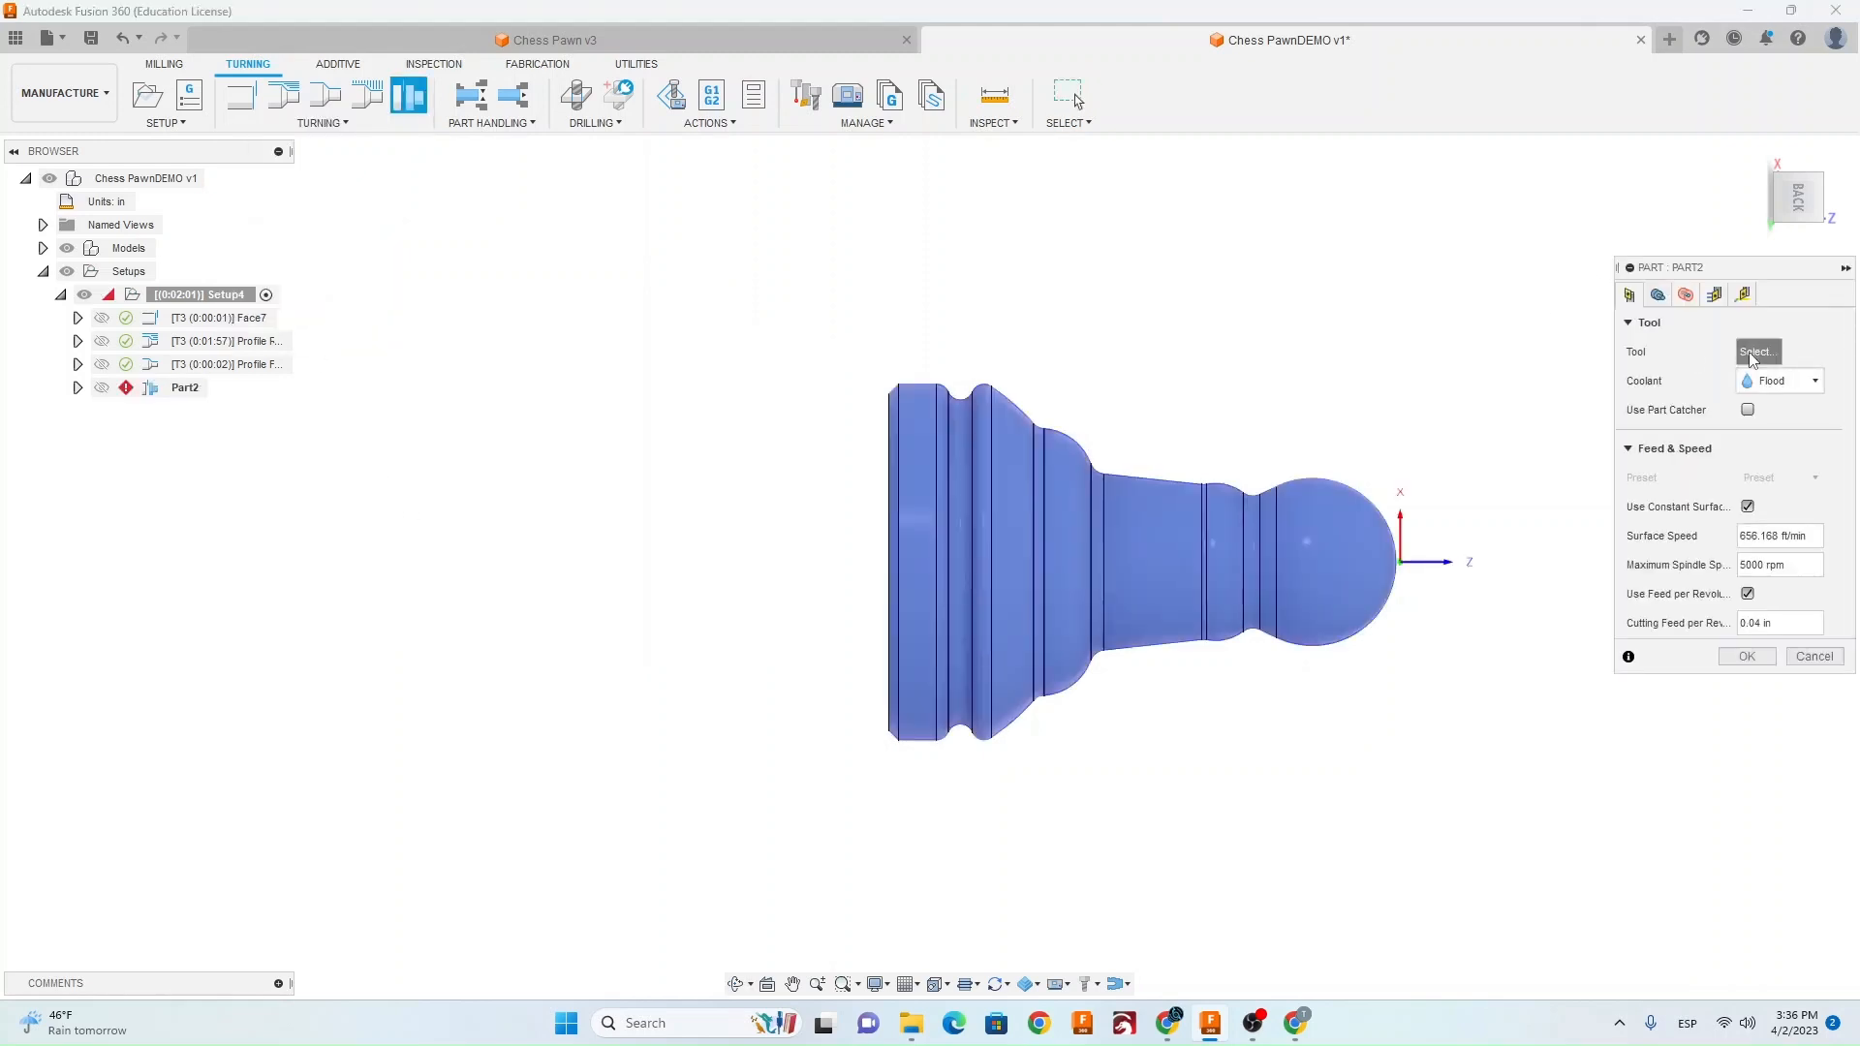
left_click(1757, 350)
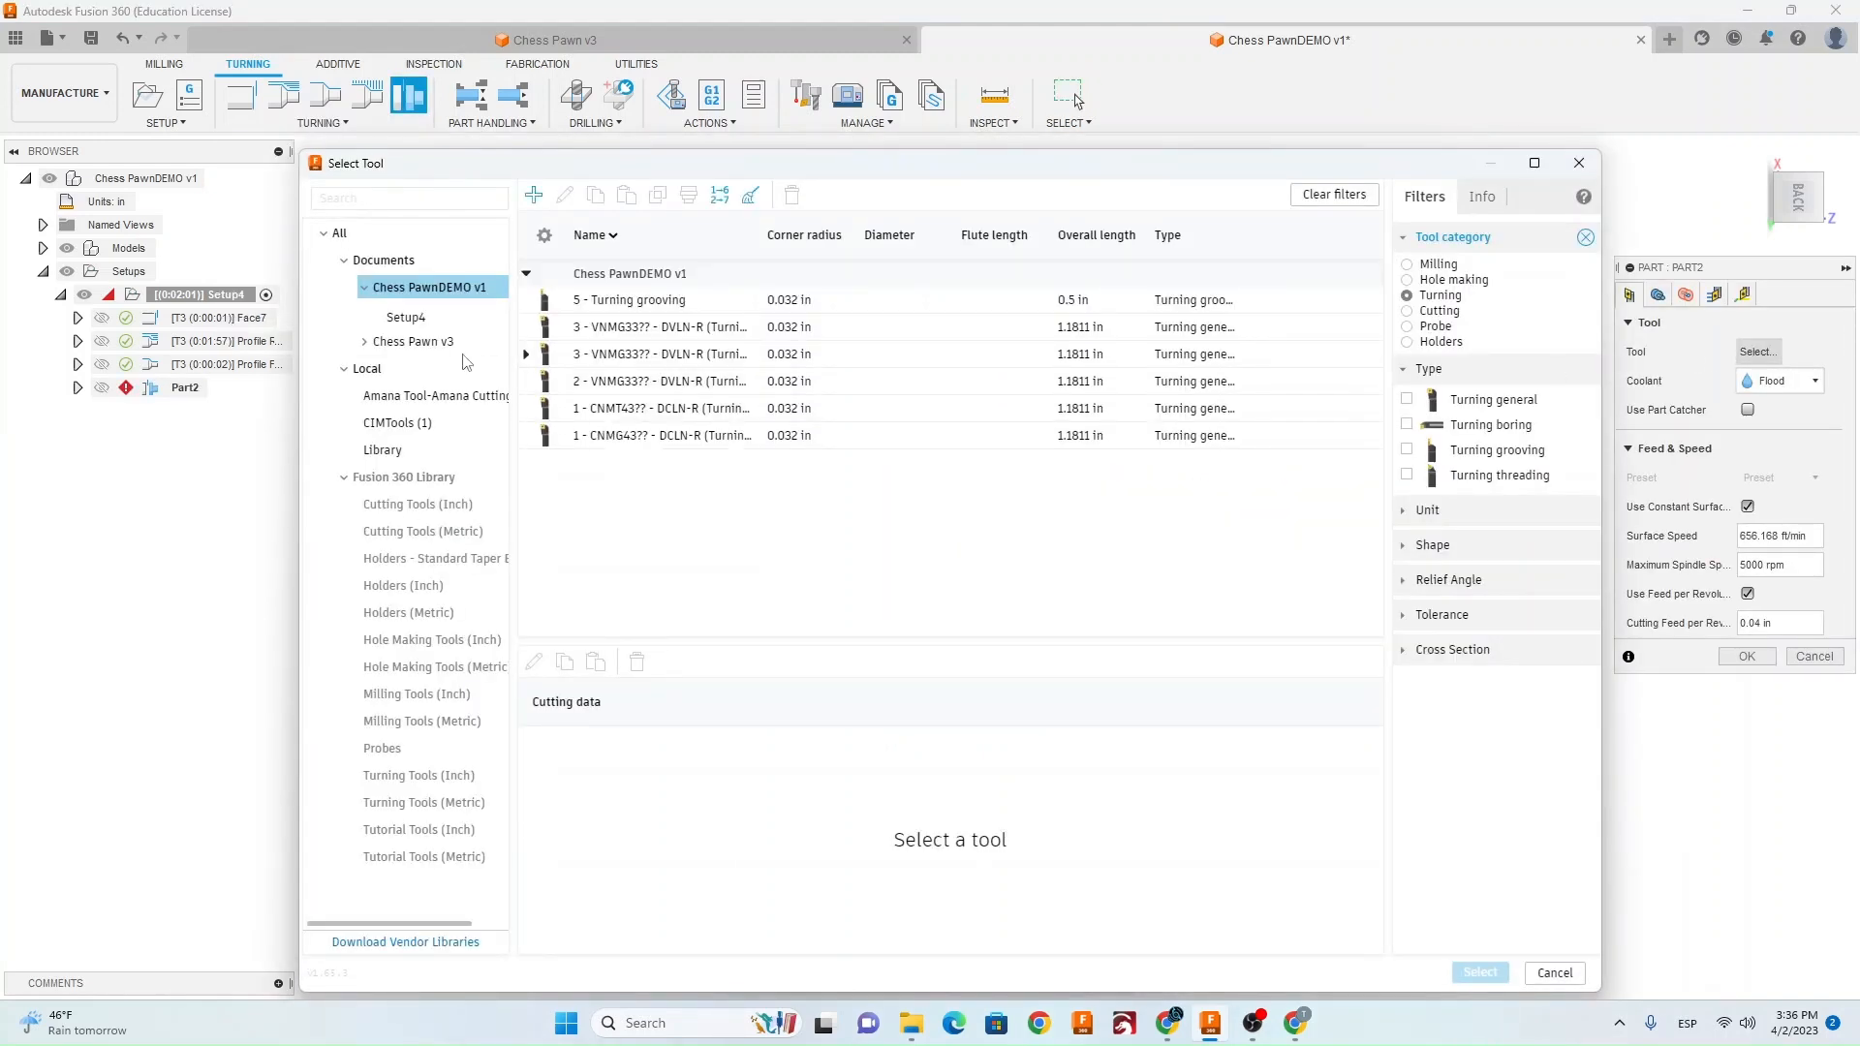
left_click(397, 422)
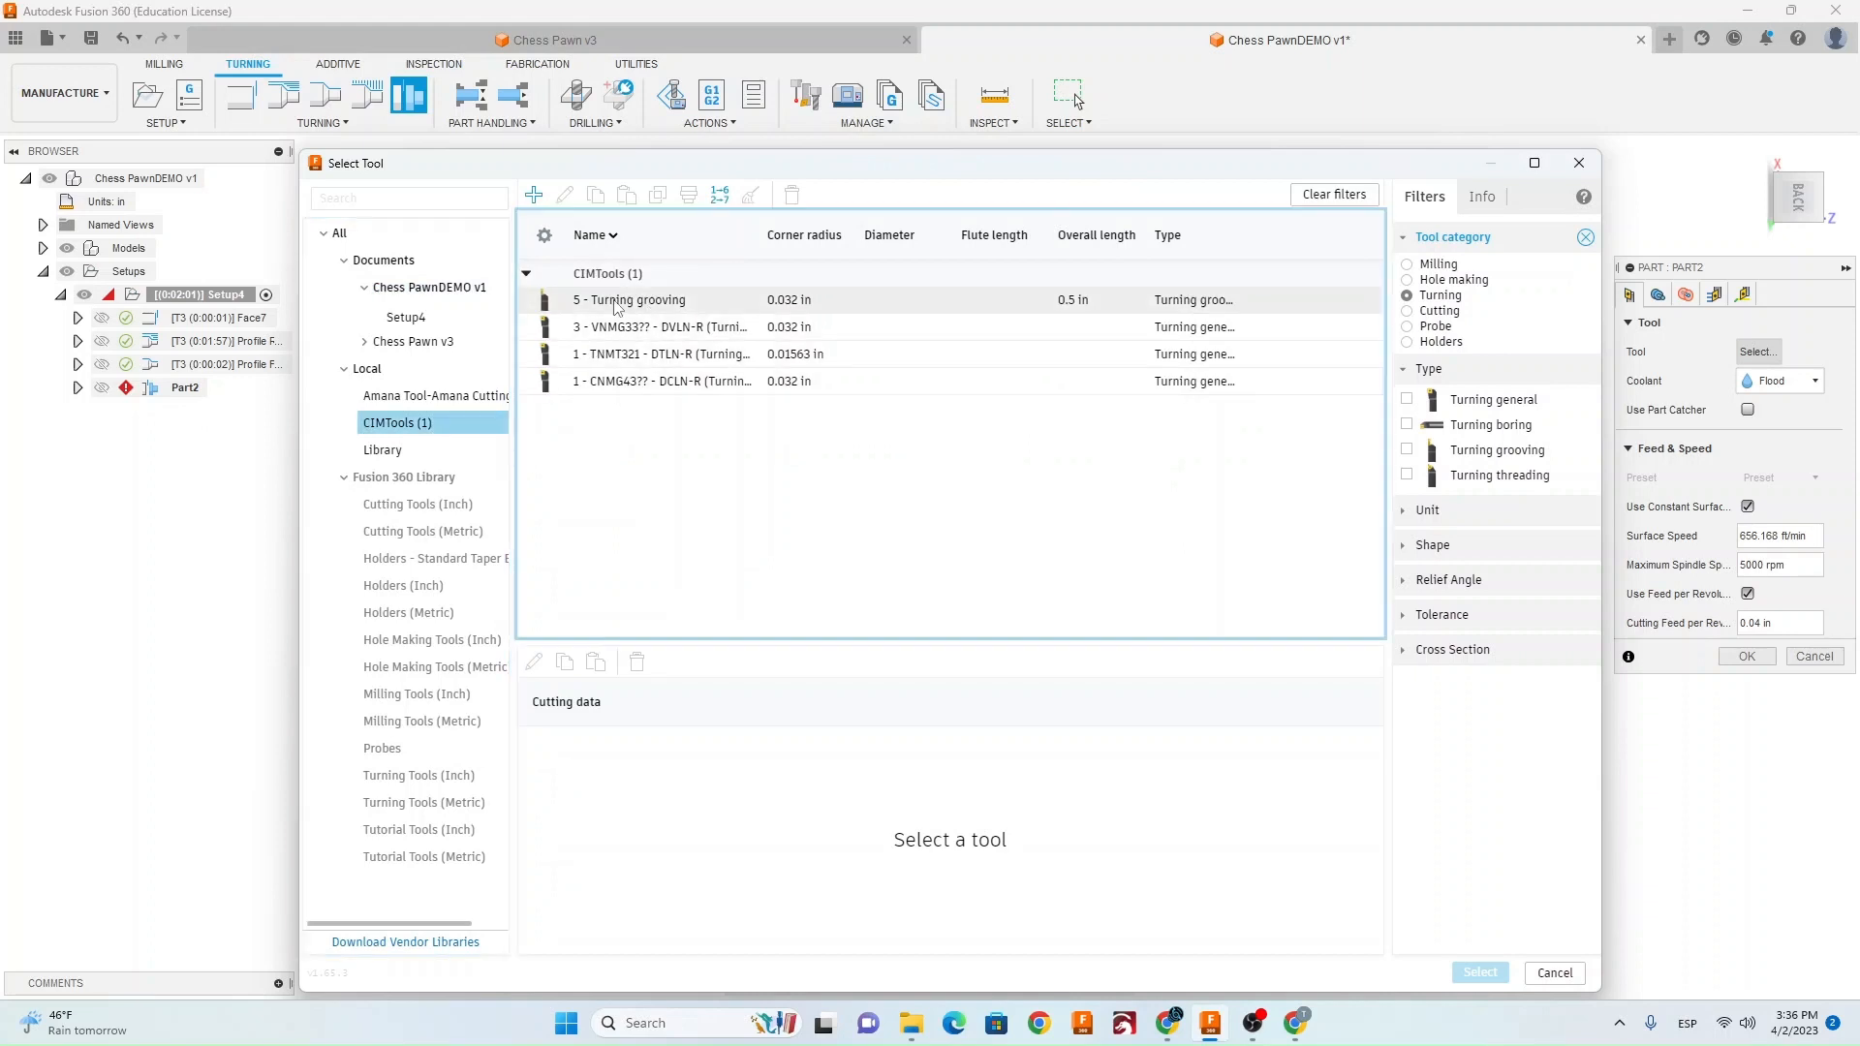
left_click(628, 298)
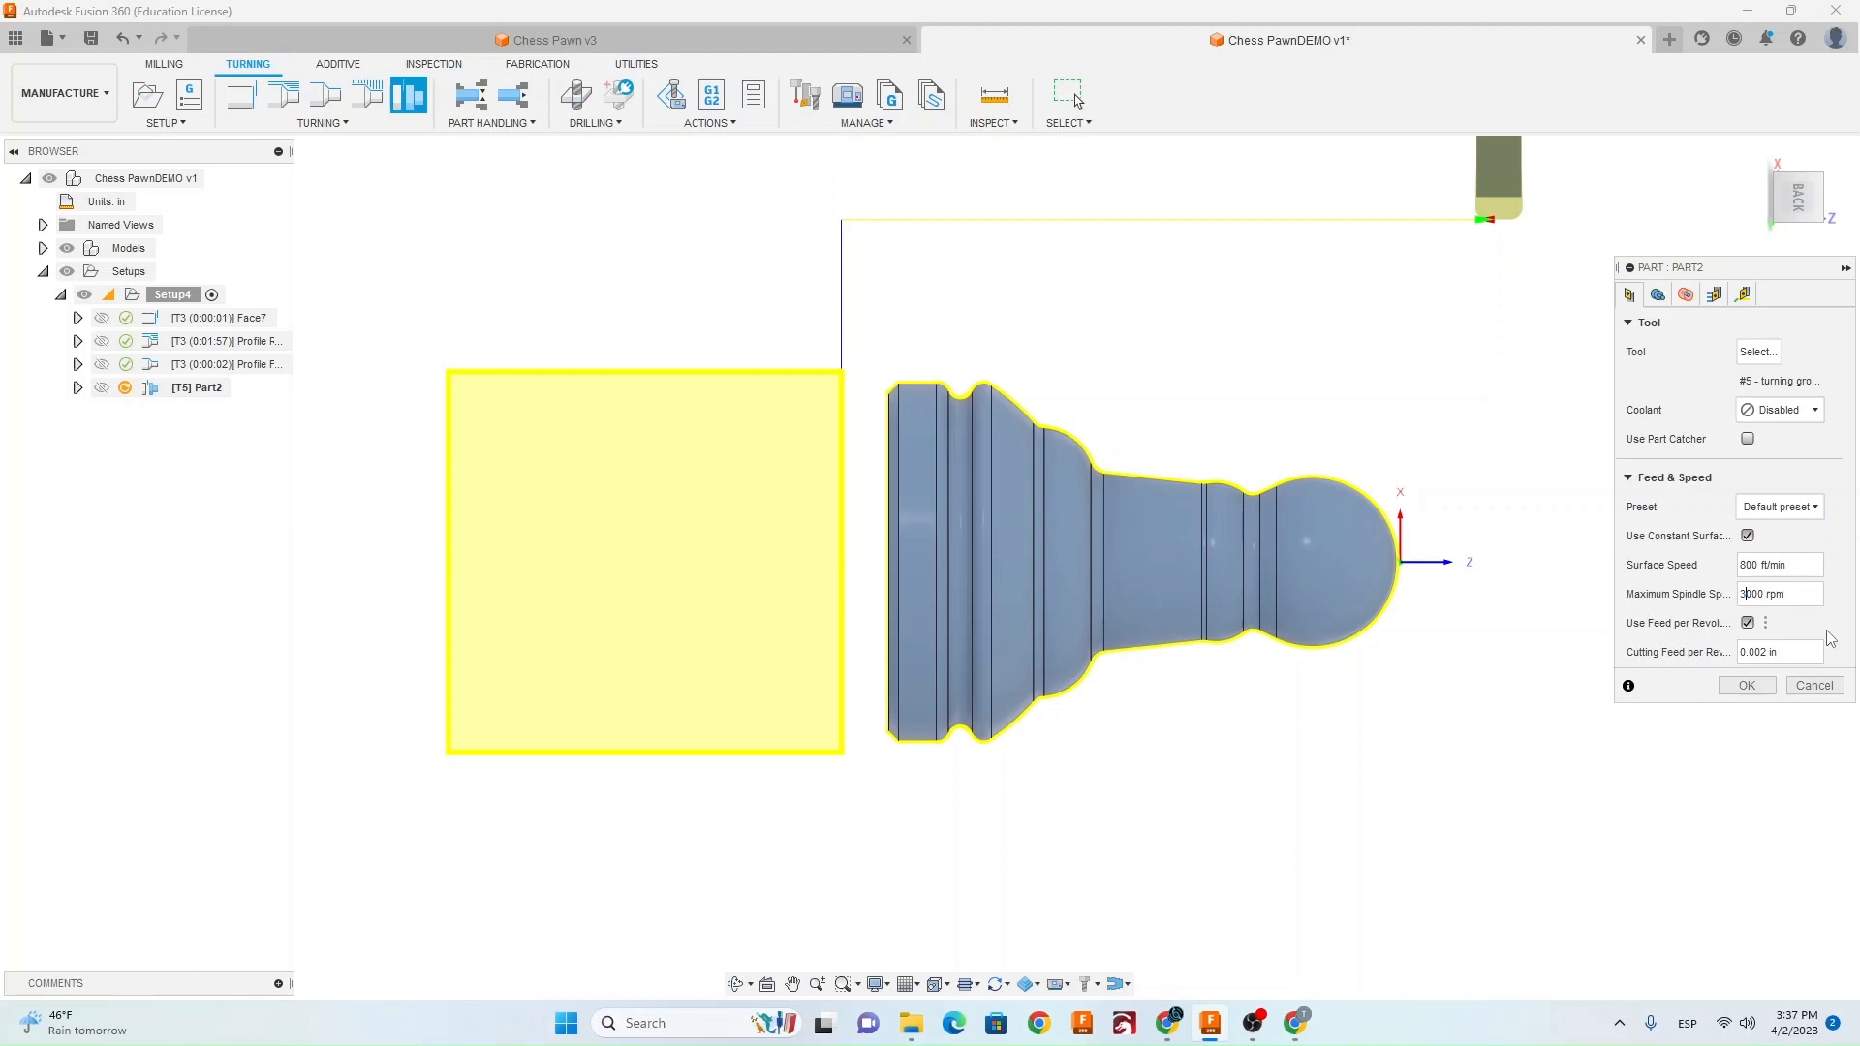
left_click(1656, 294)
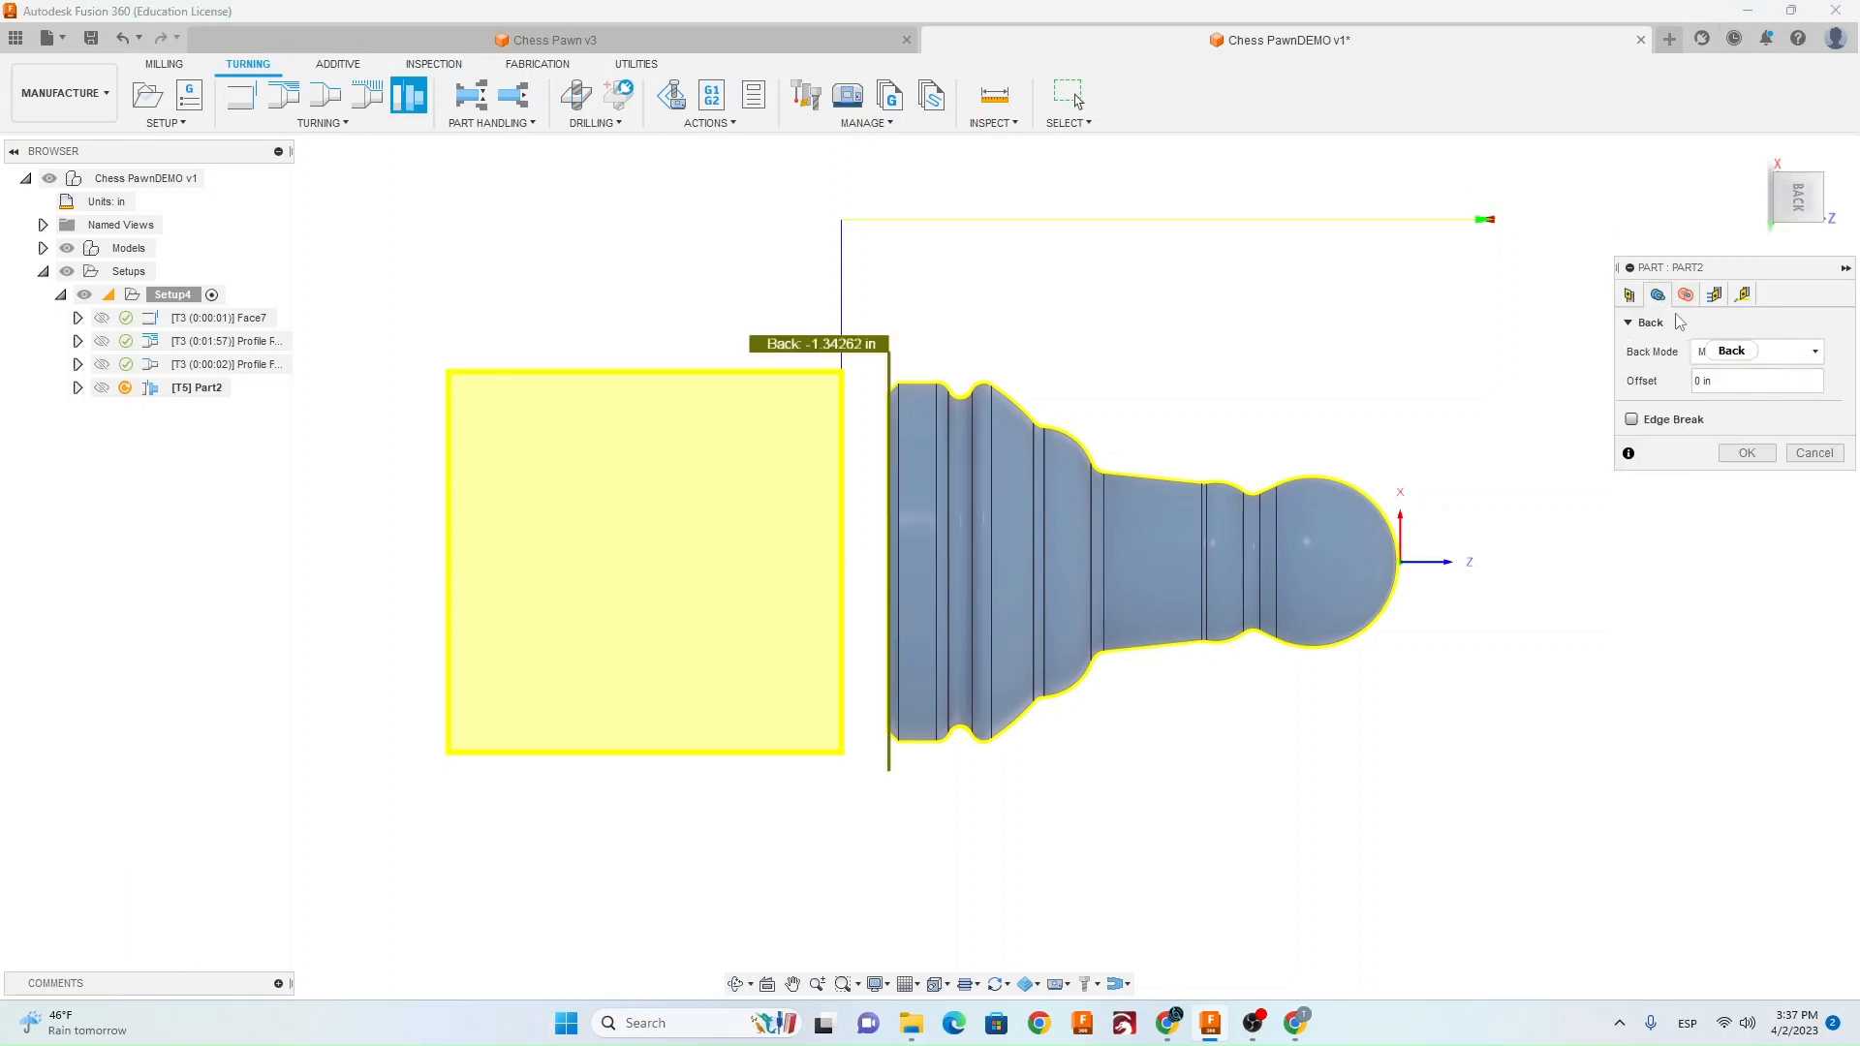
Part off at the model back with pecking at 0.01 in depth and 0.01 in retract.
left_click(1755, 350)
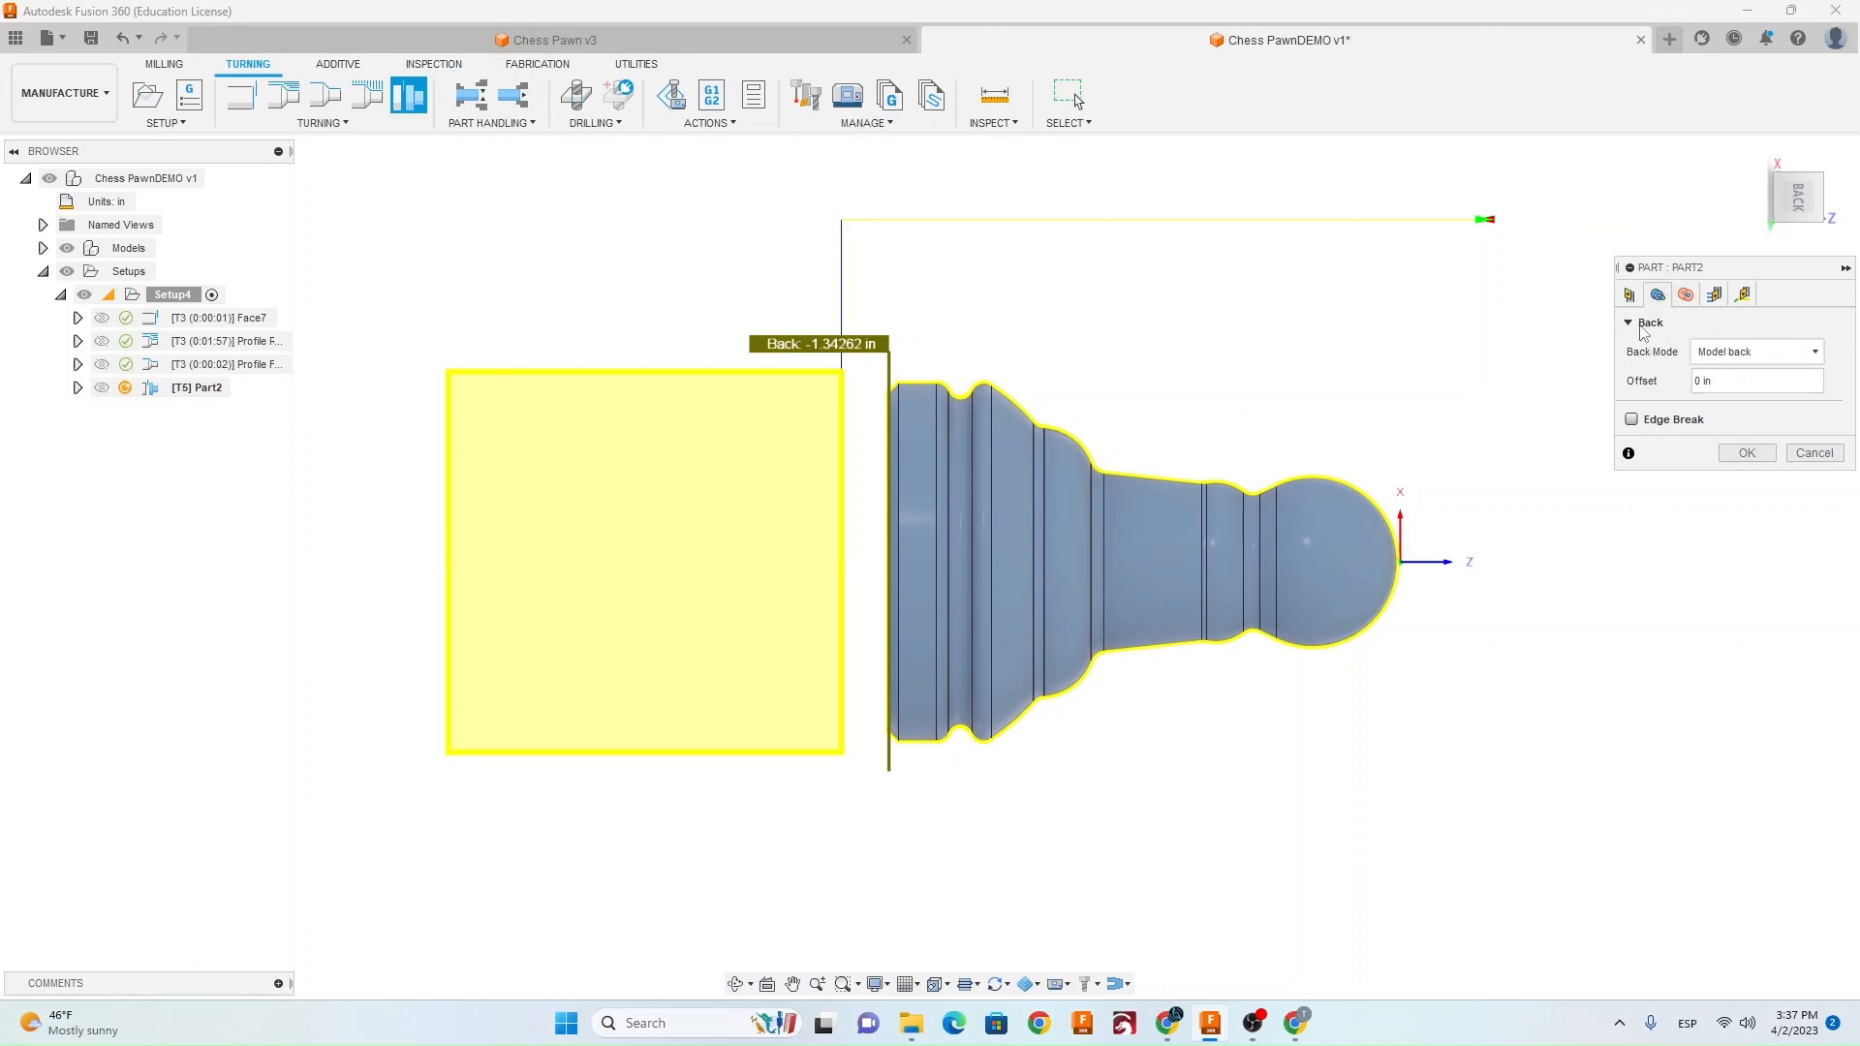
mouse_move(899, 403)
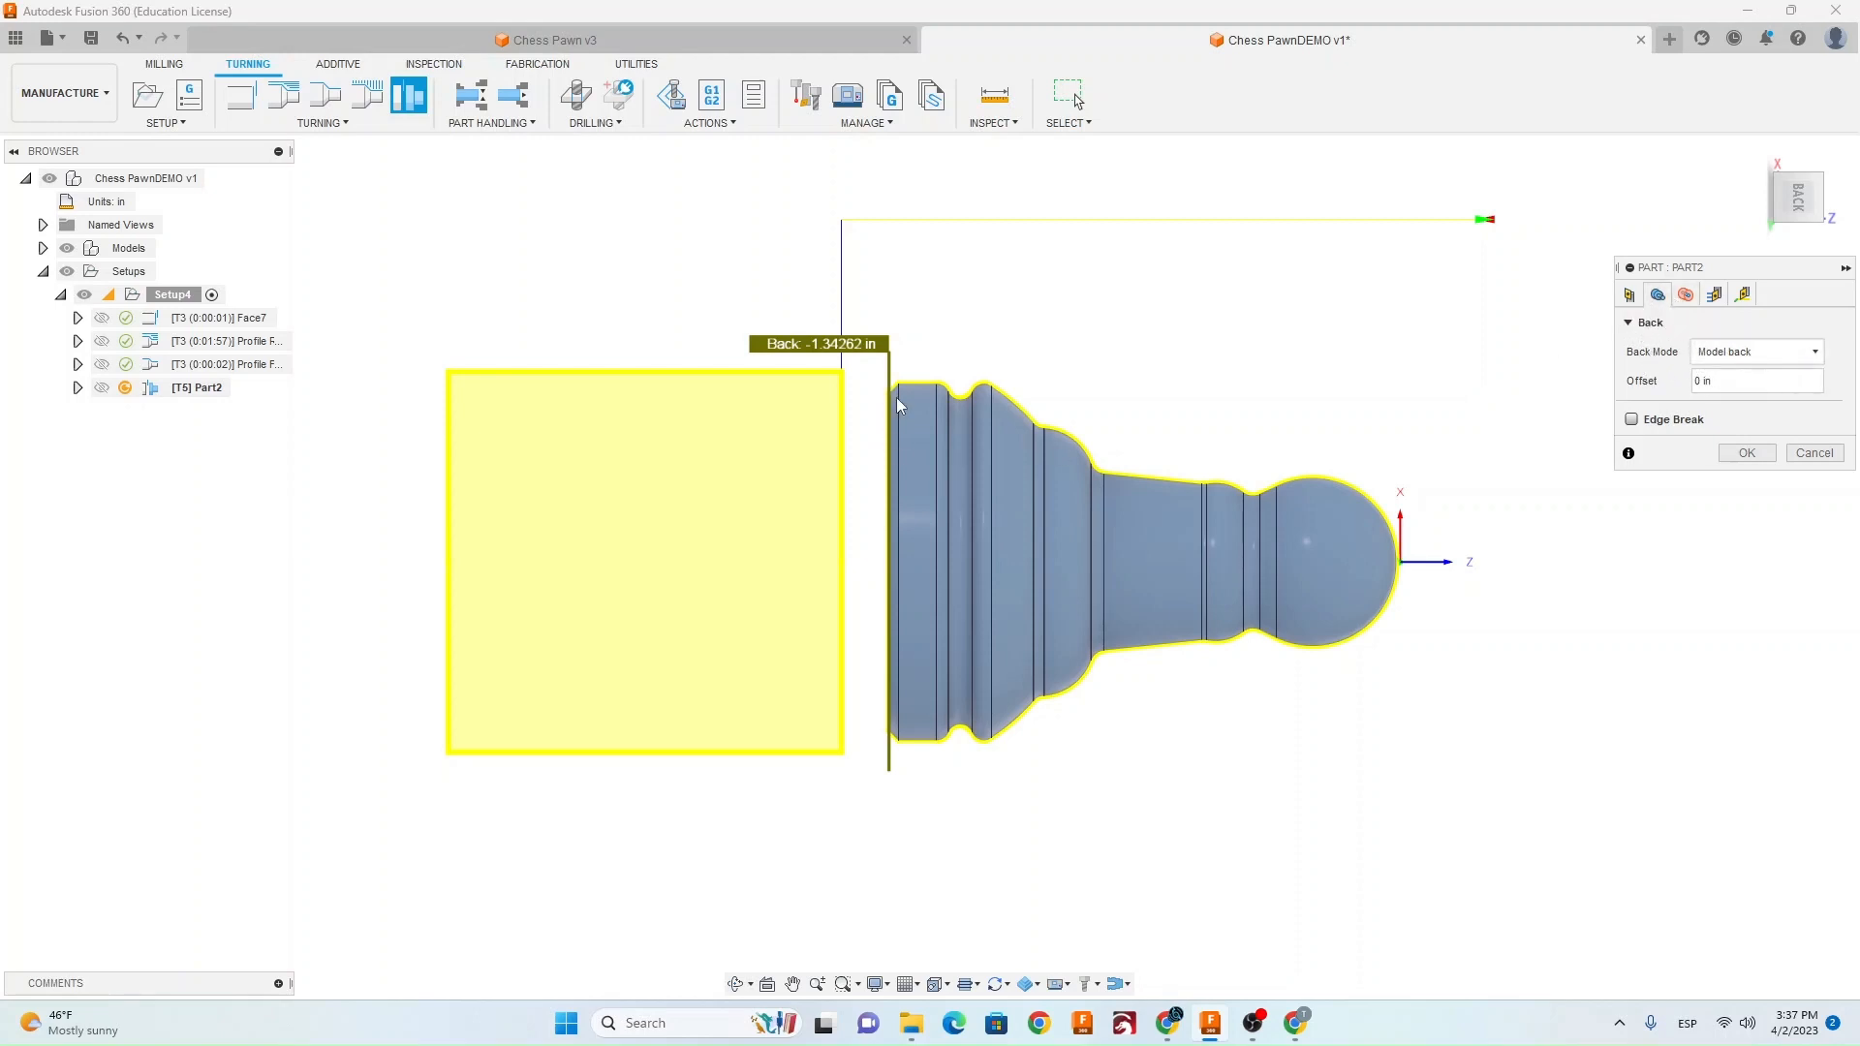
mouse_move(889, 362)
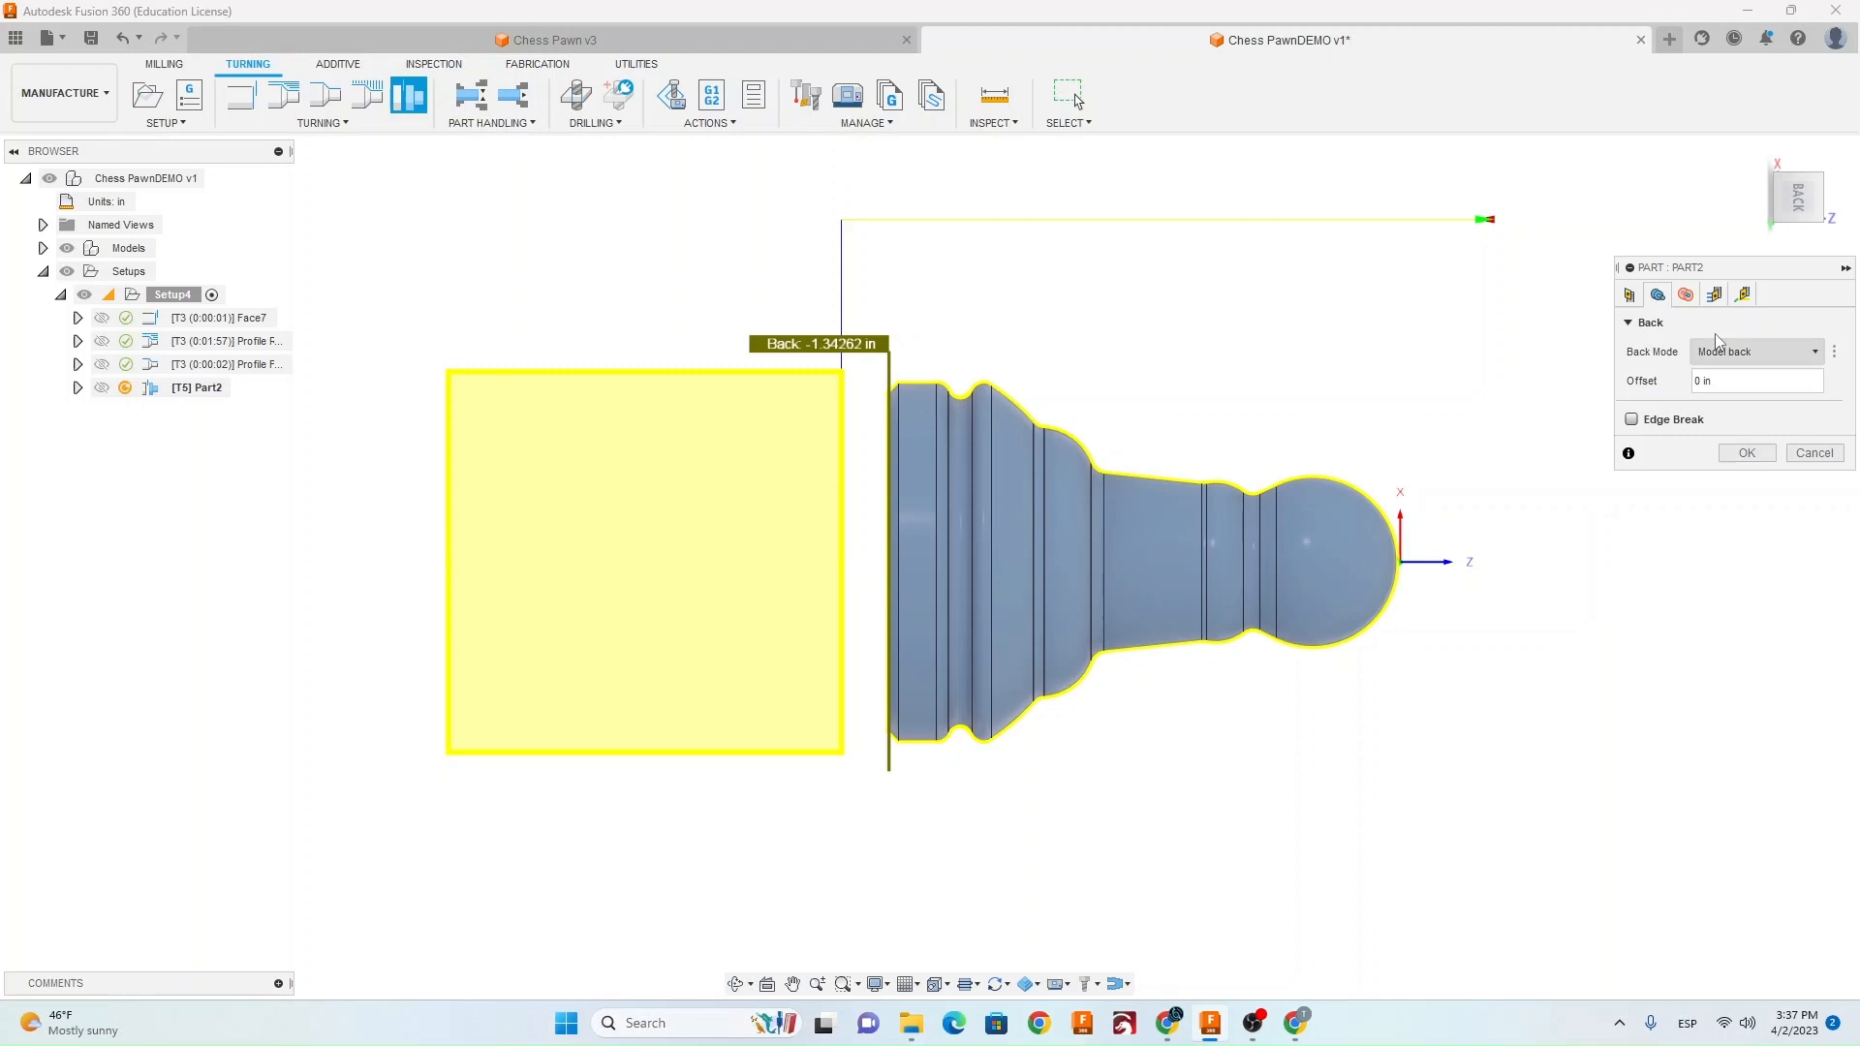
left_click(1714, 295)
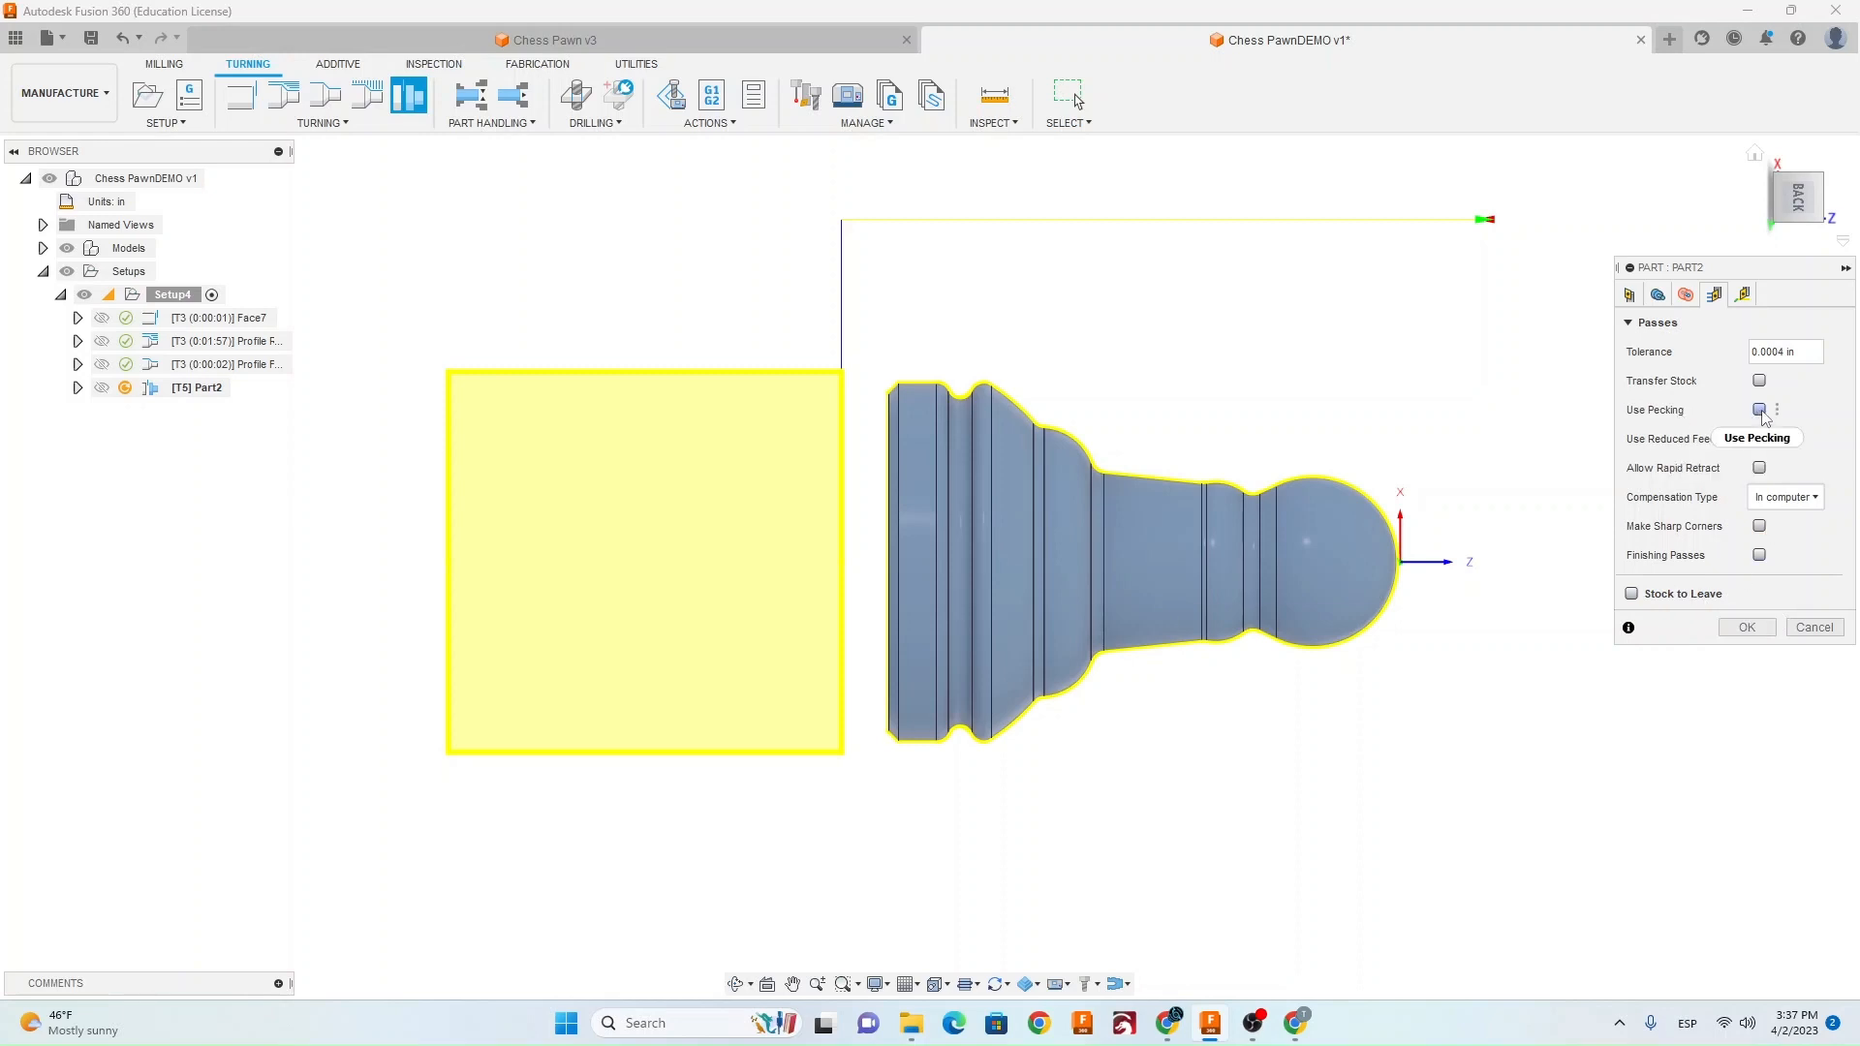
left_click(1759, 409)
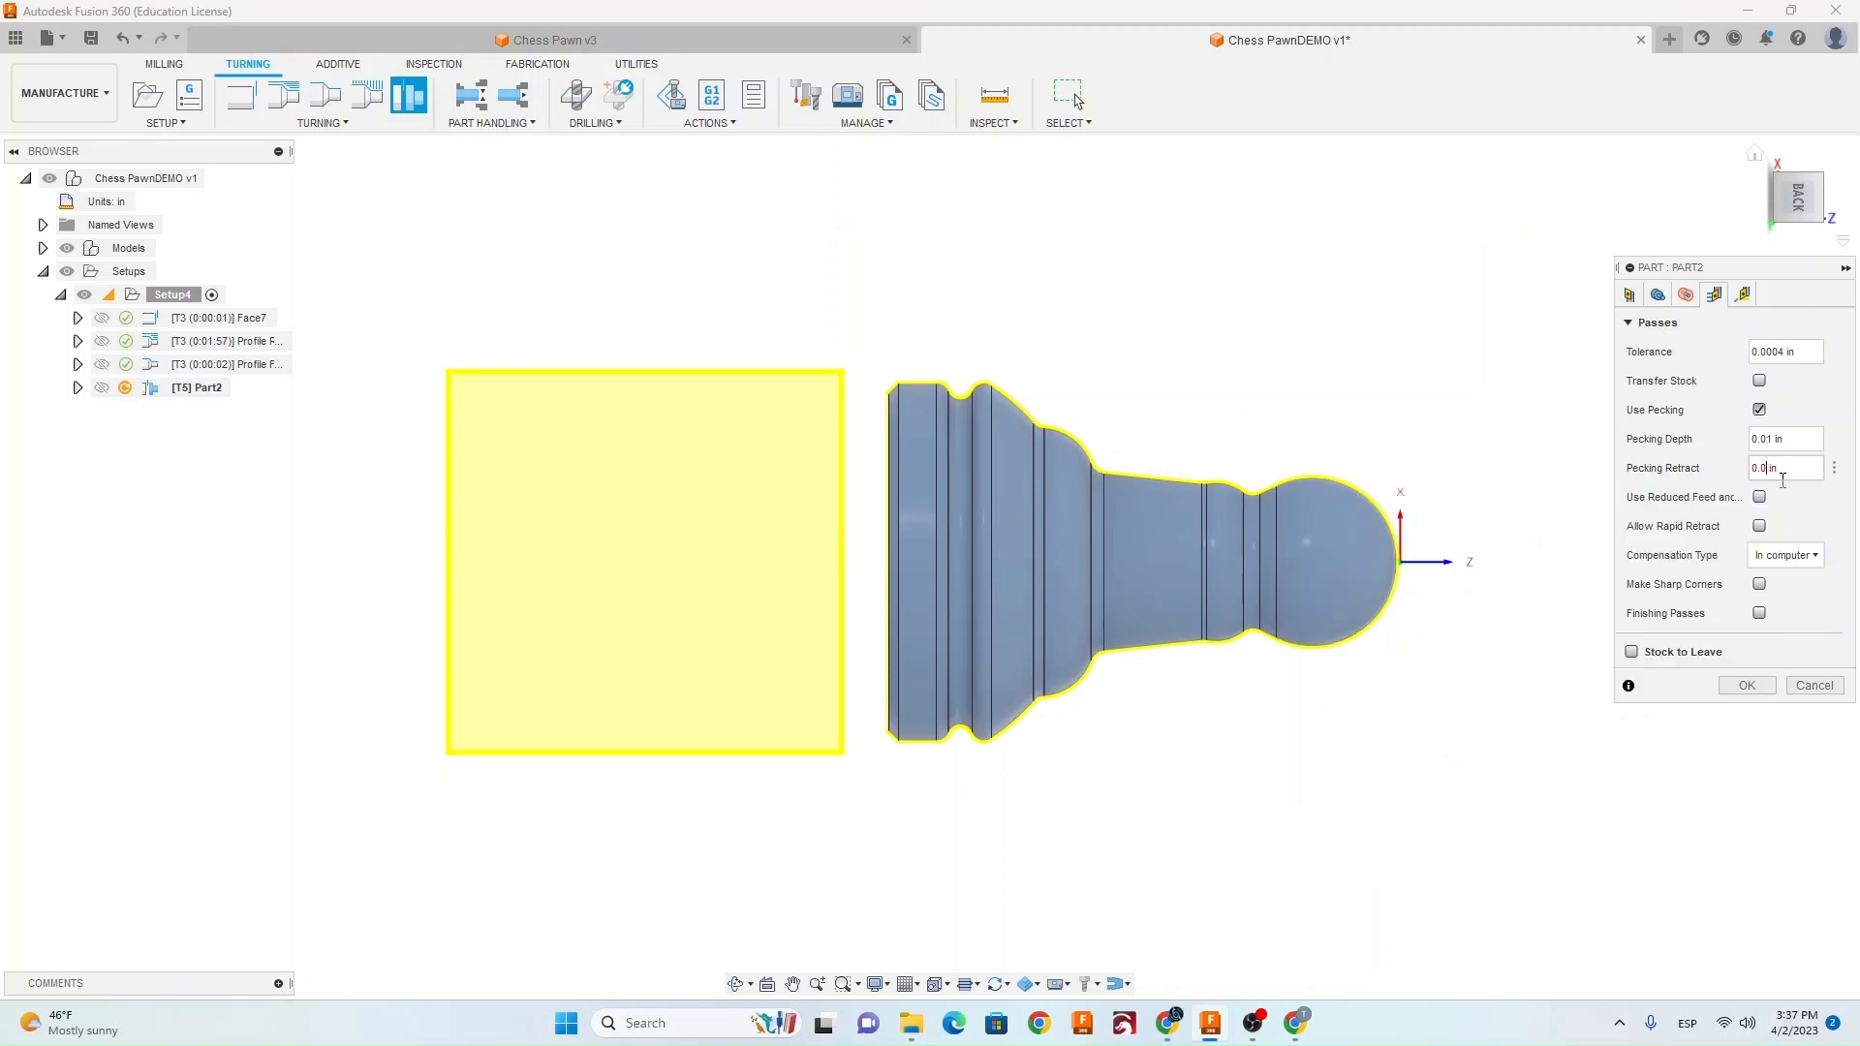
type("0.01 in")
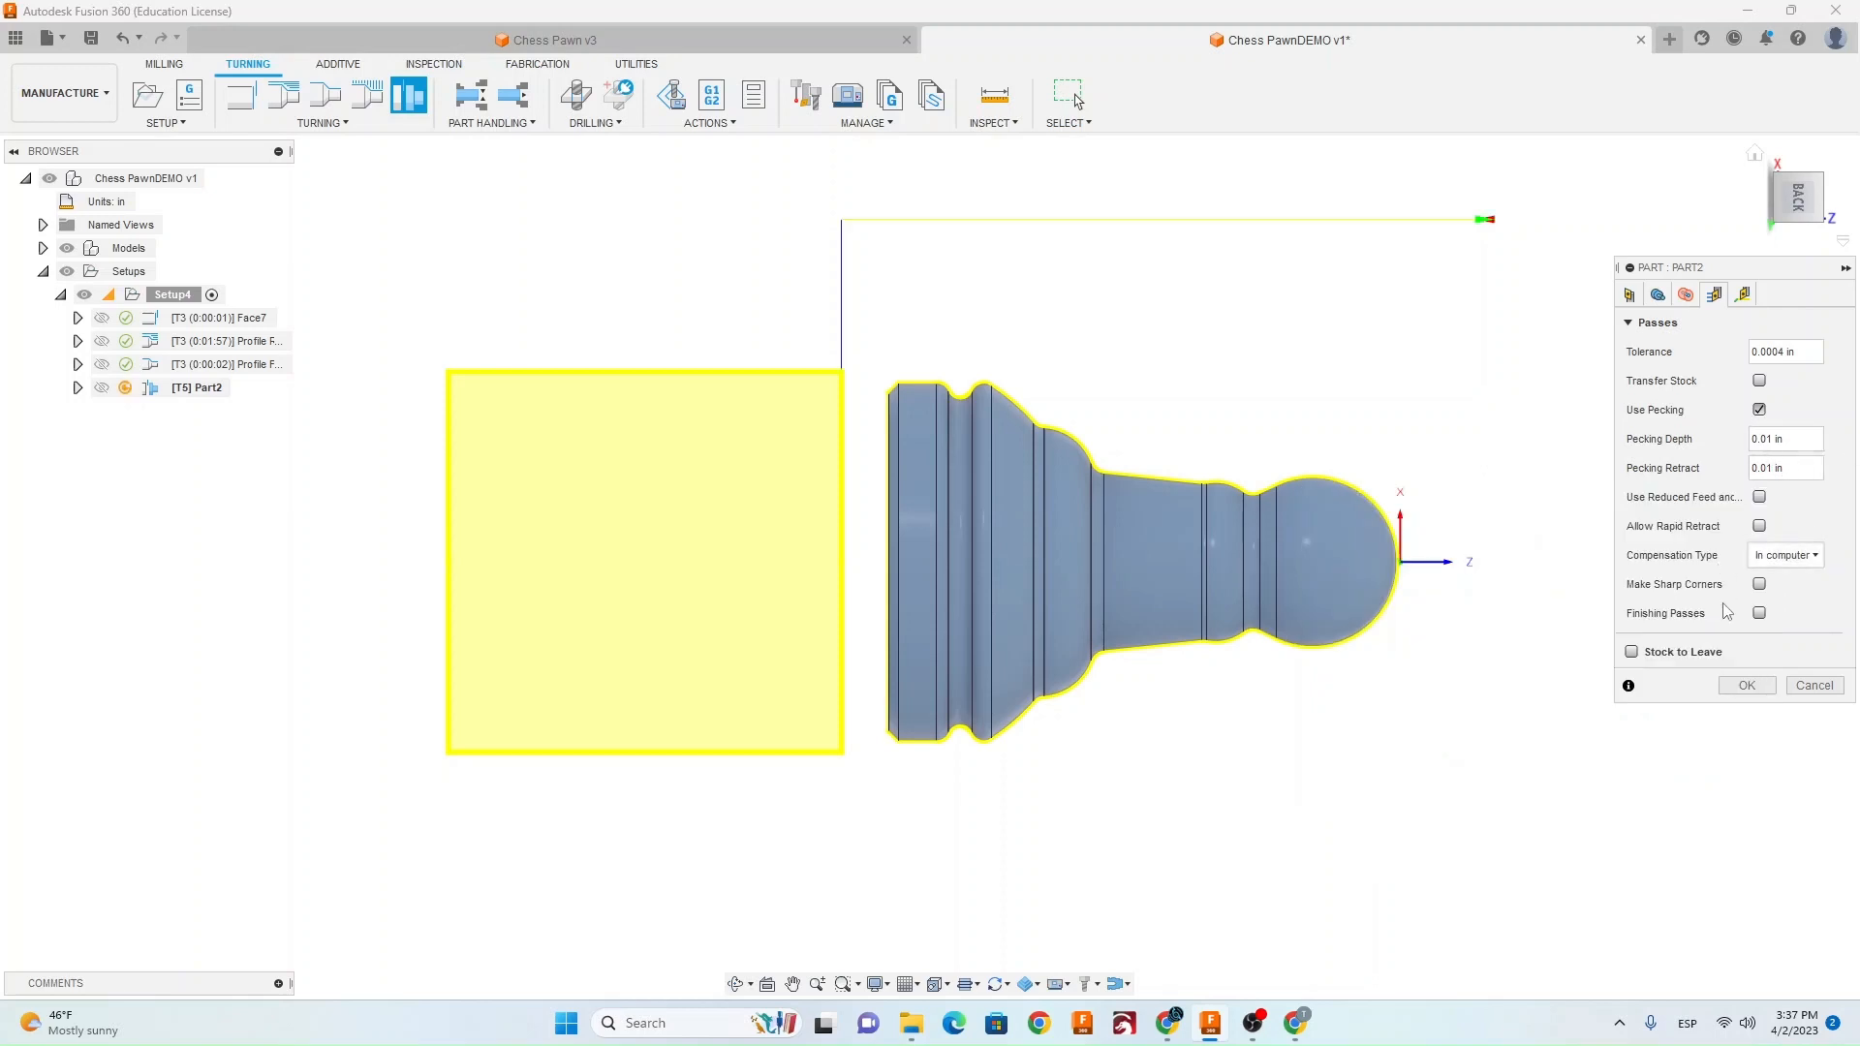
left_click(1743, 294)
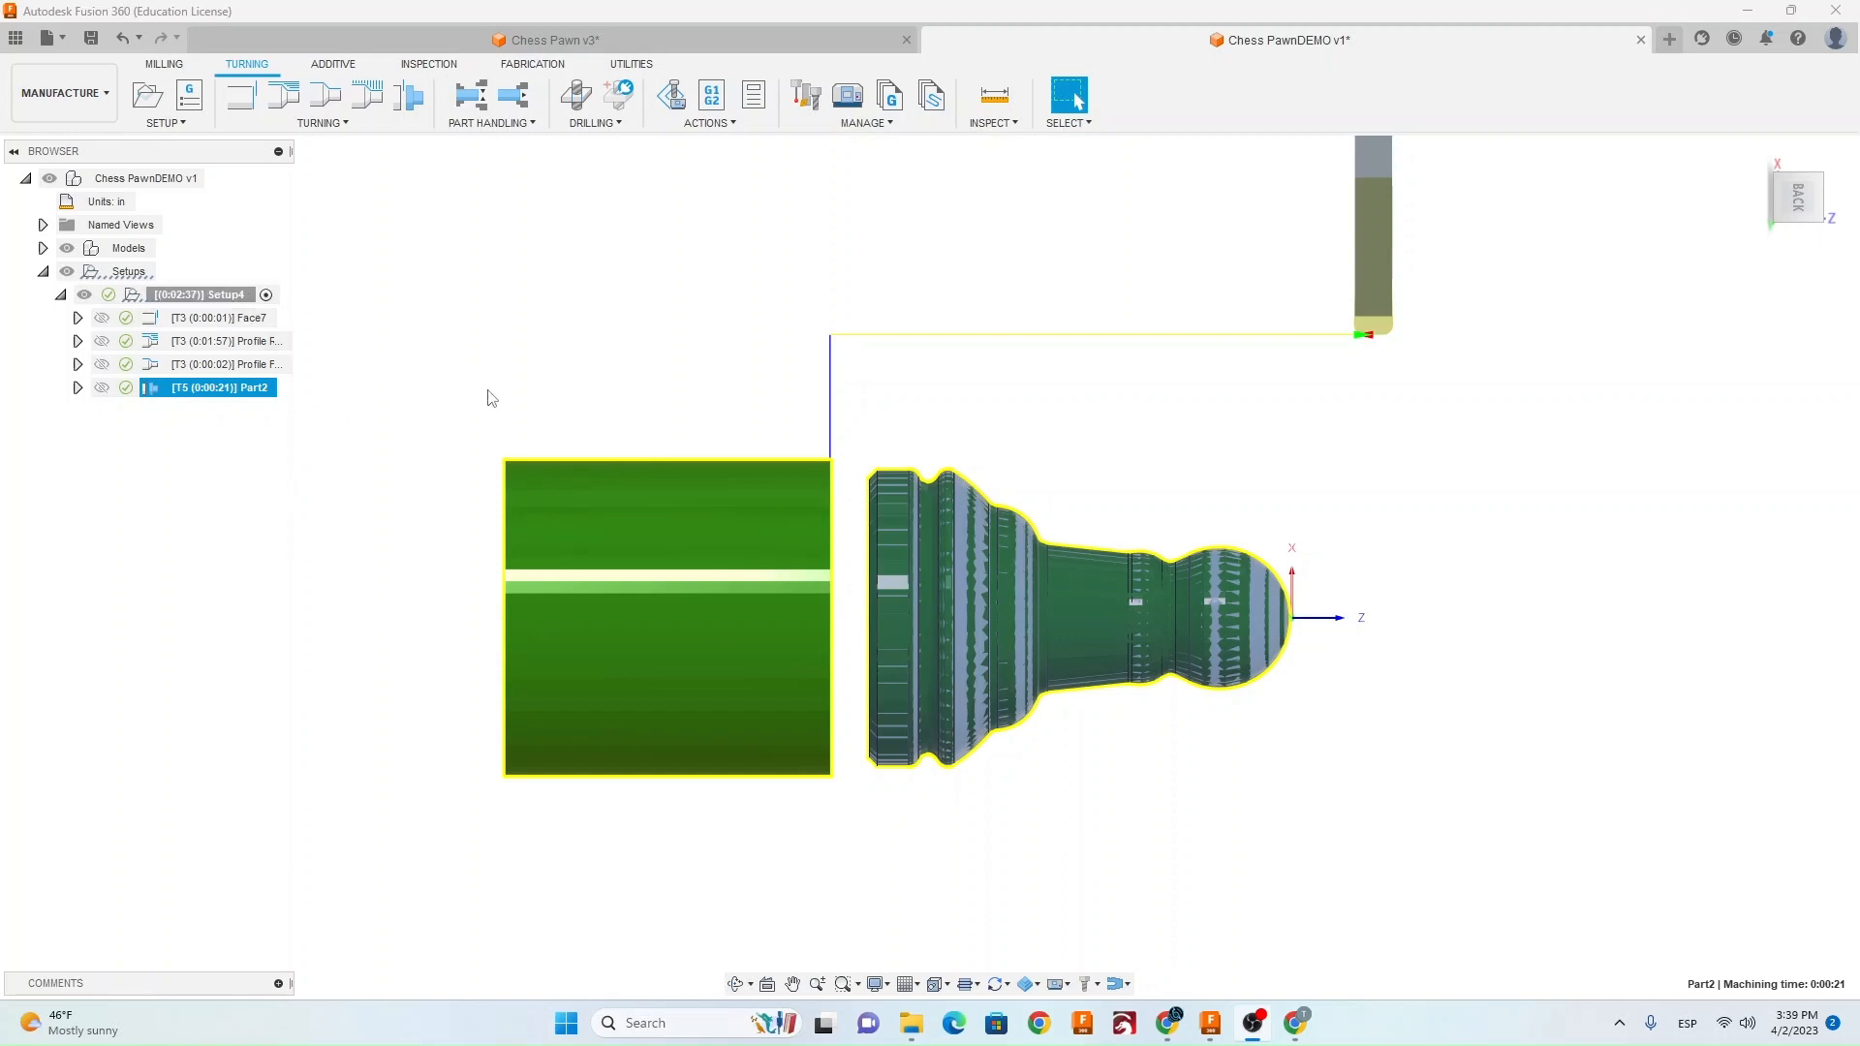
mouse_move(556, 295)
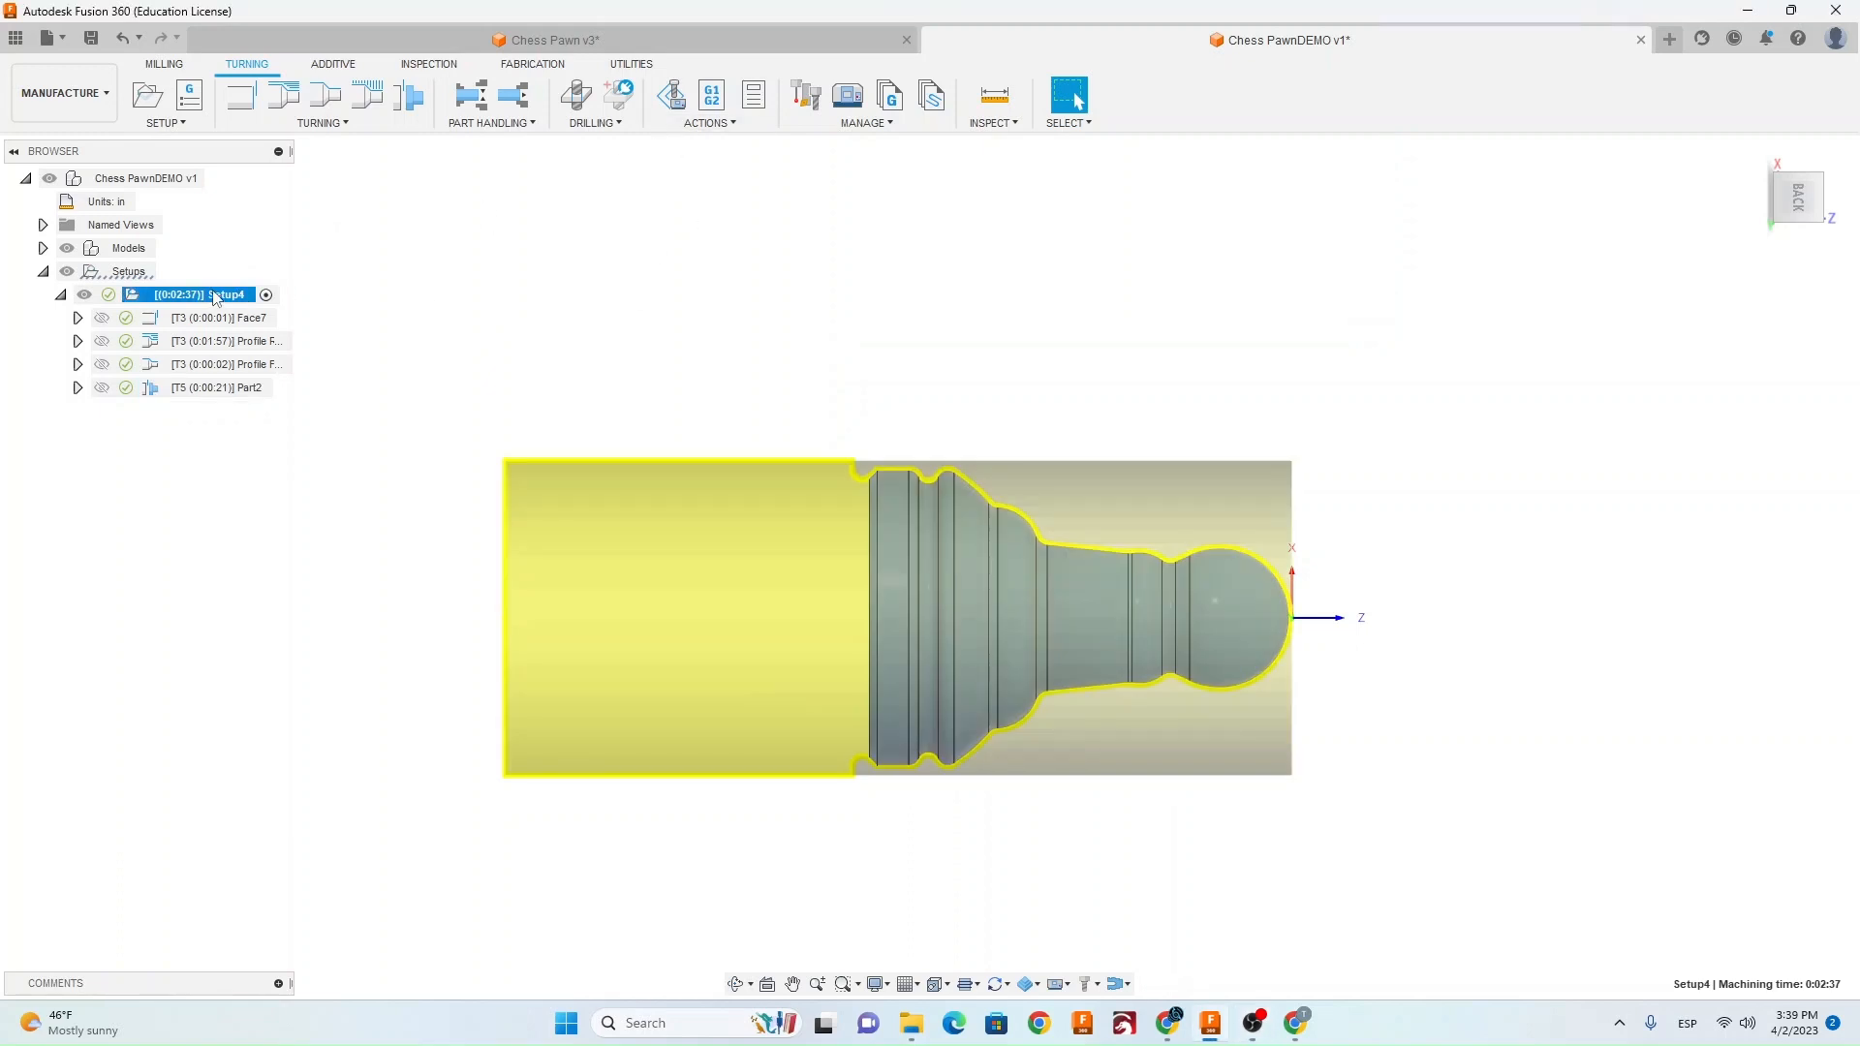
mouse_move(670, 97)
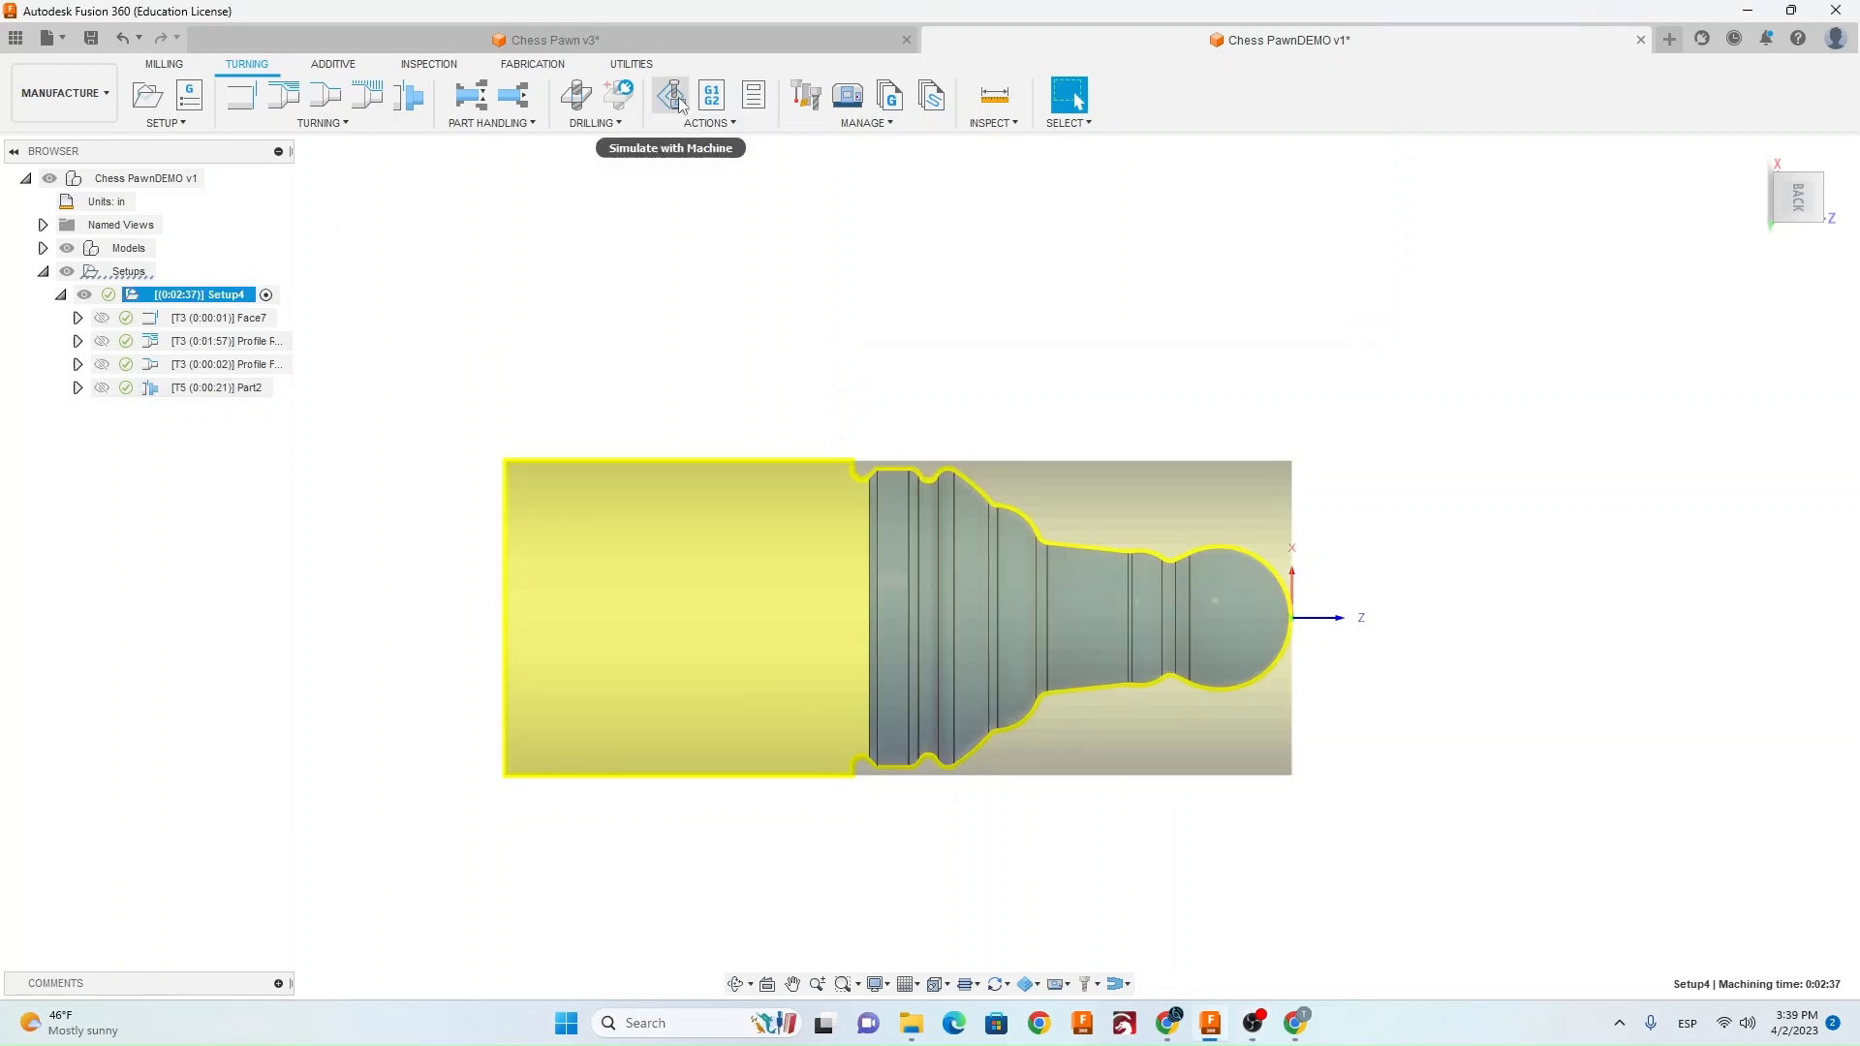
Play the machine simulation at higher speed until the pawn is parted off, then exit it.
left_click(668, 97)
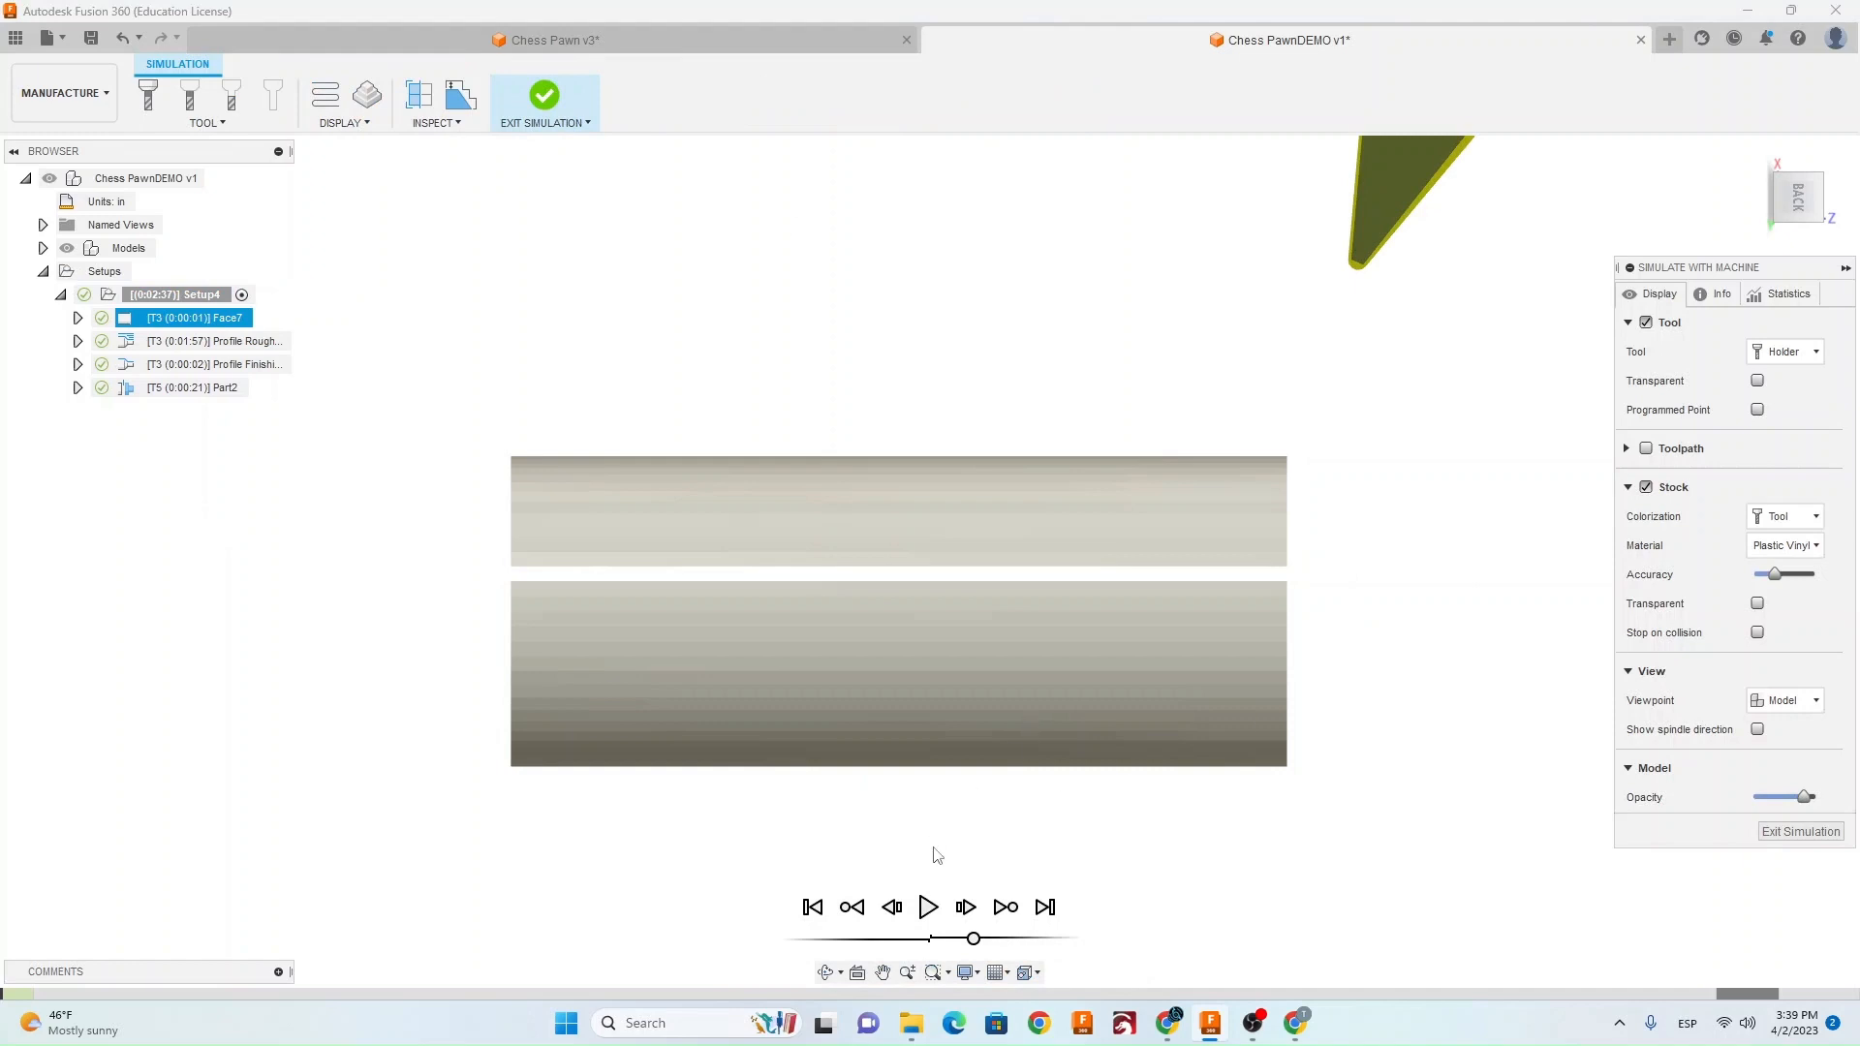
mouse_move(928, 907)
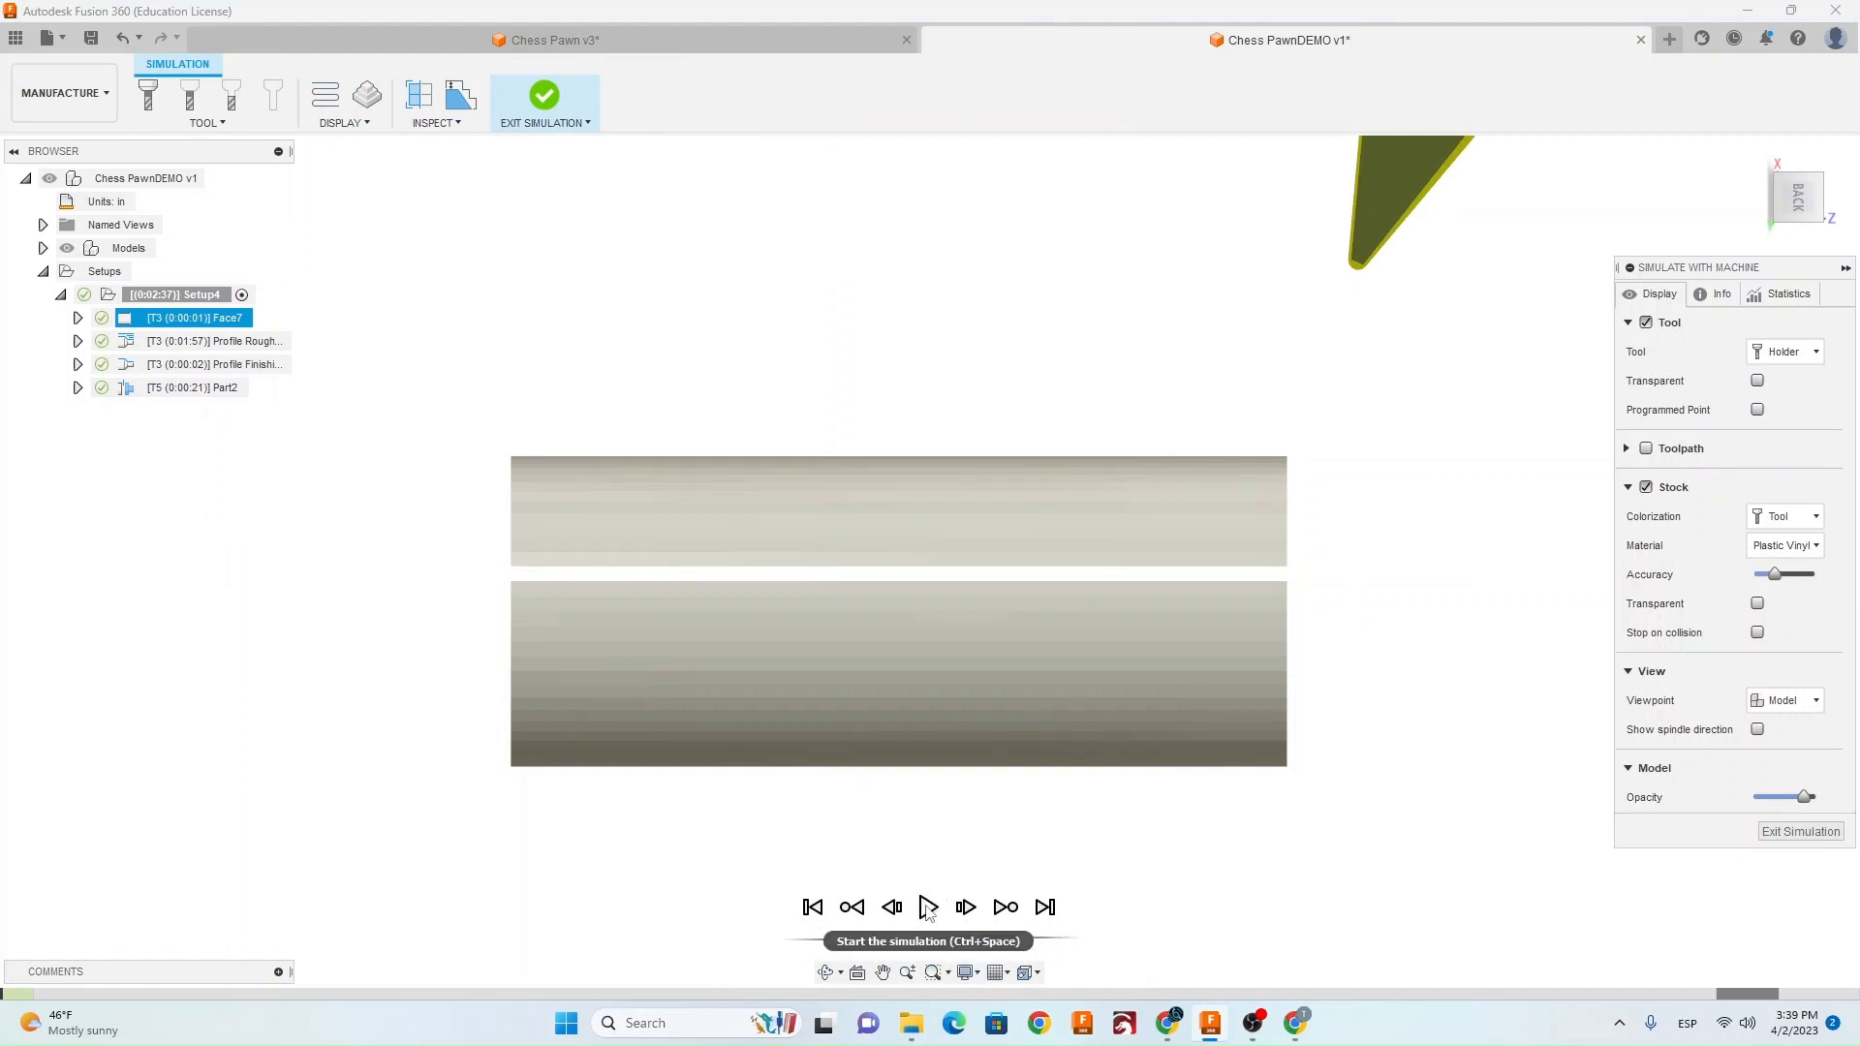
left_click(926, 906)
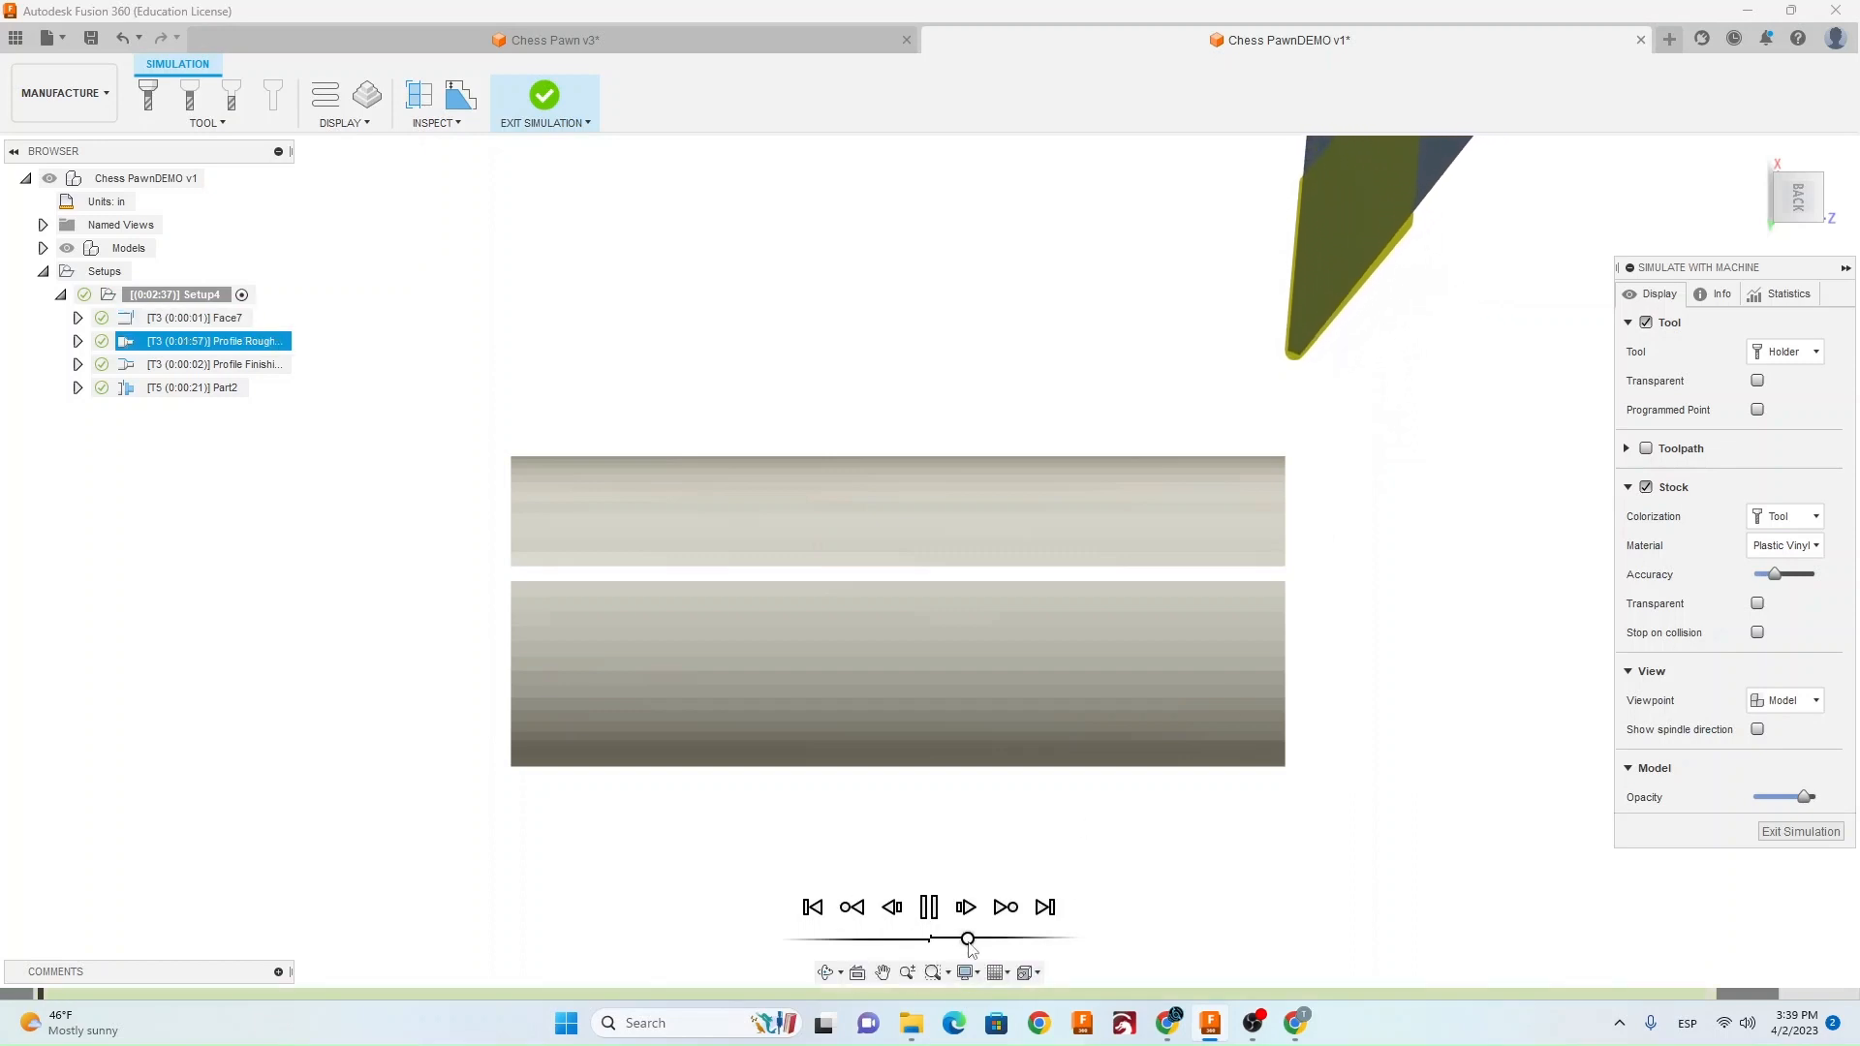
left_click_drag(968, 939, 984, 940)
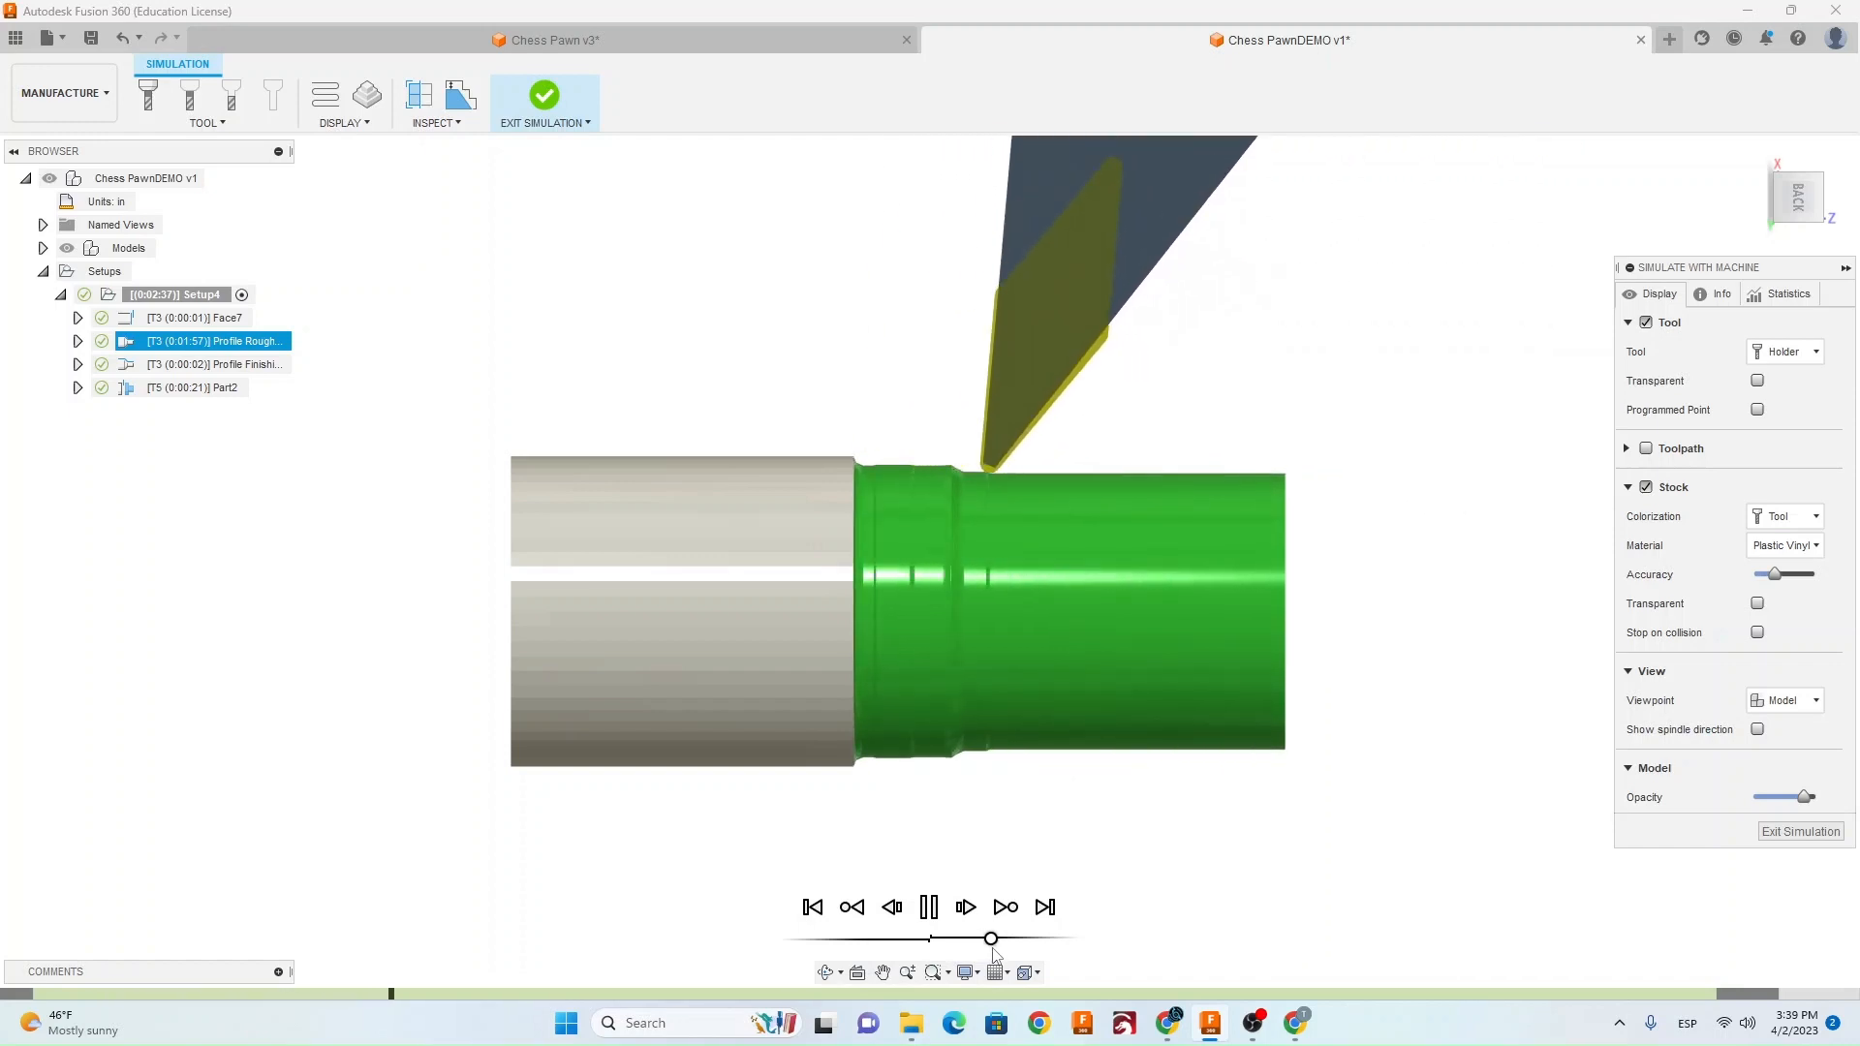
left_click(965, 907)
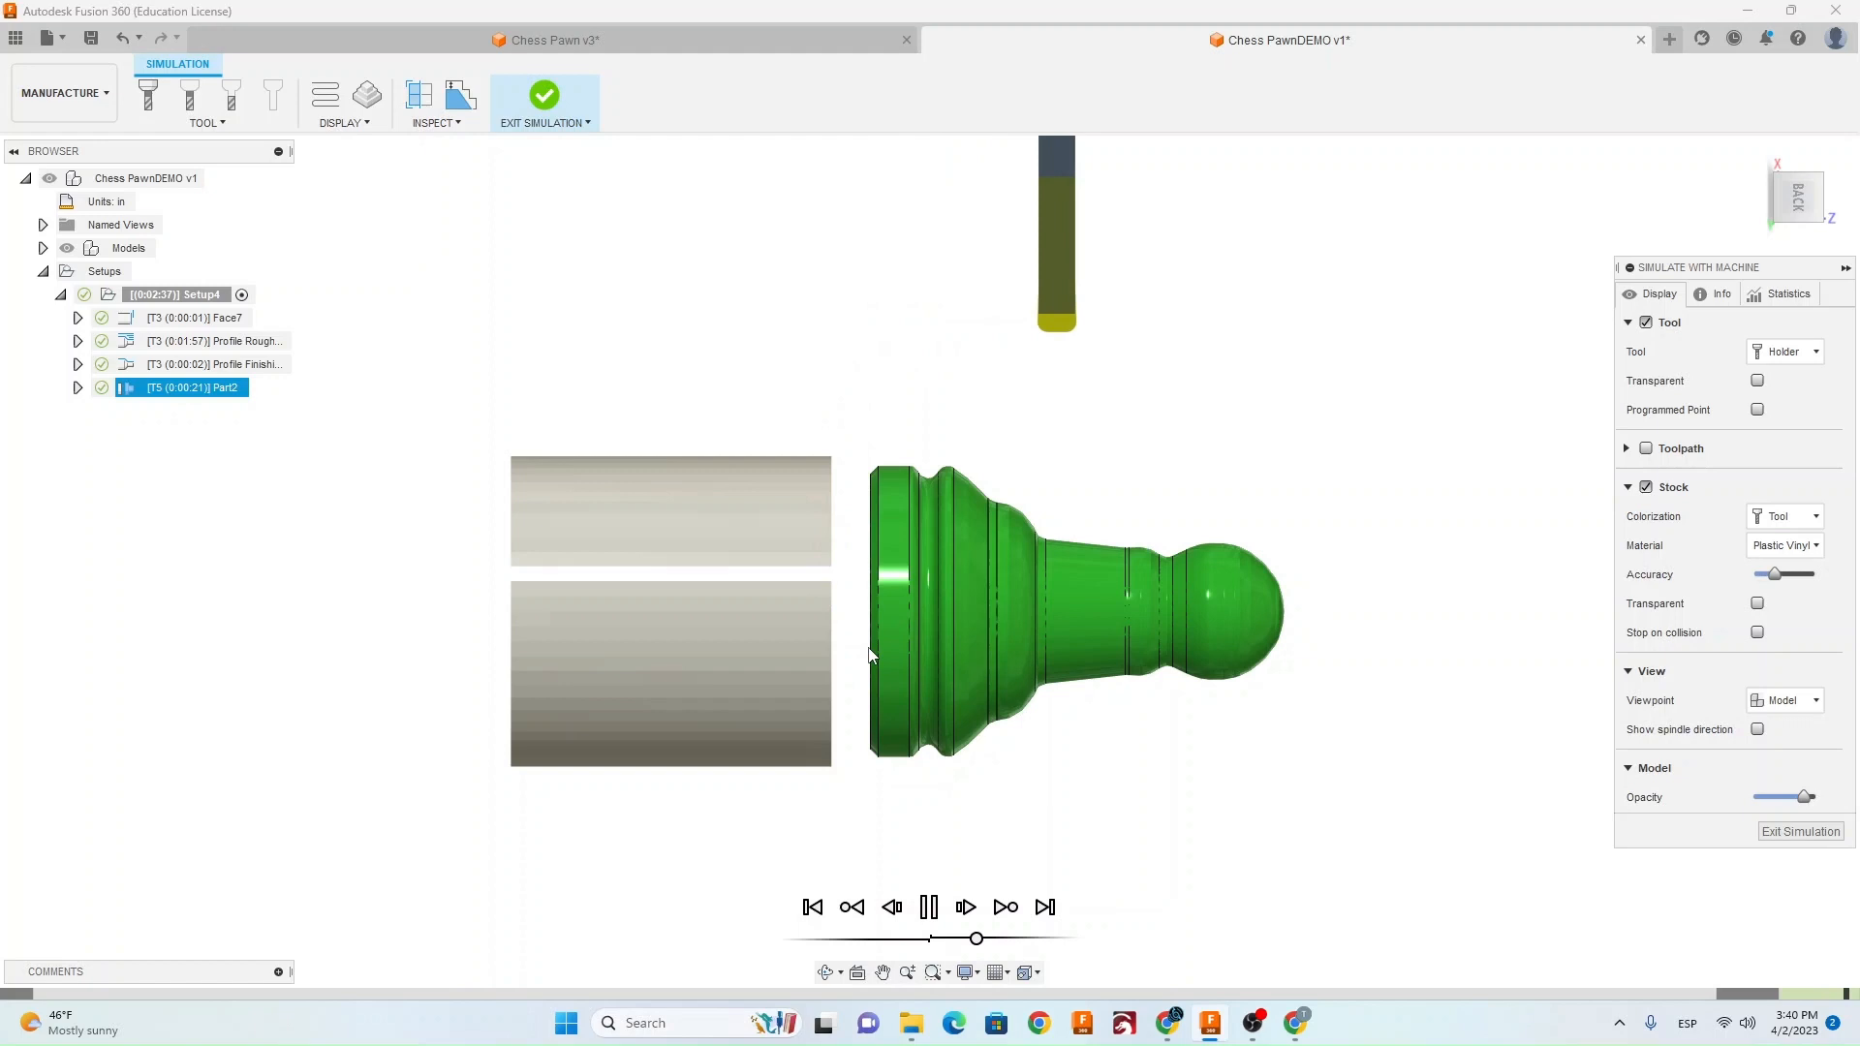
left_click(928, 906)
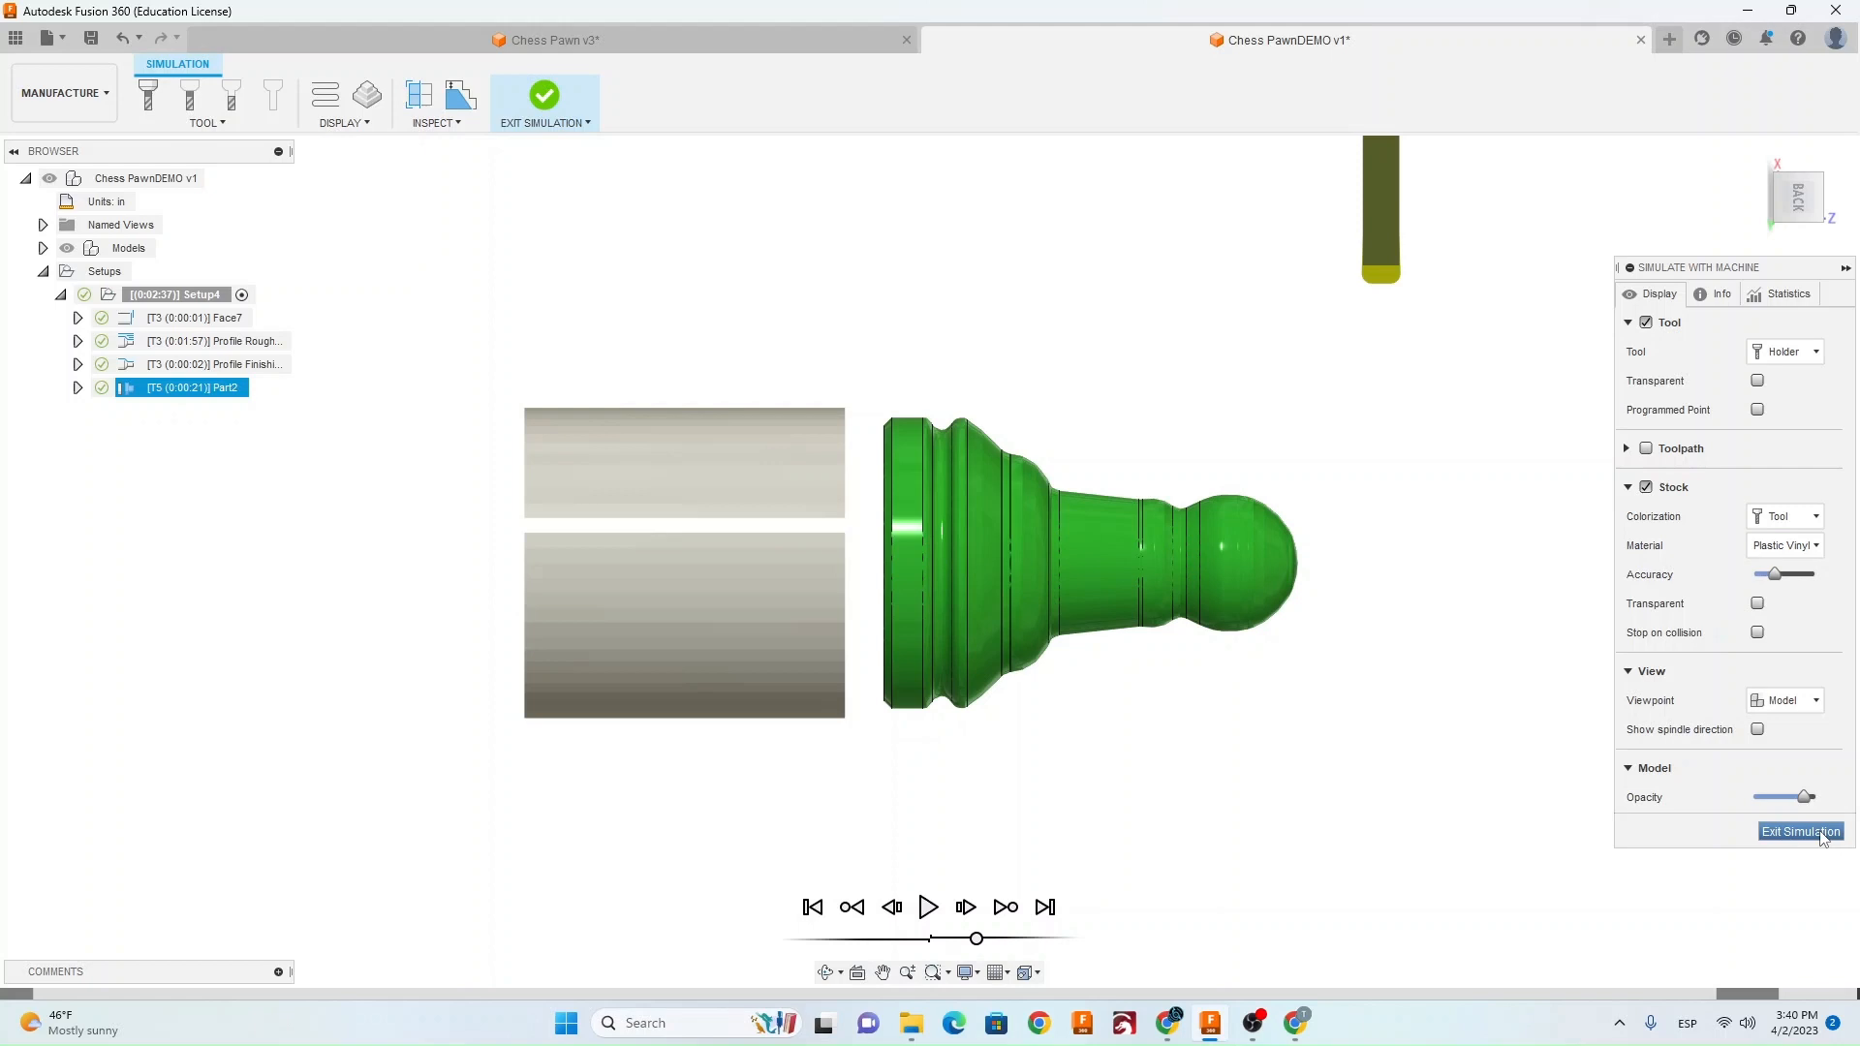
left_click(1799, 831)
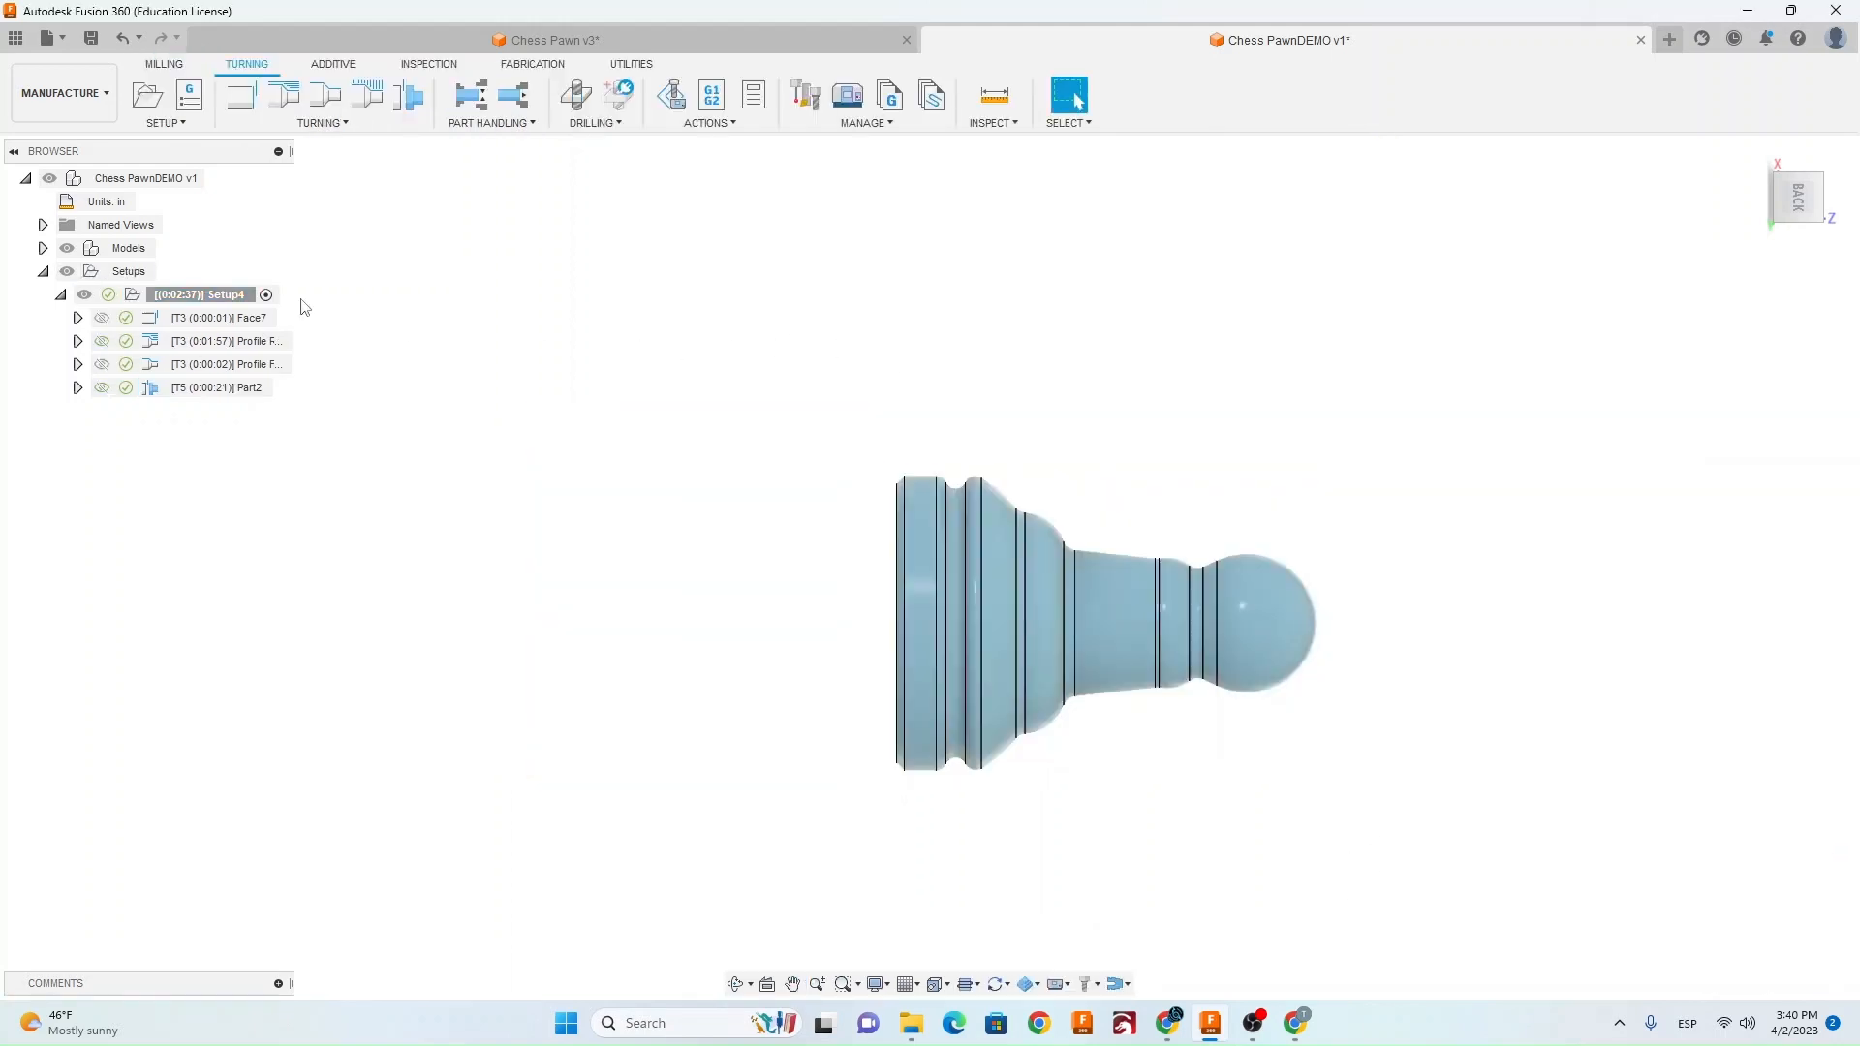
Create an NC program and copy the HAAS Turning post from the Fusion library to Local posts.
left_click(202, 294)
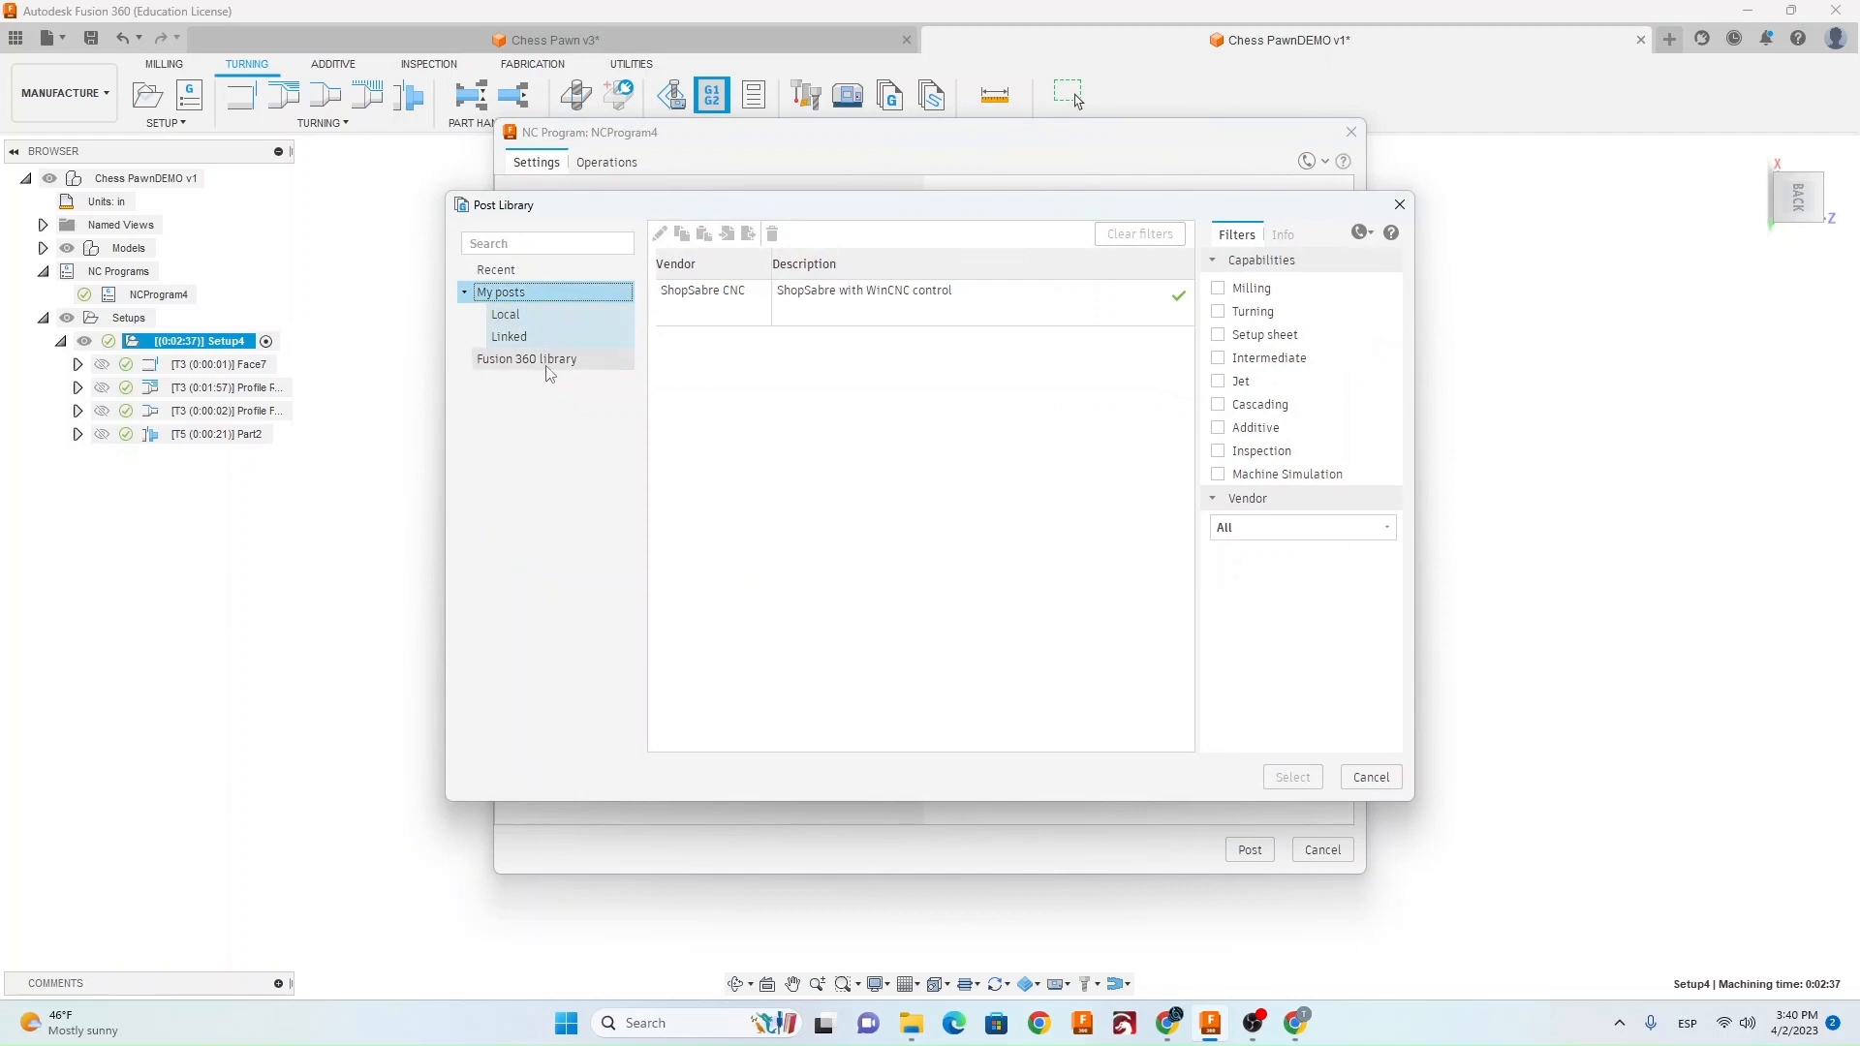
left_click(527, 359)
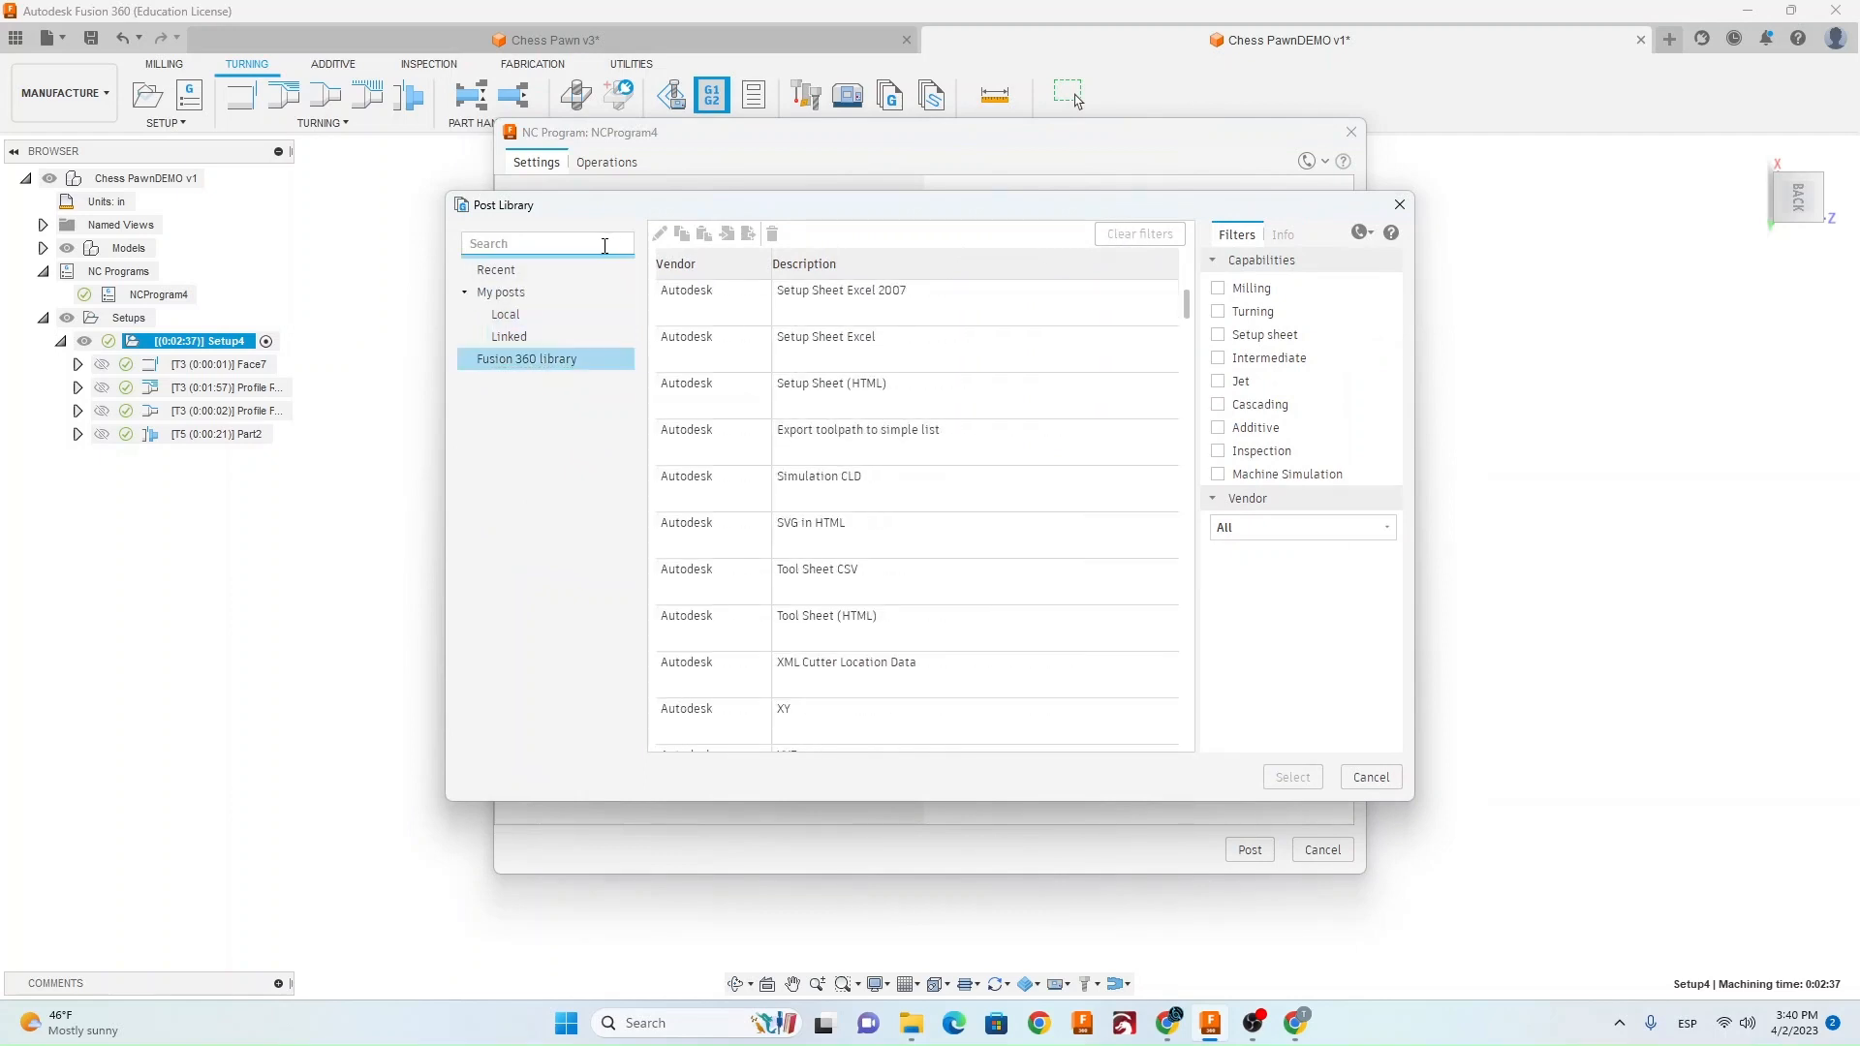
type("HAAS")
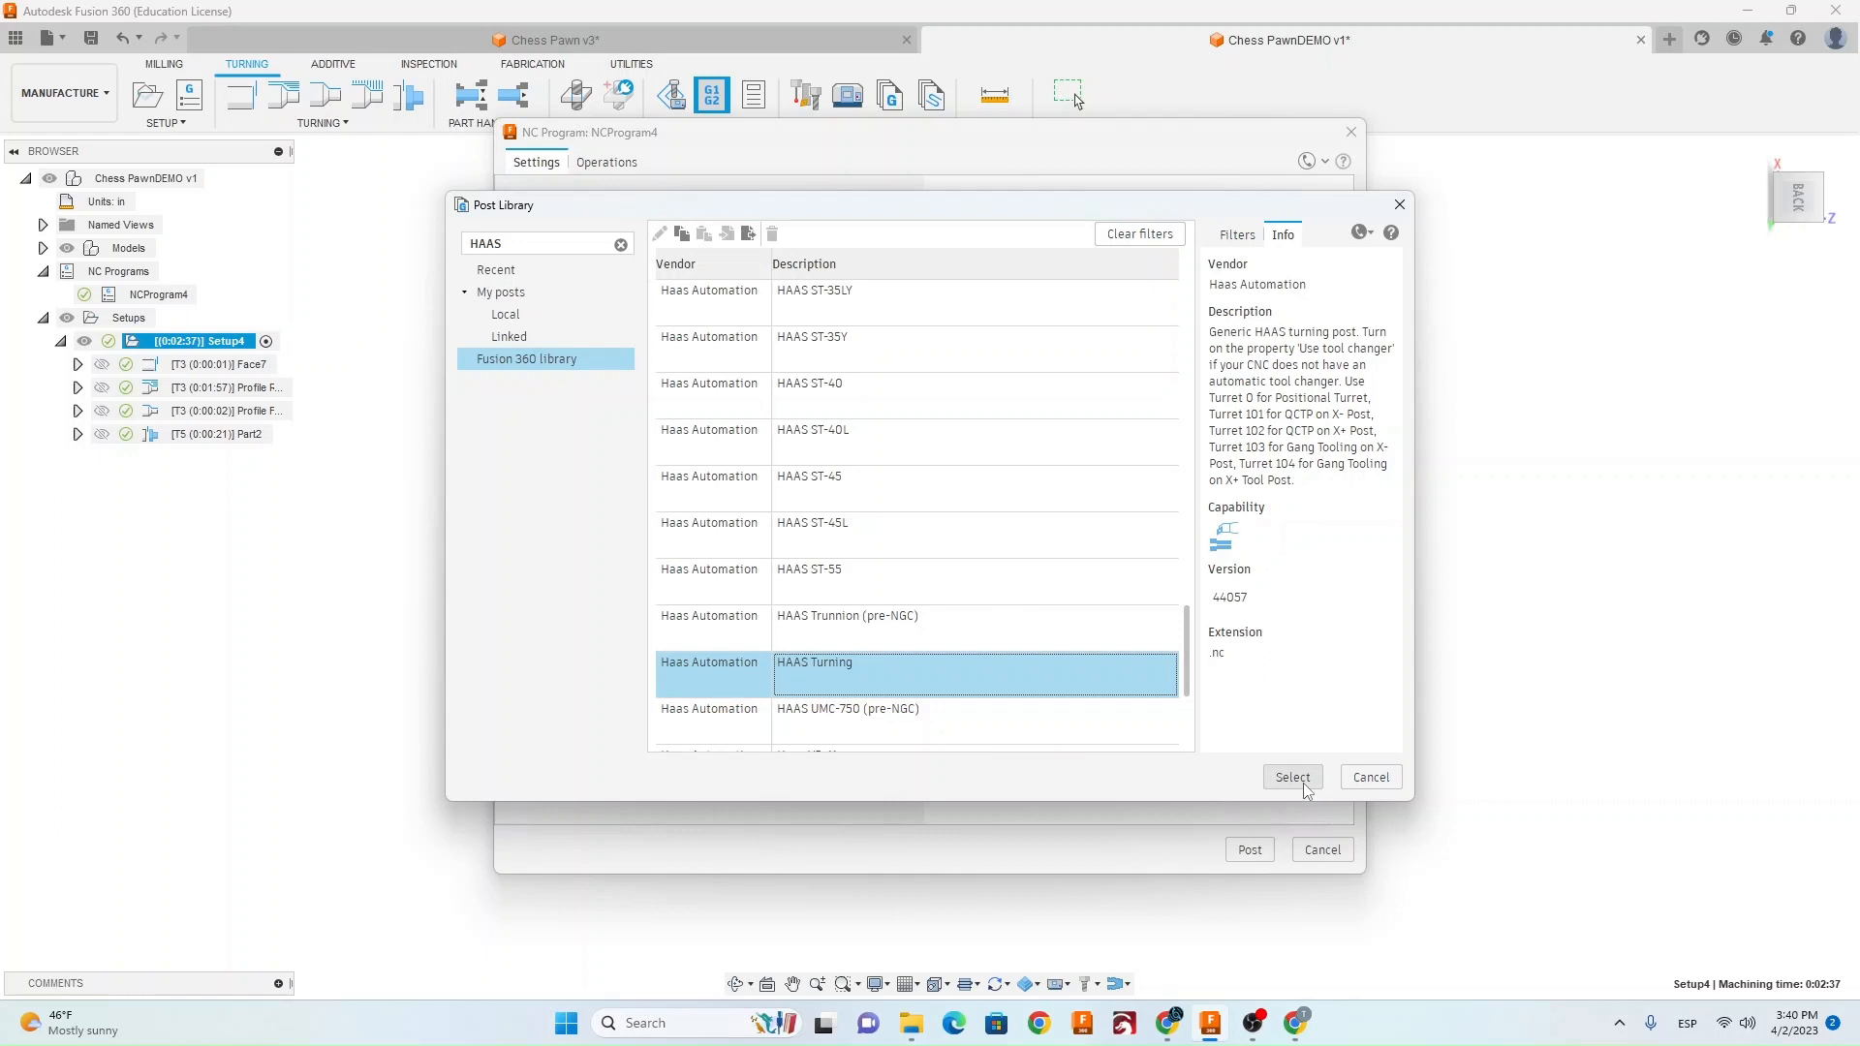
left_click(1292, 776)
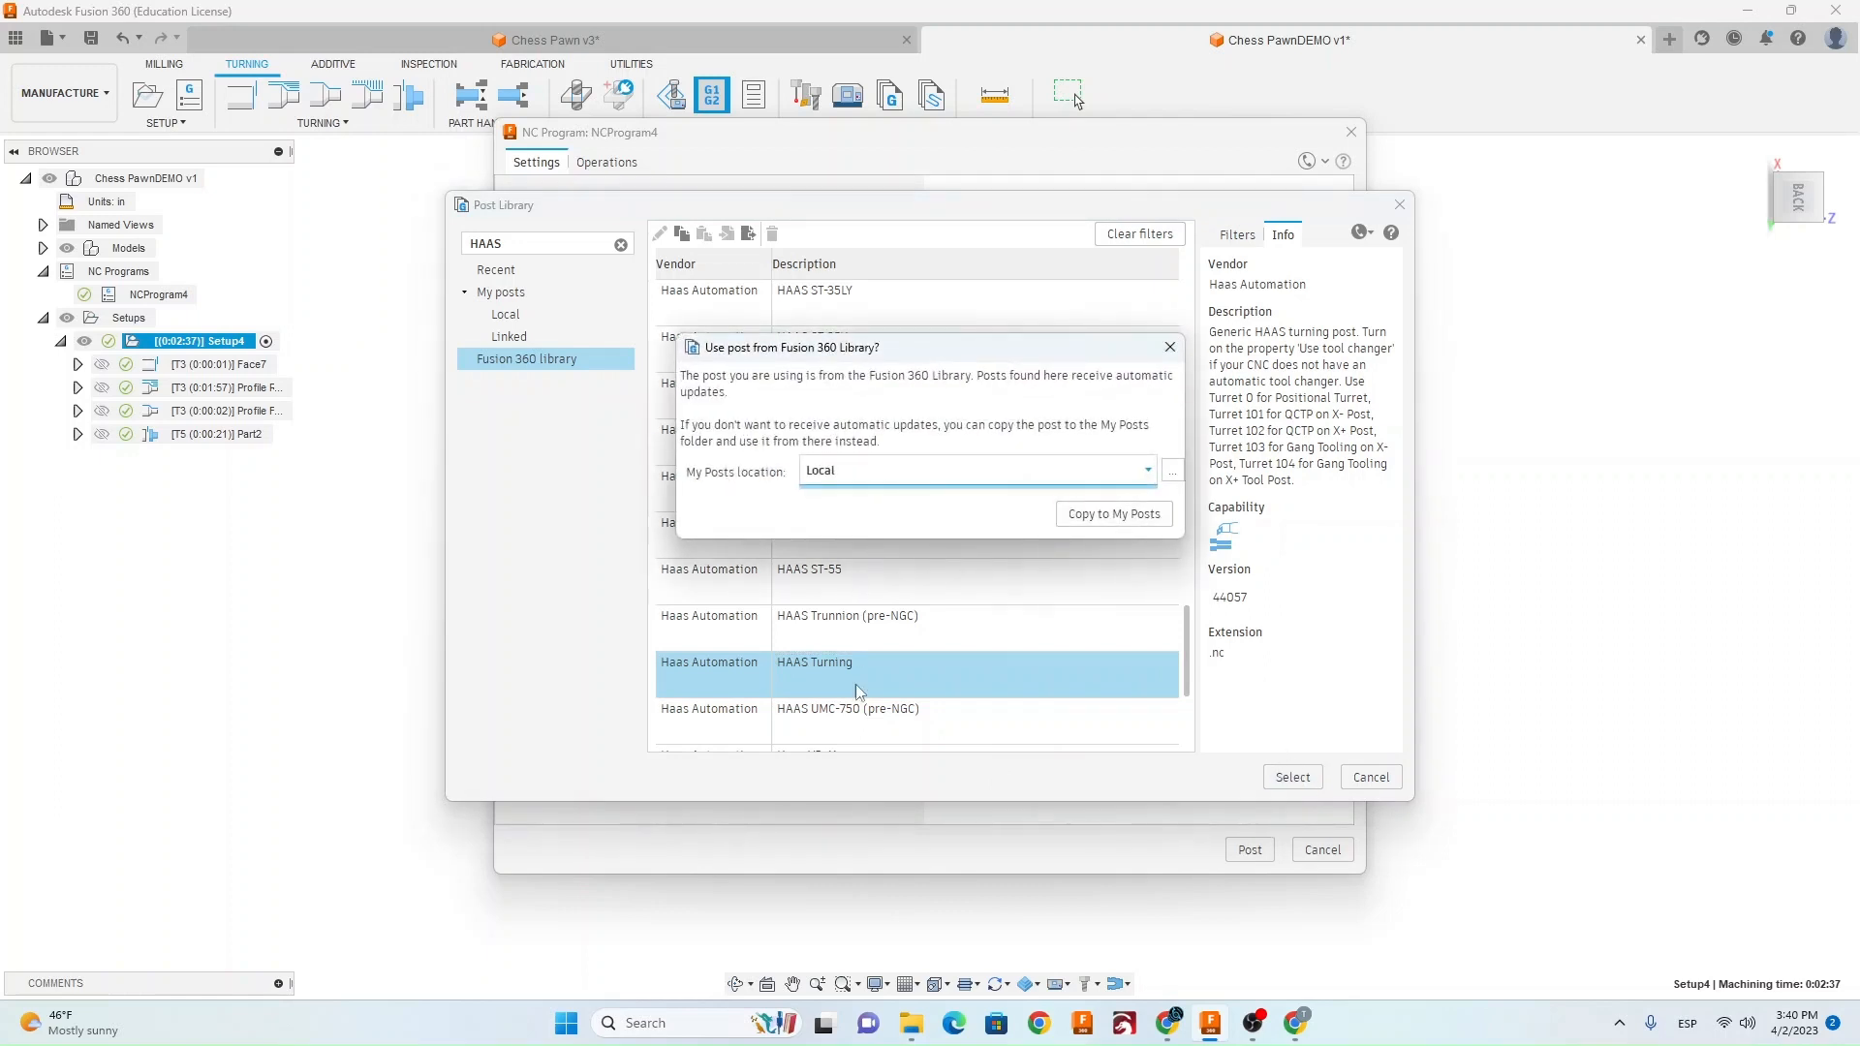
left_click(972, 469)
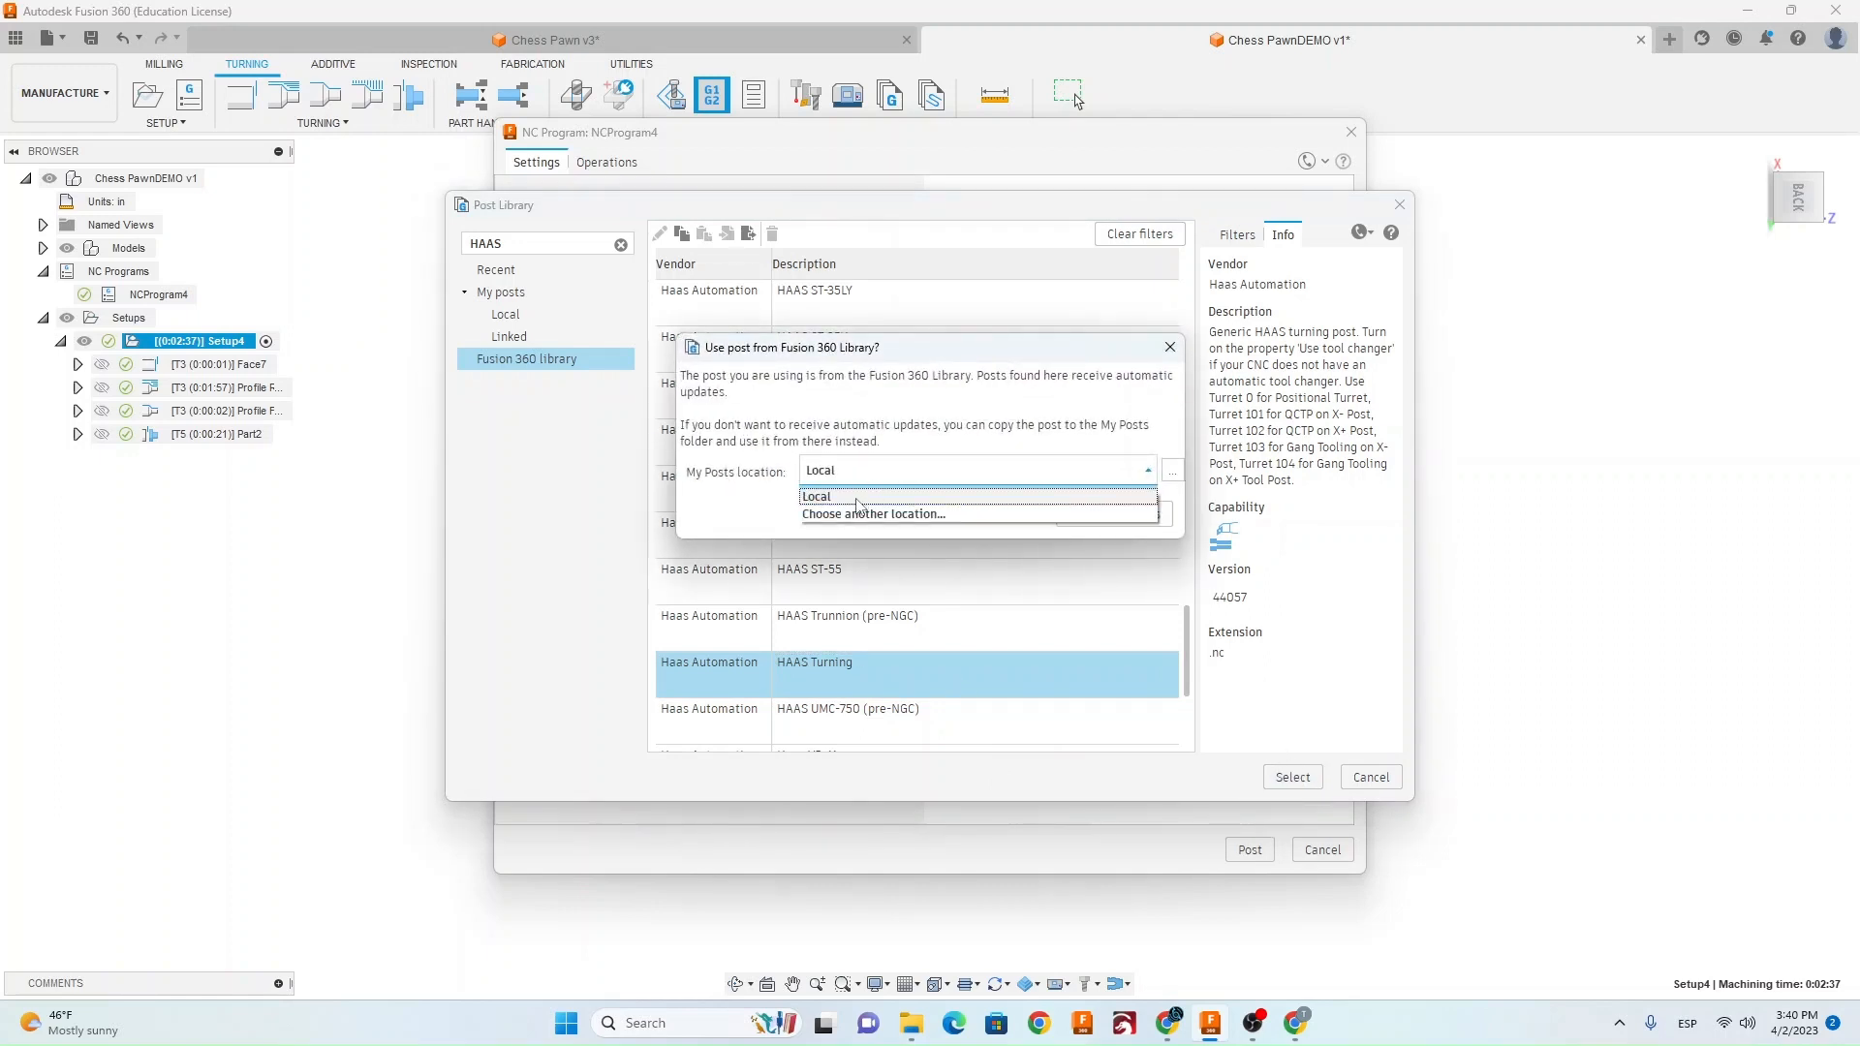
left_click(816, 495)
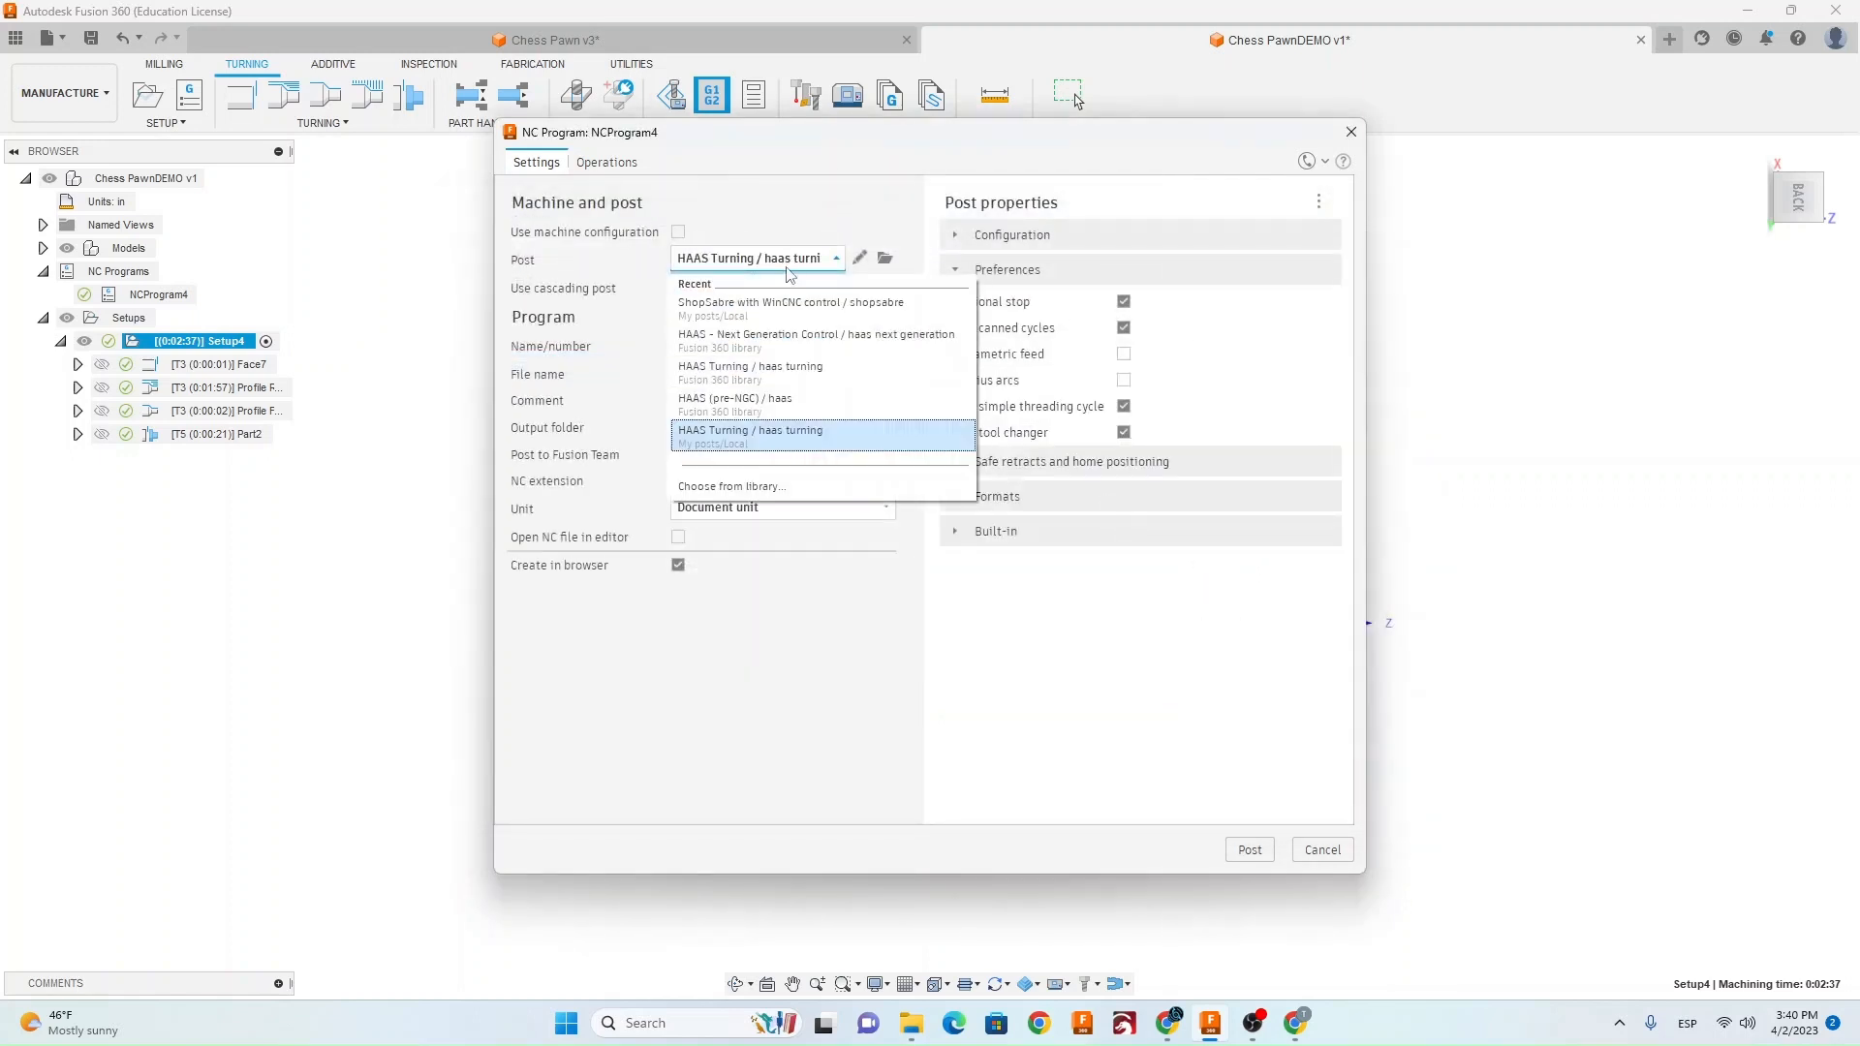
Use local HAAS Turning with chip conveyor and tail stock off, name ChessPawn, then cancel.
left_click(750, 436)
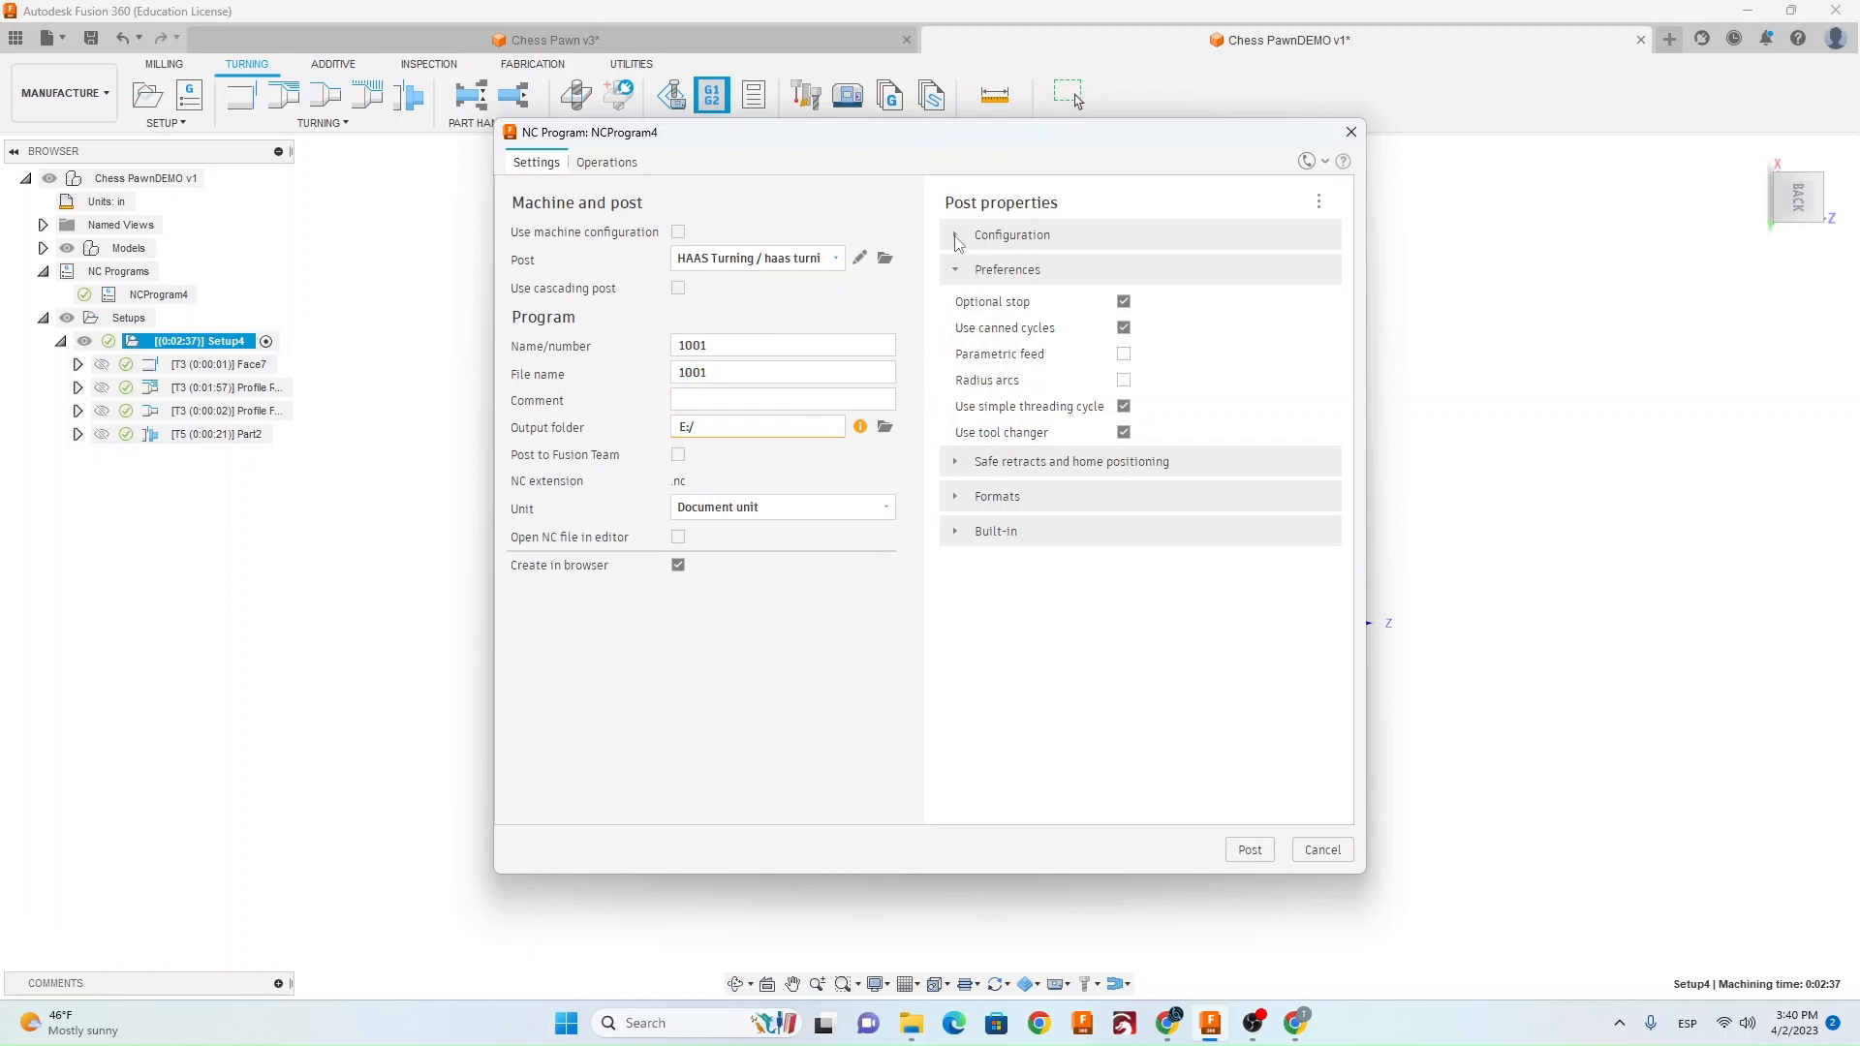
left_click(955, 234)
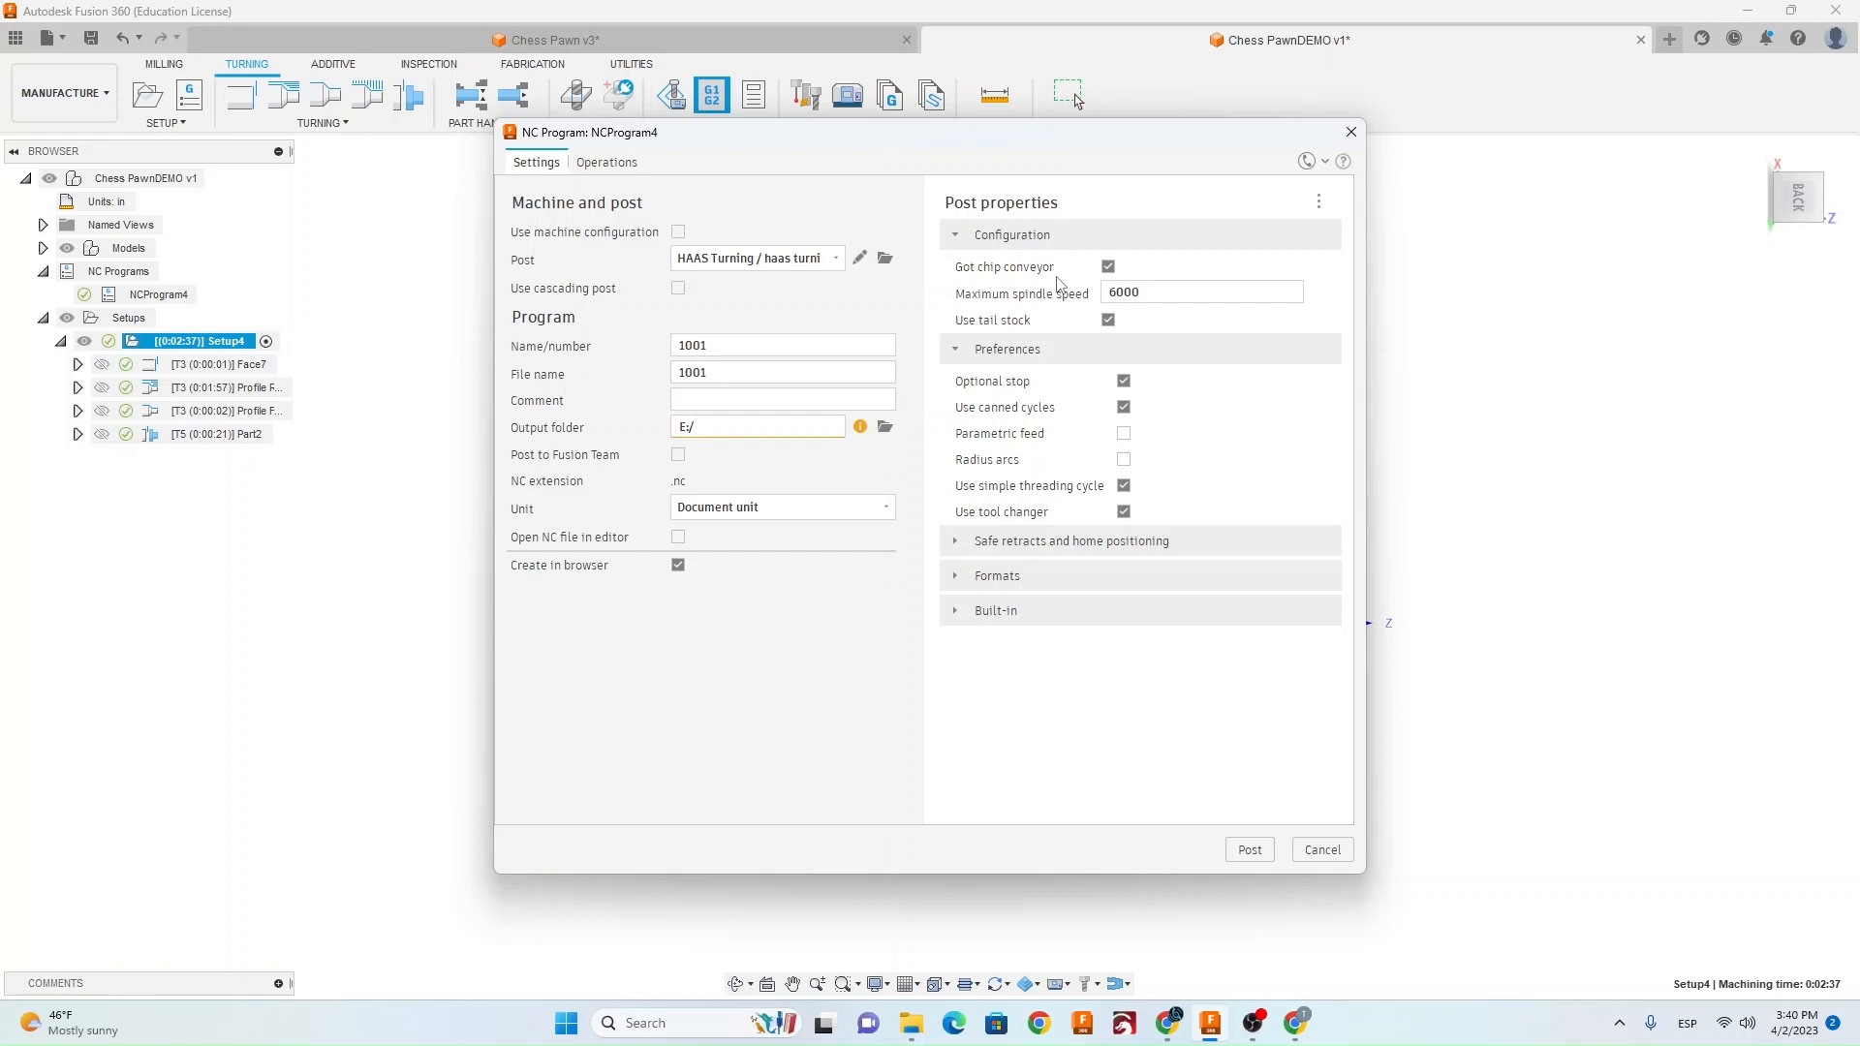
left_click(1106, 265)
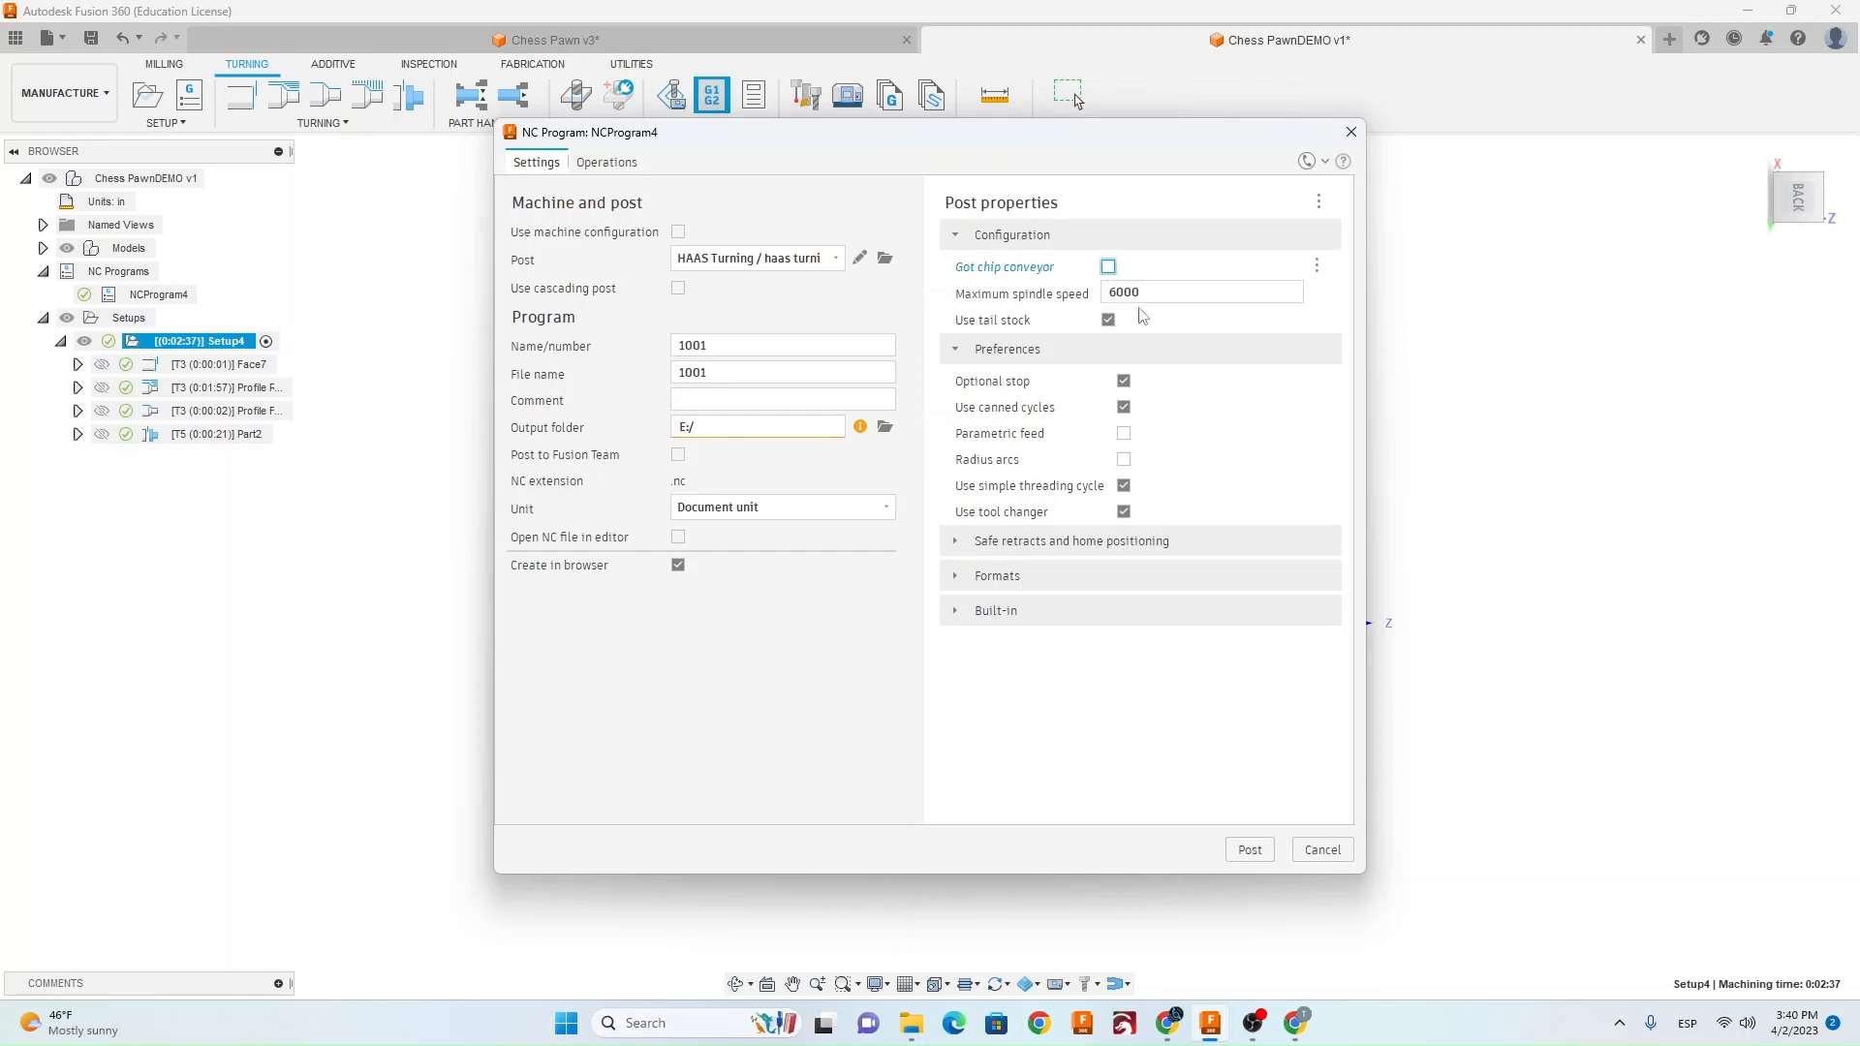
mouse_move(1108, 319)
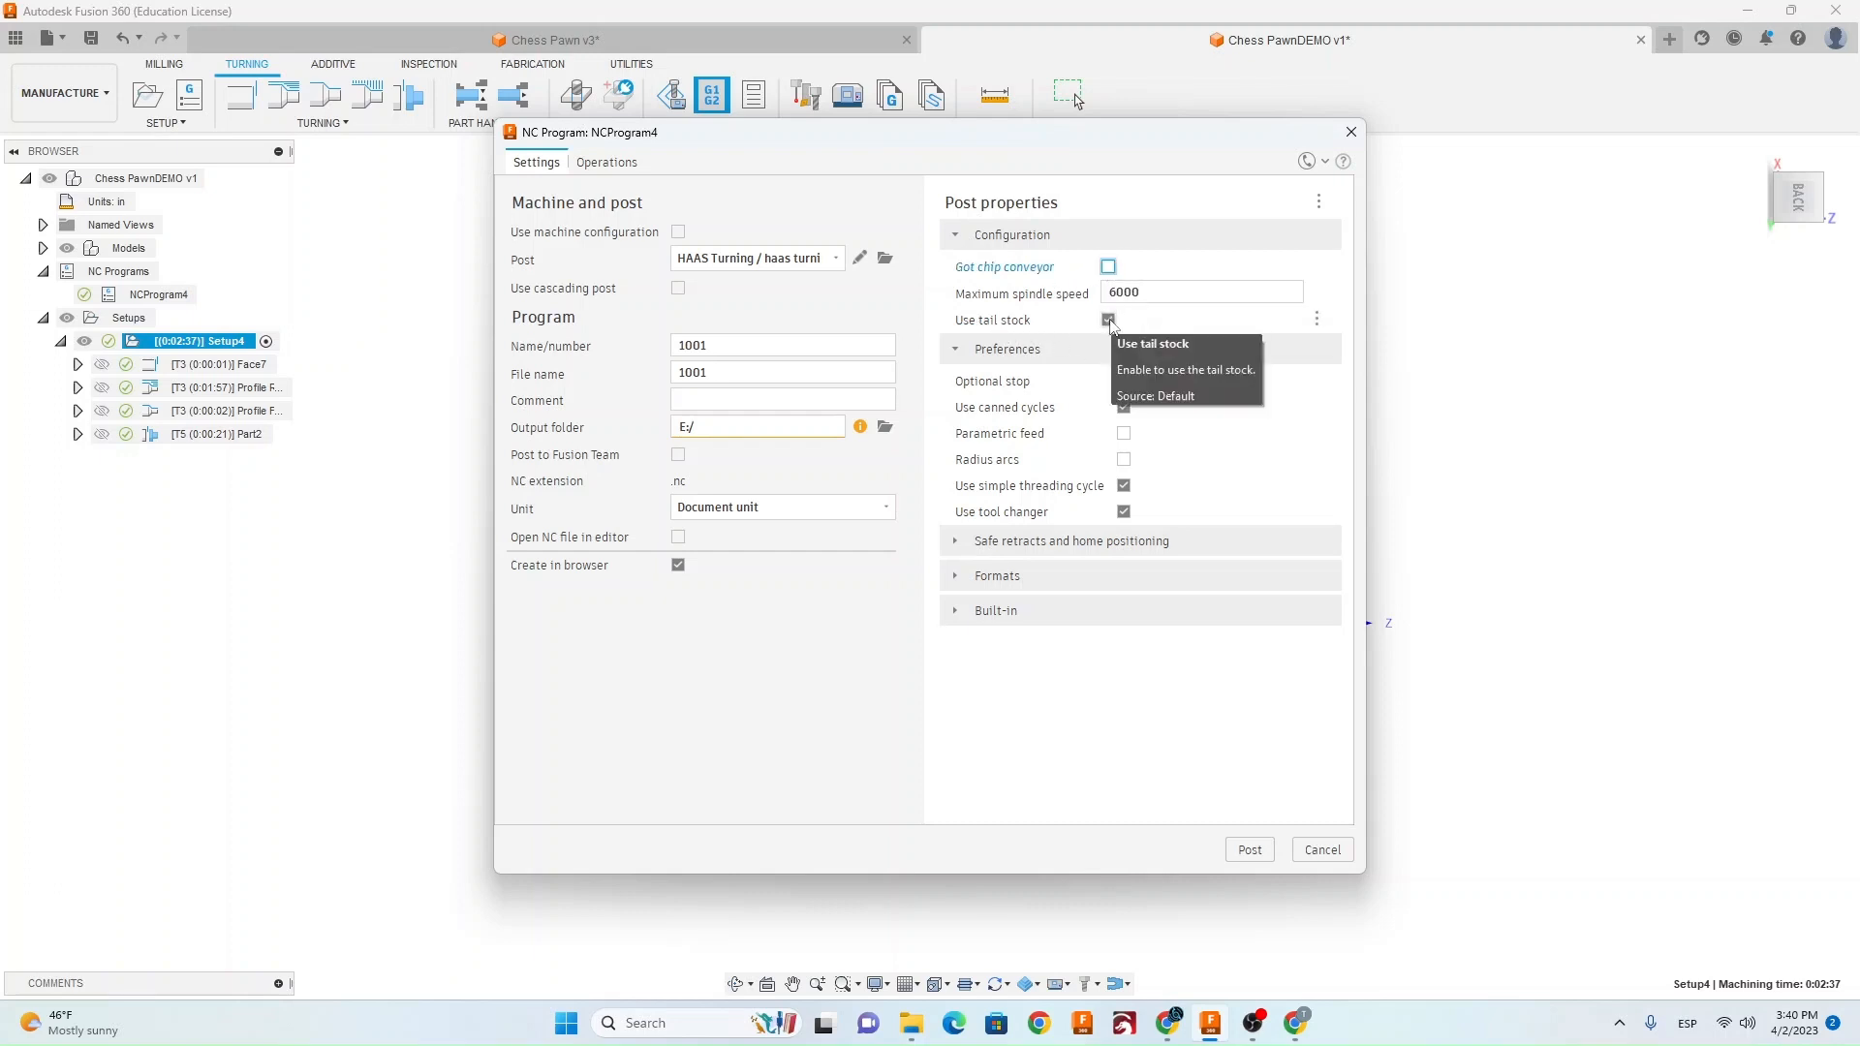
left_click(1108, 320)
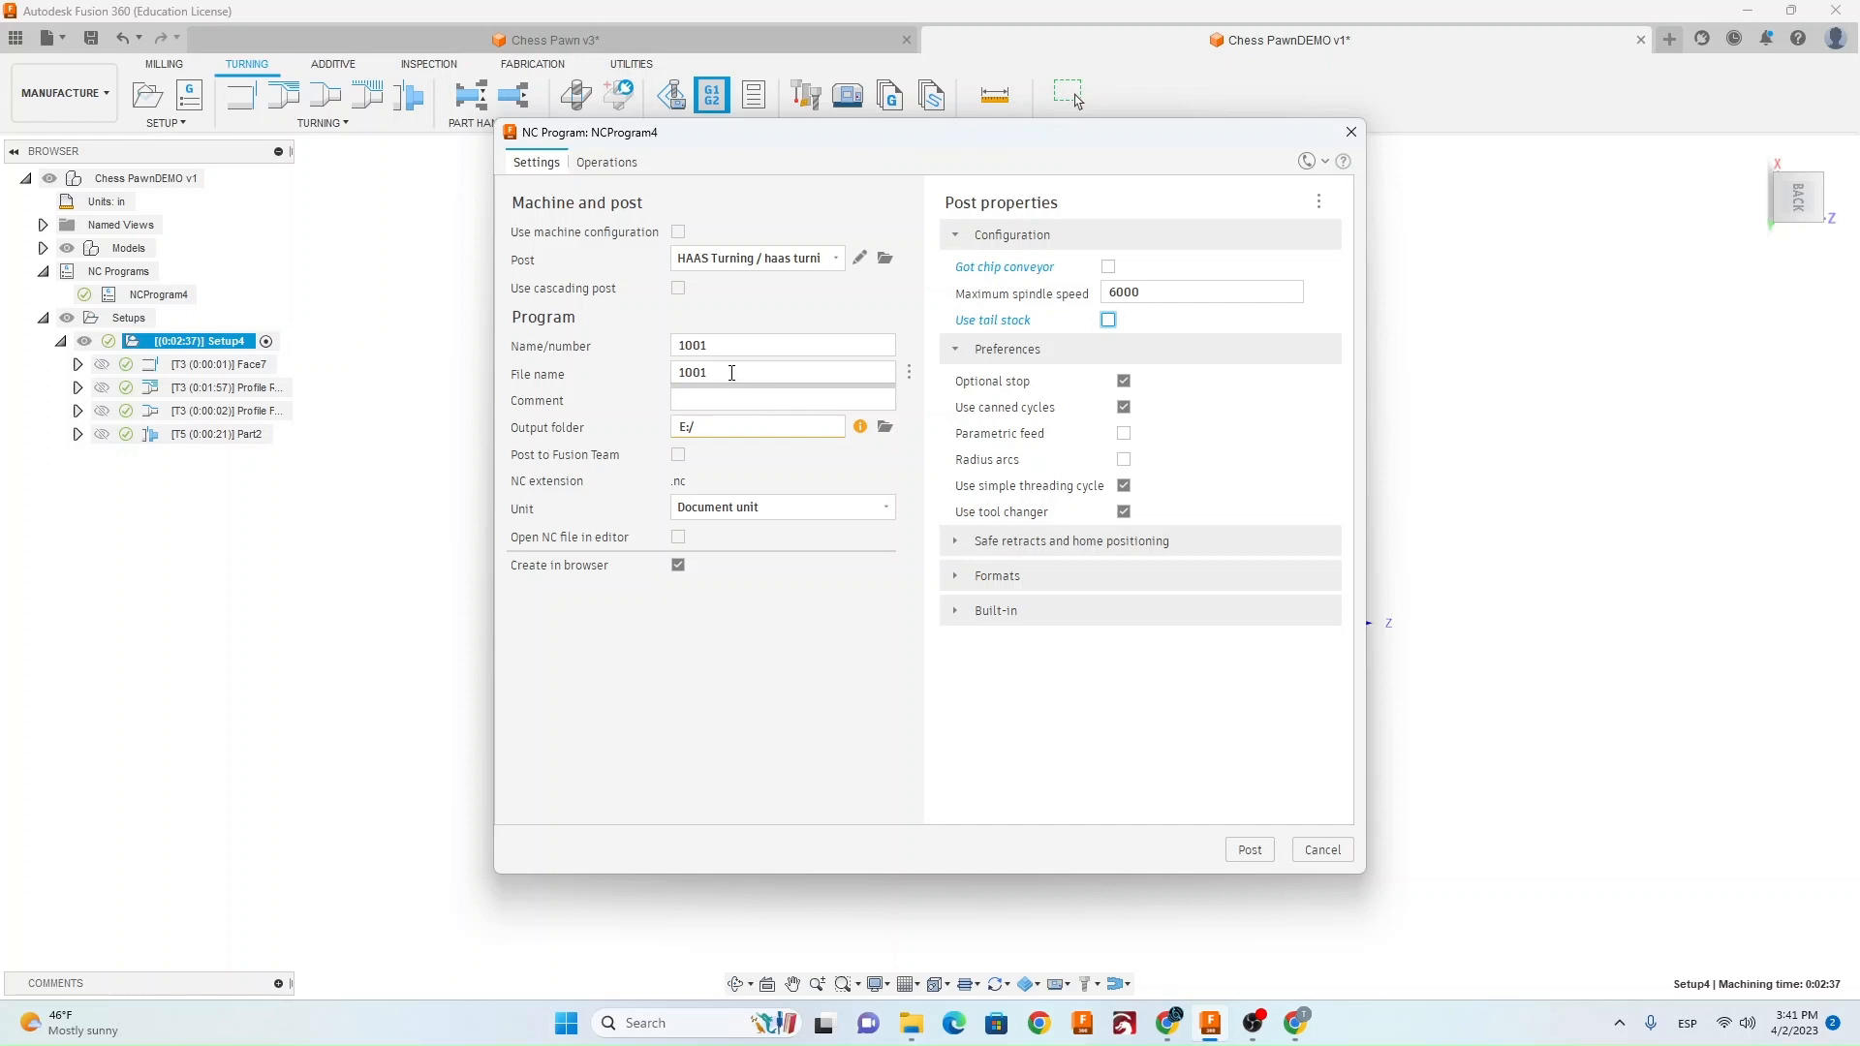
type("ChessPawn")
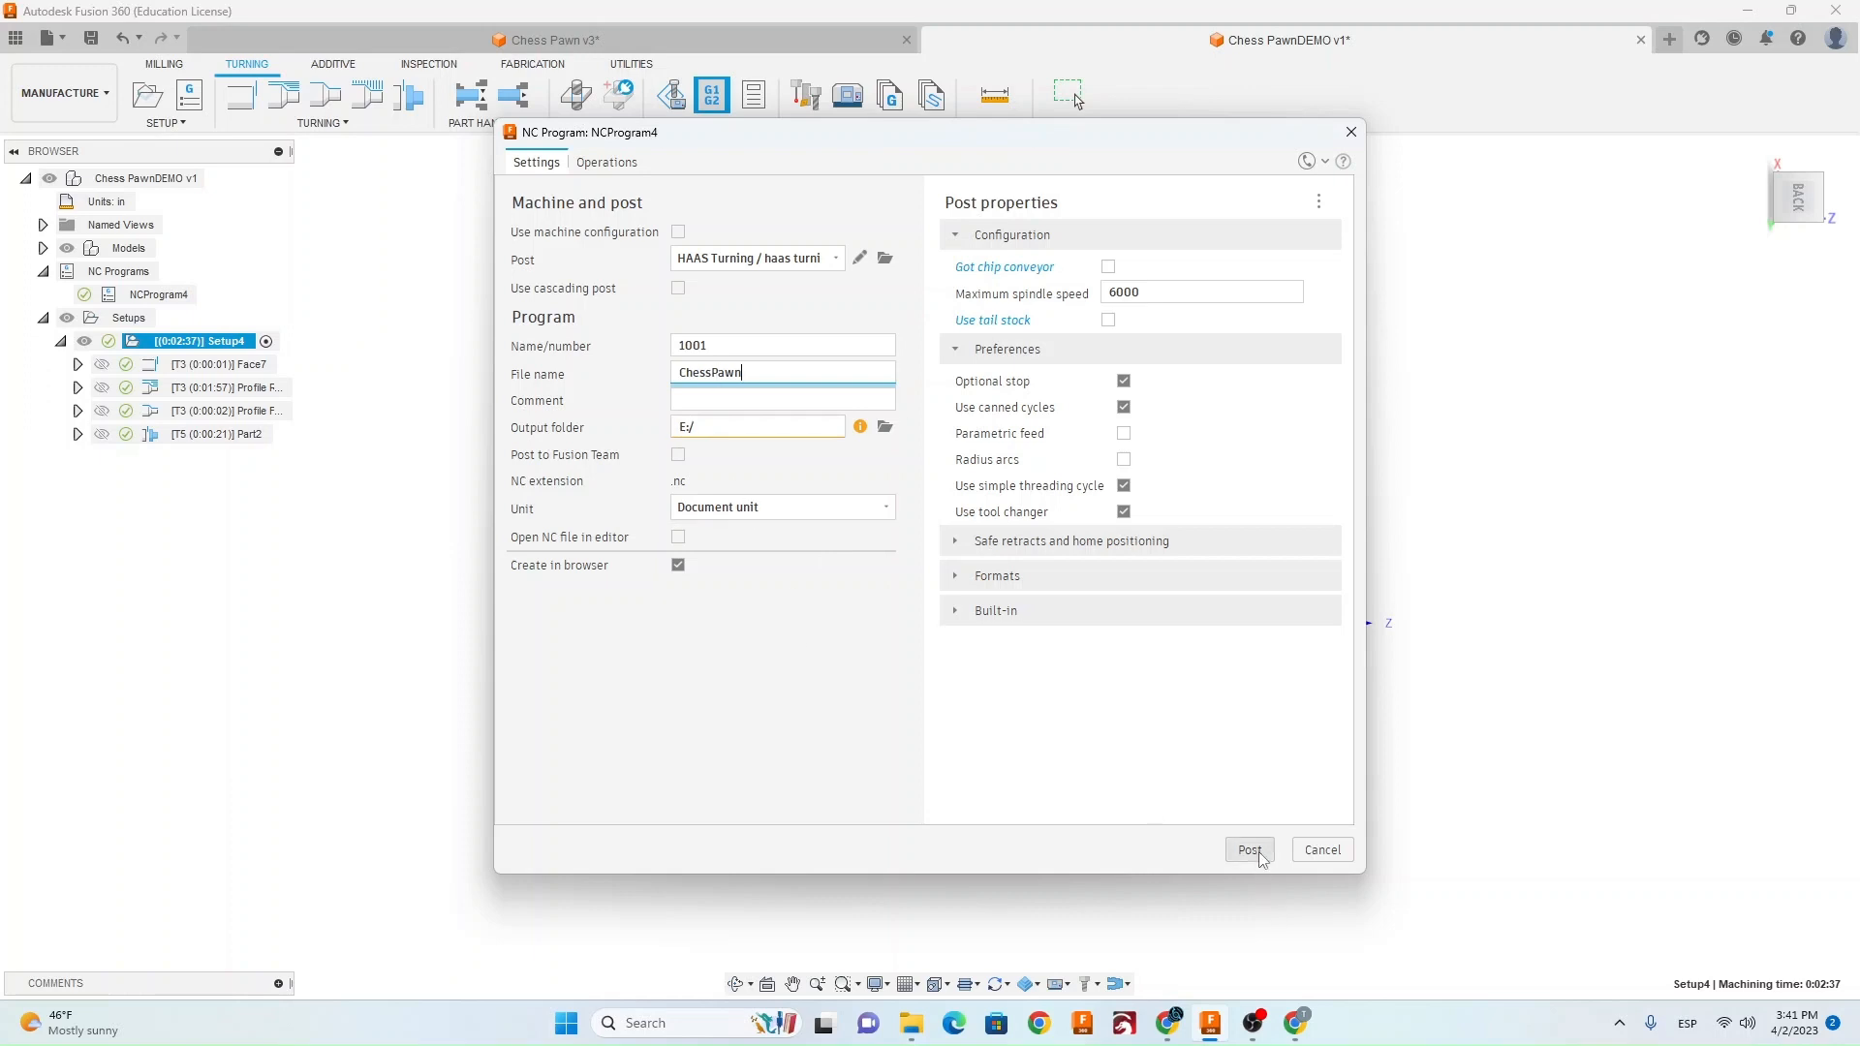
mouse_move(1321, 854)
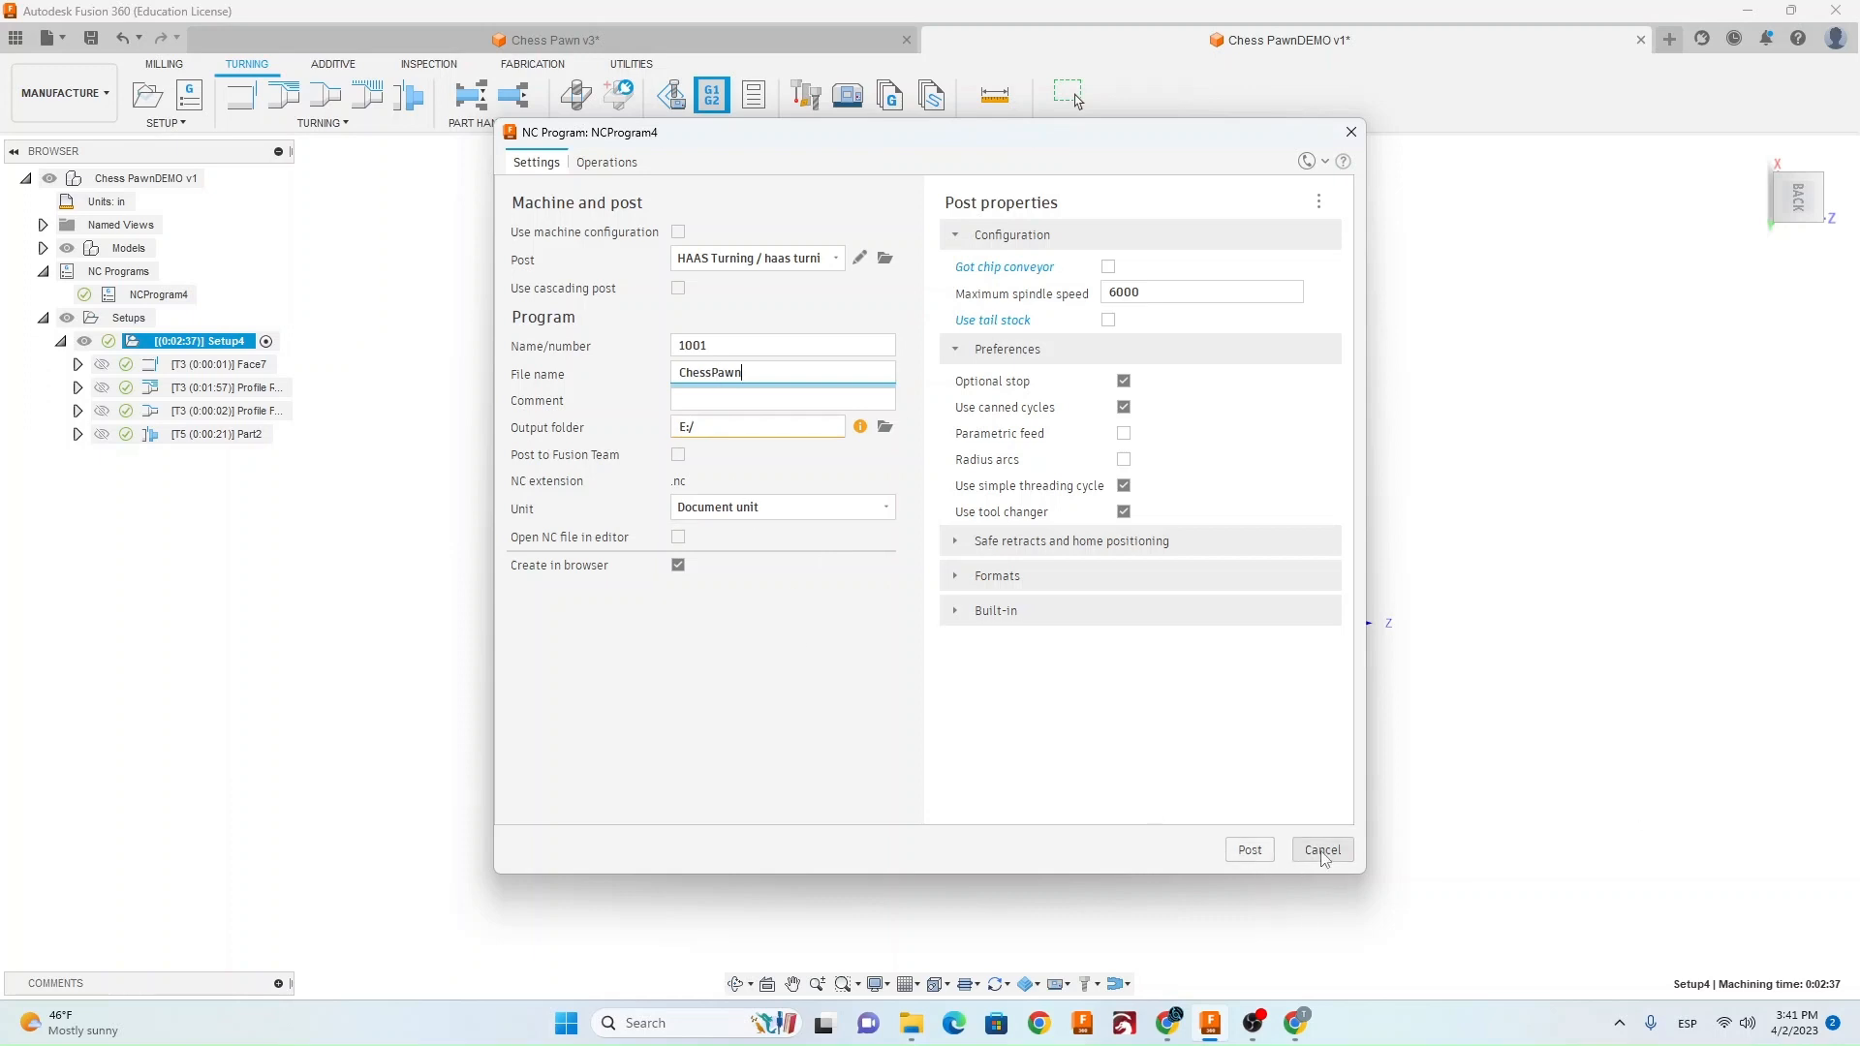
left_click(1321, 848)
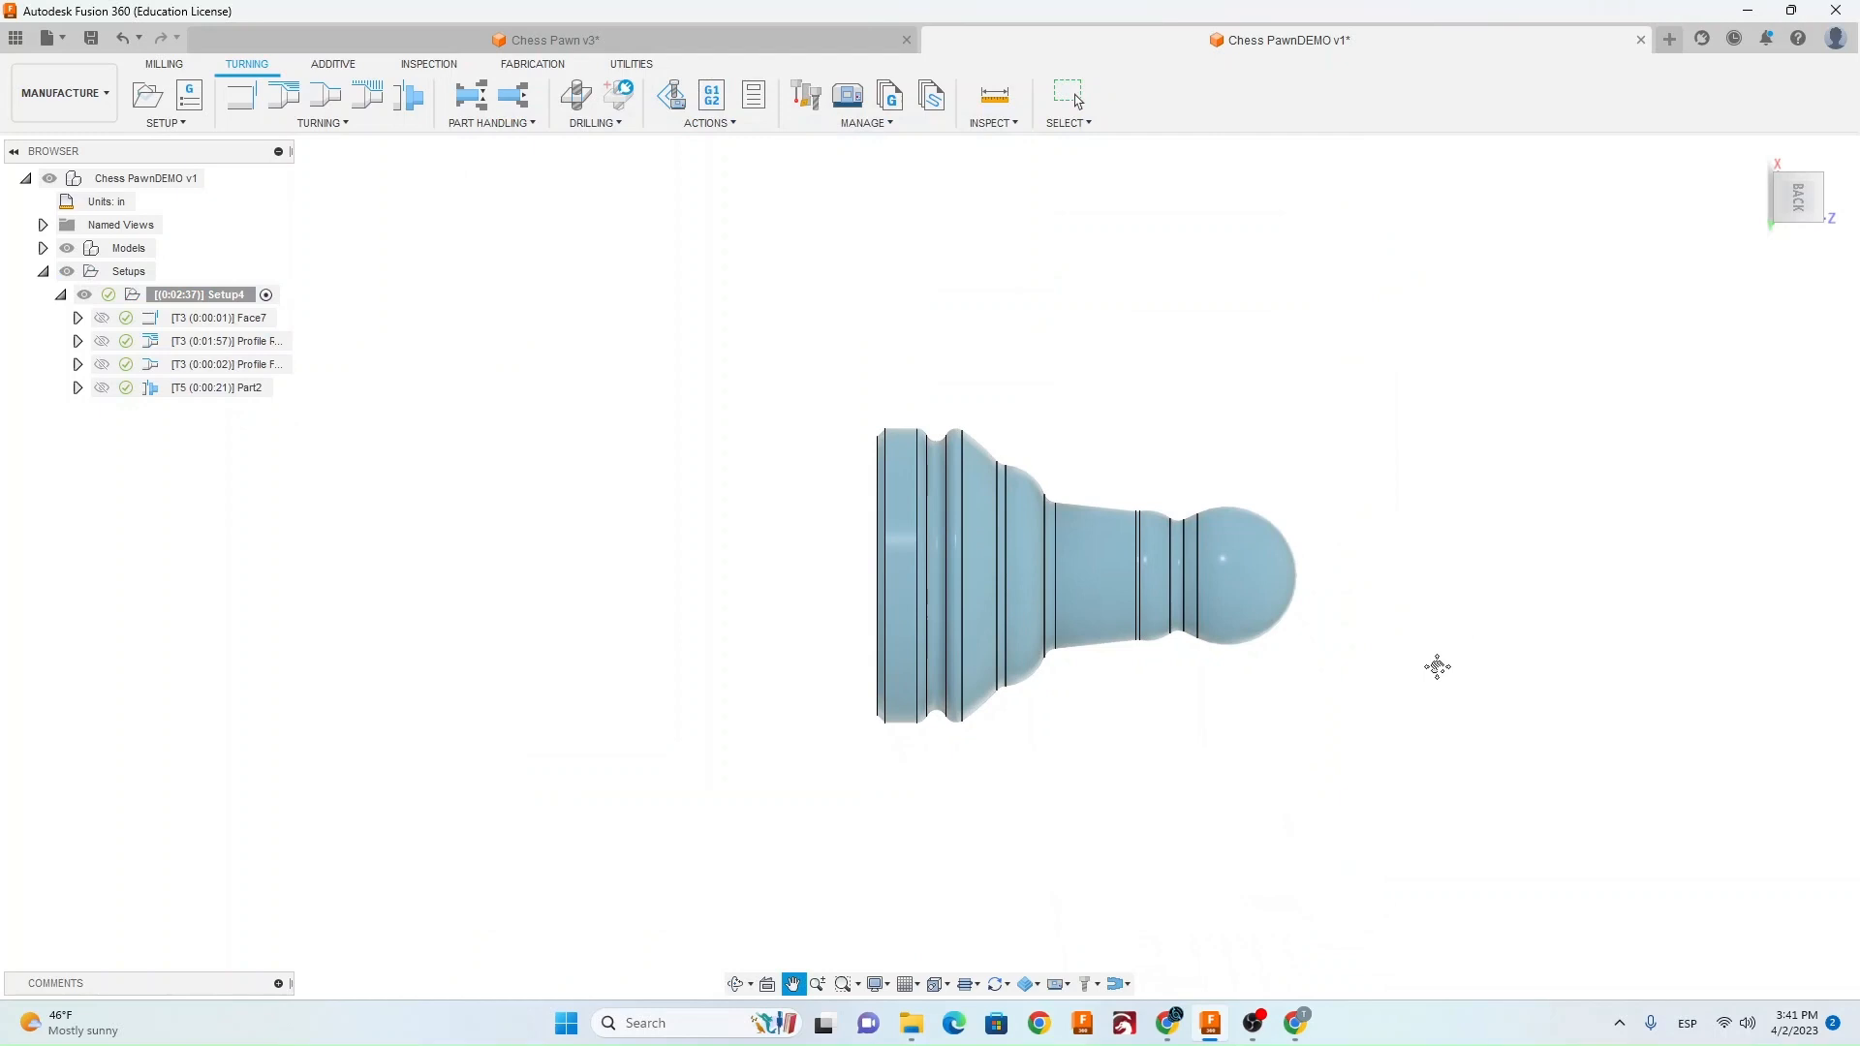
Preview the Profile Roughing toolpath, then reselect the whole Setup4.
left_click(199, 295)
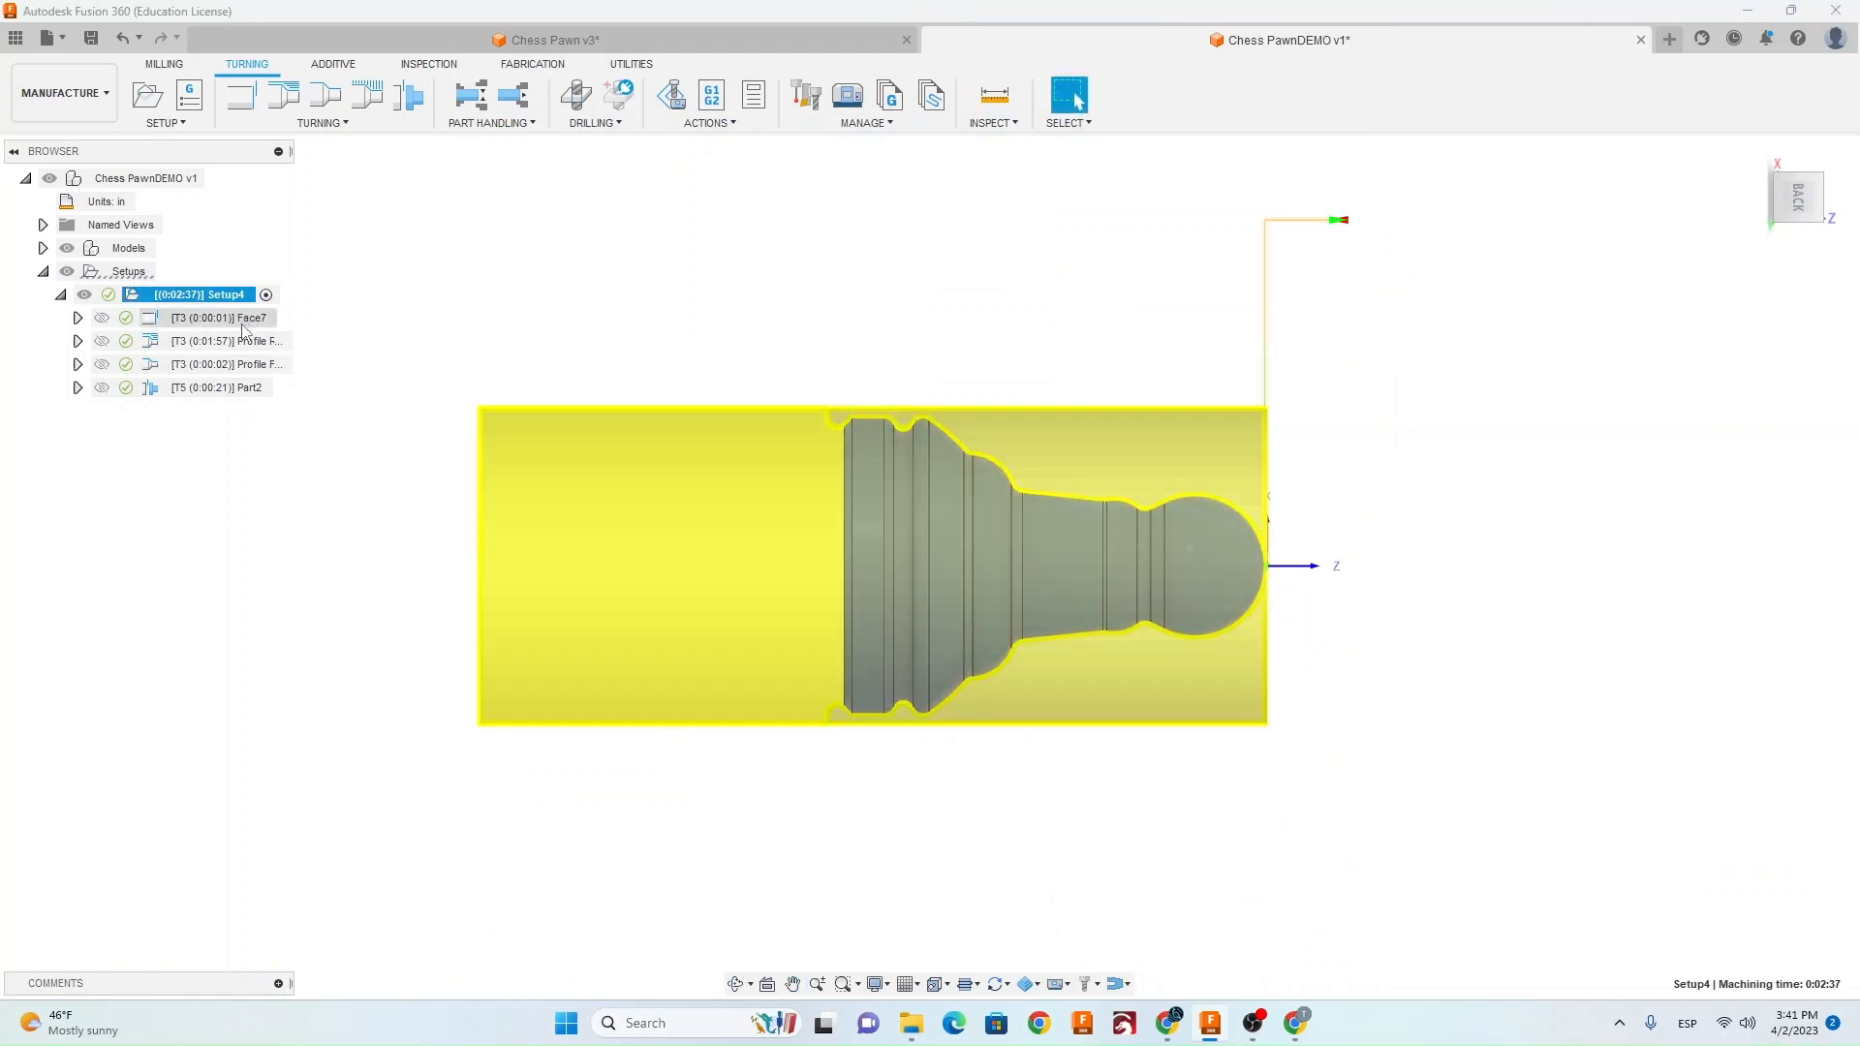
left_click(225, 341)
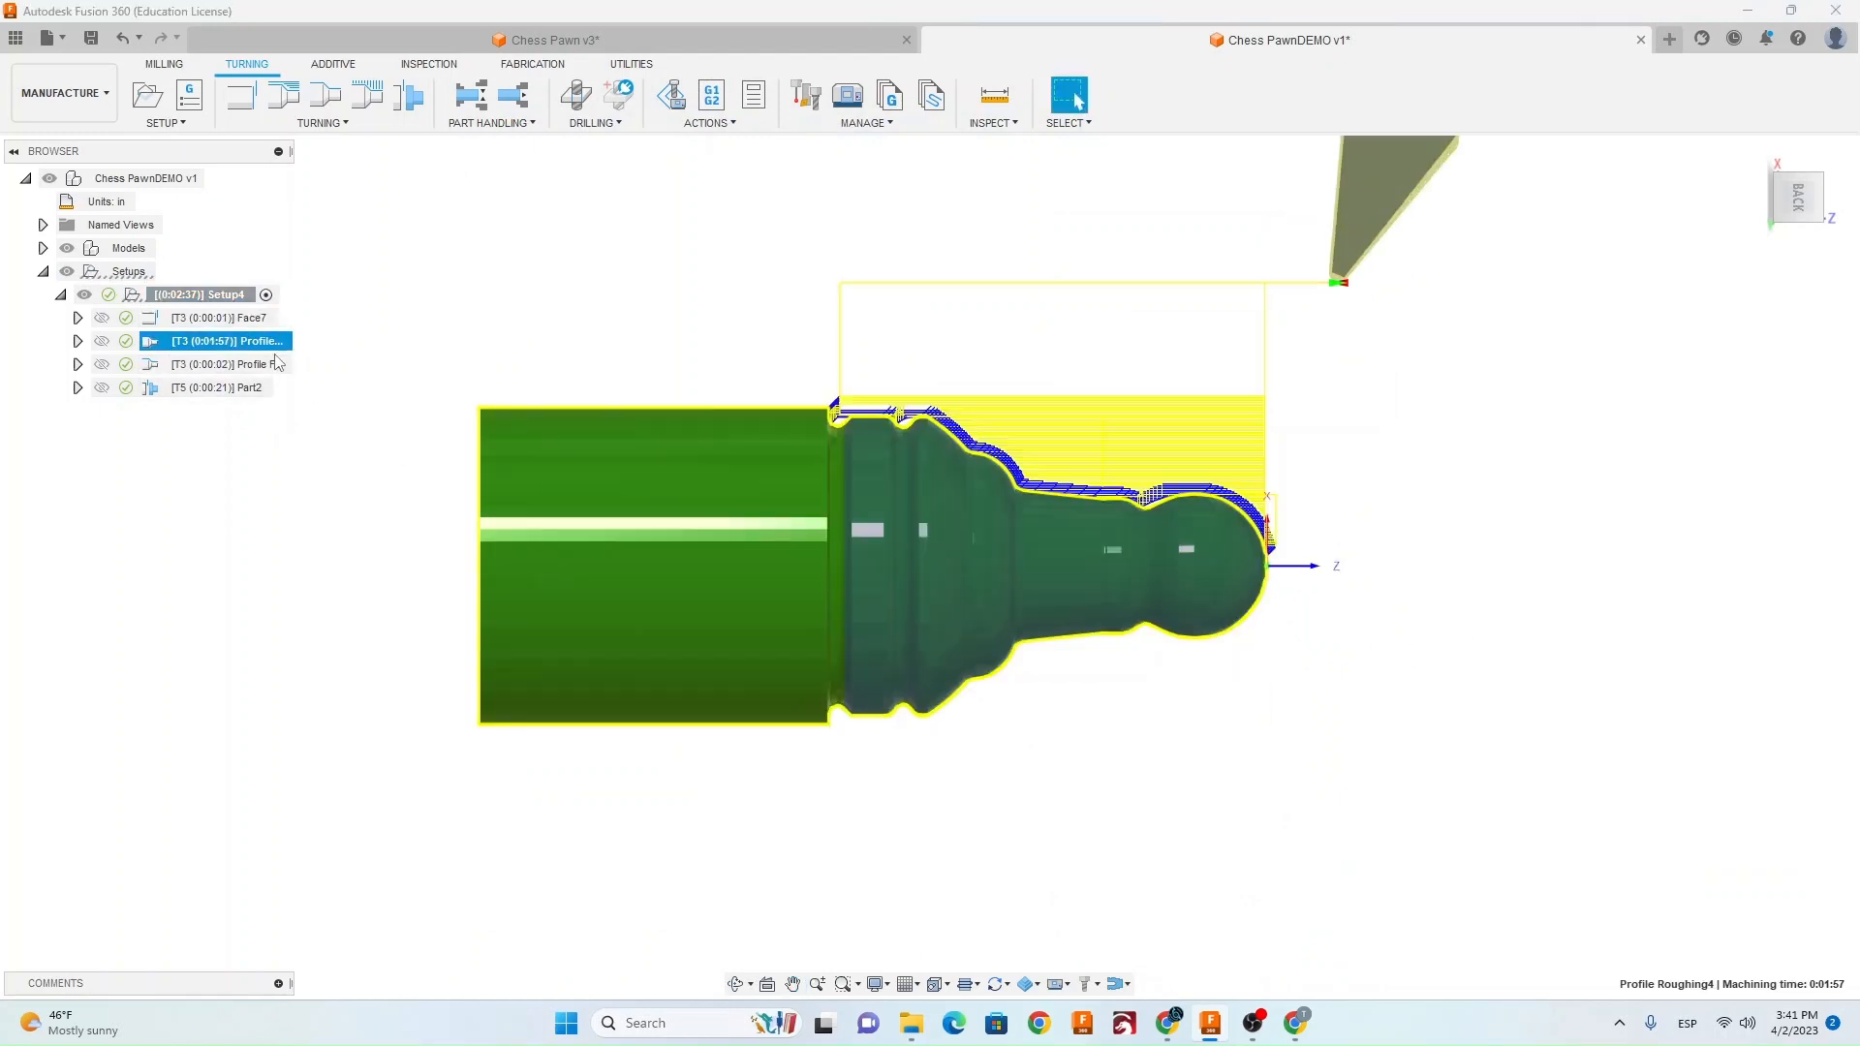
left_click(198, 294)
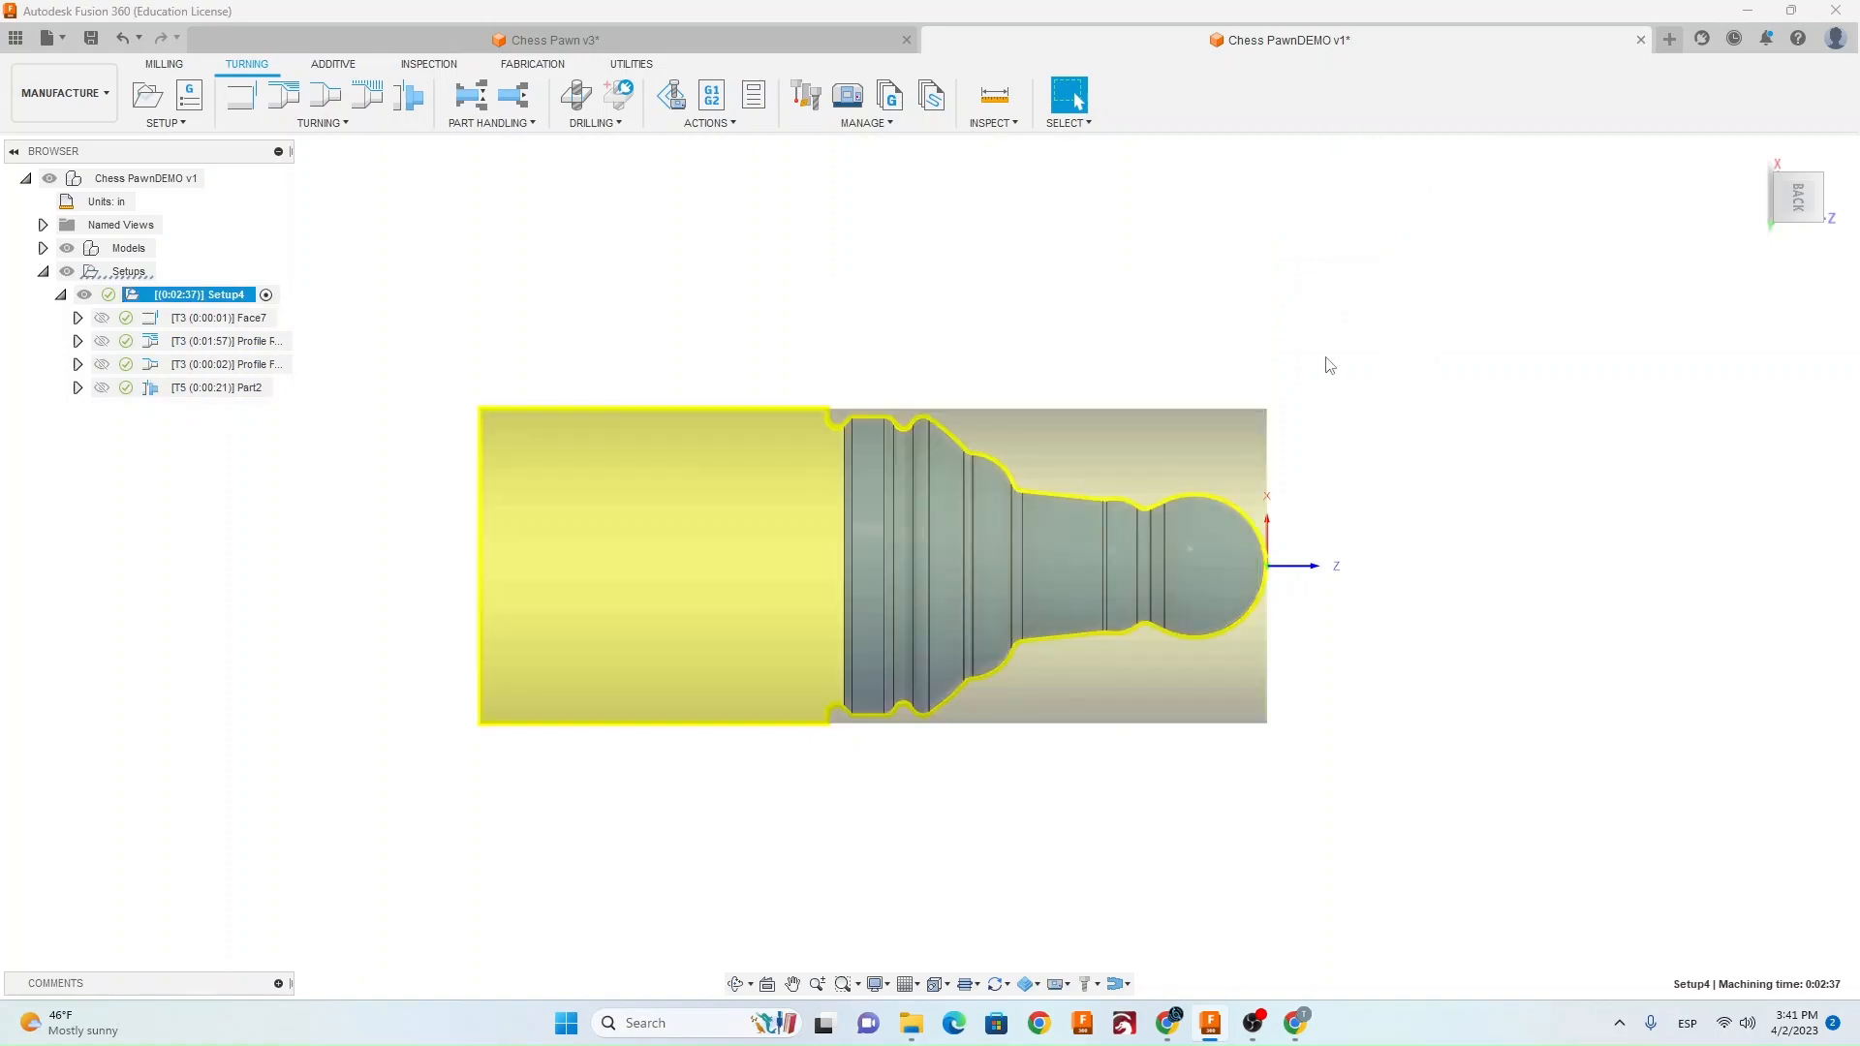